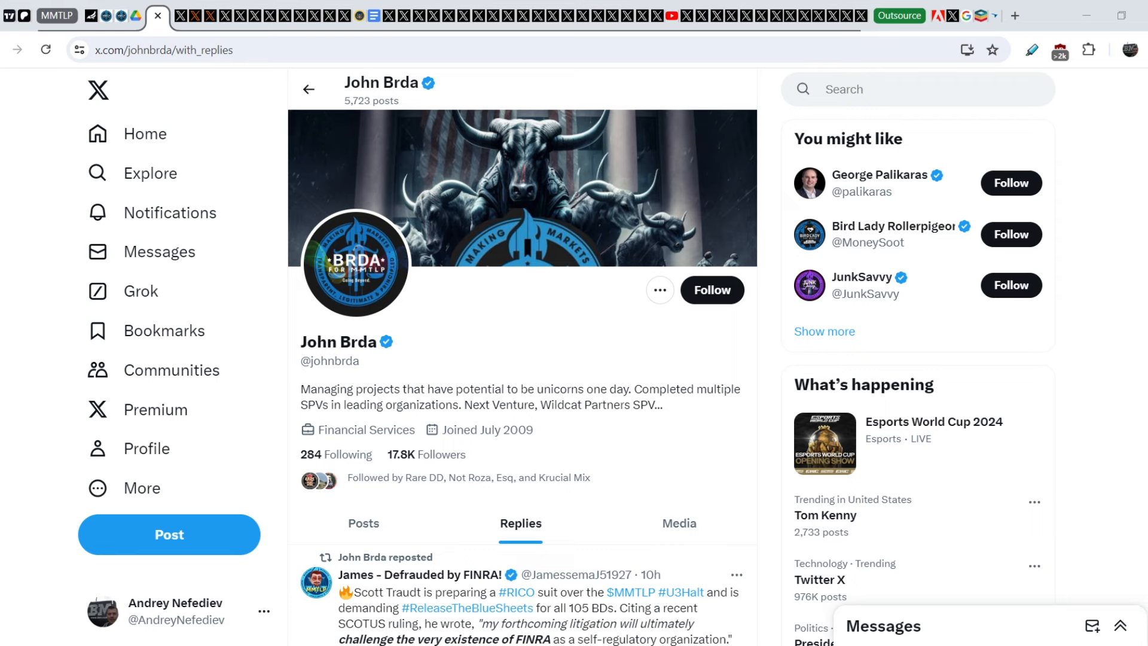
mouse_move(144, 408)
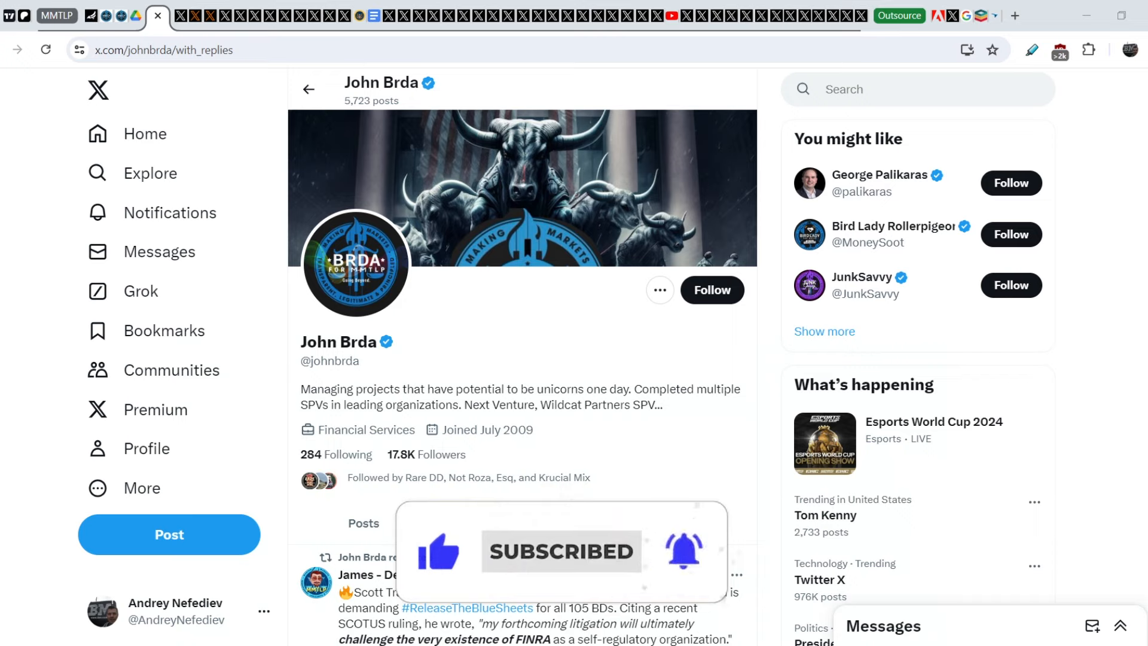
- Scroll John Brda's Replies tab to his repost about Scott Traudt's RICO suit over MMTLP
click(521, 523)
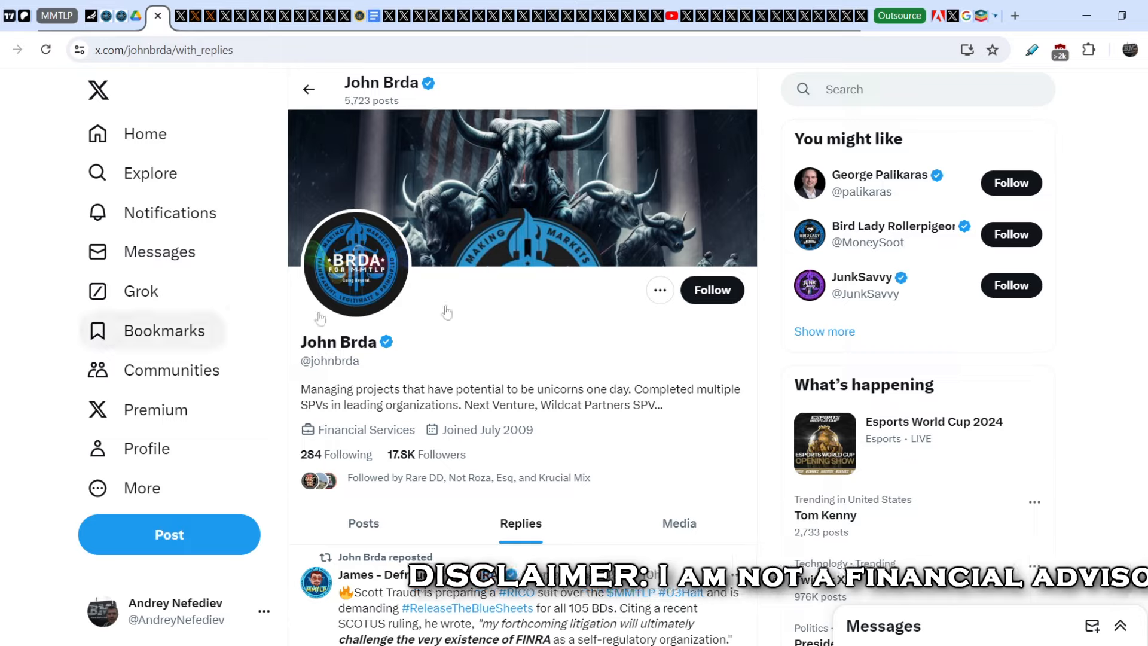
scroll(down, 3)
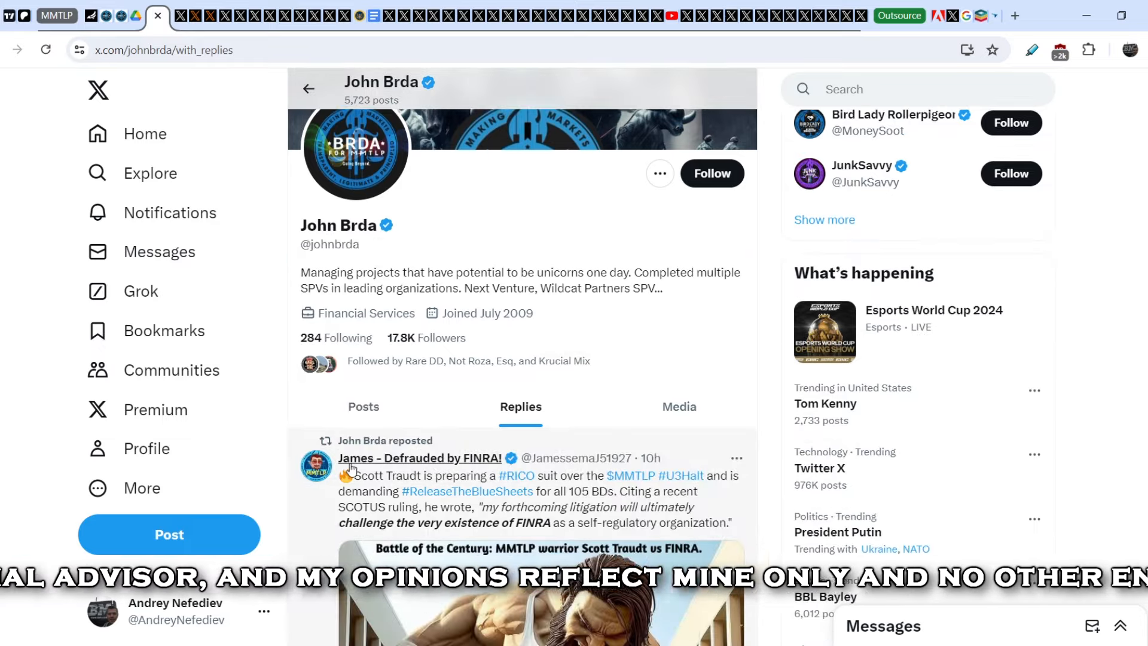
mouse_move(420, 457)
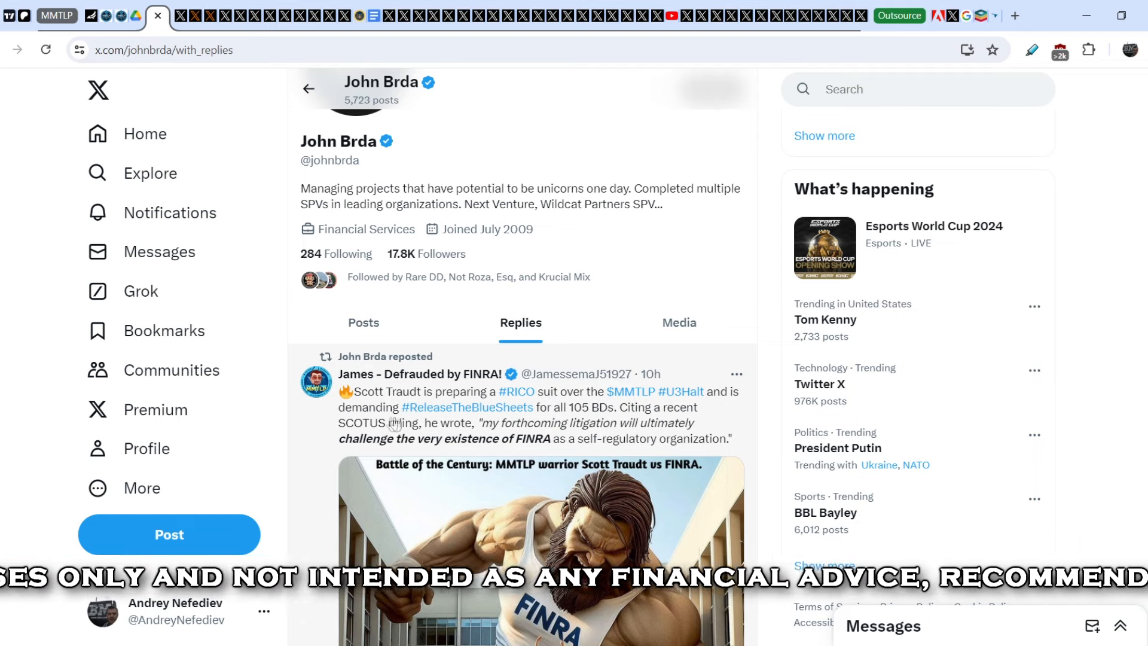
mouse_move(550, 414)
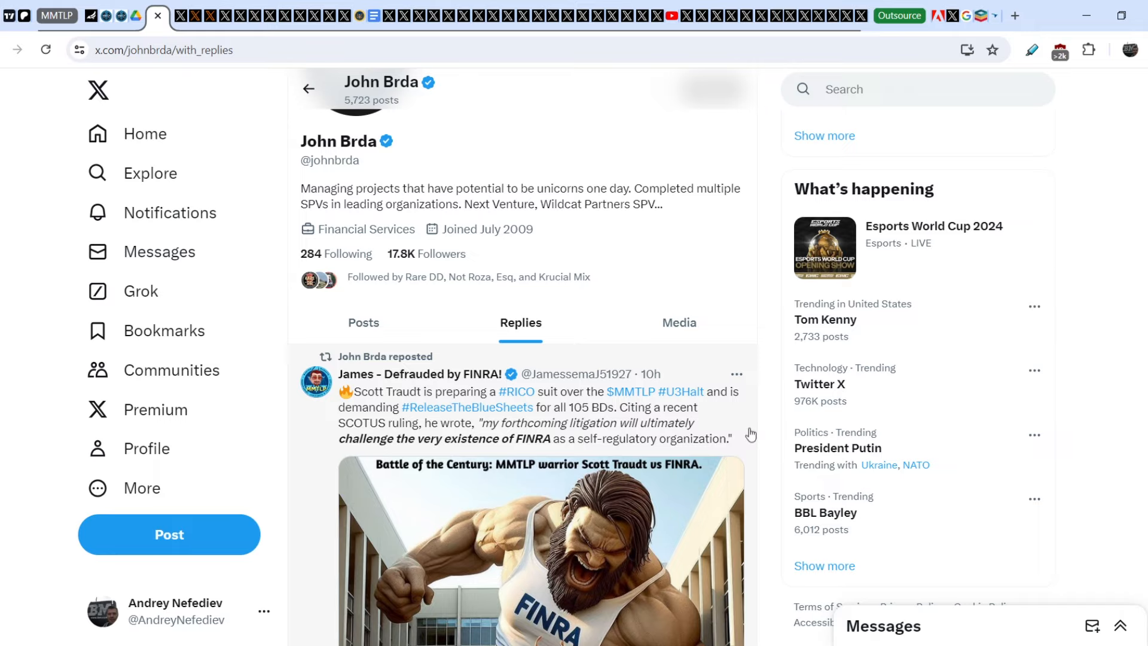
- Scroll past the 'Scott Traudt vs FINRA' cartoon to reveal the quoted Scott Traudt post
scroll(down, 3)
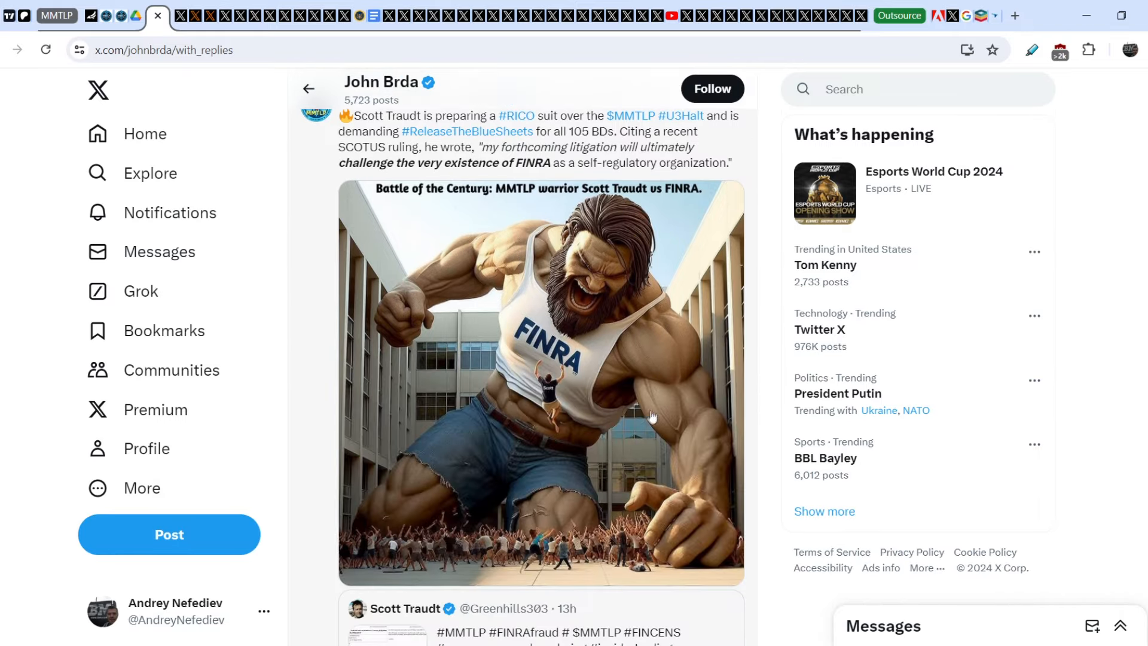
mouse_move(614, 437)
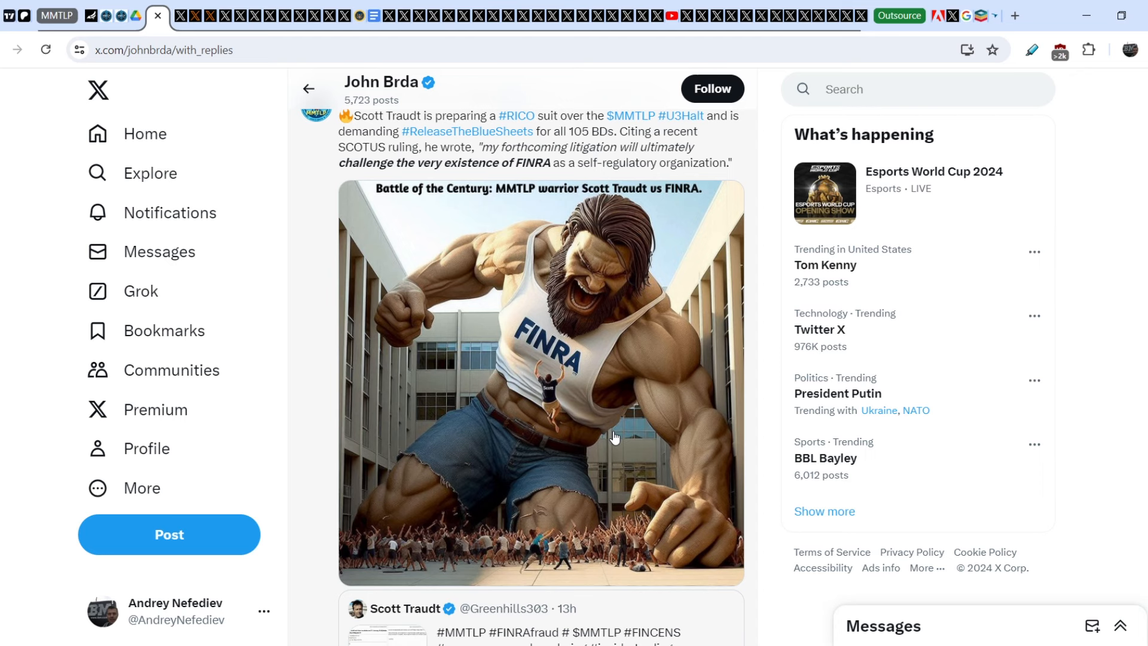
mouse_move(379, 203)
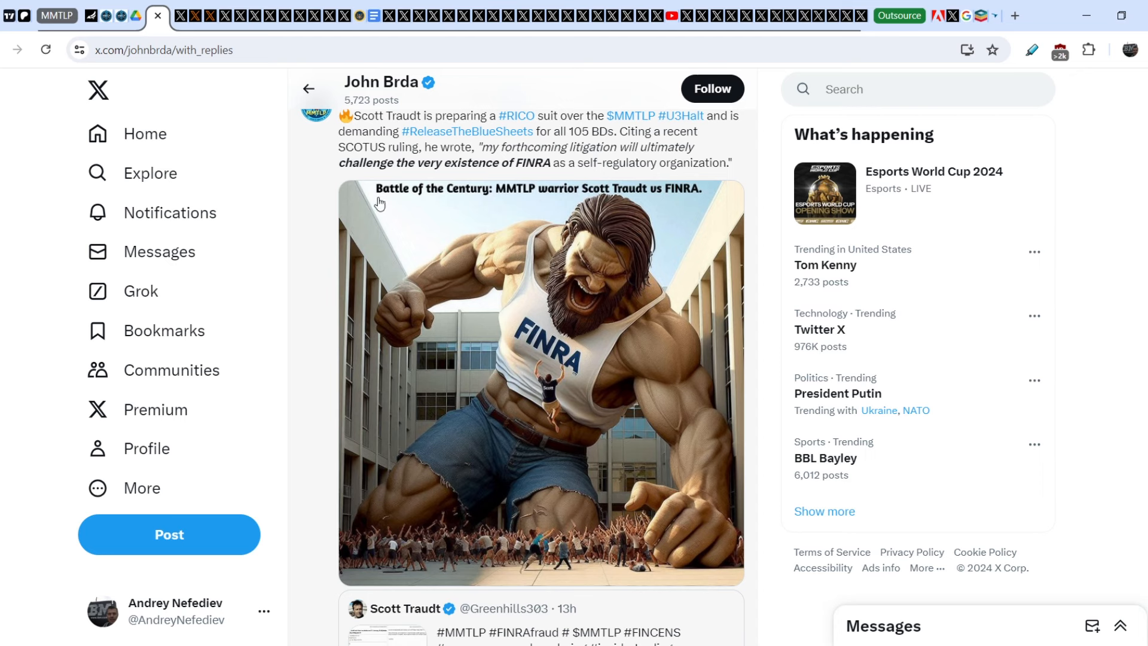
mouse_move(553, 201)
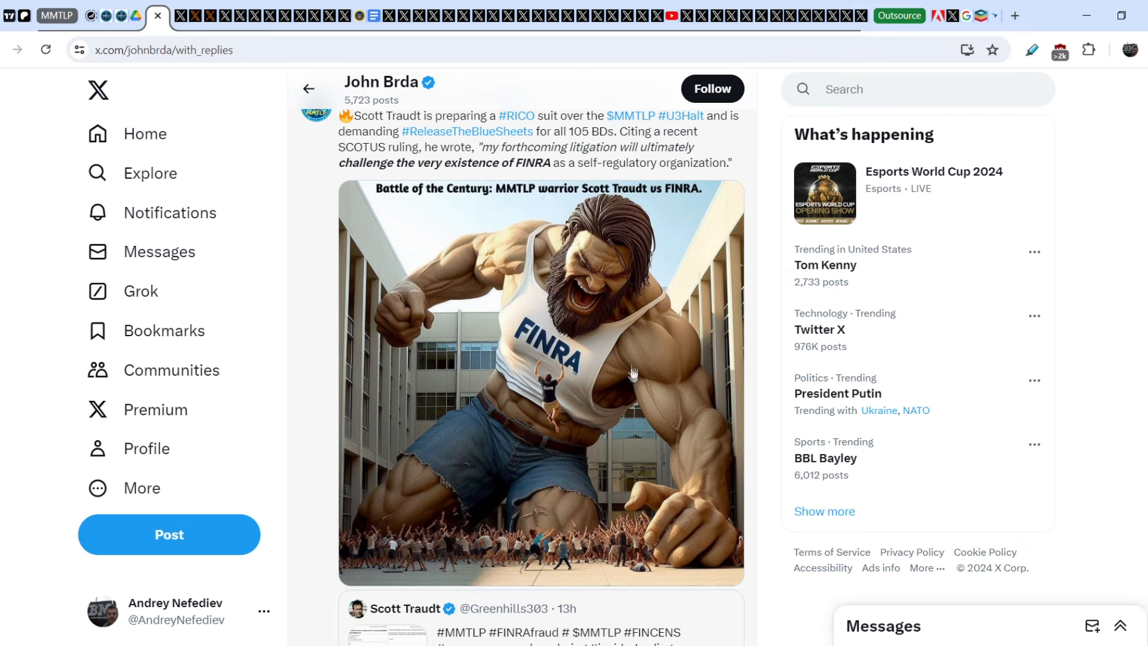
mouse_move(655, 363)
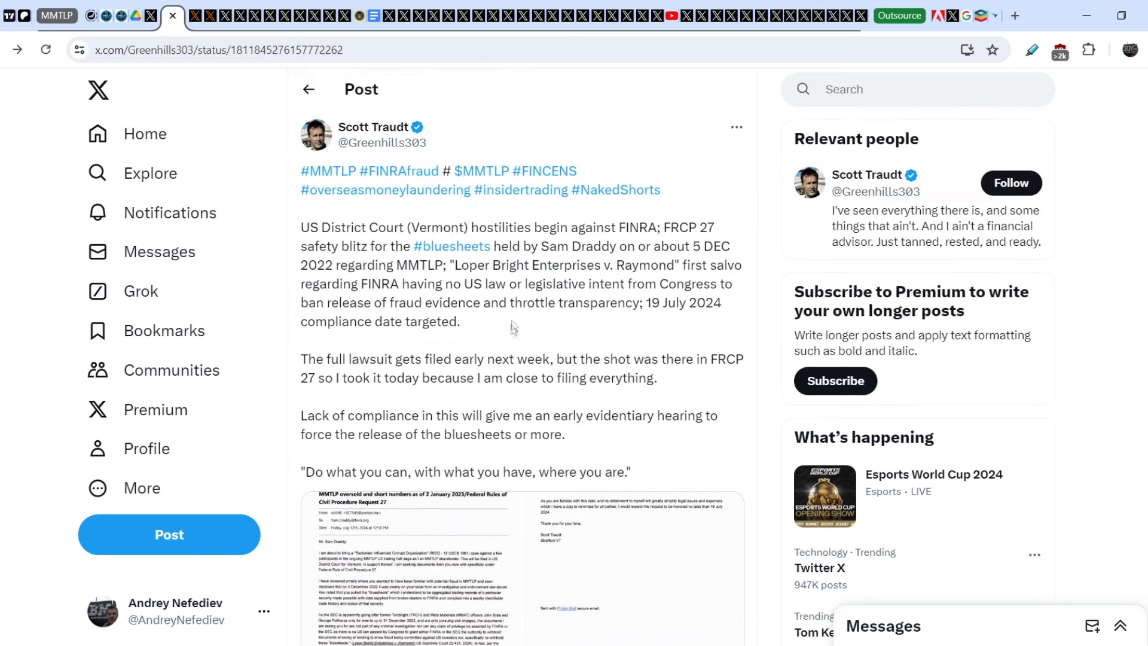
scroll(down, 3)
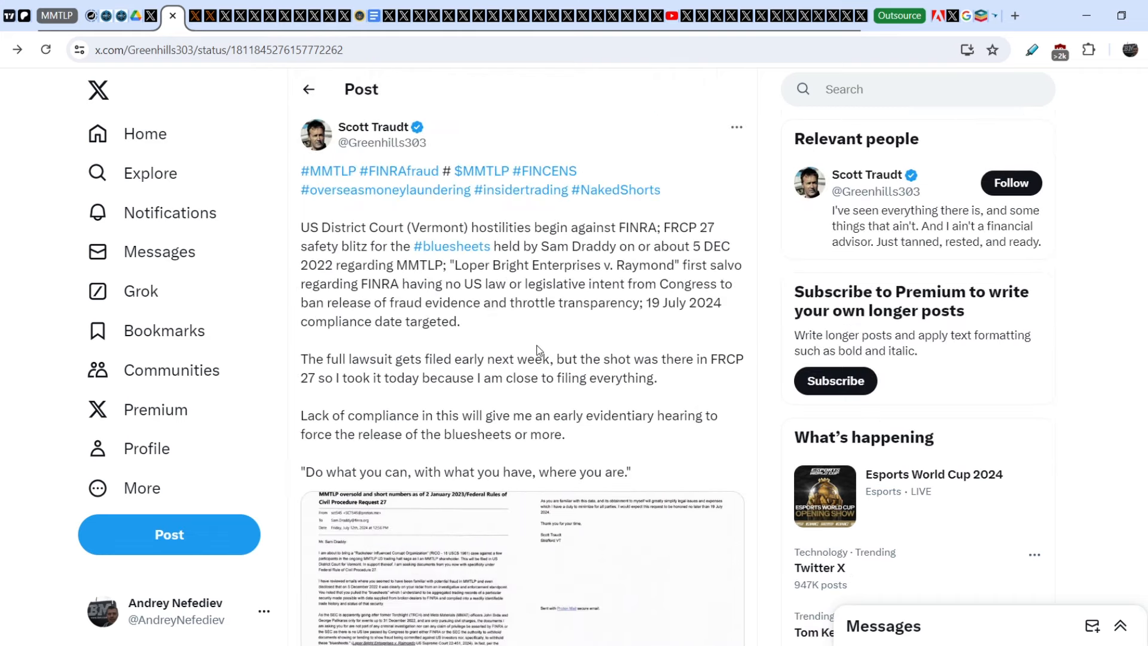
mouse_move(545, 337)
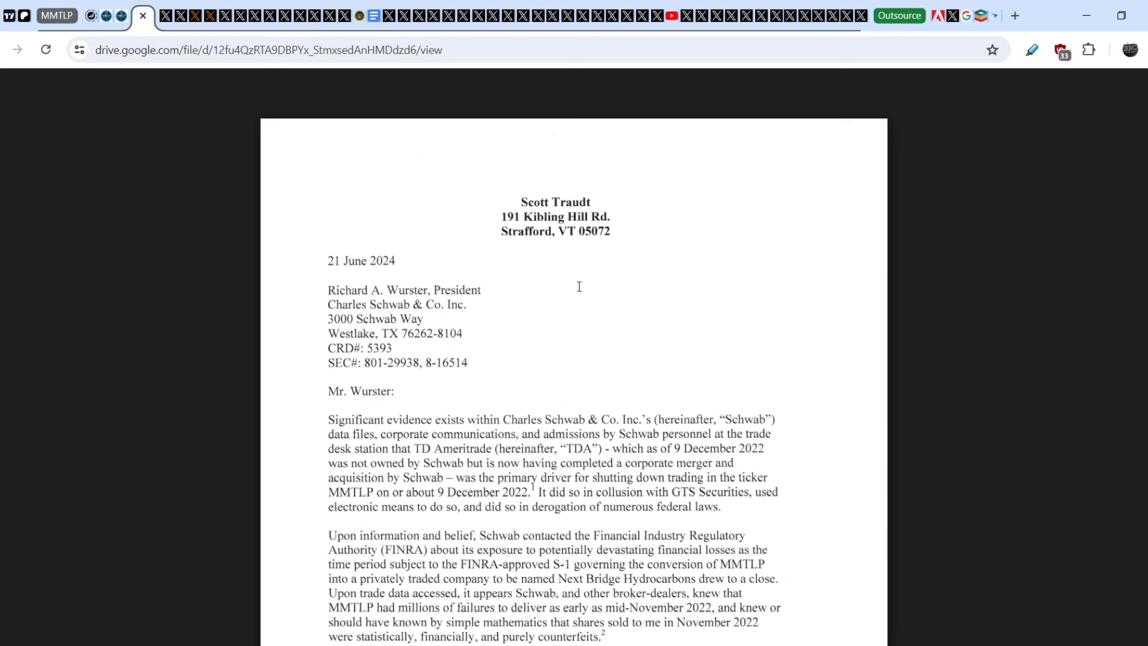
mouse_move(617, 358)
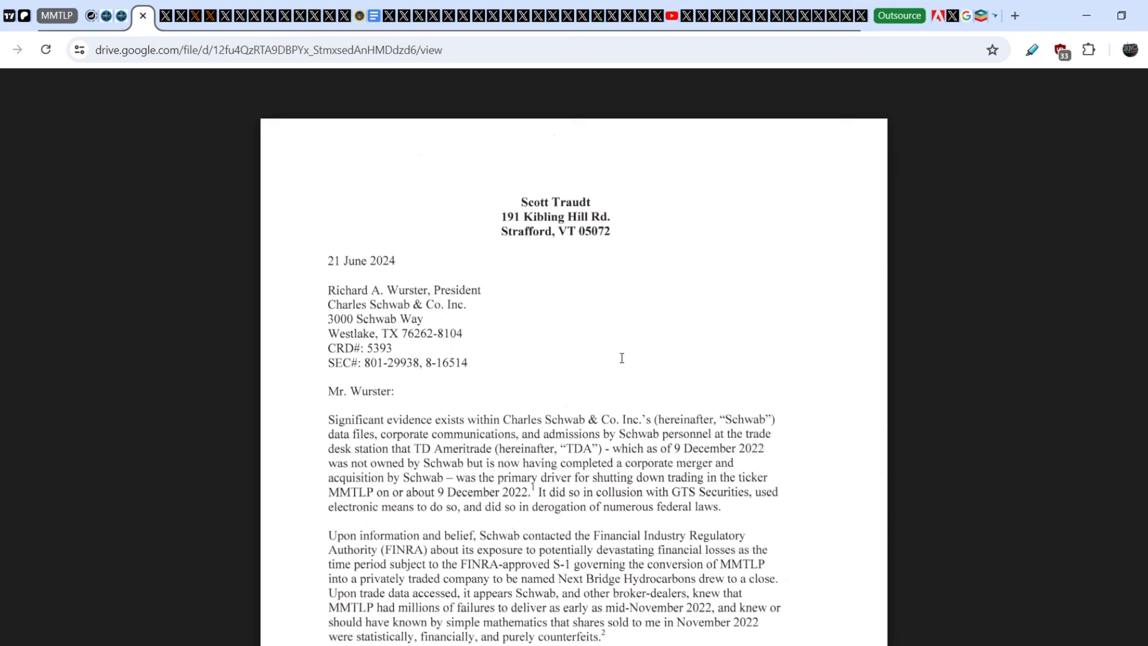
mouse_move(621, 355)
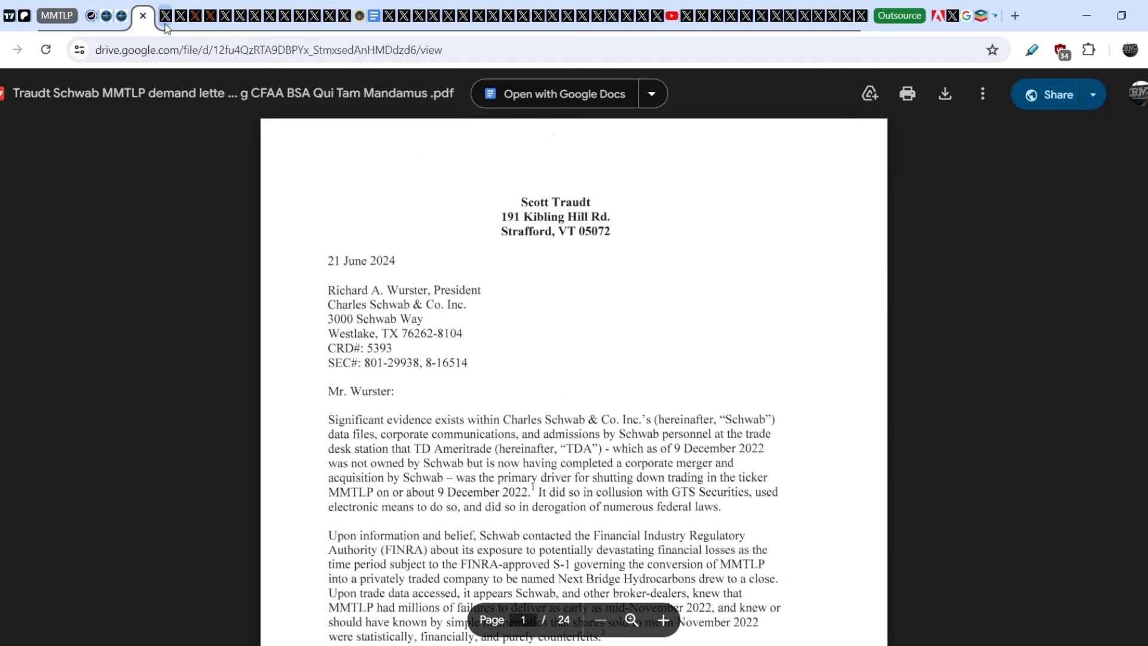
- Close the 24-page Schwab demand letter PDF to return to John Brda's repost
click(156, 16)
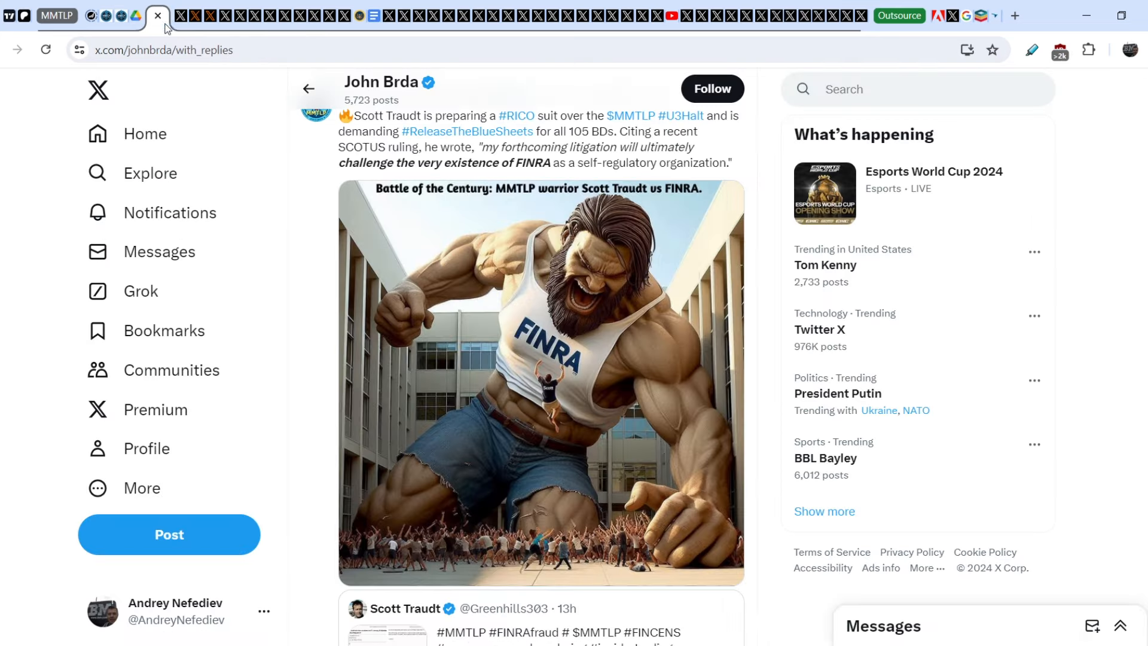
- Open Scott Traudt's FINRA lawsuit post, highlight the 19 July 2024 compliance date, and scroll down
click(399, 608)
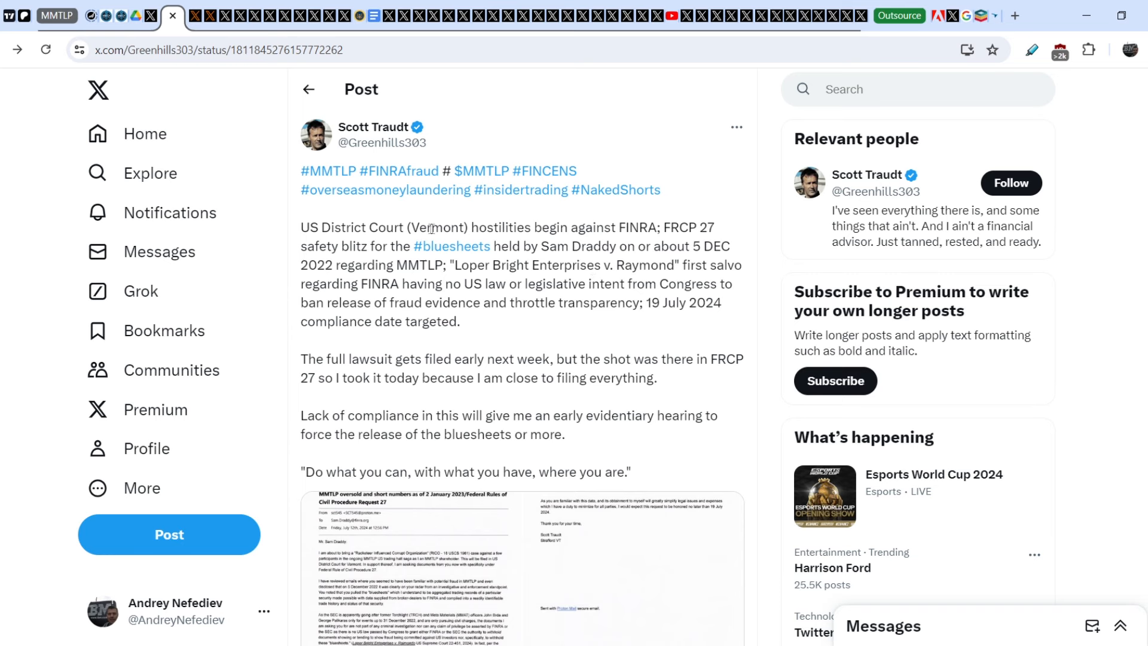
mouse_move(603, 244)
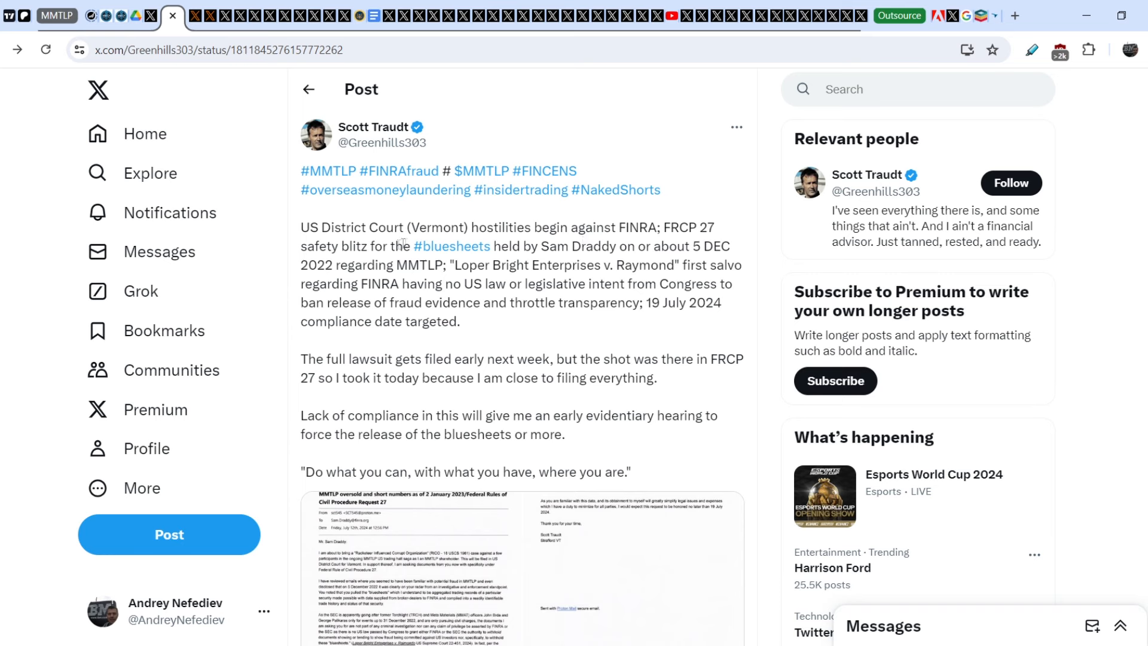
mouse_move(582, 261)
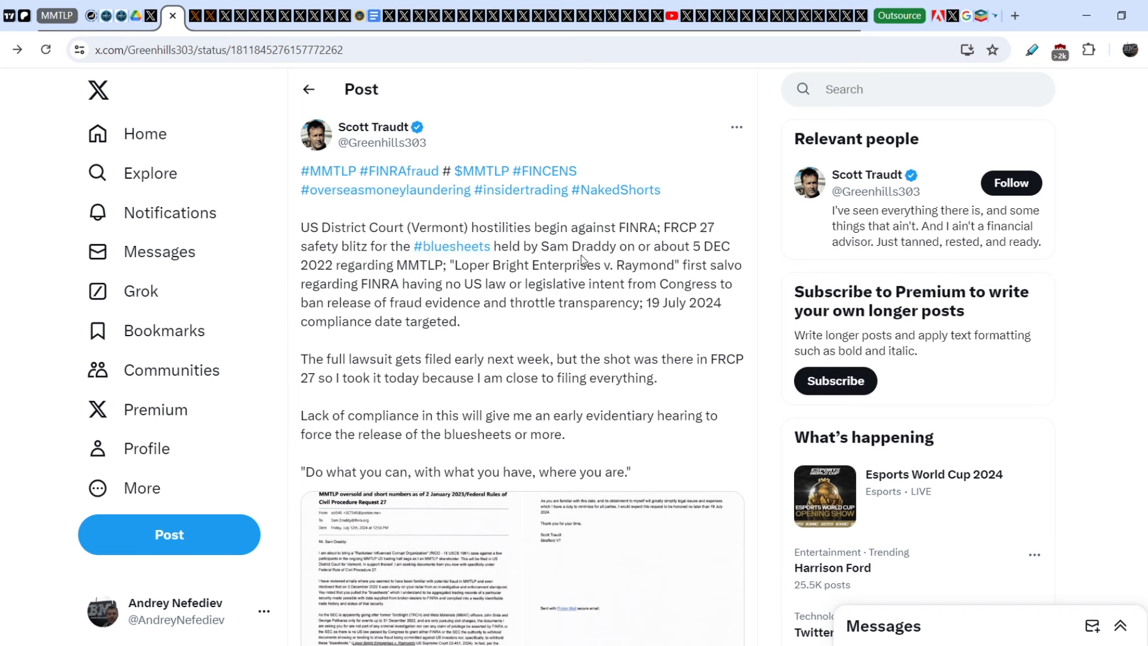
mouse_move(711, 250)
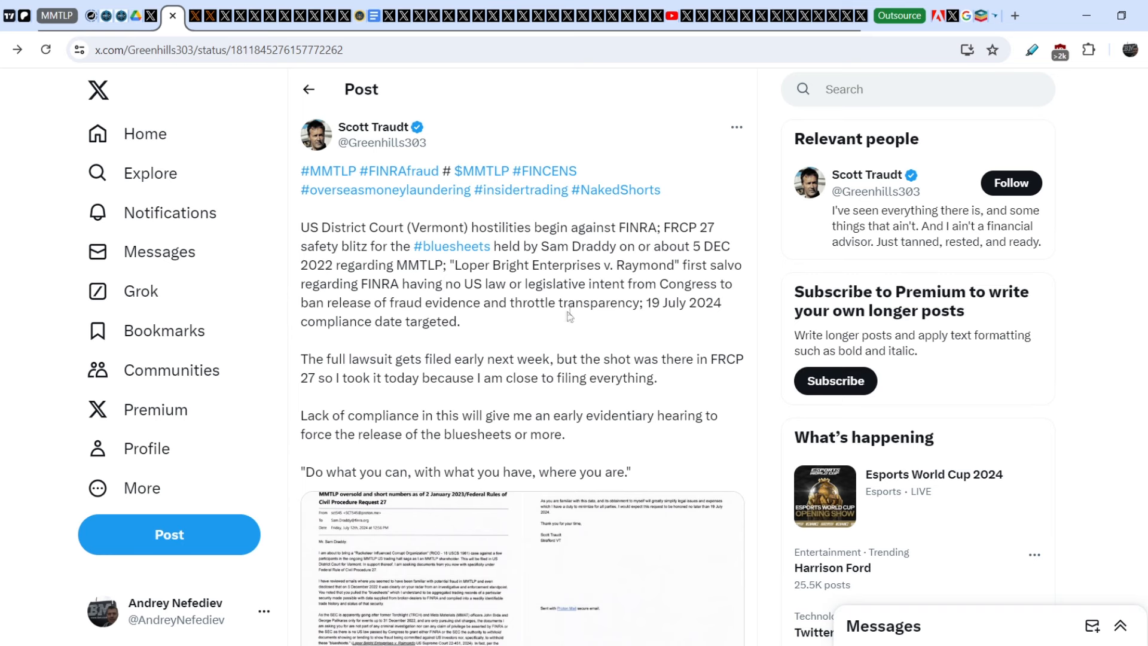
mouse_move(670, 320)
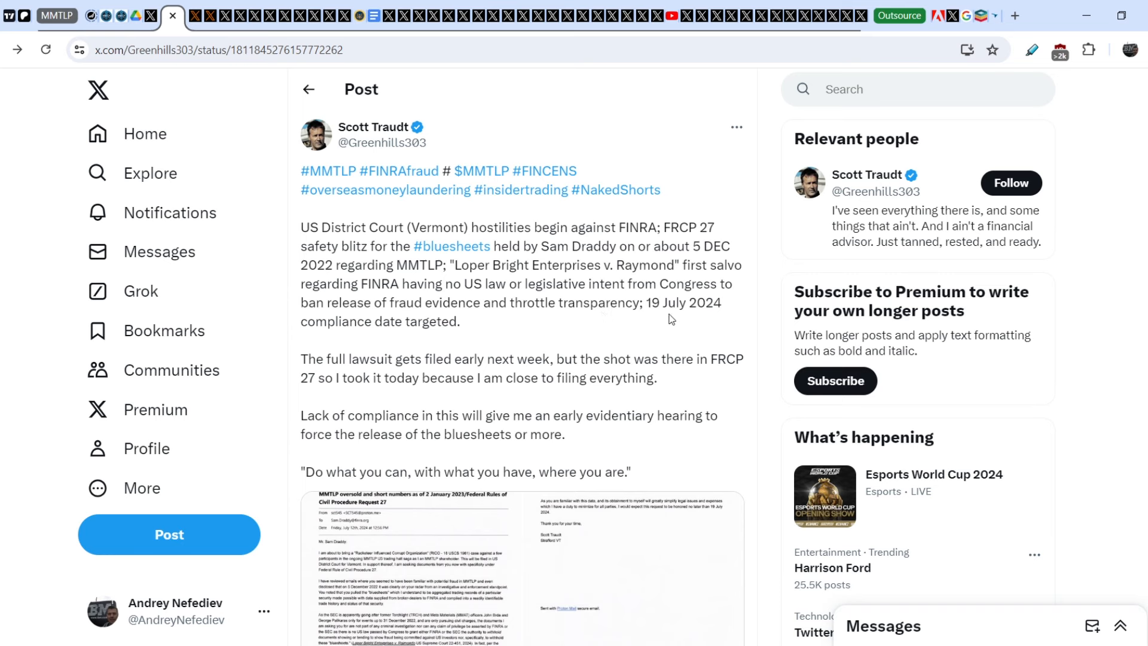
mouse_move(507, 329)
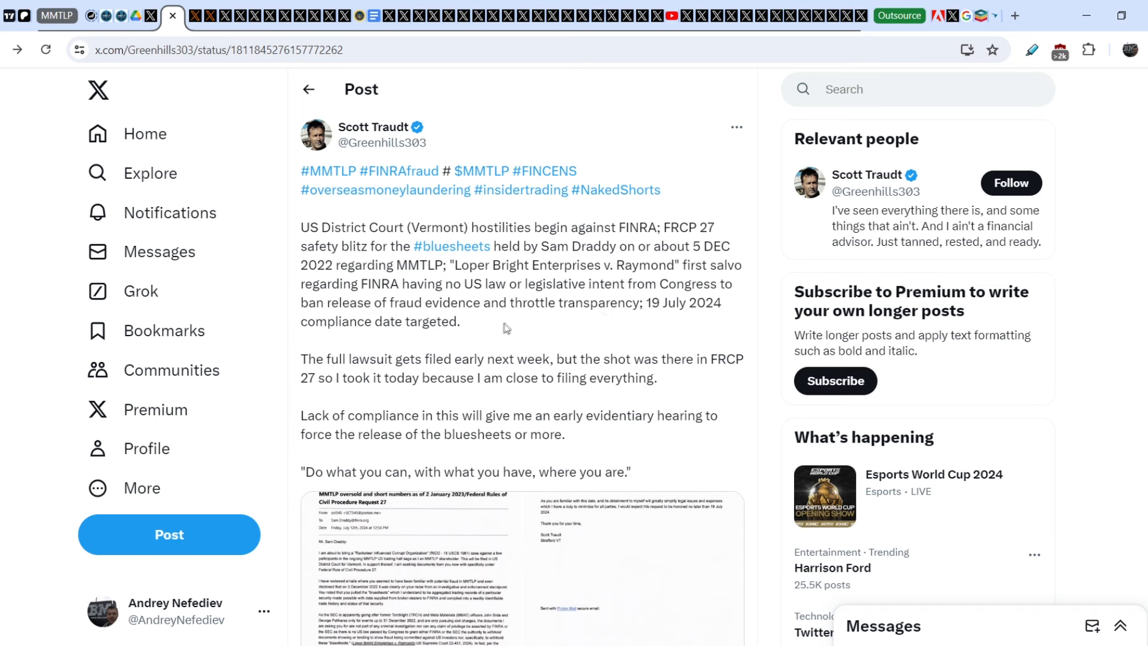
mouse_move(390, 365)
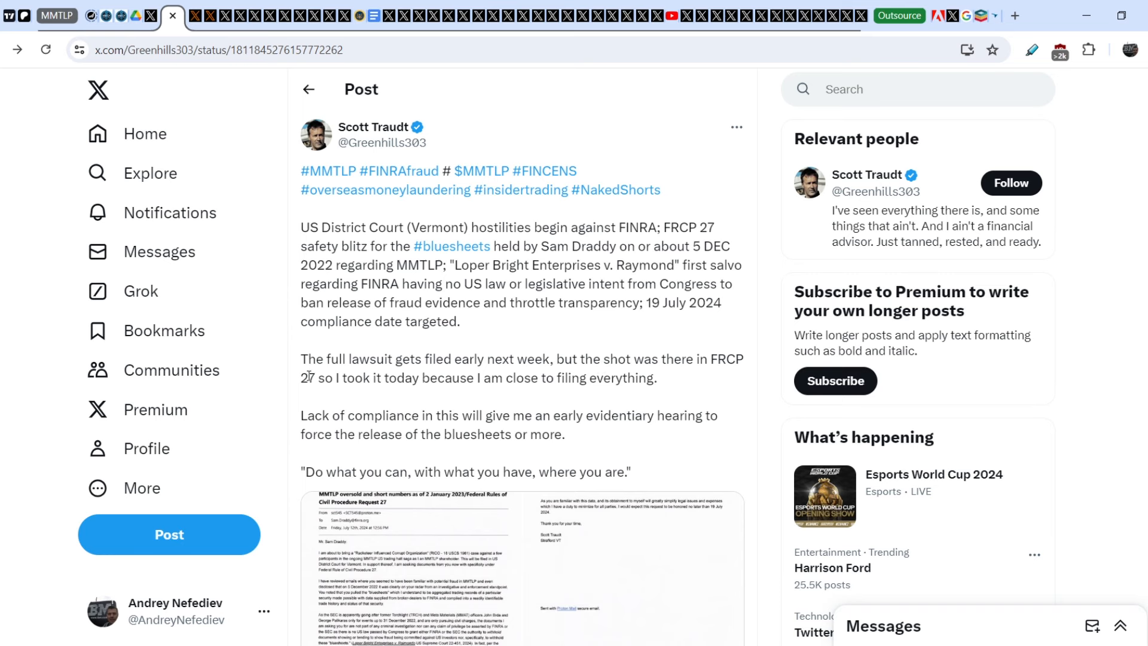
mouse_move(316, 371)
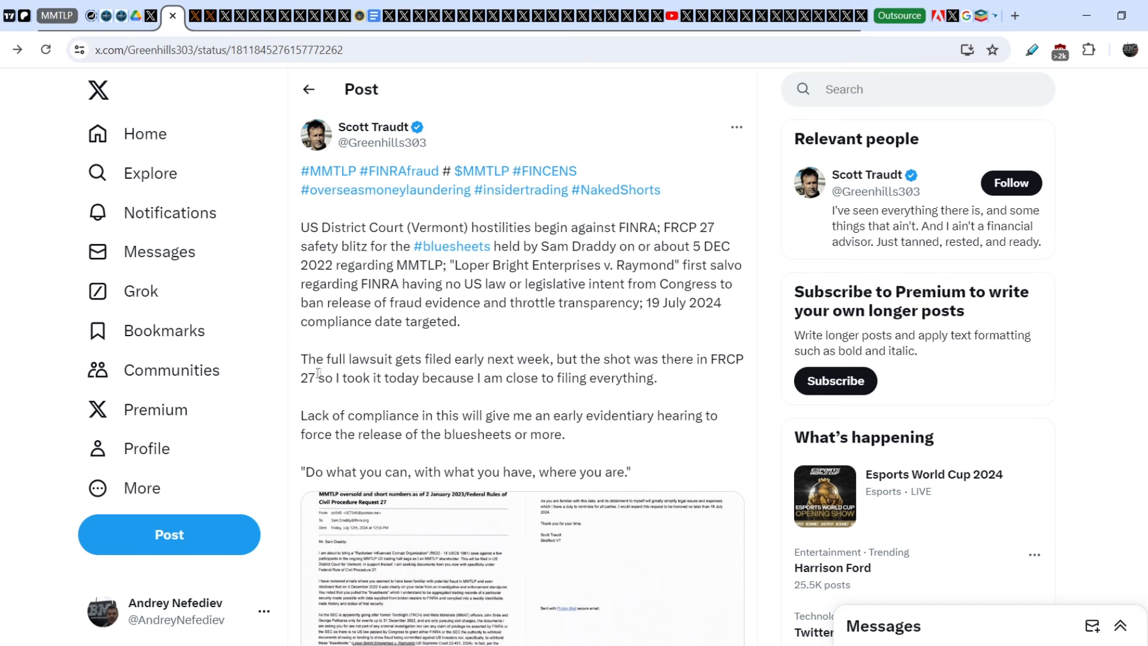
mouse_move(529, 395)
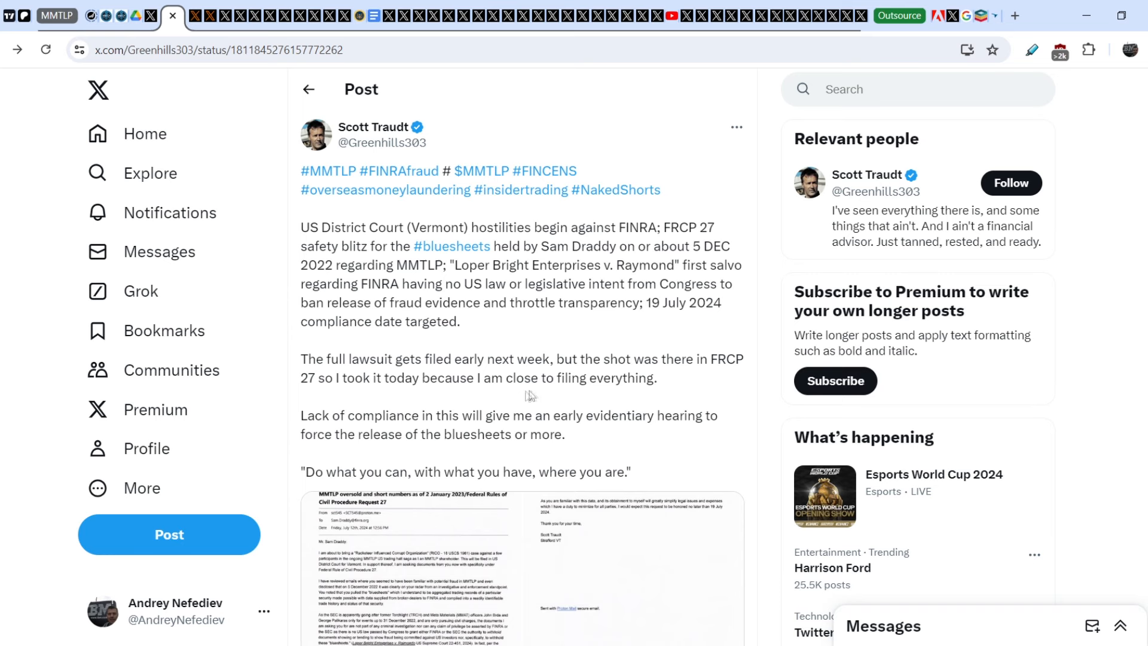
mouse_move(429, 429)
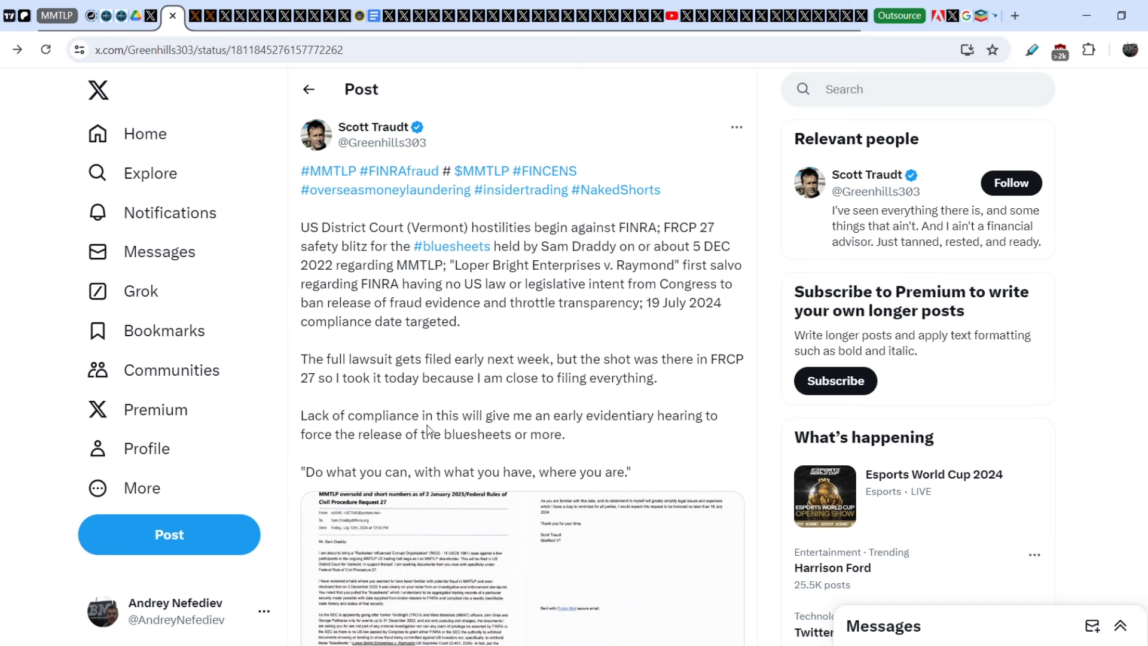
mouse_move(473, 453)
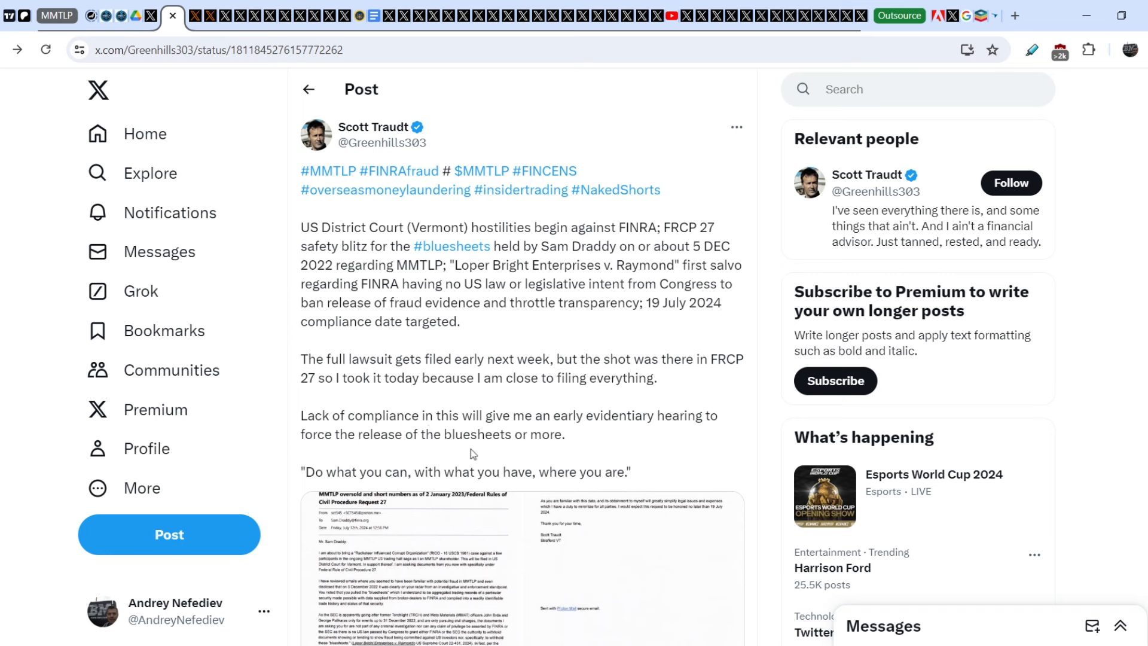
mouse_move(303, 488)
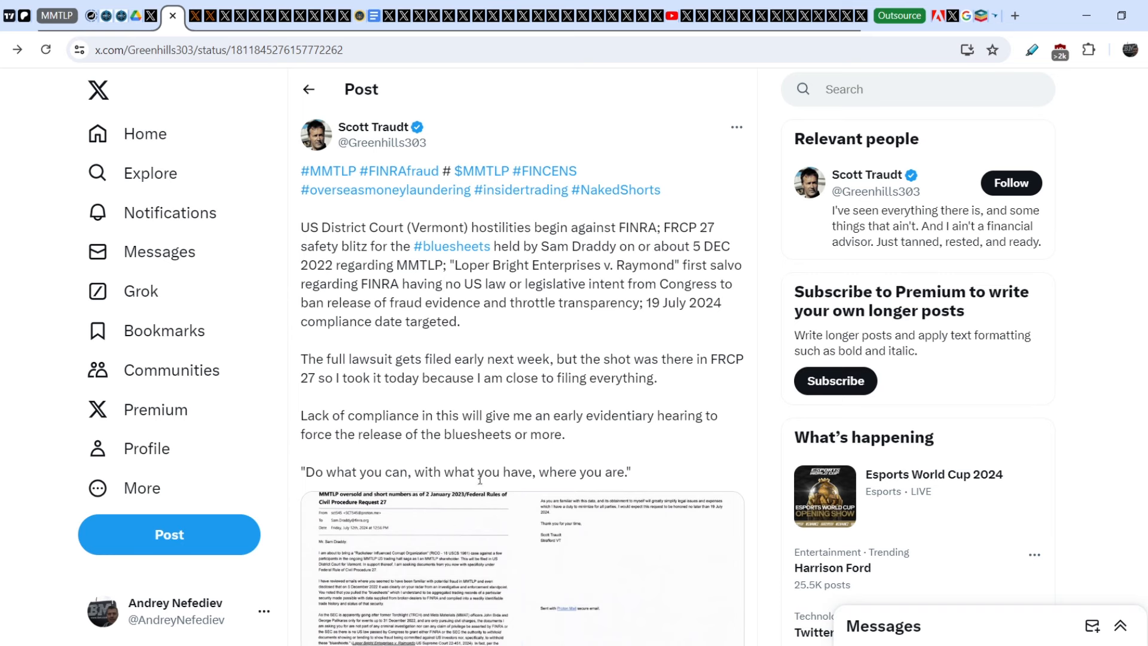
mouse_move(681, 460)
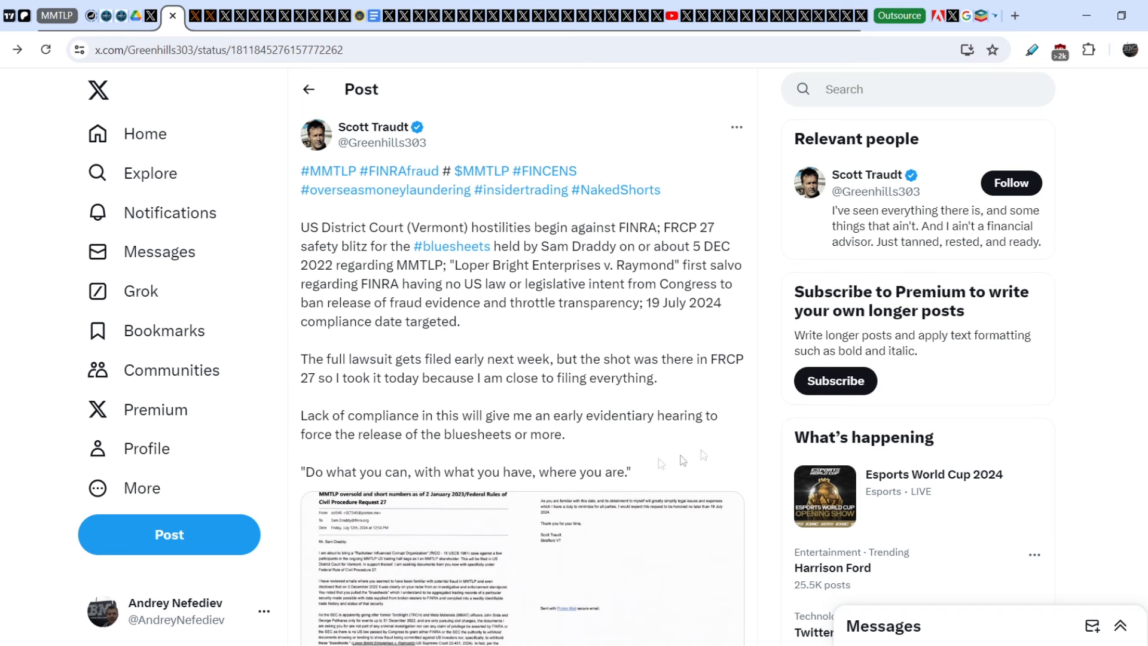
drag(647, 302, 460, 321)
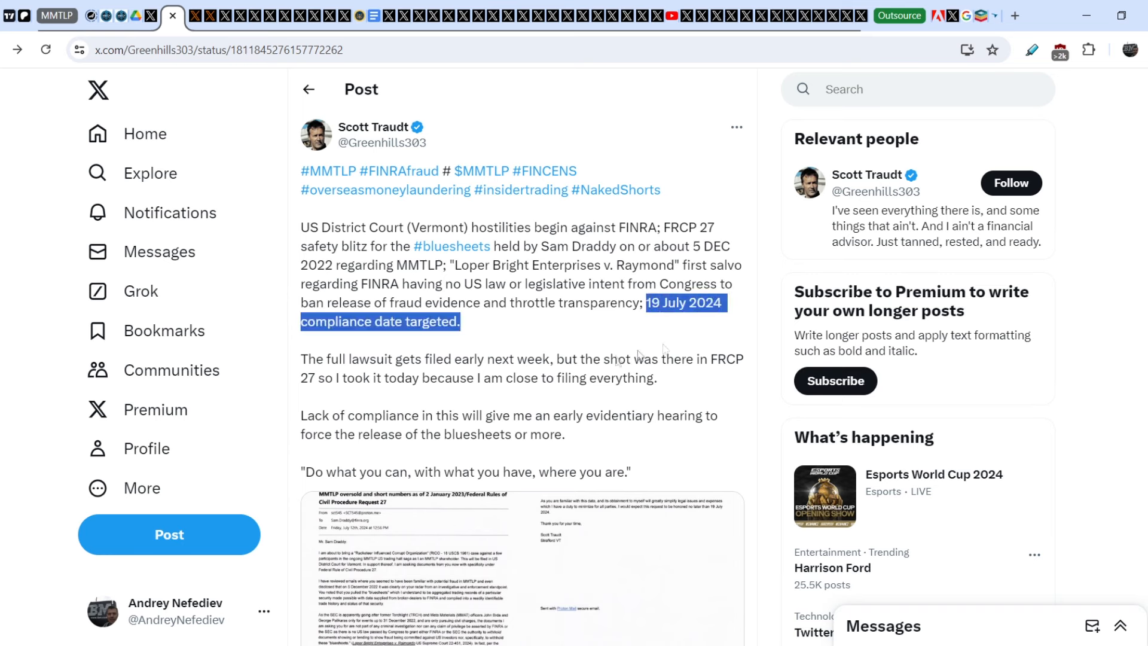
scroll(down, 3)
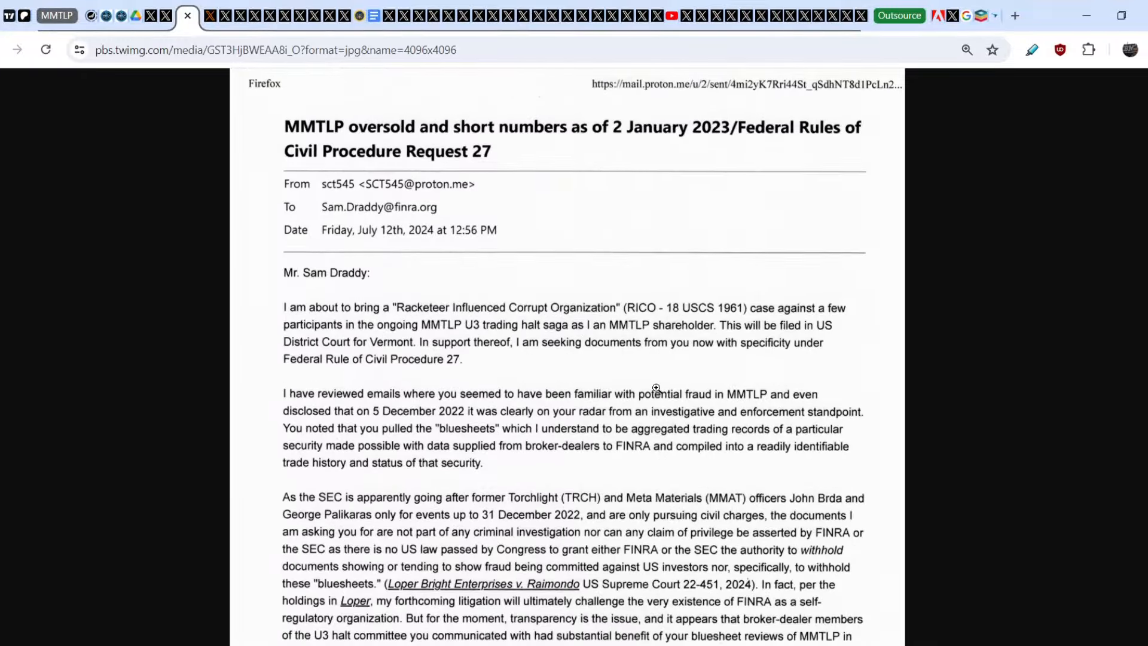
scroll(down, 3)
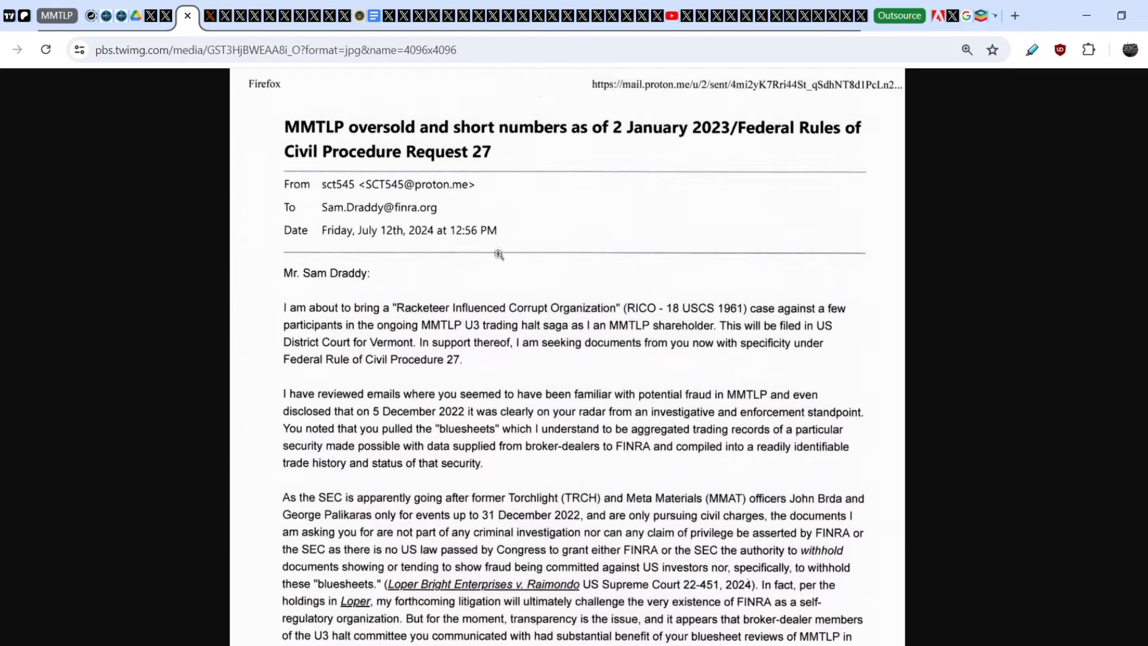
mouse_move(418, 264)
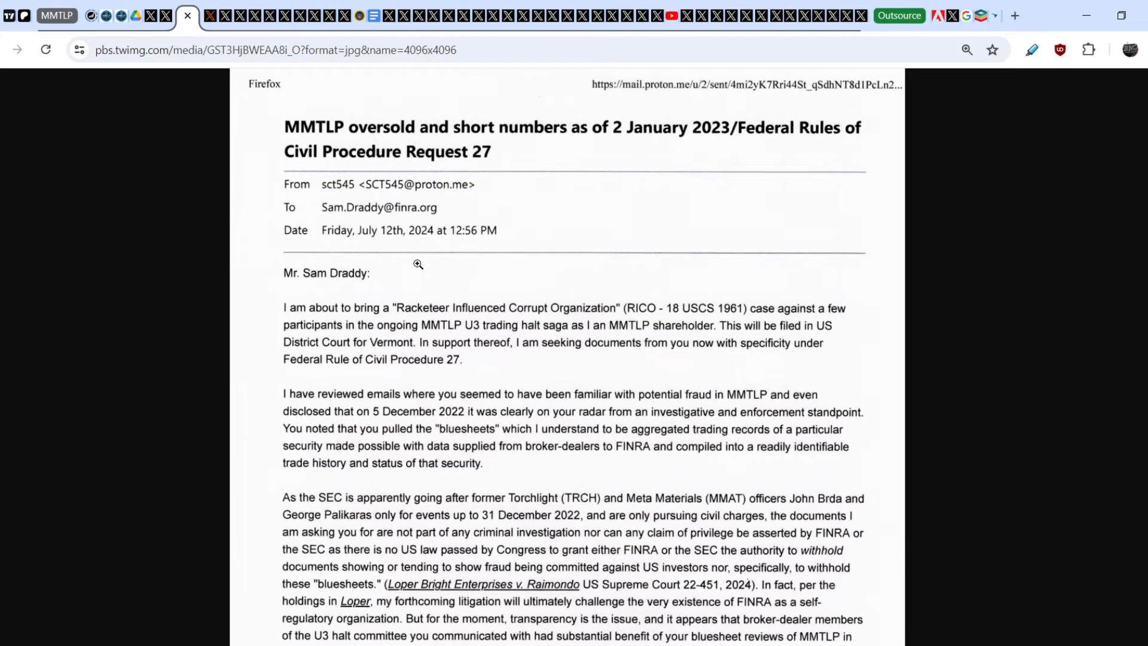
mouse_move(310, 293)
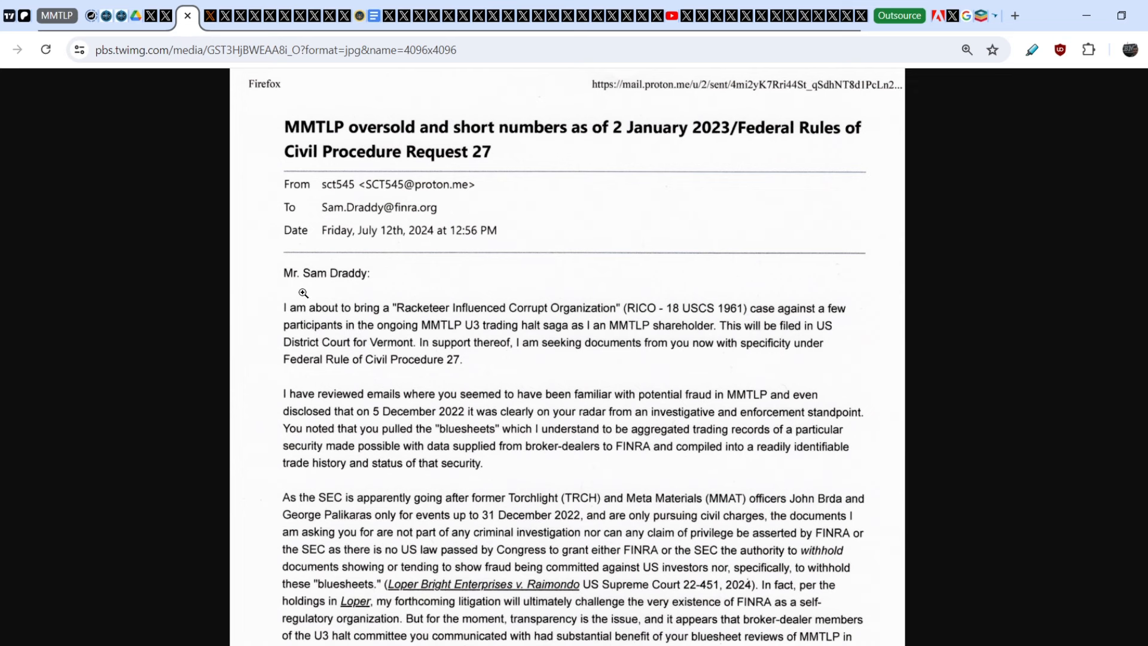
mouse_move(380, 319)
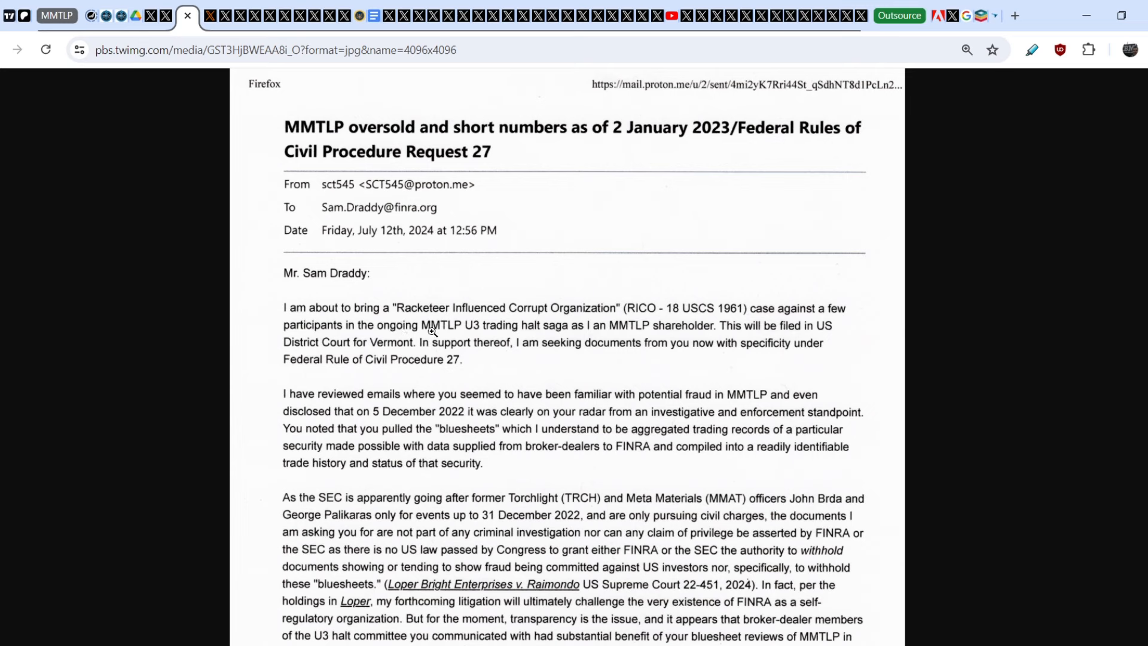
mouse_move(544, 333)
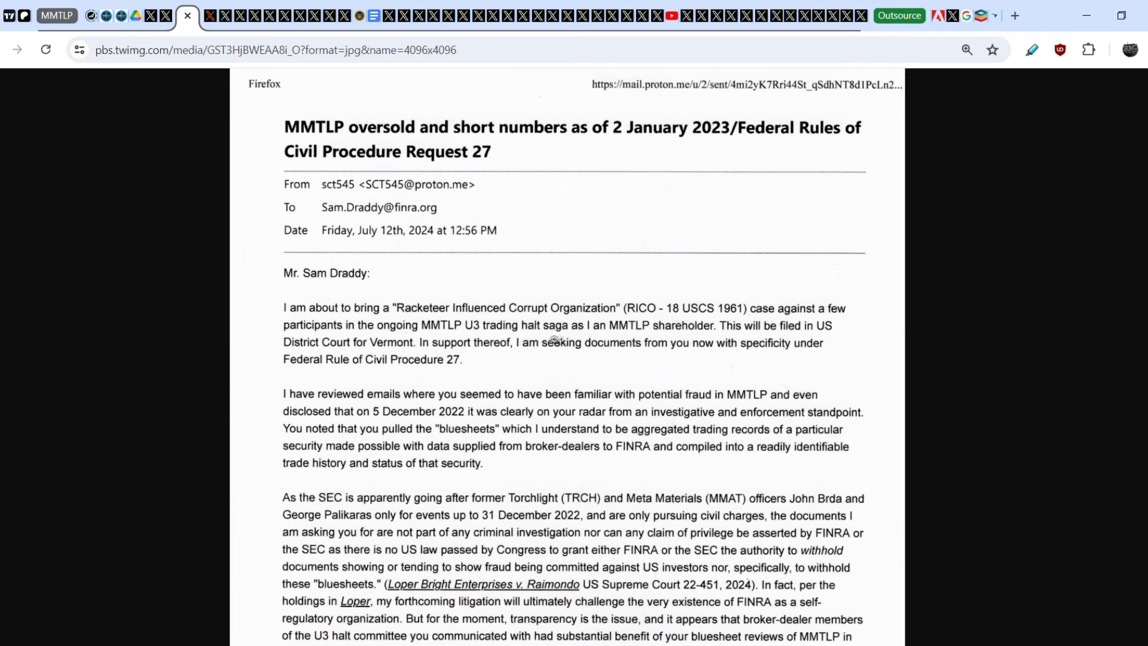
mouse_move(663, 340)
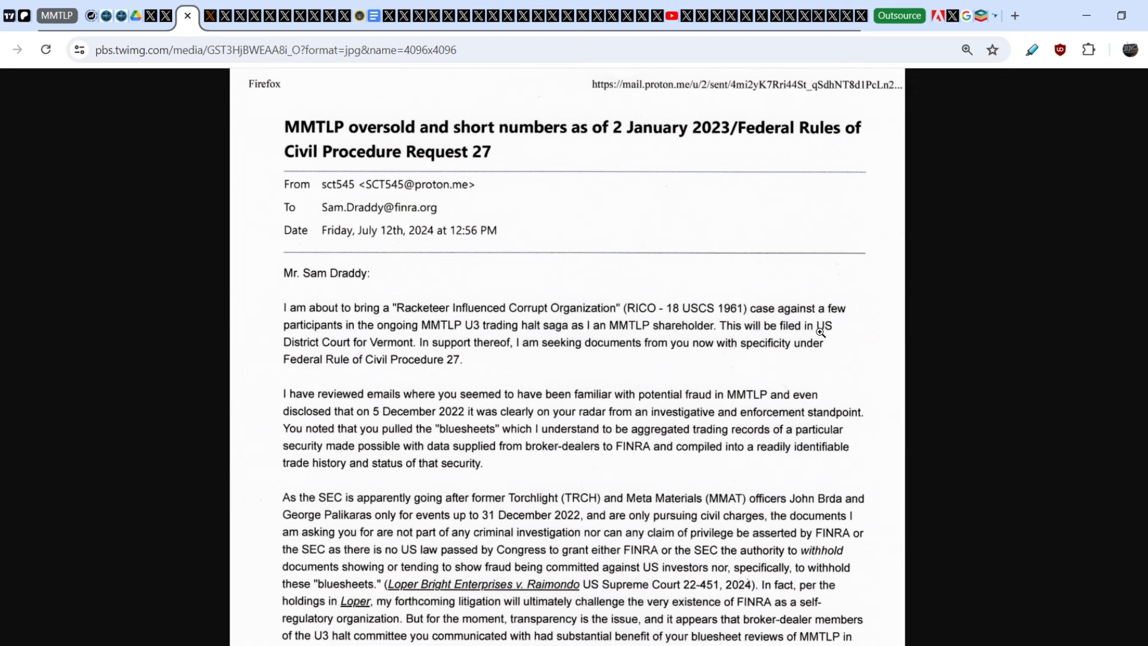
mouse_move(427, 352)
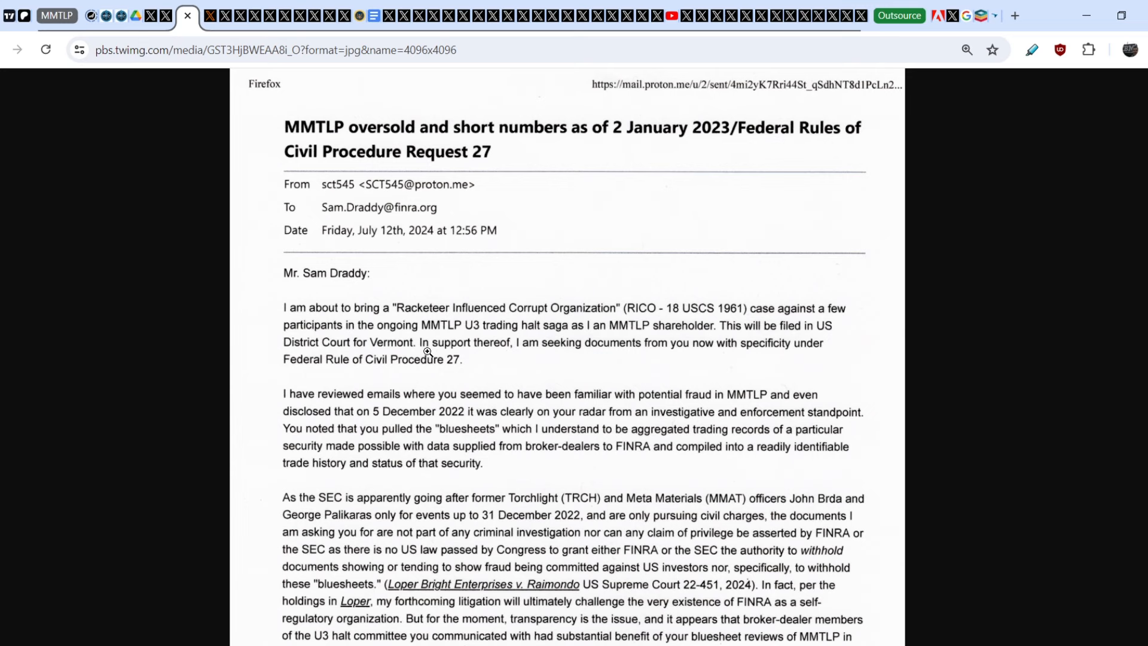
mouse_move(578, 355)
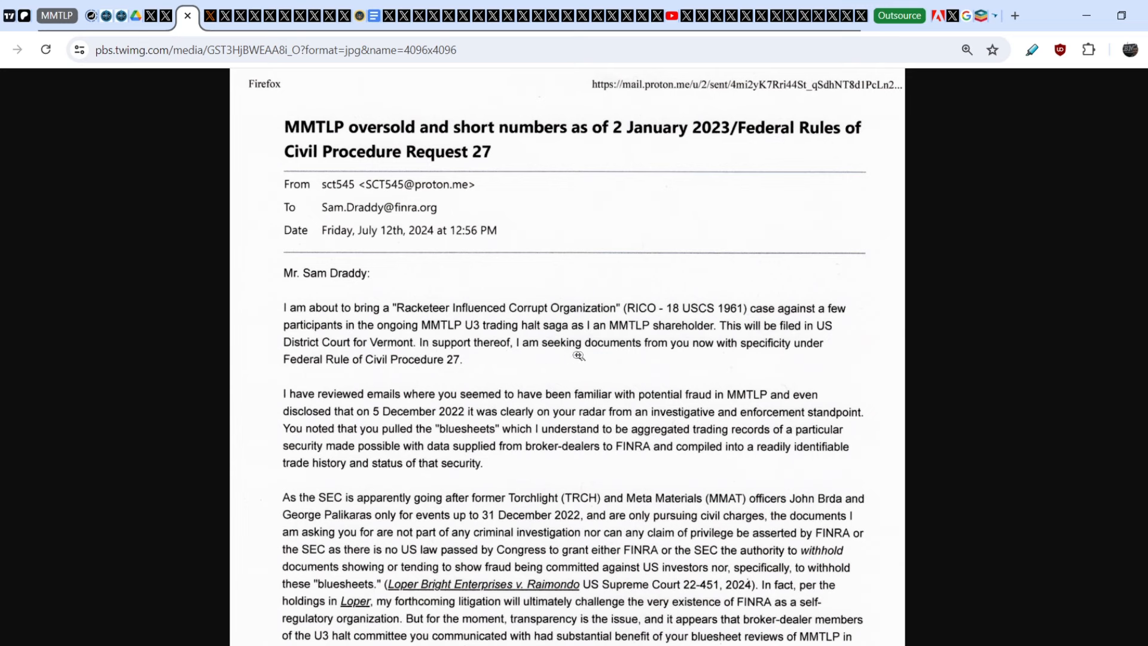
mouse_move(667, 403)
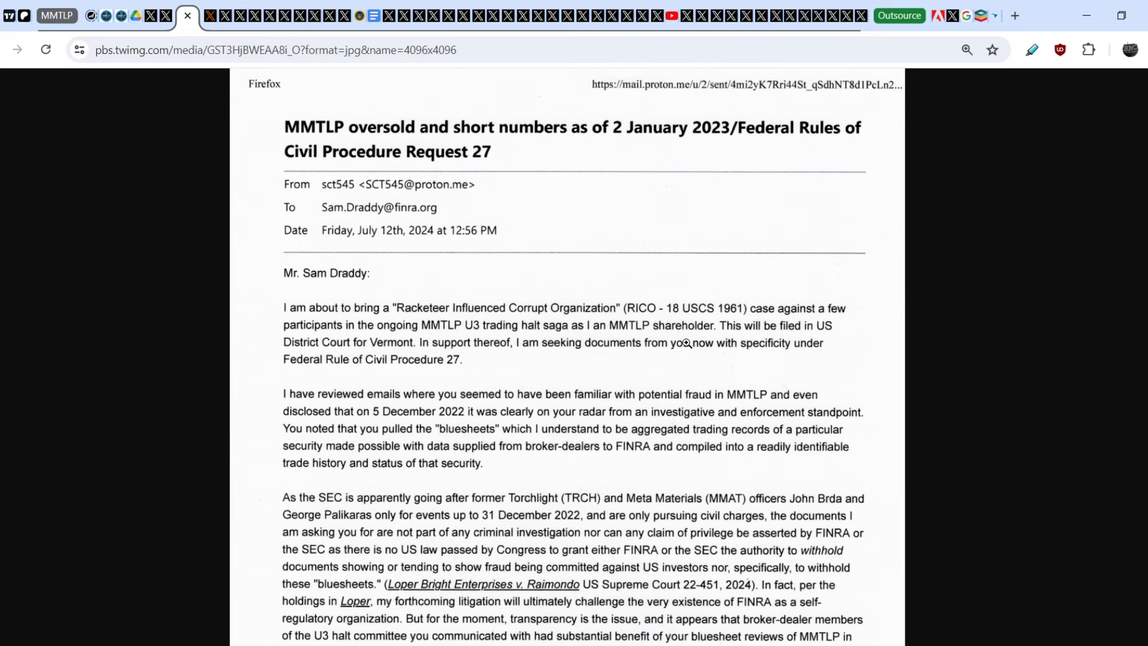
mouse_move(373, 365)
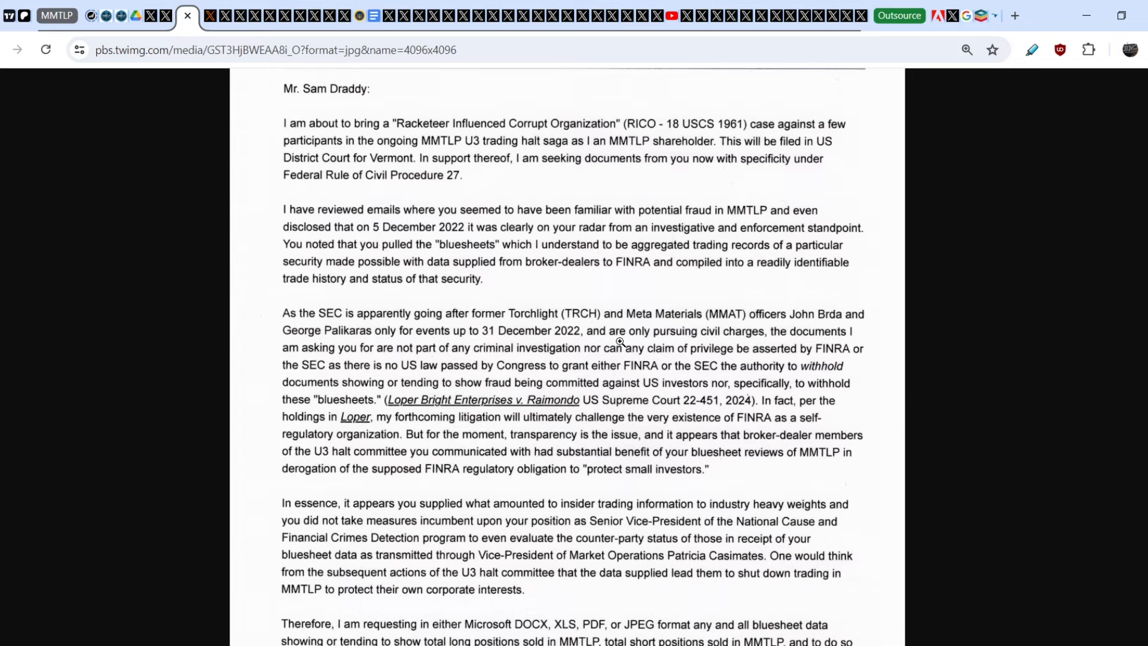
scroll(down, 3)
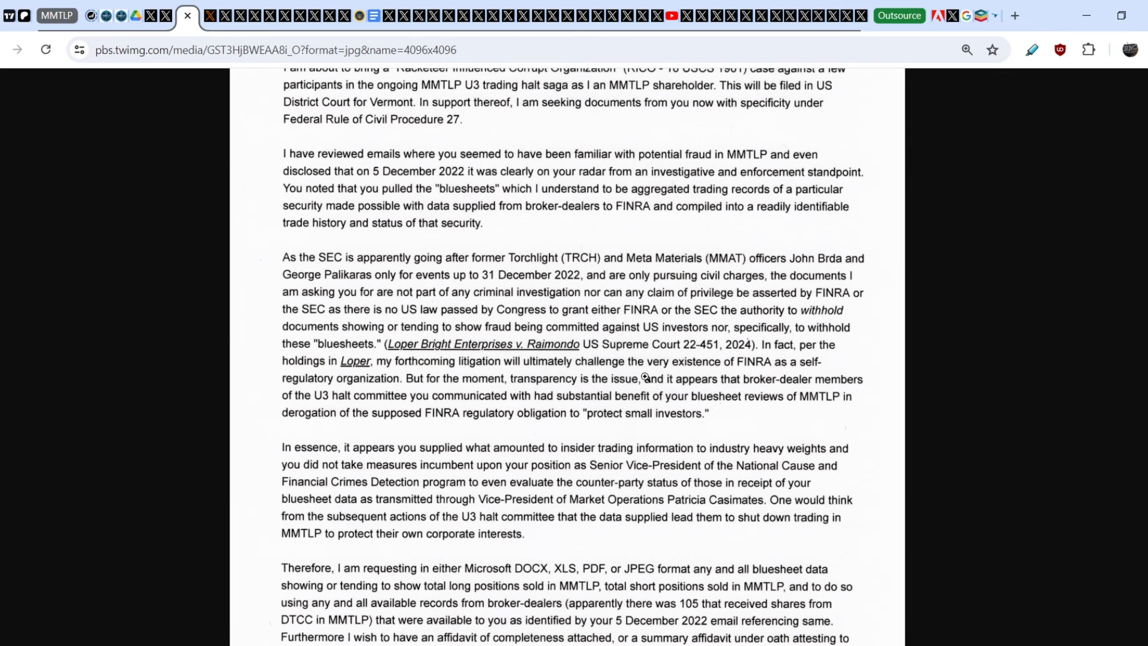
mouse_move(372, 381)
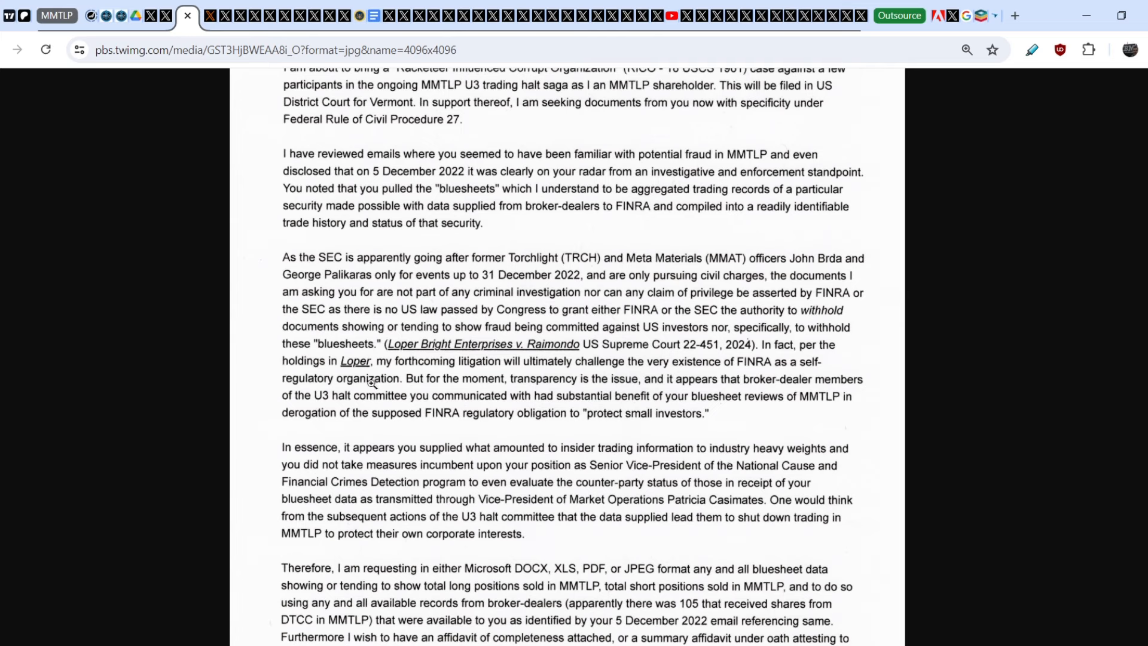
mouse_move(519, 388)
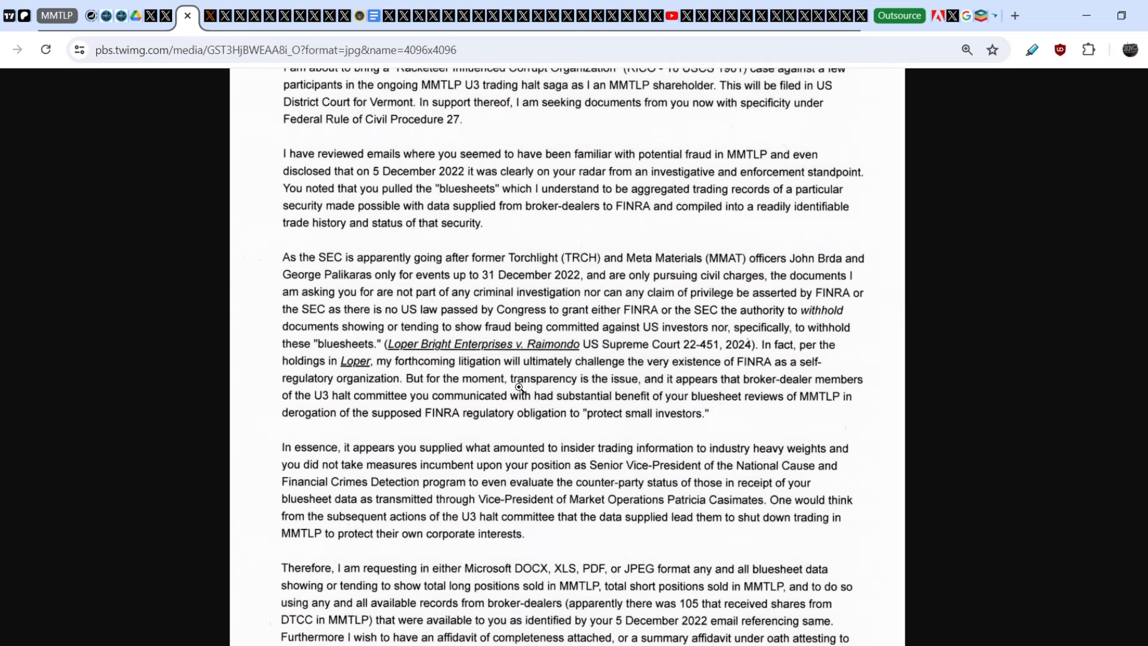
mouse_move(622, 386)
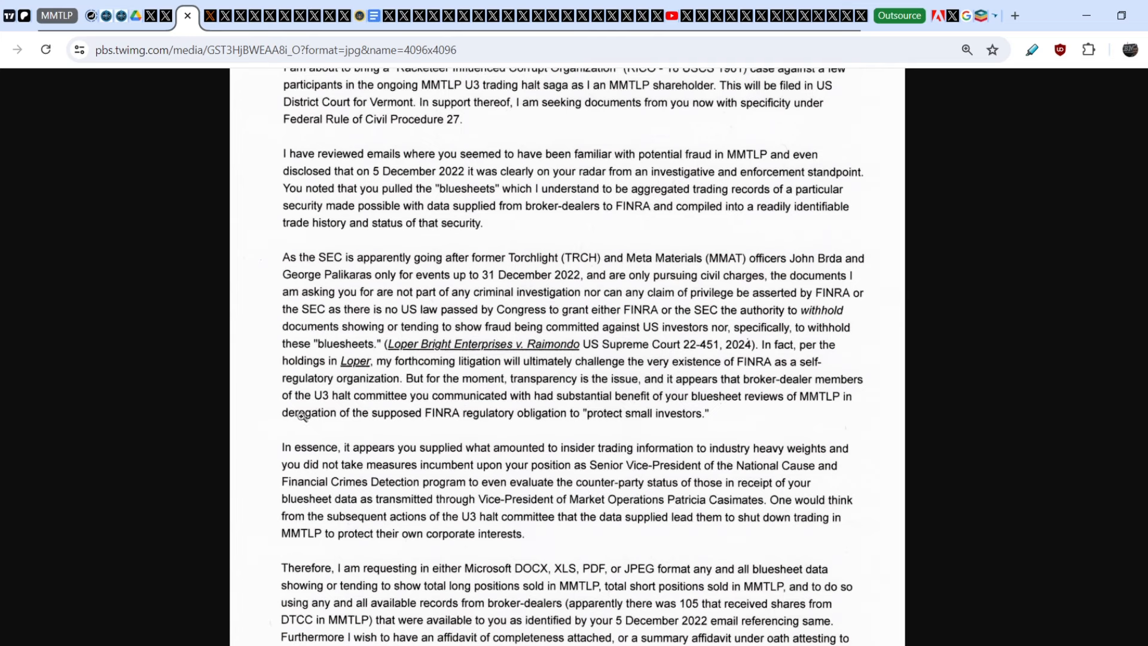
mouse_move(446, 404)
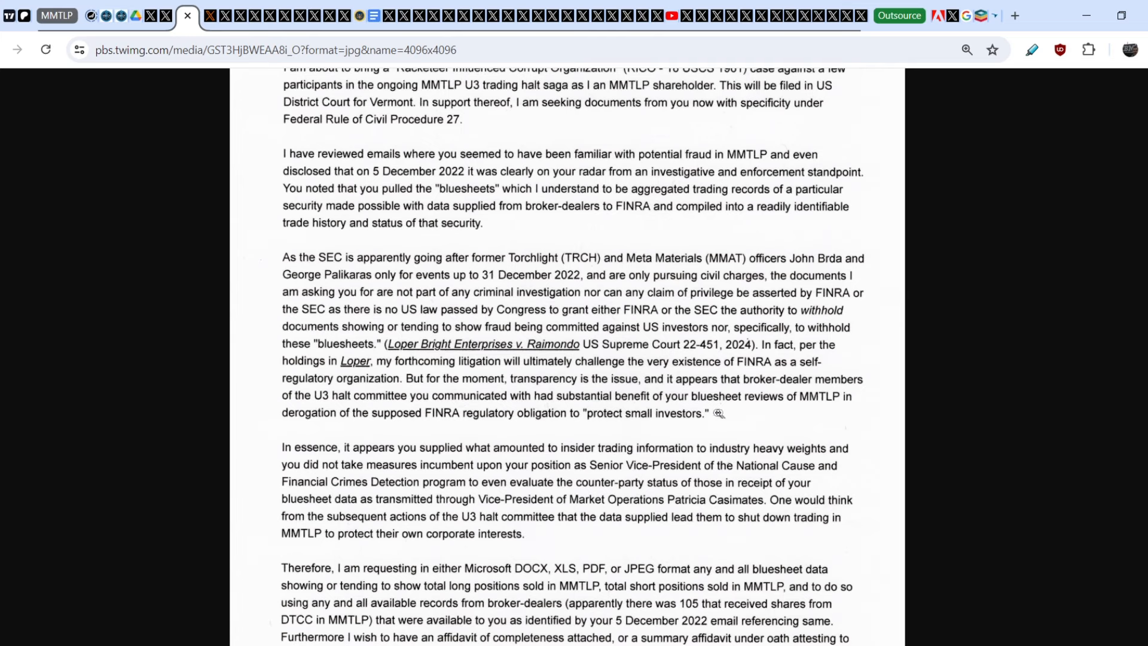
mouse_move(320, 417)
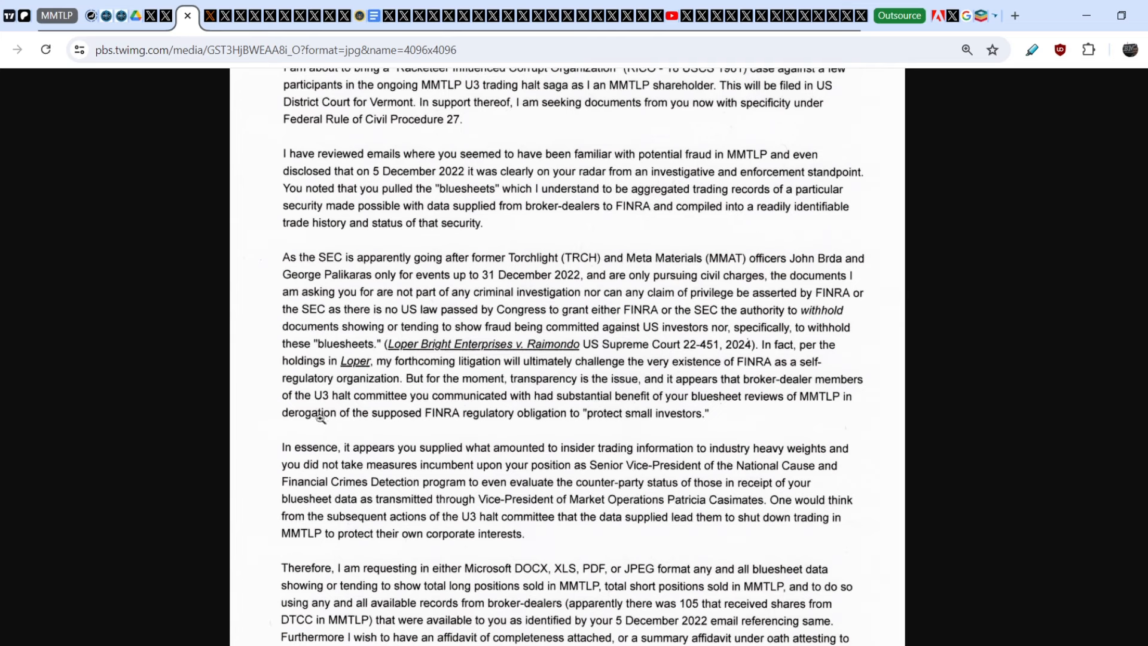
mouse_move(536, 420)
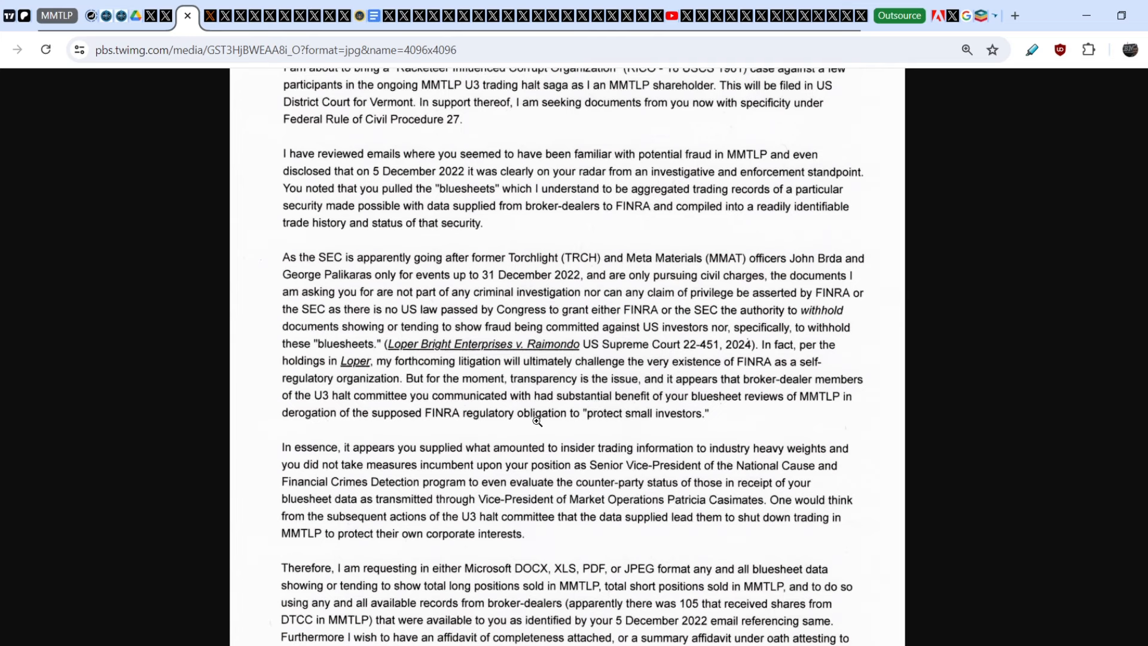
mouse_move(621, 430)
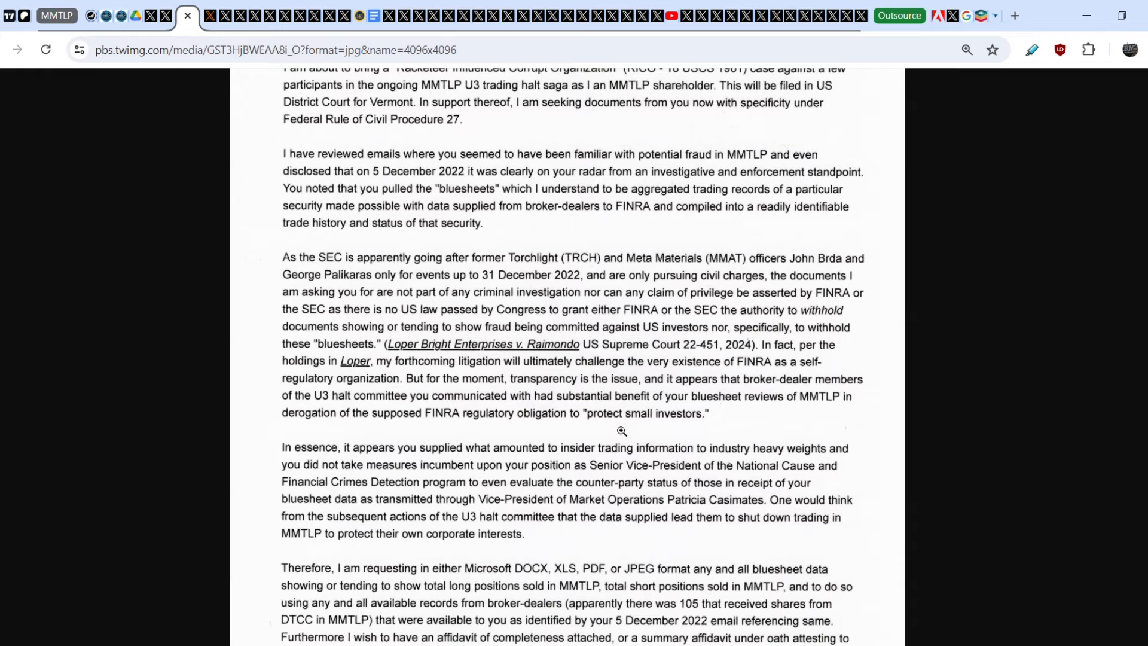
scroll(down, 3)
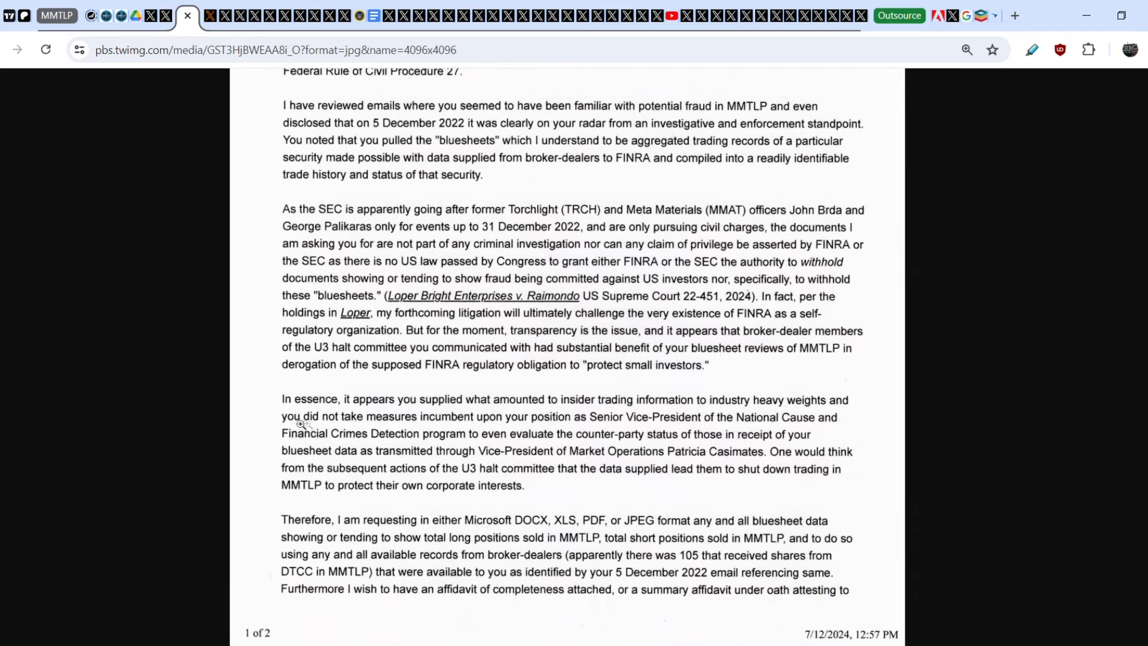
mouse_move(430, 403)
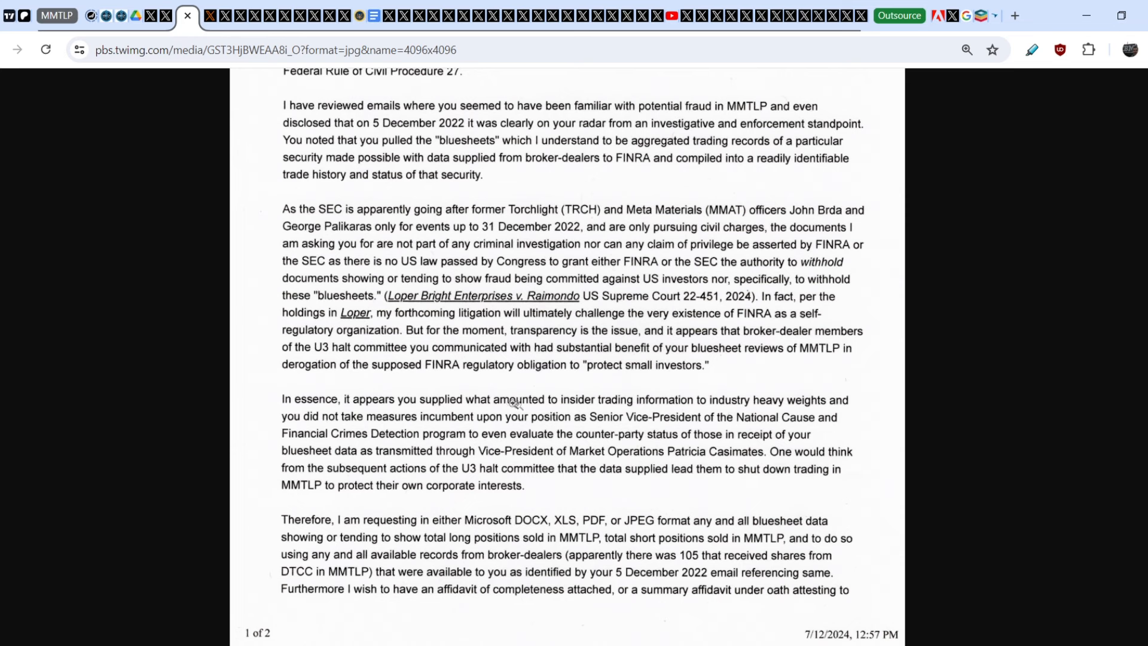
mouse_move(695, 402)
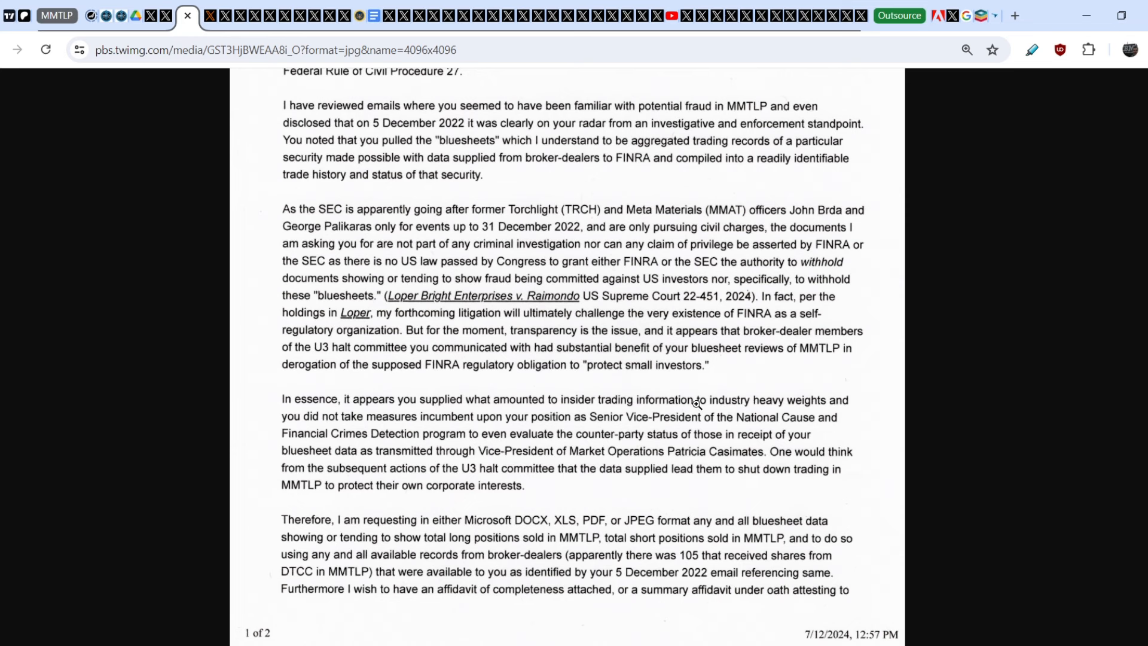
mouse_move(301, 440)
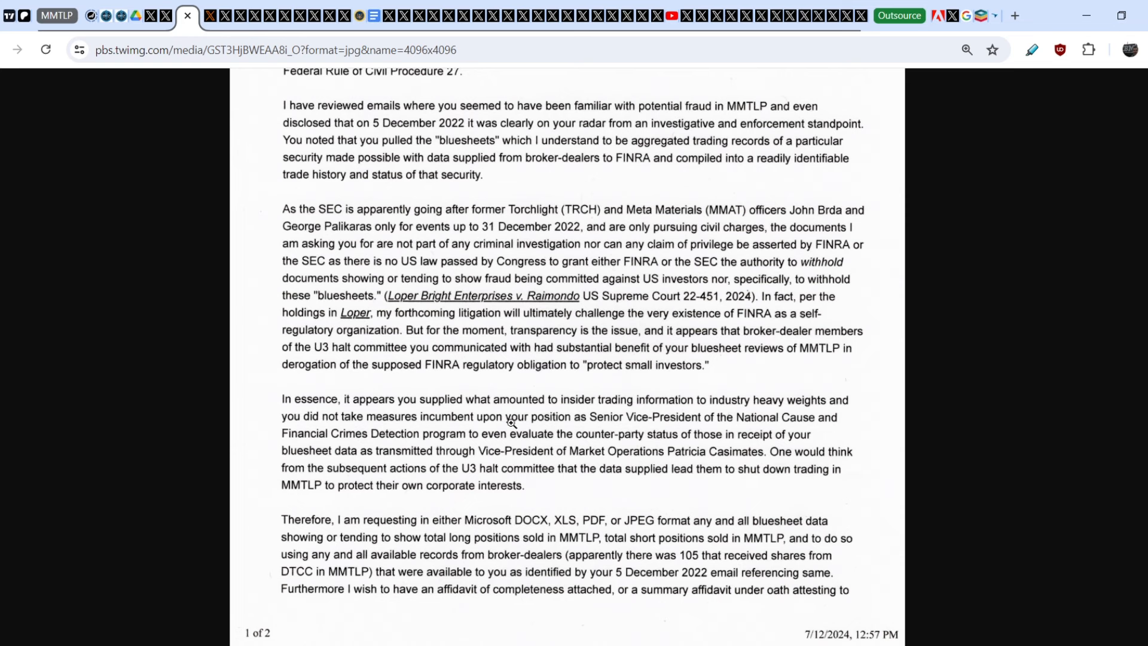
mouse_move(620, 434)
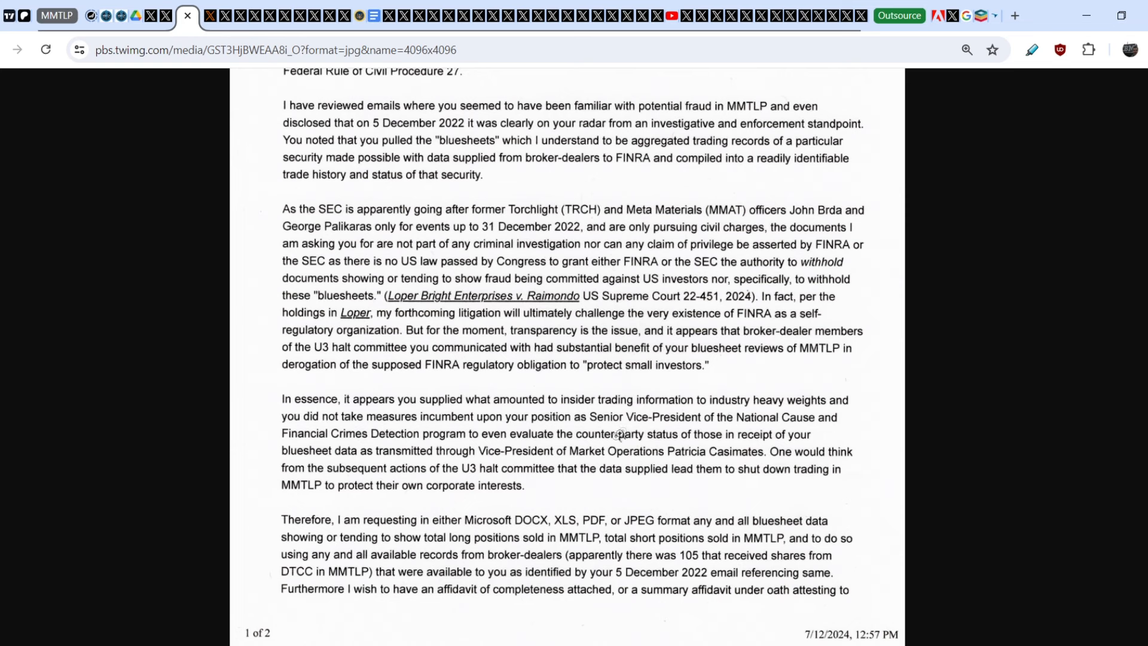
mouse_move(728, 425)
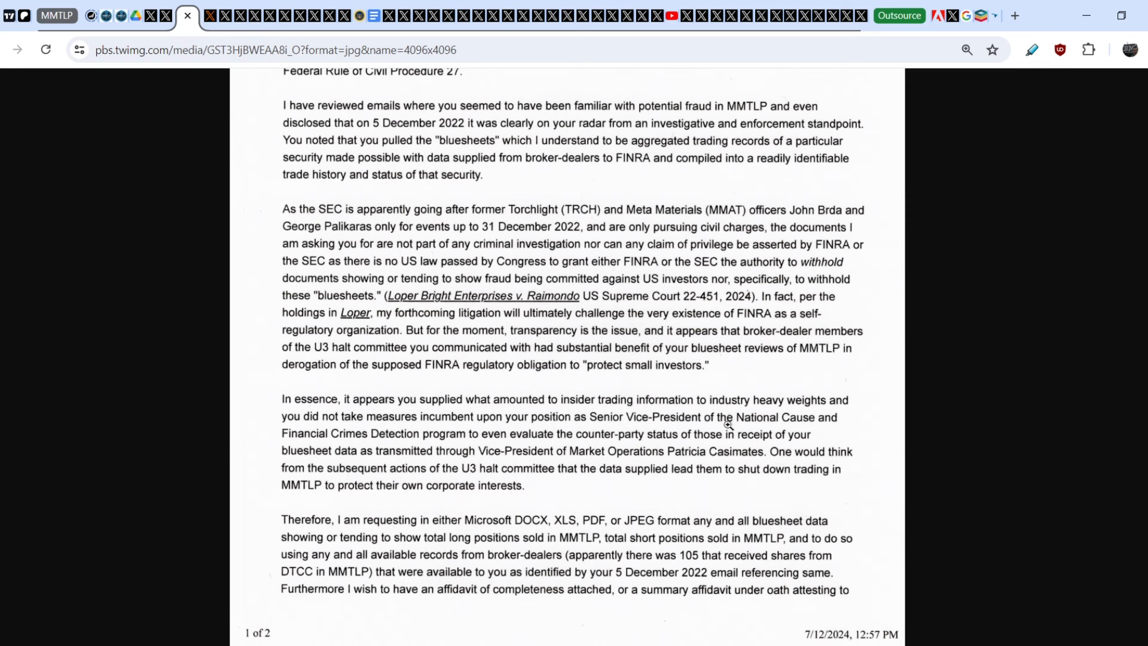
mouse_move(397, 448)
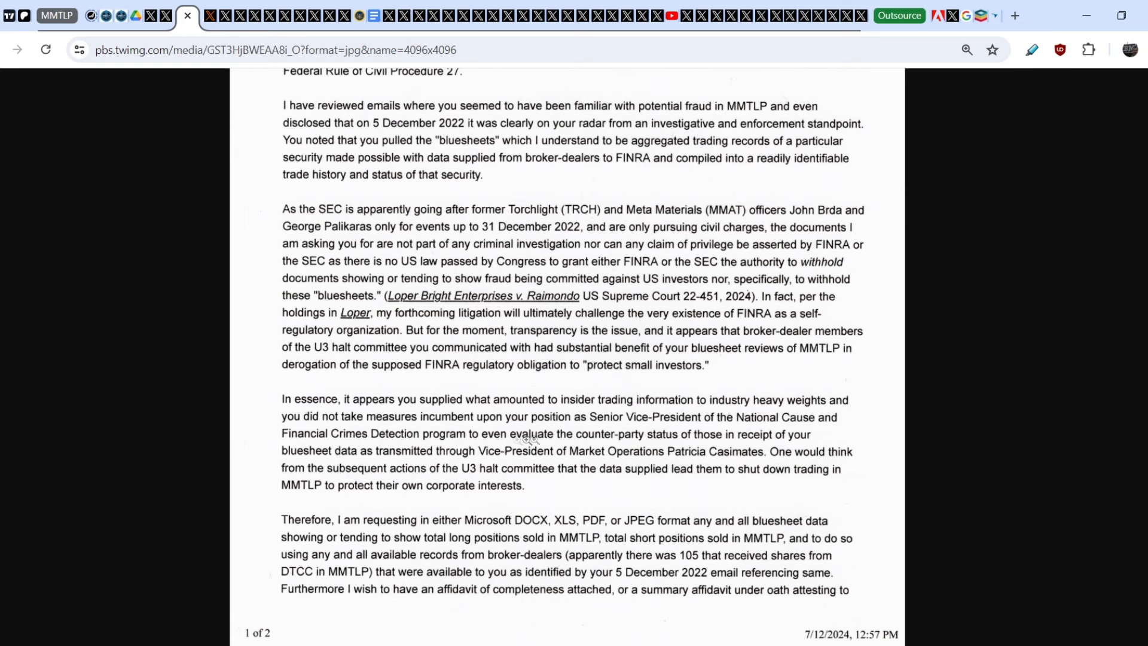
mouse_move(694, 445)
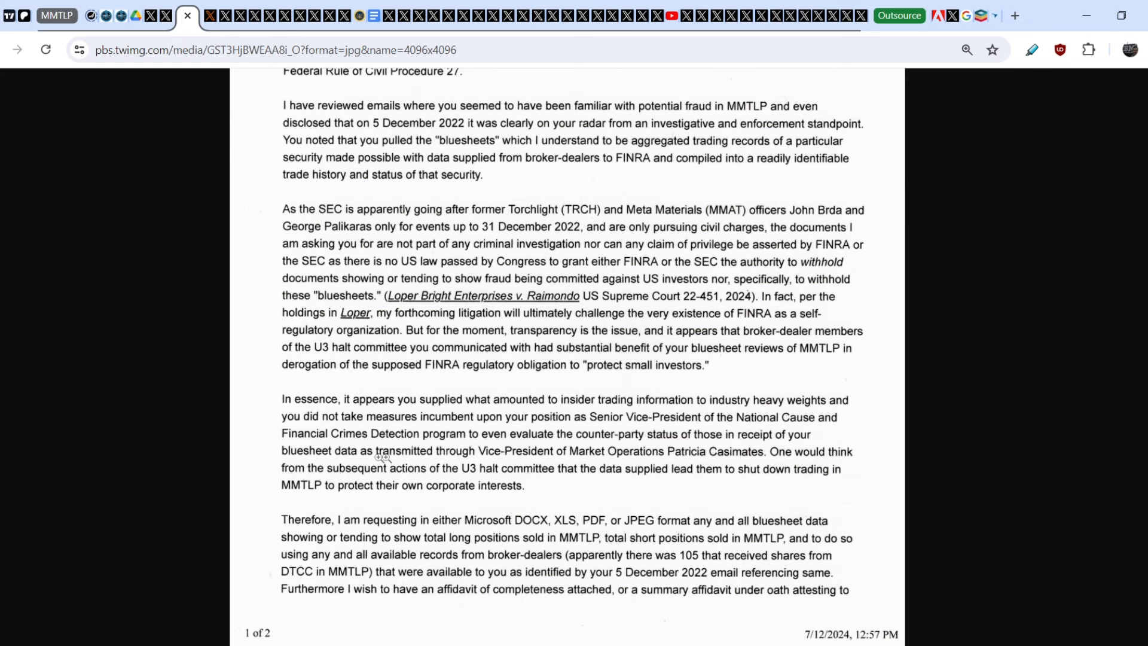
mouse_move(593, 467)
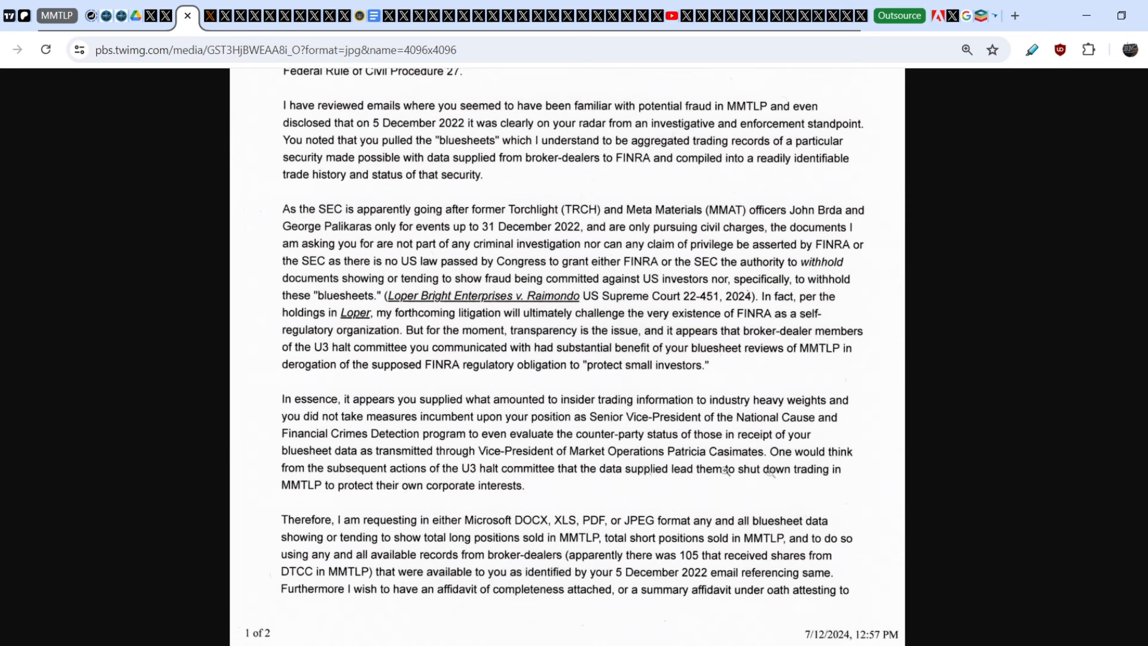
mouse_move(425, 480)
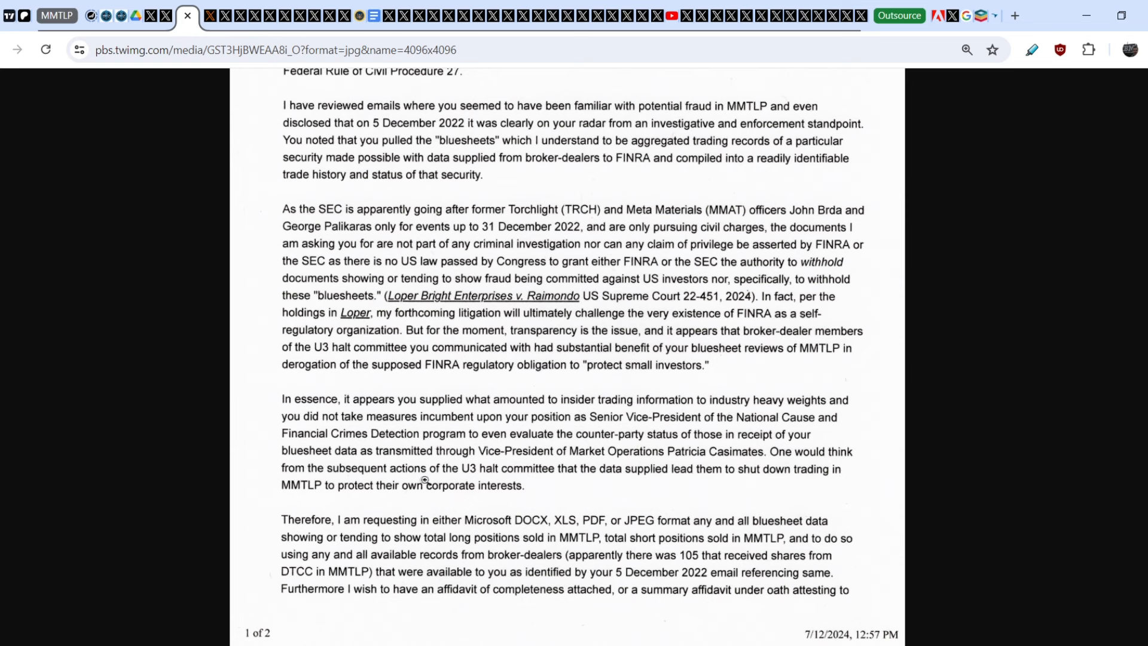
mouse_move(626, 505)
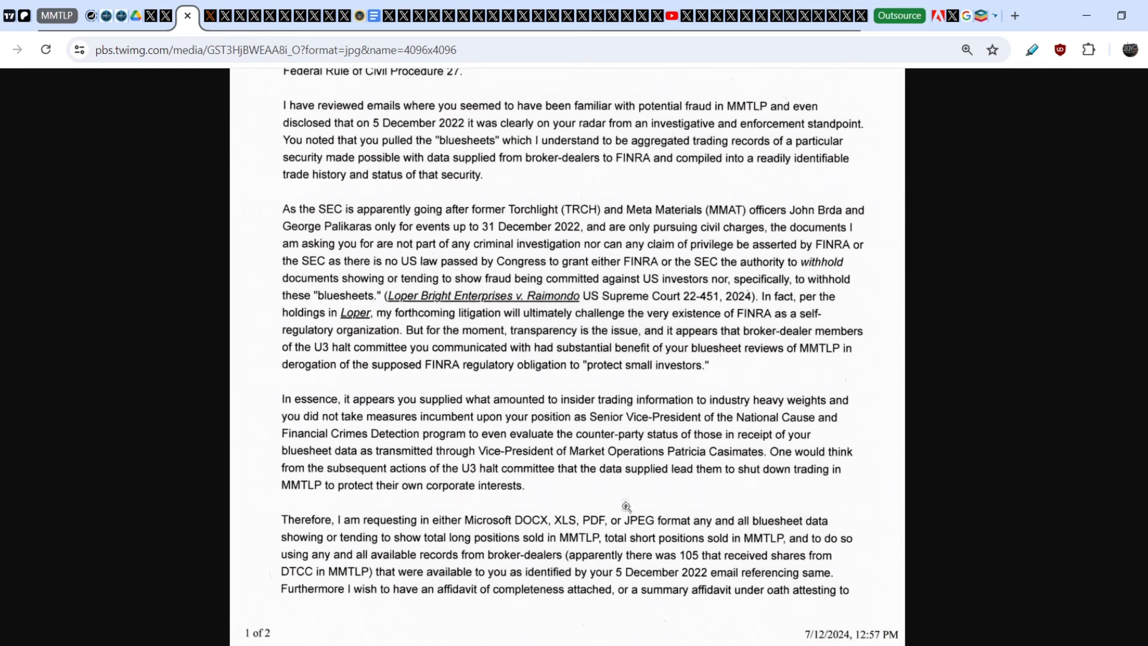
mouse_move(721, 479)
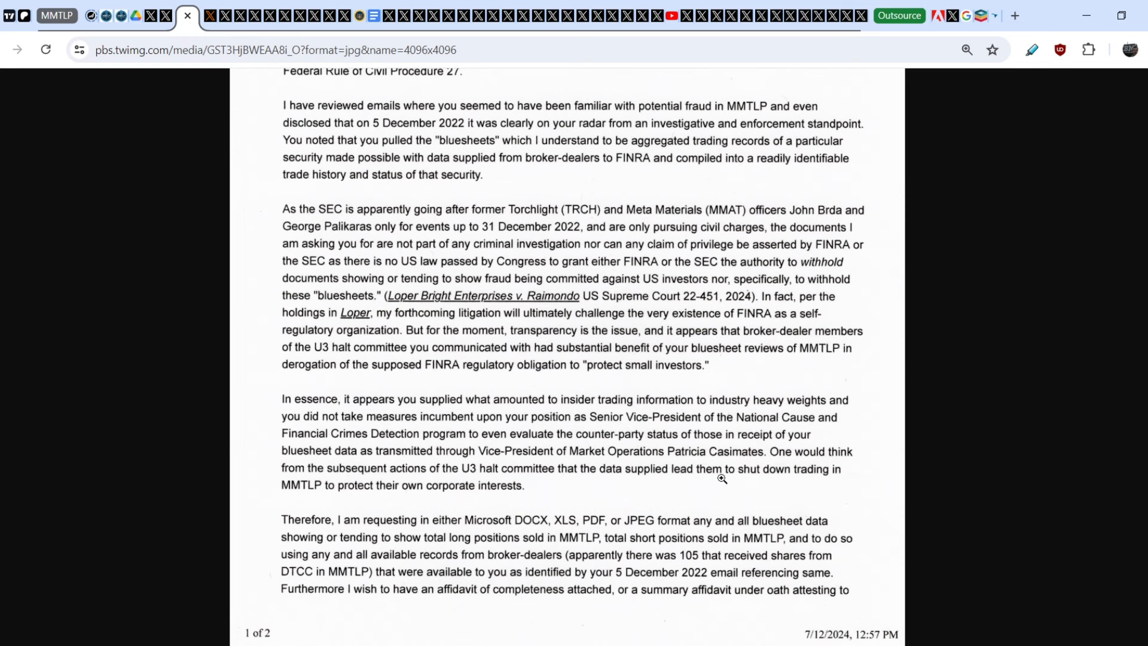
mouse_move(313, 508)
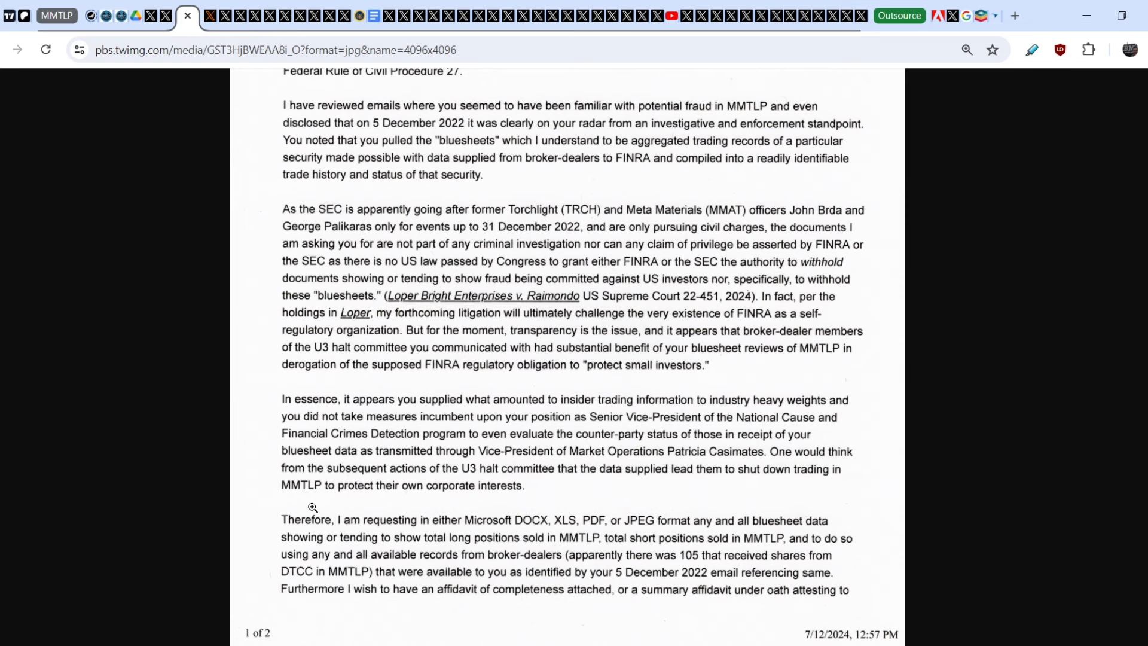
mouse_move(431, 495)
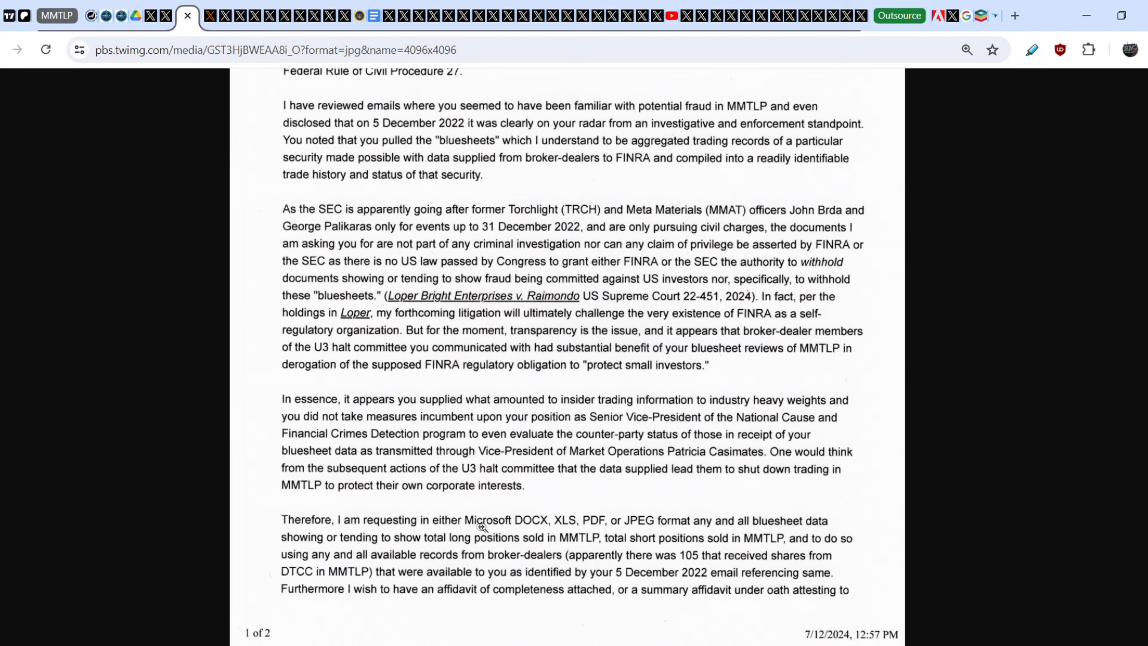
mouse_move(547, 521)
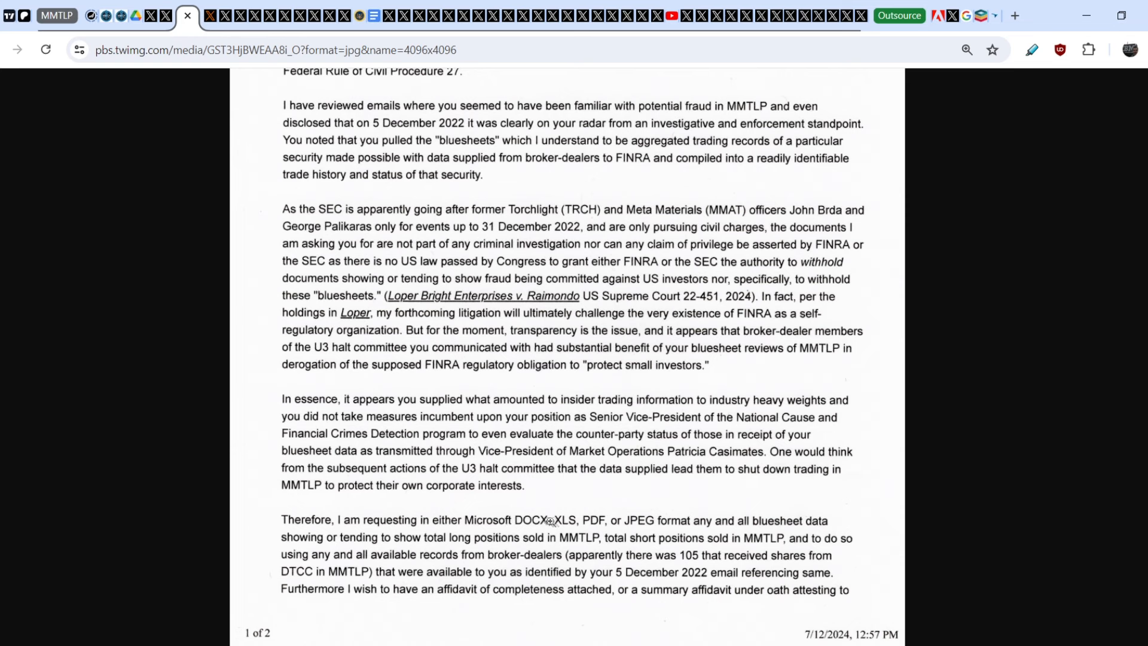
mouse_move(625, 521)
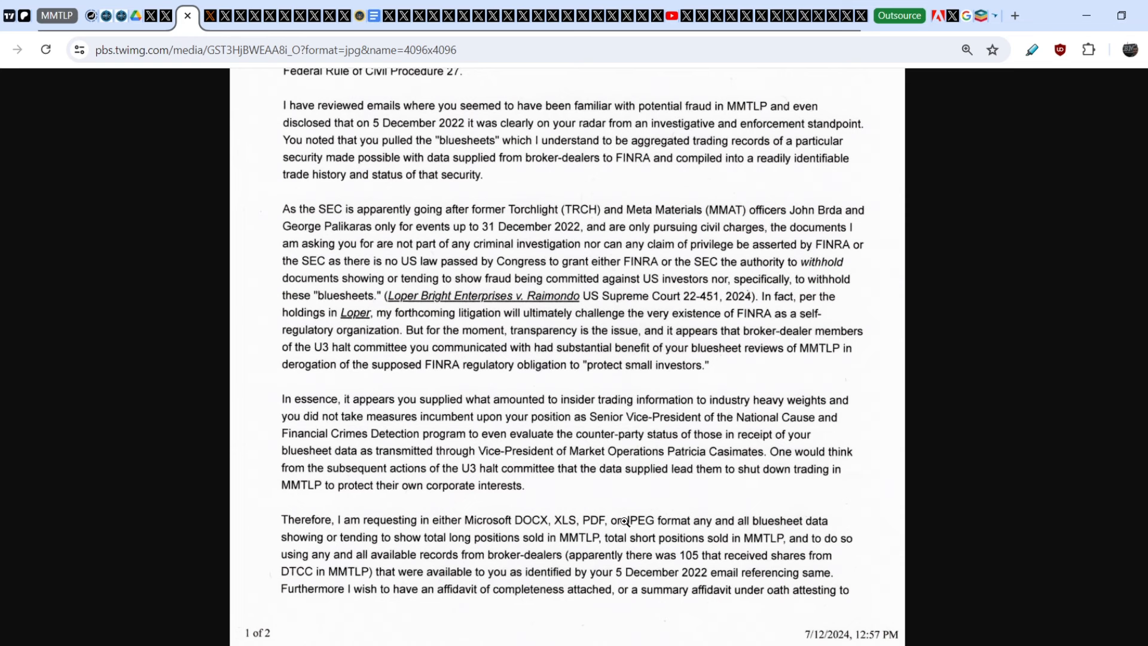
mouse_move(732, 528)
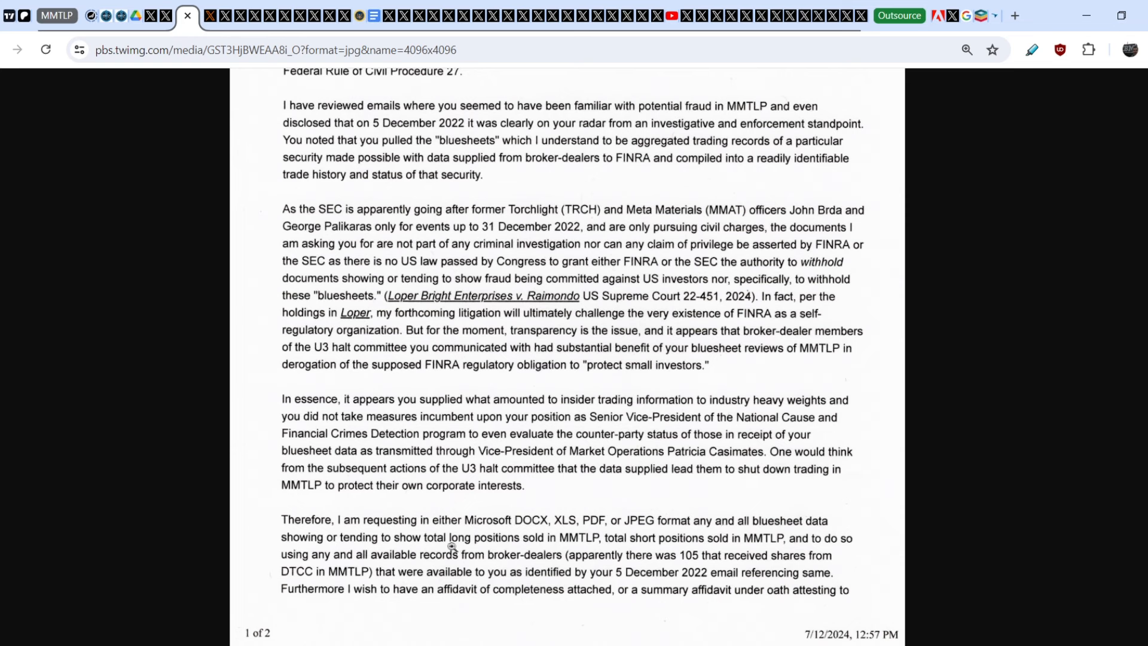
mouse_move(602, 546)
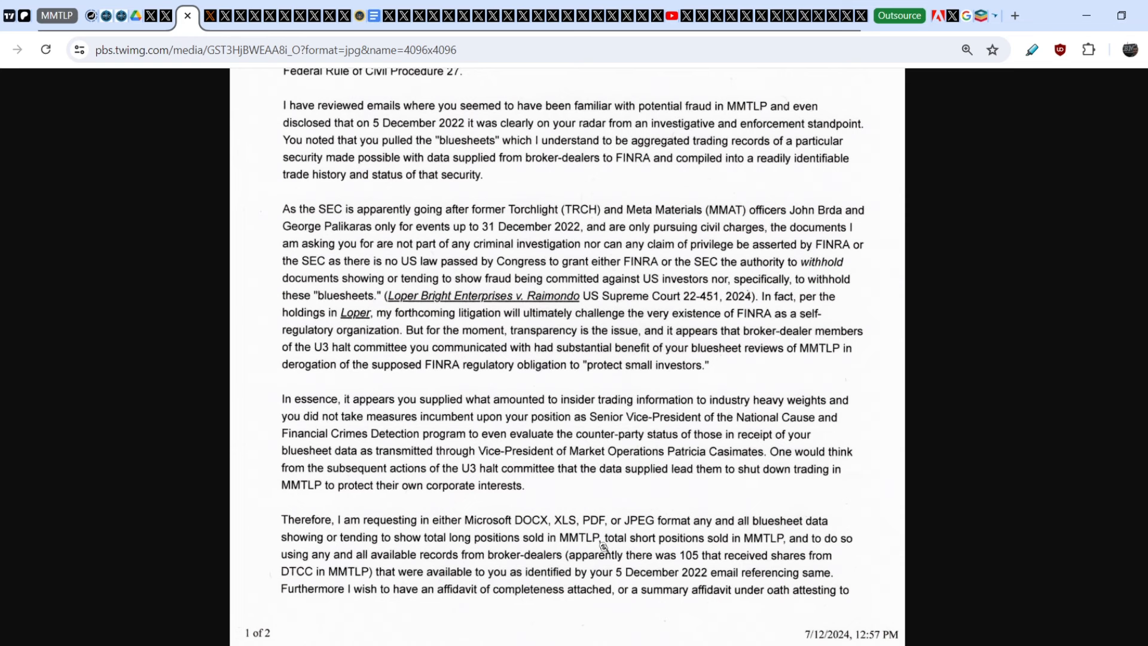
mouse_move(746, 551)
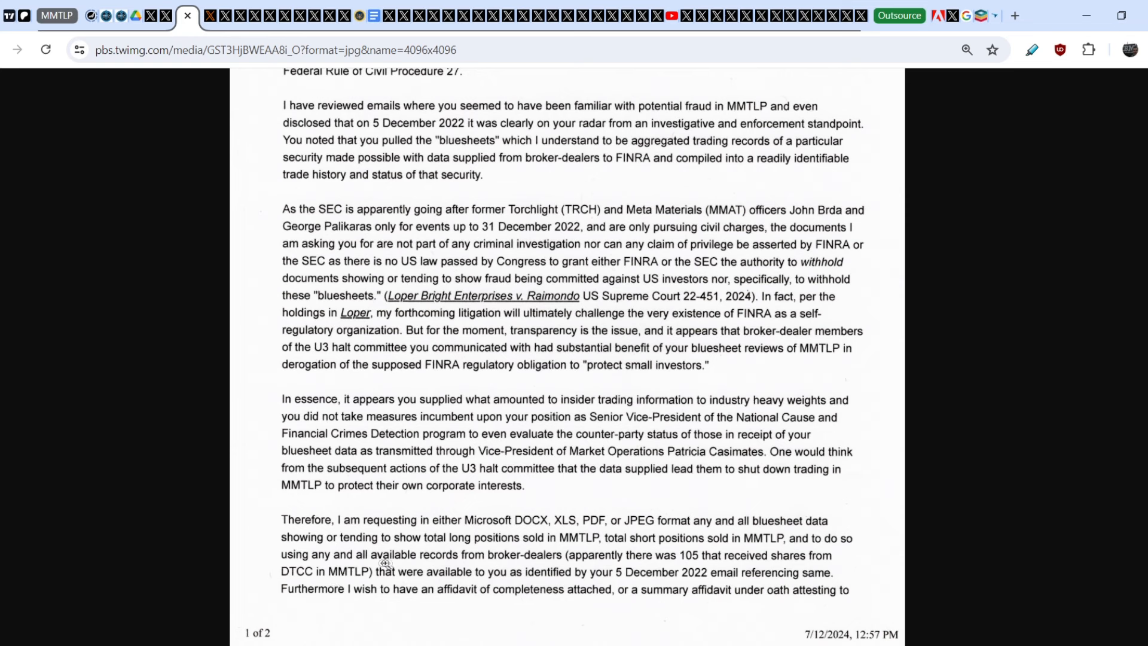
mouse_move(552, 569)
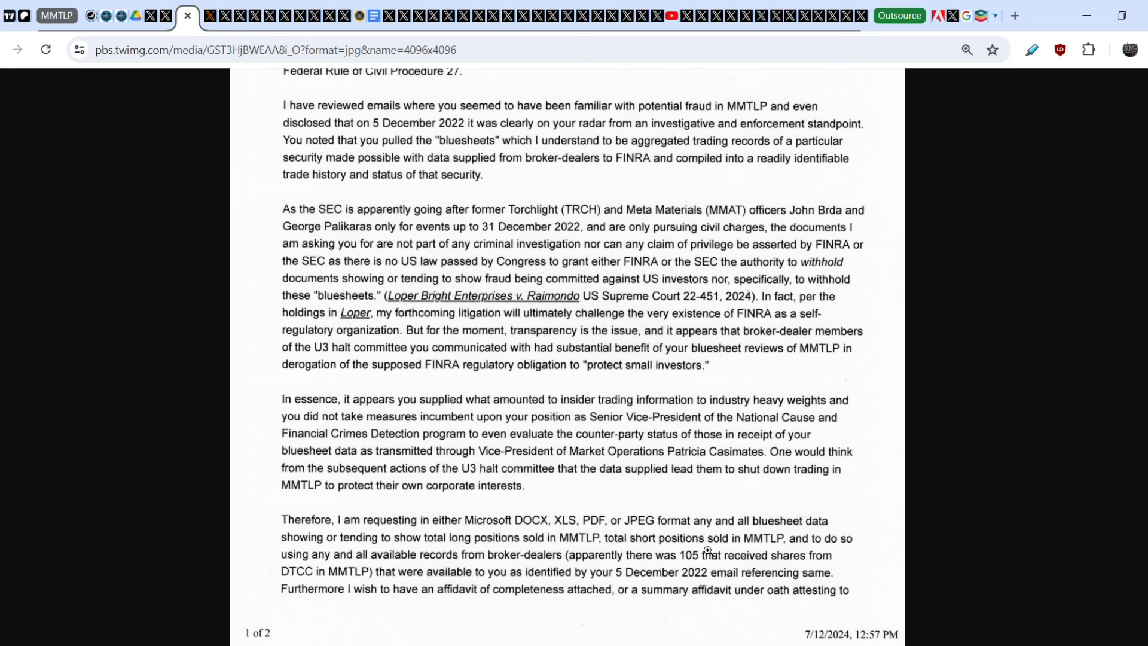
mouse_move(736, 565)
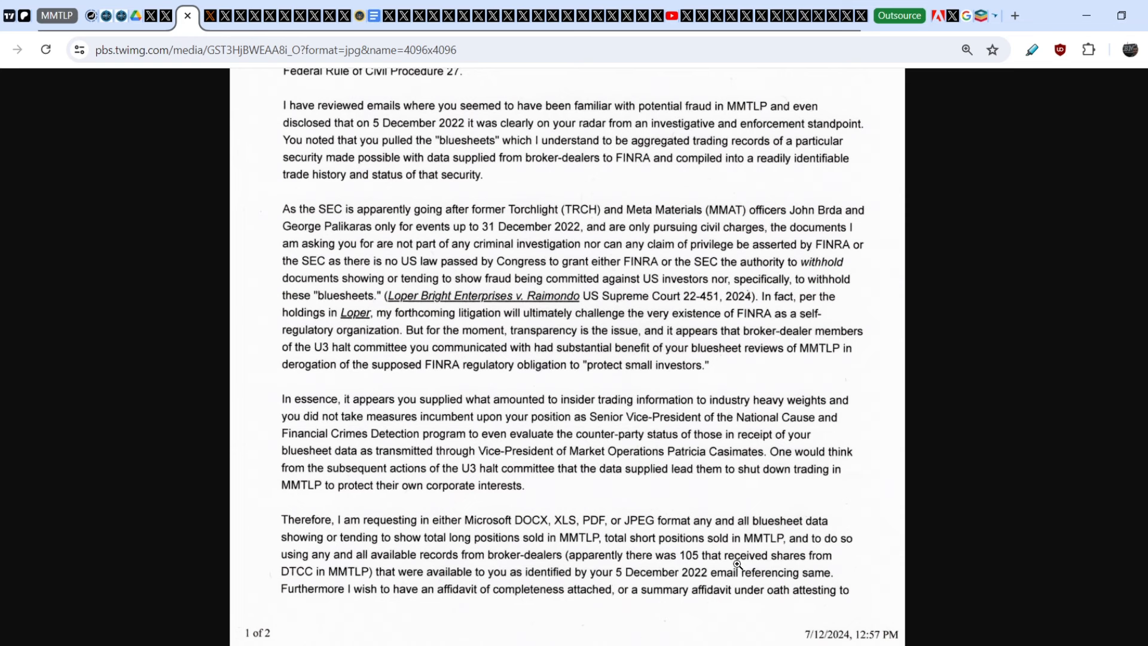
mouse_move(331, 577)
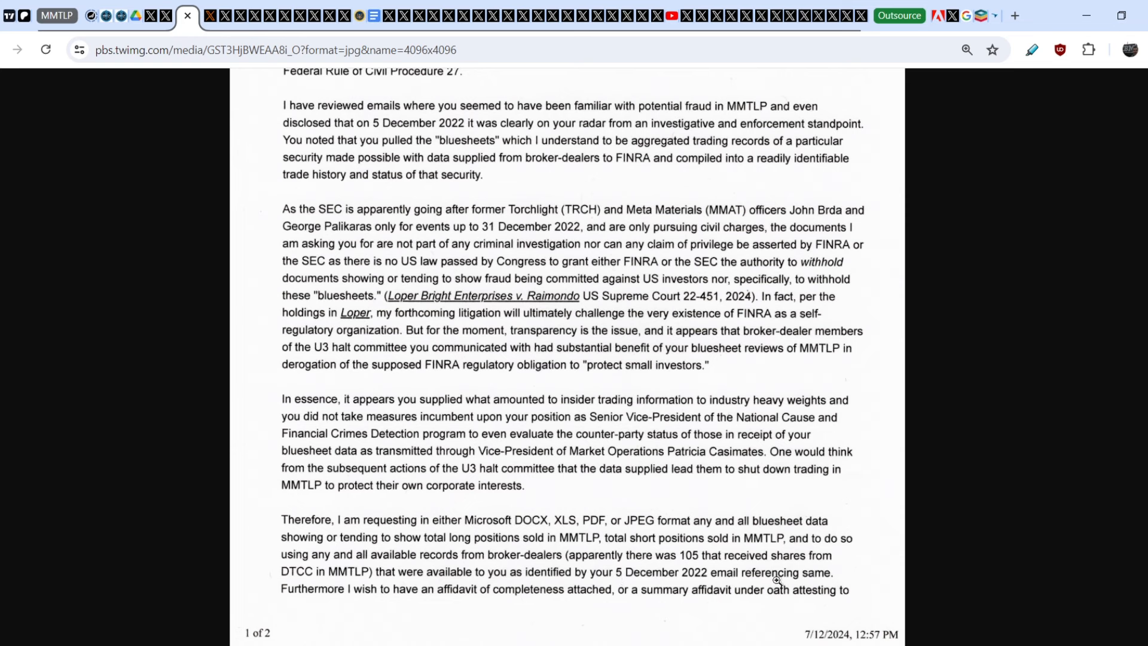
mouse_move(341, 603)
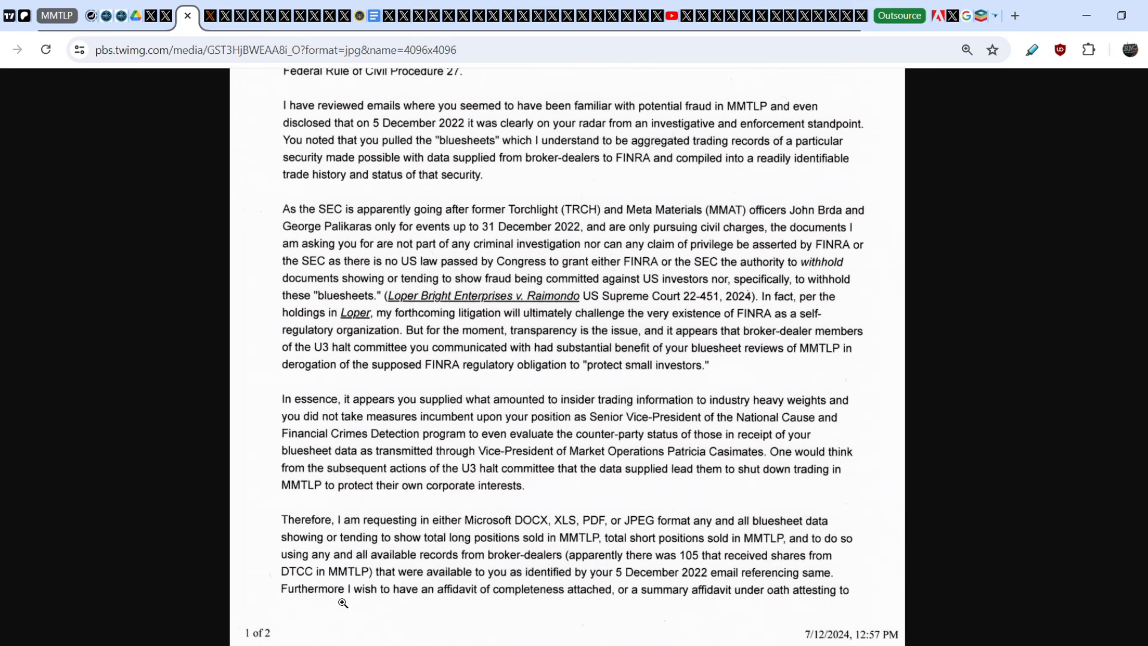
mouse_move(486, 606)
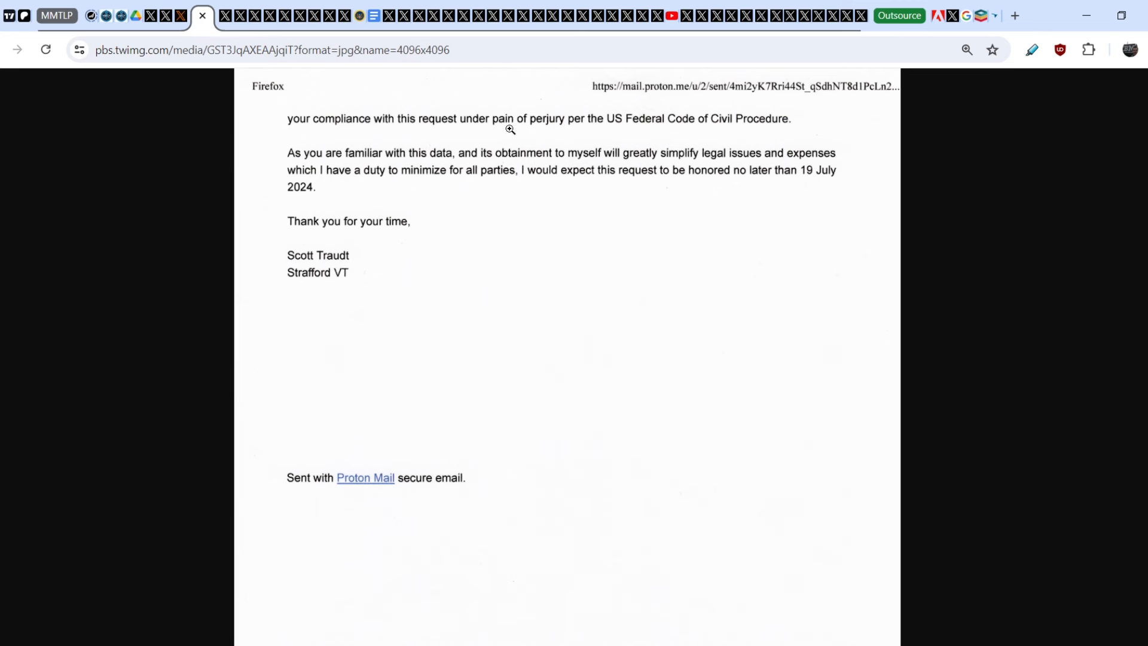
mouse_move(587, 133)
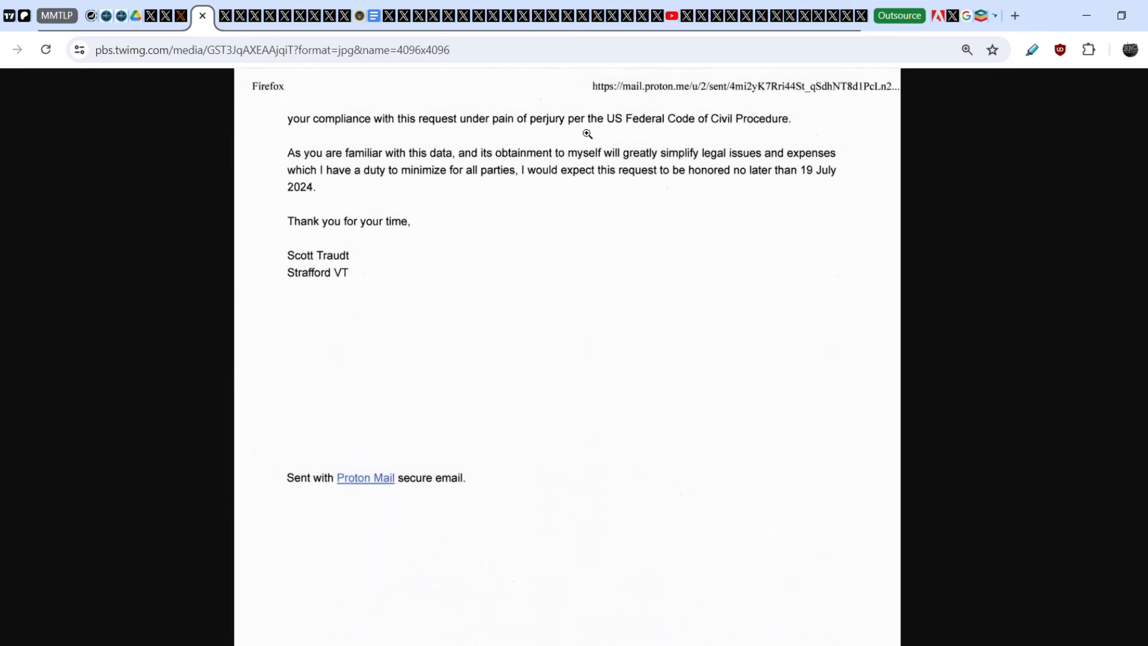
mouse_move(732, 125)
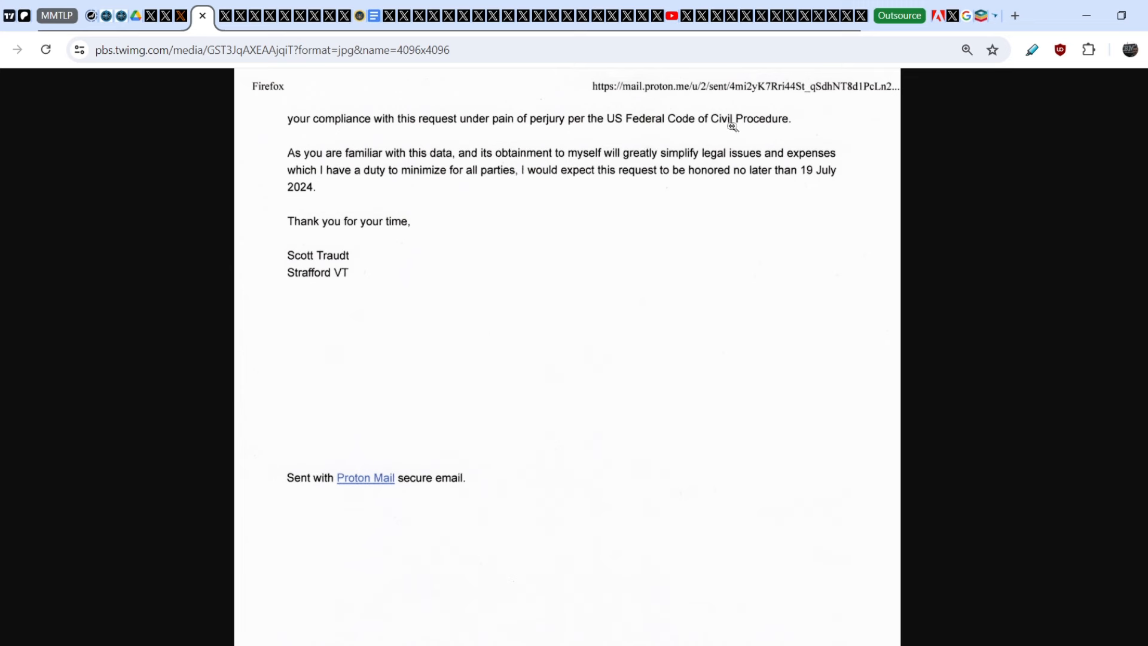
mouse_move(336, 159)
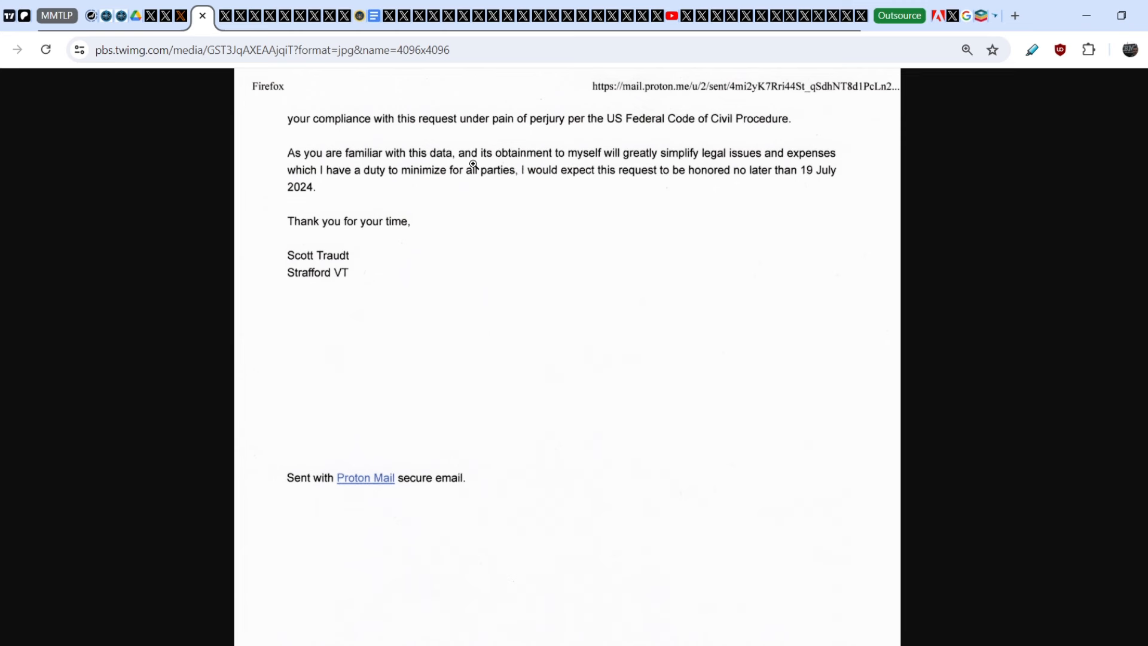
mouse_move(645, 190)
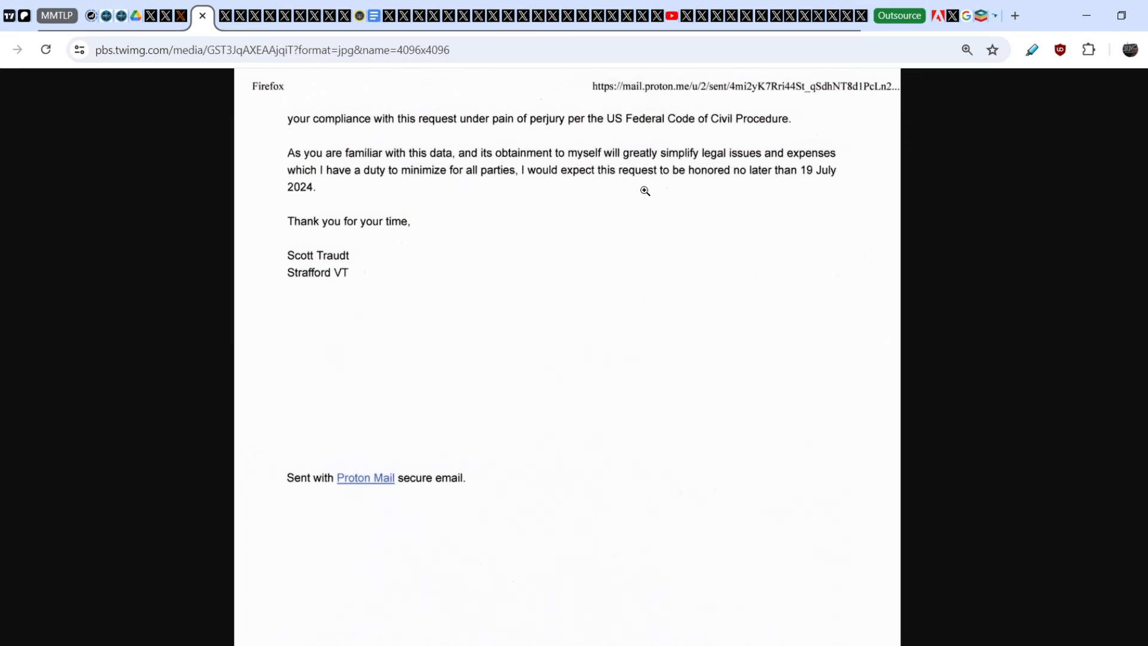
mouse_move(737, 162)
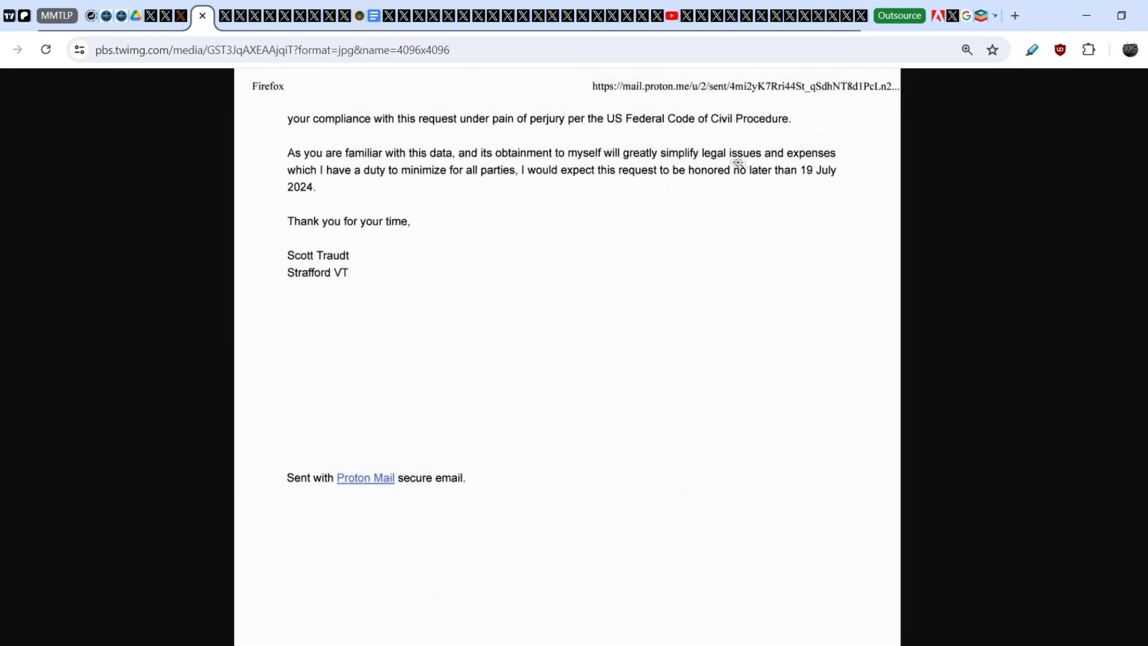
mouse_move(262, 183)
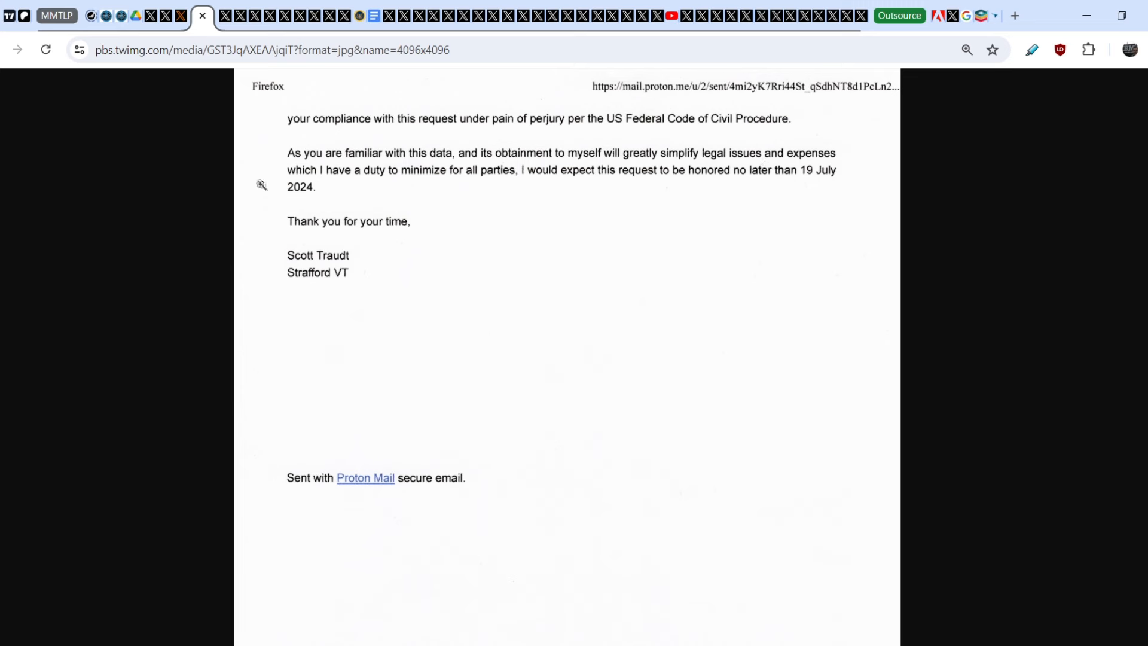
mouse_move(444, 186)
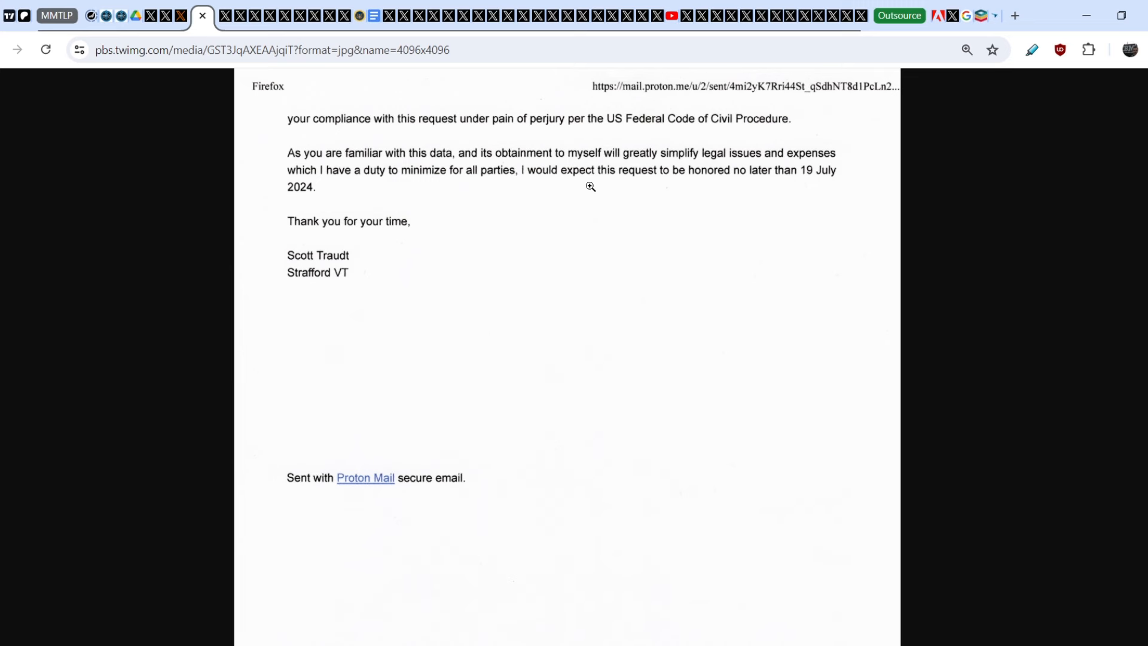
mouse_move(760, 189)
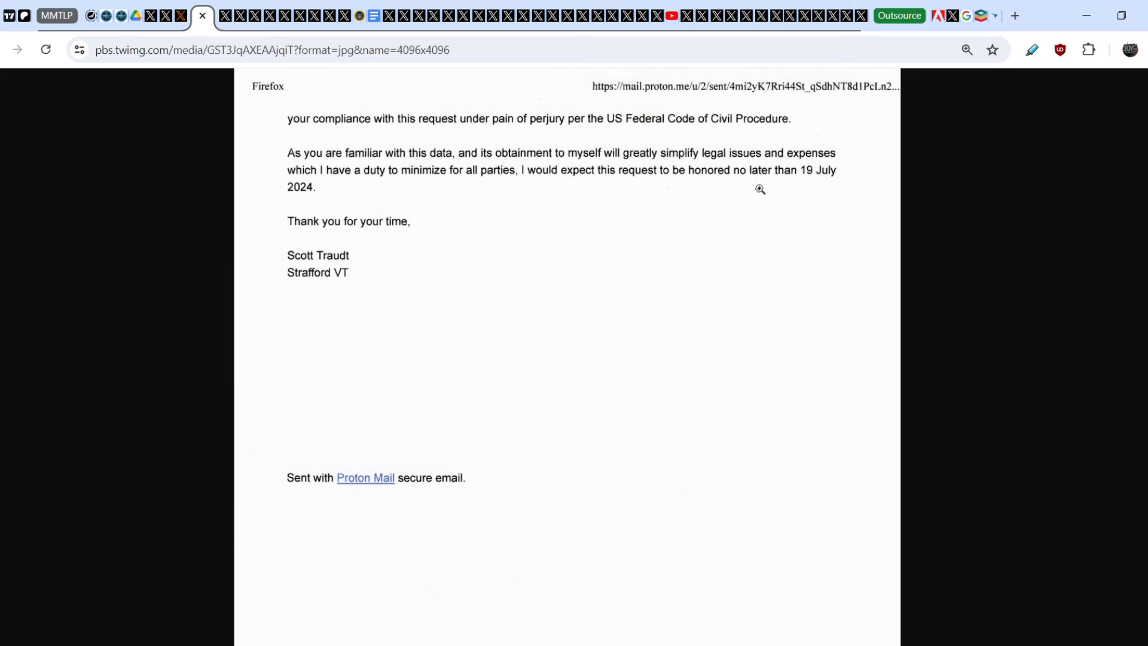
mouse_move(823, 175)
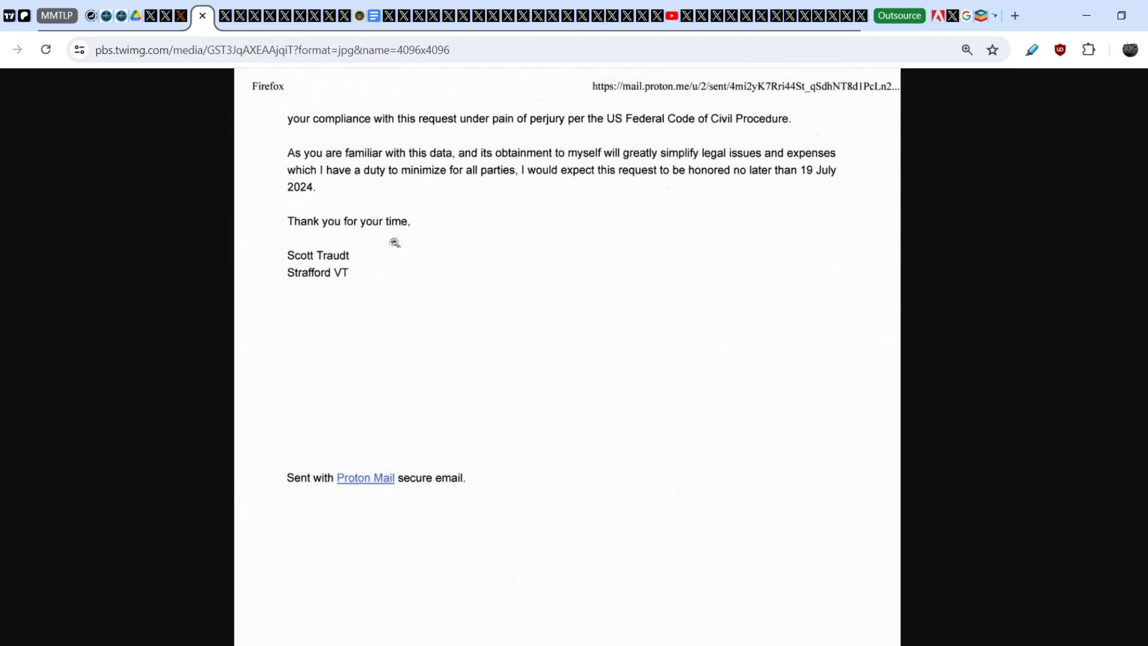
mouse_move(443, 250)
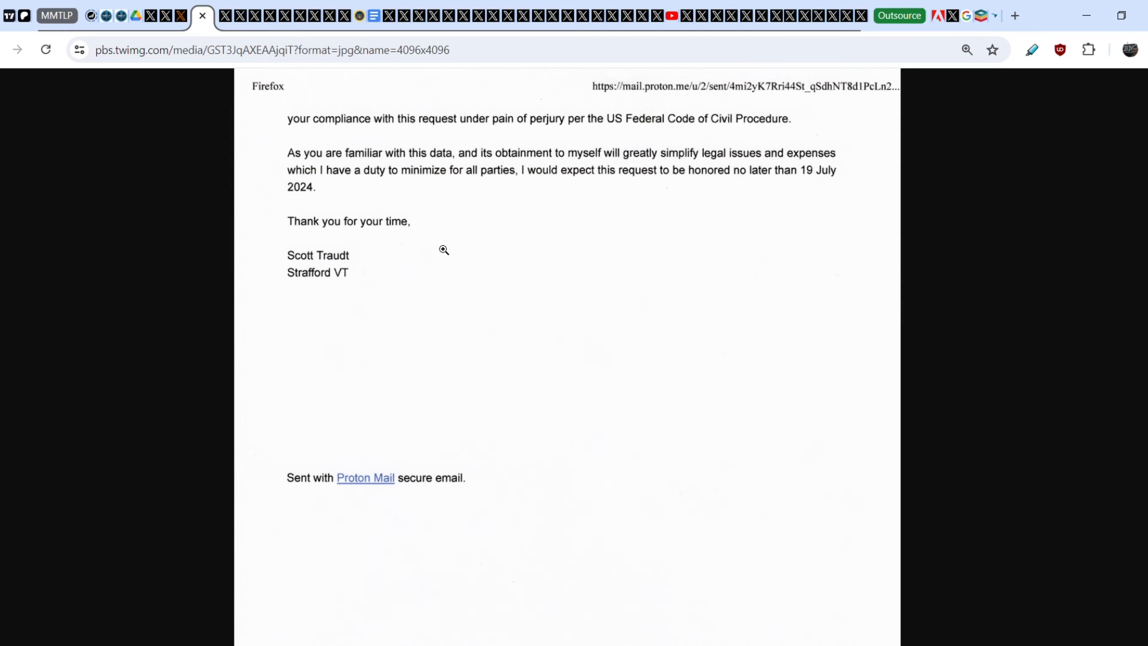
mouse_move(792, 175)
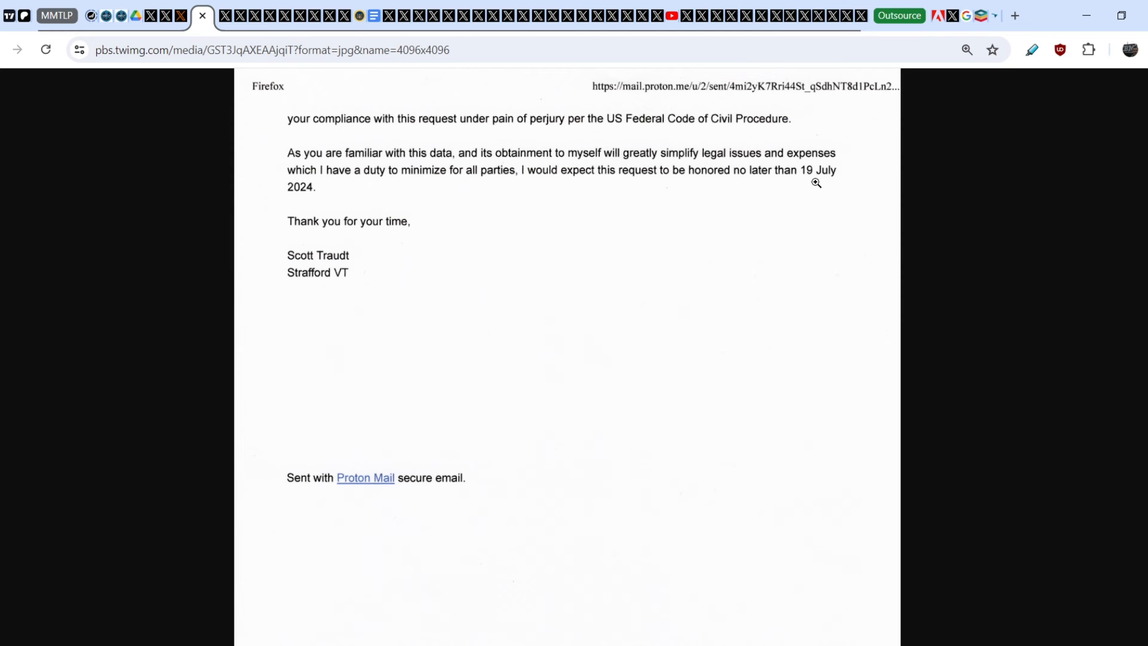
mouse_move(820, 176)
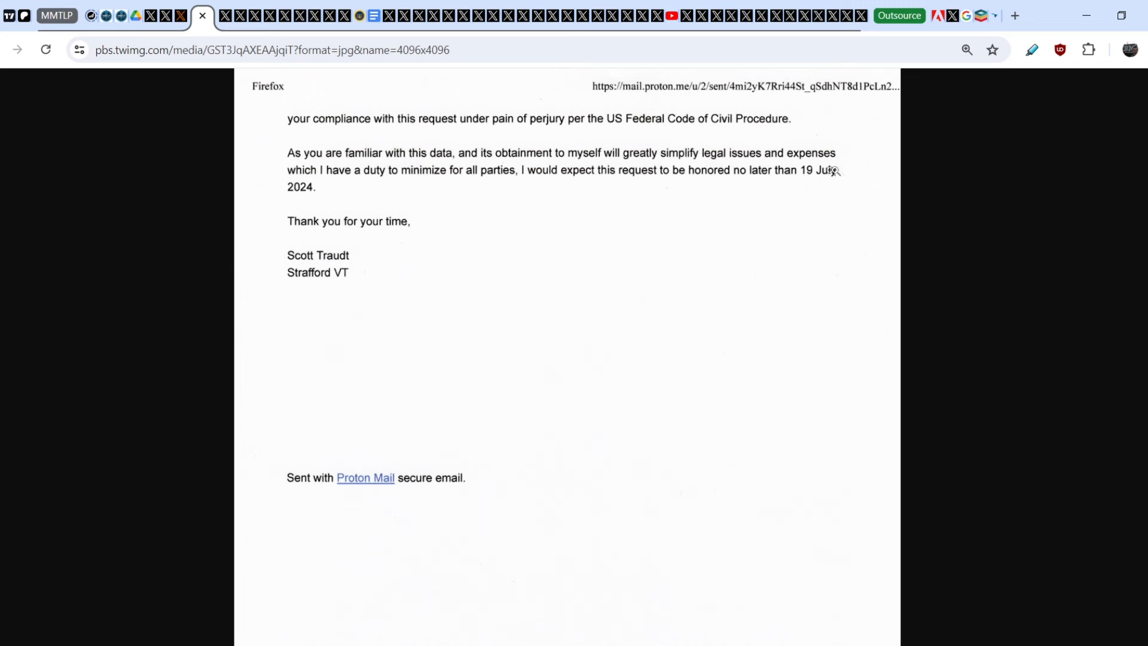
mouse_move(486, 212)
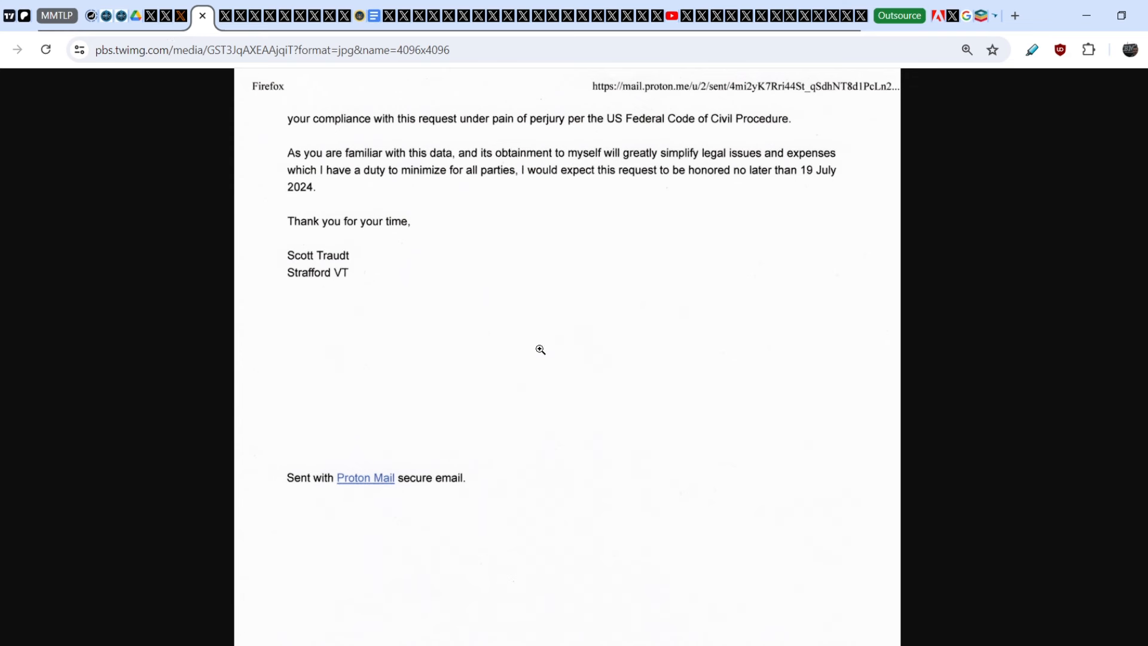
mouse_move(531, 351)
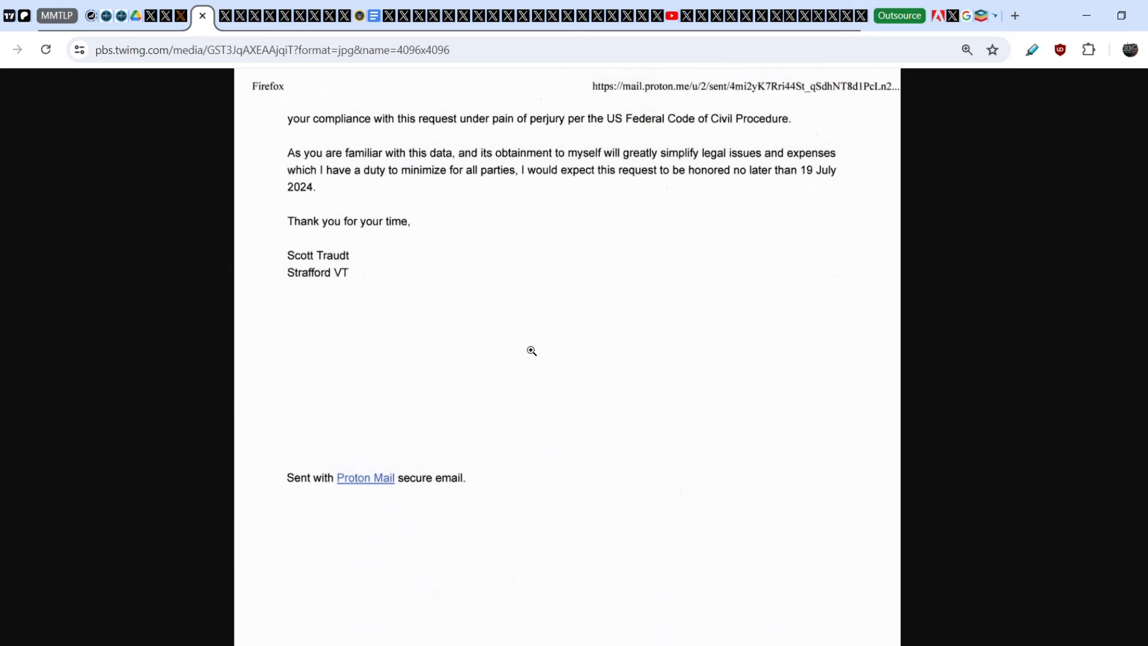
mouse_move(521, 314)
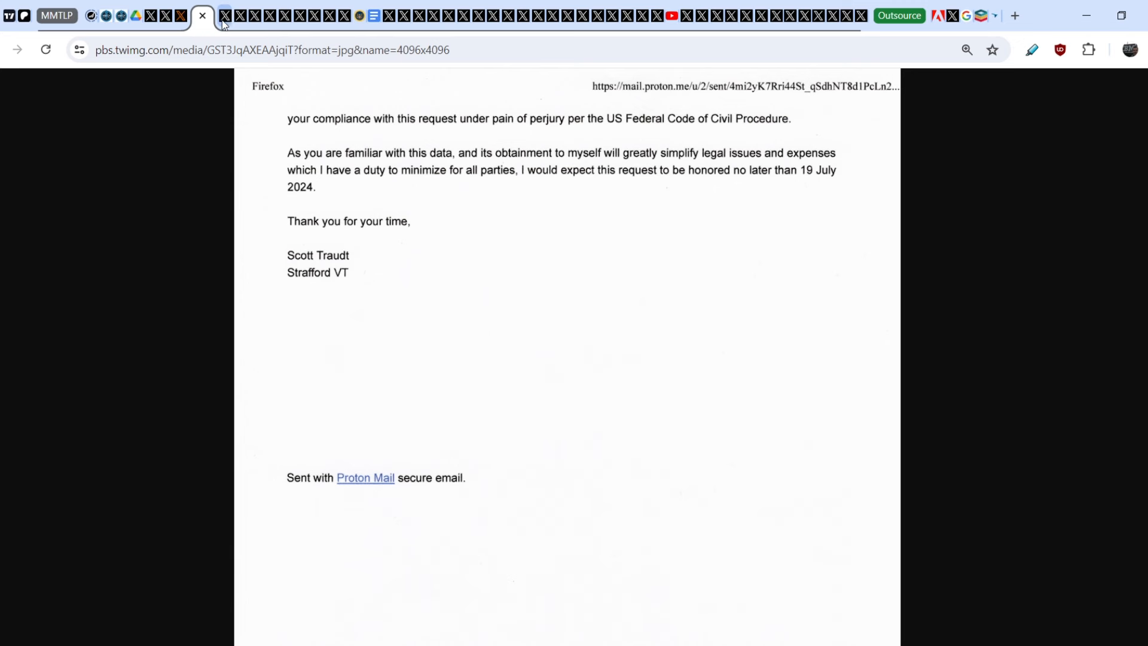
mouse_move(501, 304)
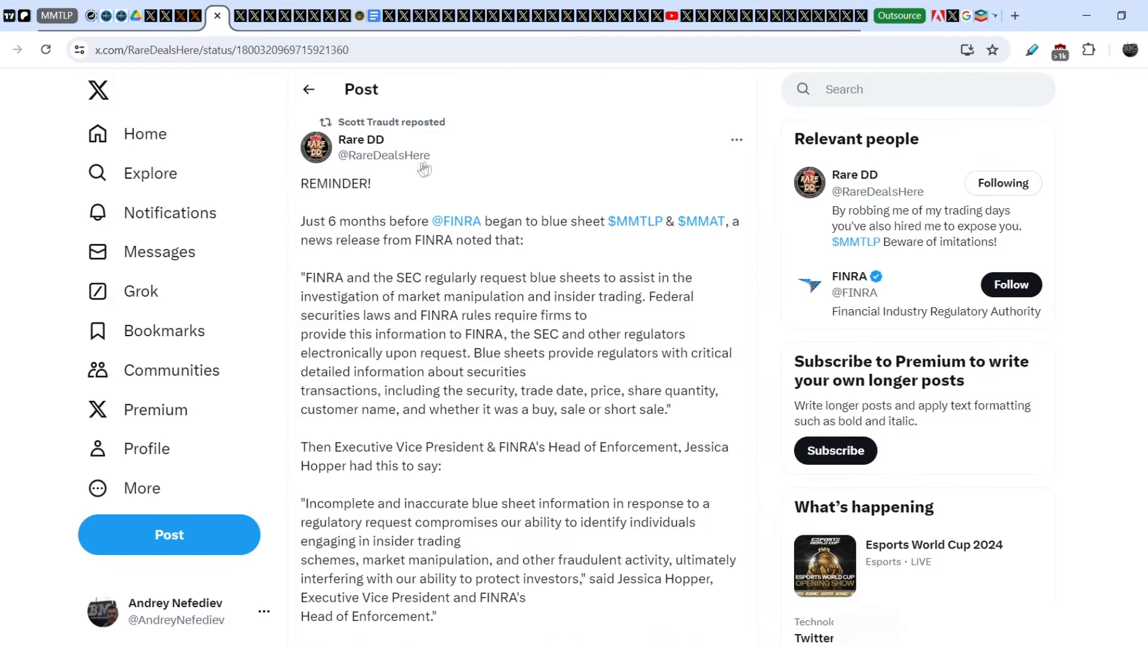
mouse_move(384, 125)
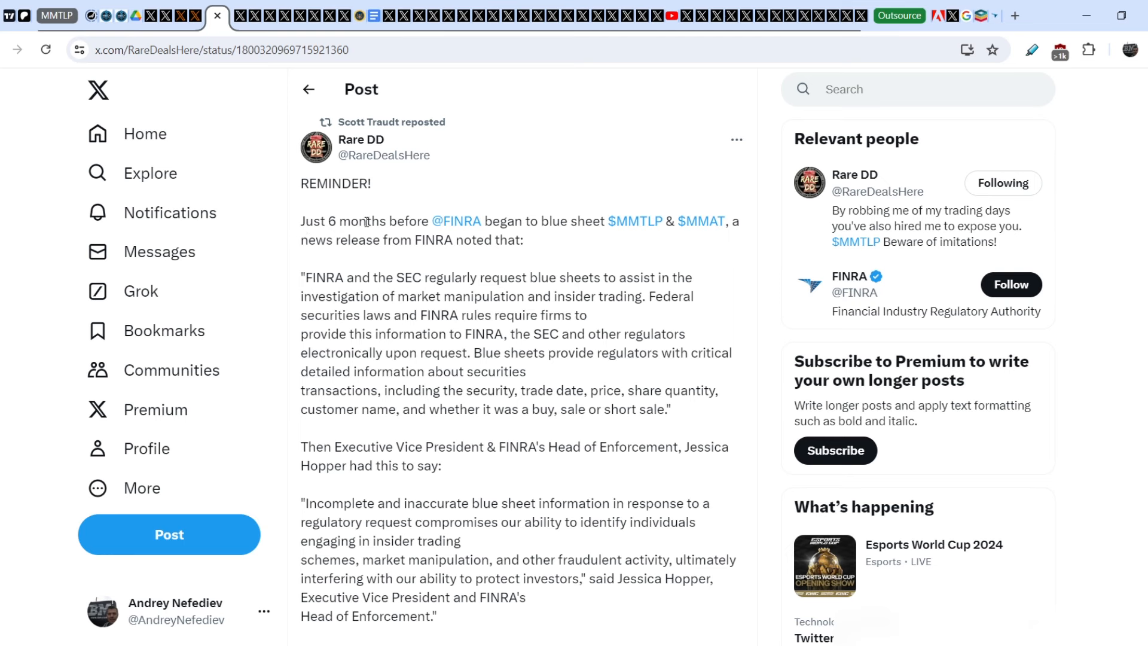
mouse_move(636, 221)
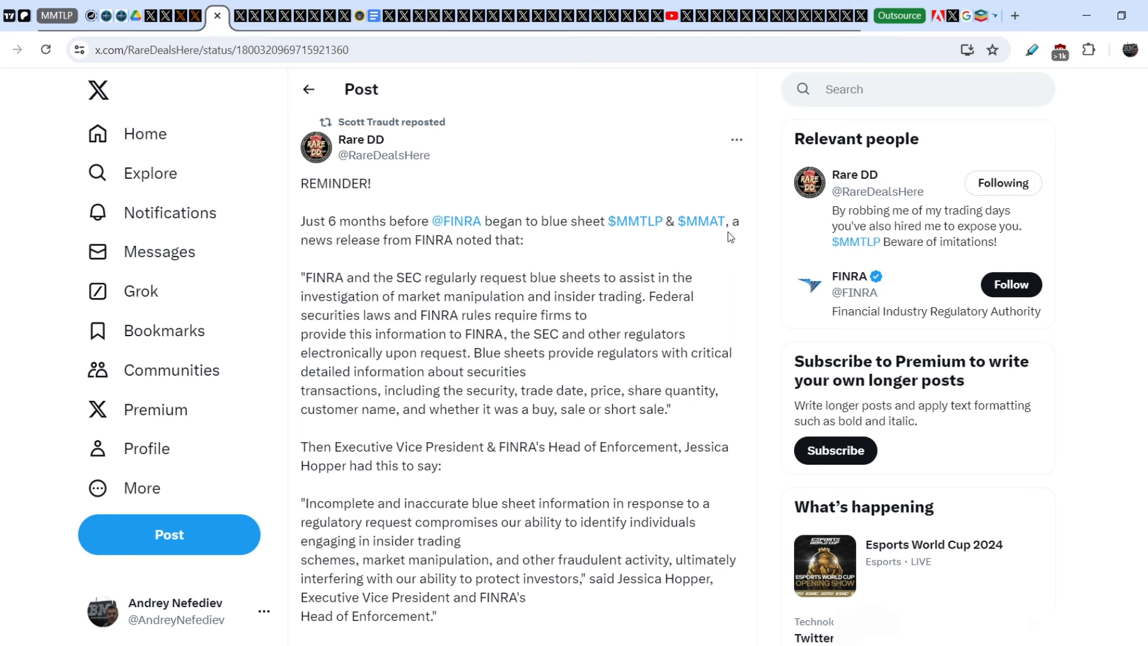
mouse_move(479, 245)
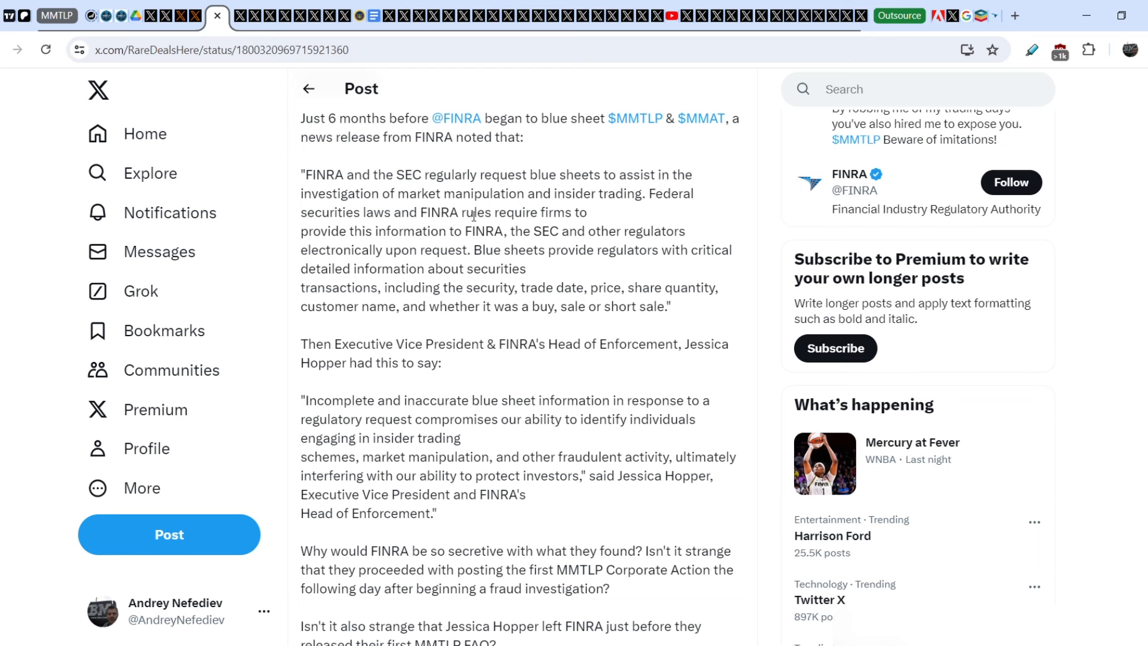
mouse_move(457, 232)
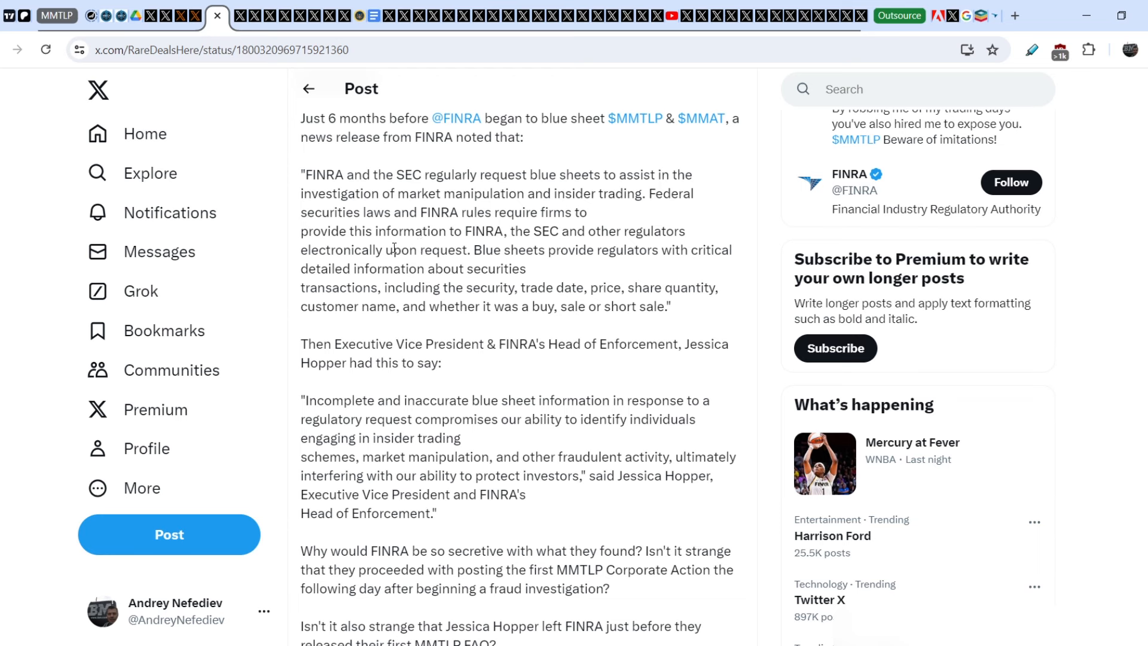
mouse_move(620, 266)
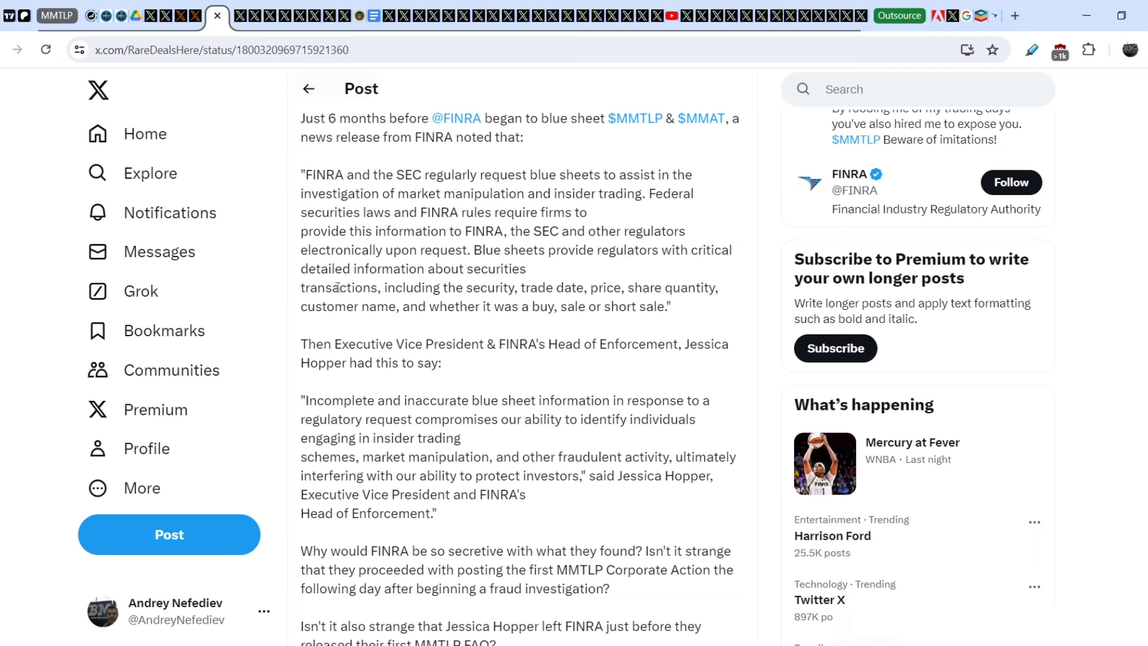
mouse_move(512, 287)
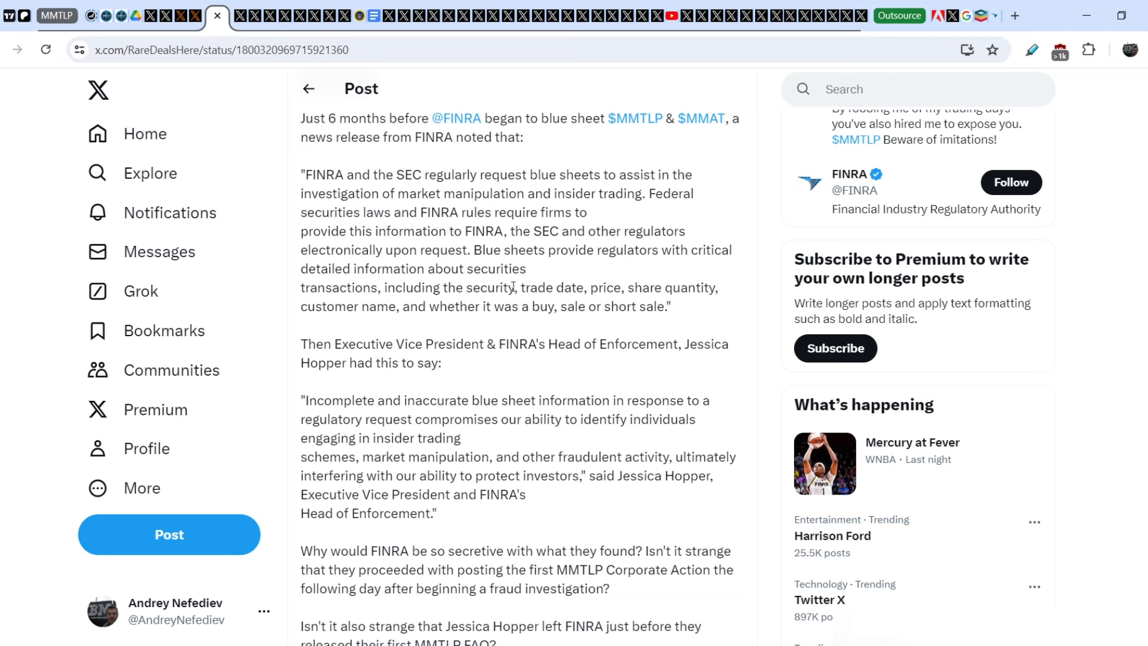
mouse_move(638, 286)
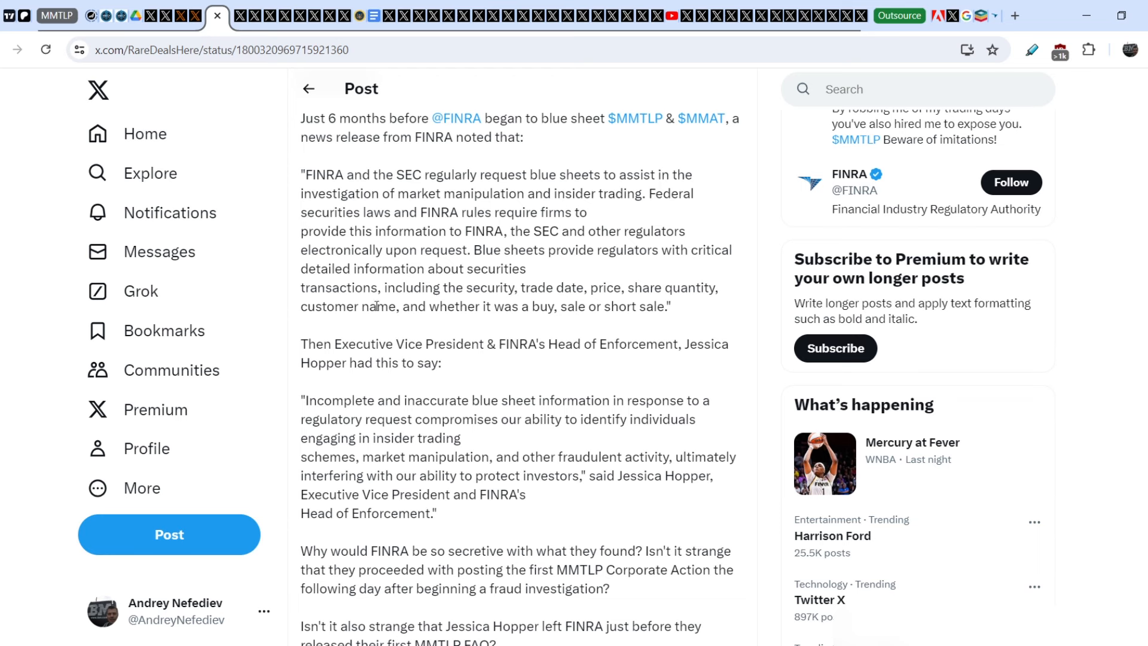
mouse_move(375, 306)
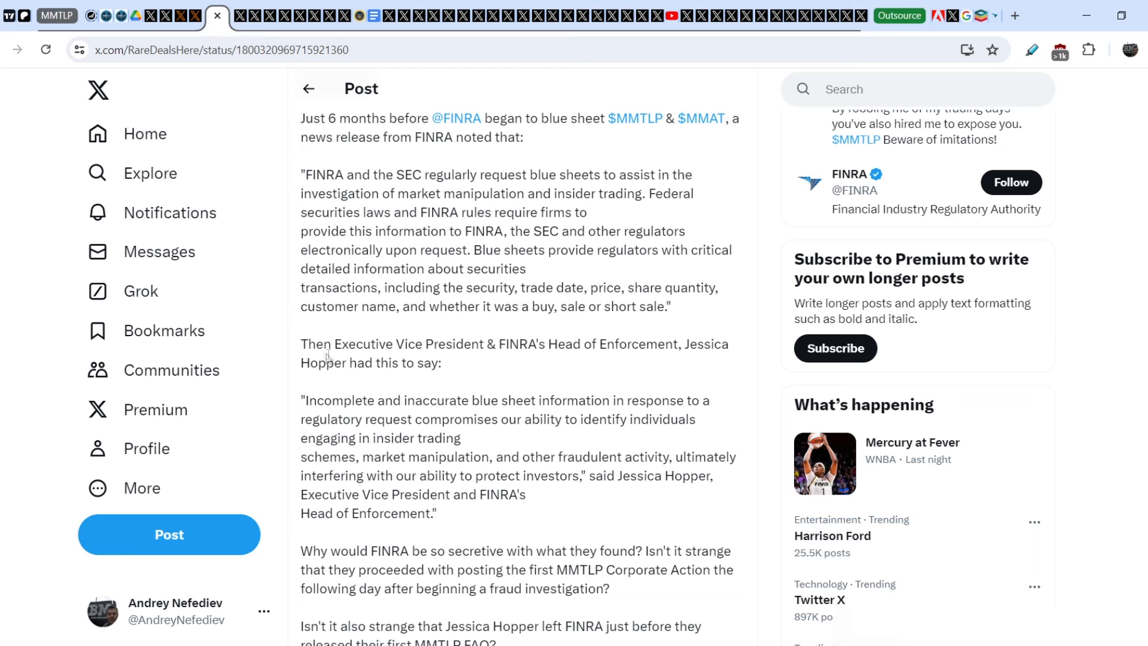
mouse_move(487, 363)
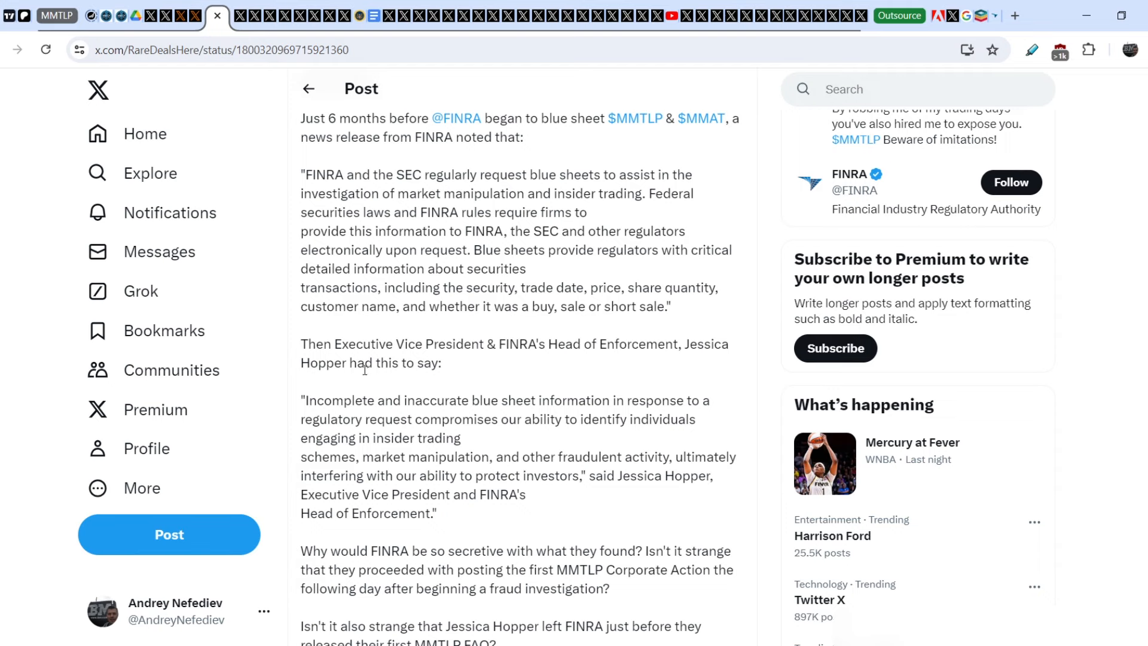
- Scroll Rare DD's post down to the Jessica Hopper quote and closing FINRA questions
scroll(down, 3)
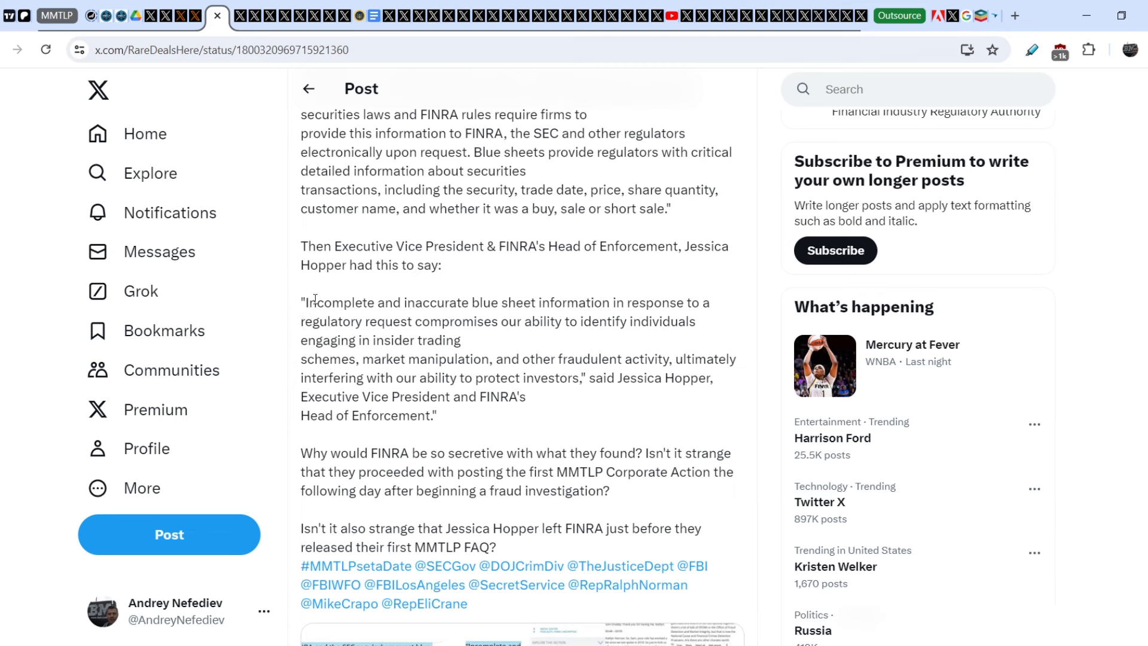
- Highlight the inaccurate blue sheet quote, then the paragraph asking why FINRA is so secretive
drag(301, 303, 505, 321)
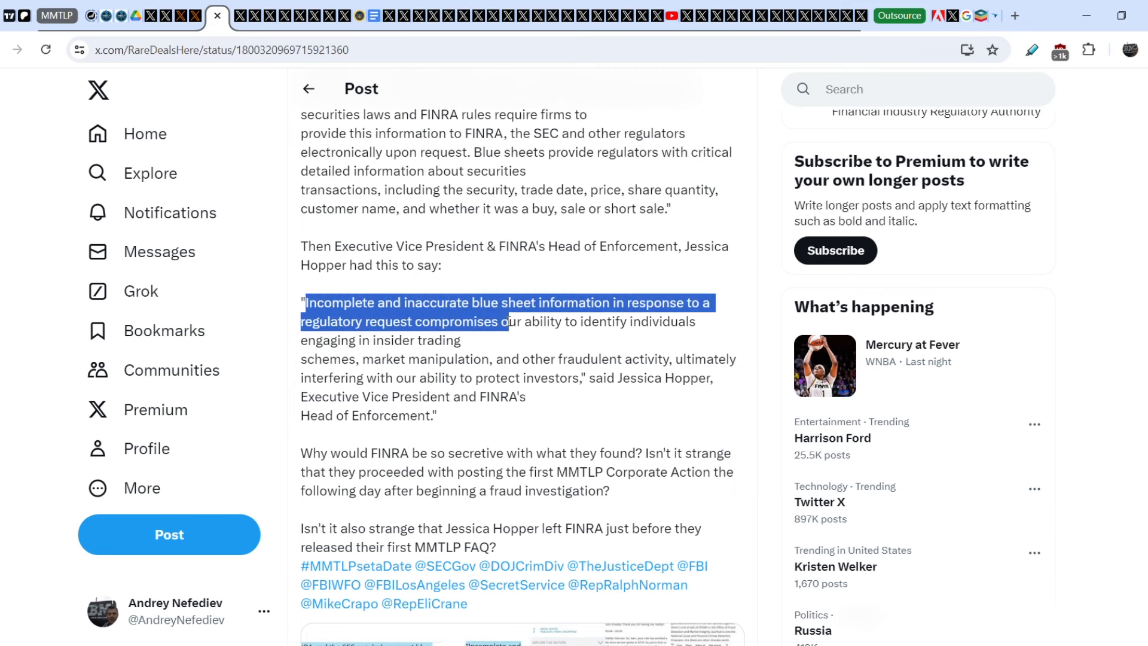
drag(503, 321, 461, 340)
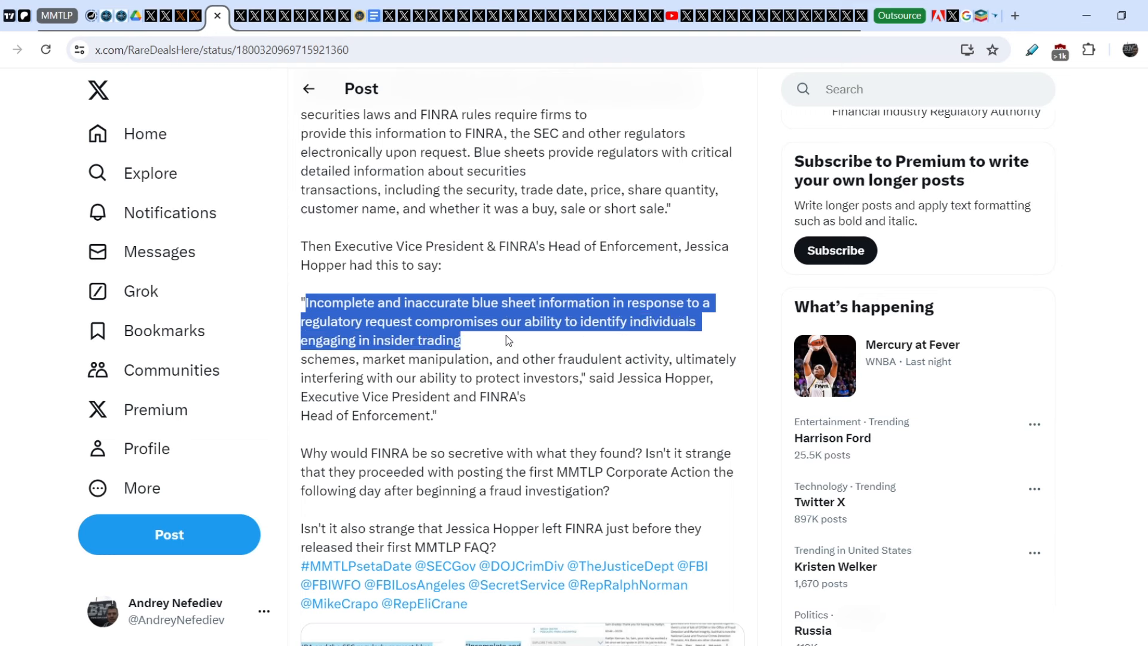
mouse_move(499, 346)
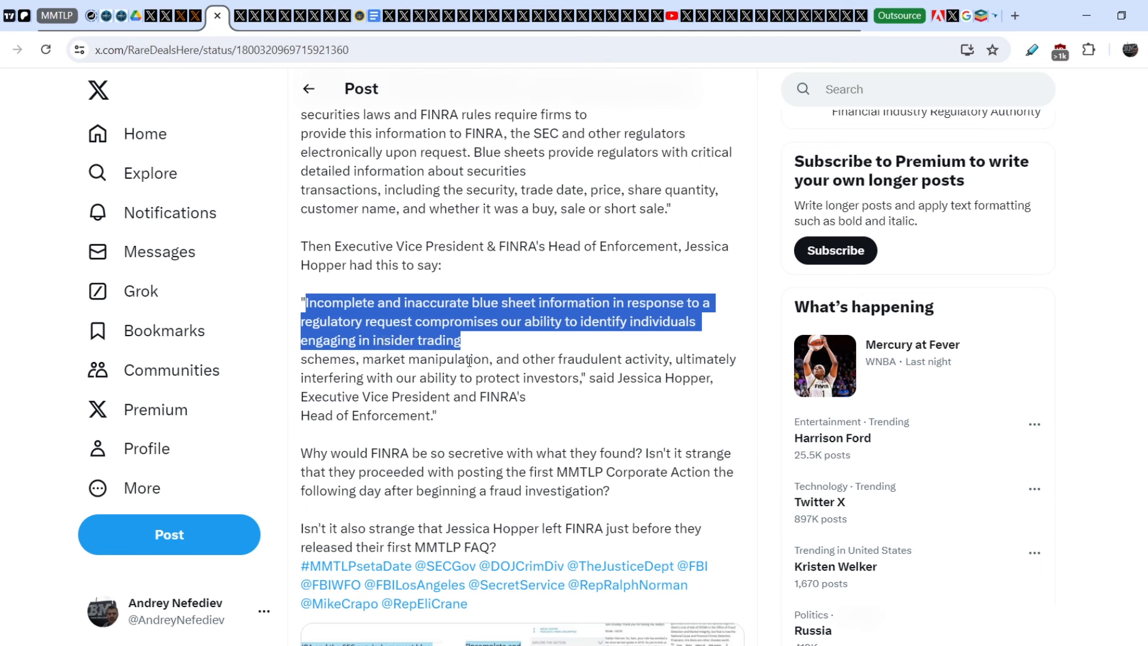
mouse_move(649, 353)
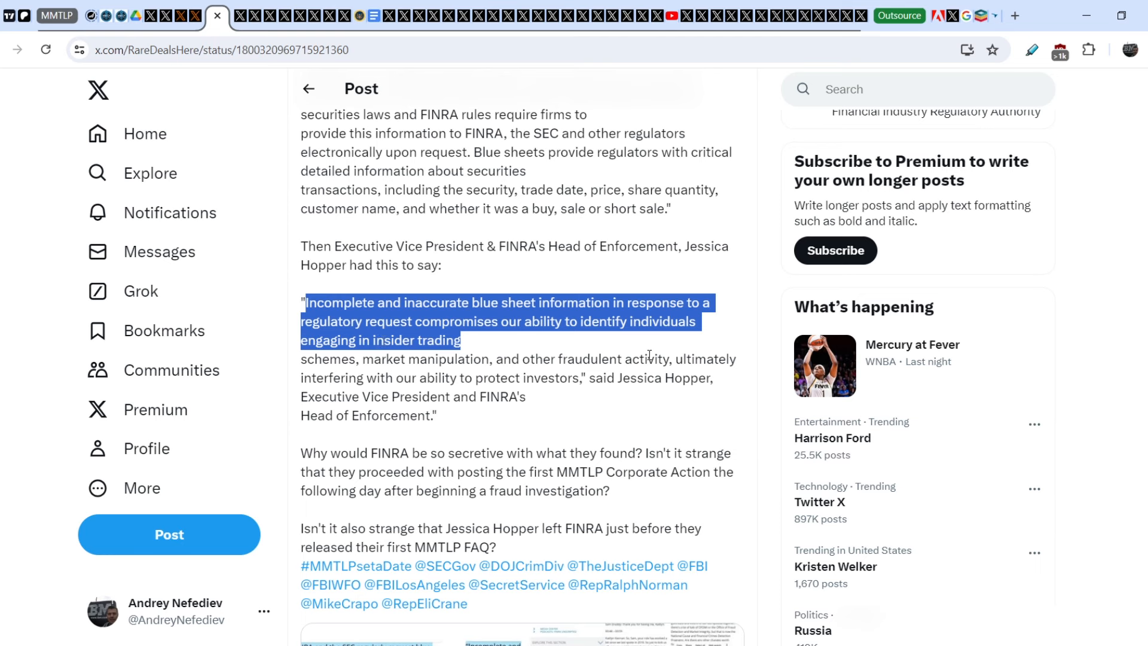
mouse_move(364, 374)
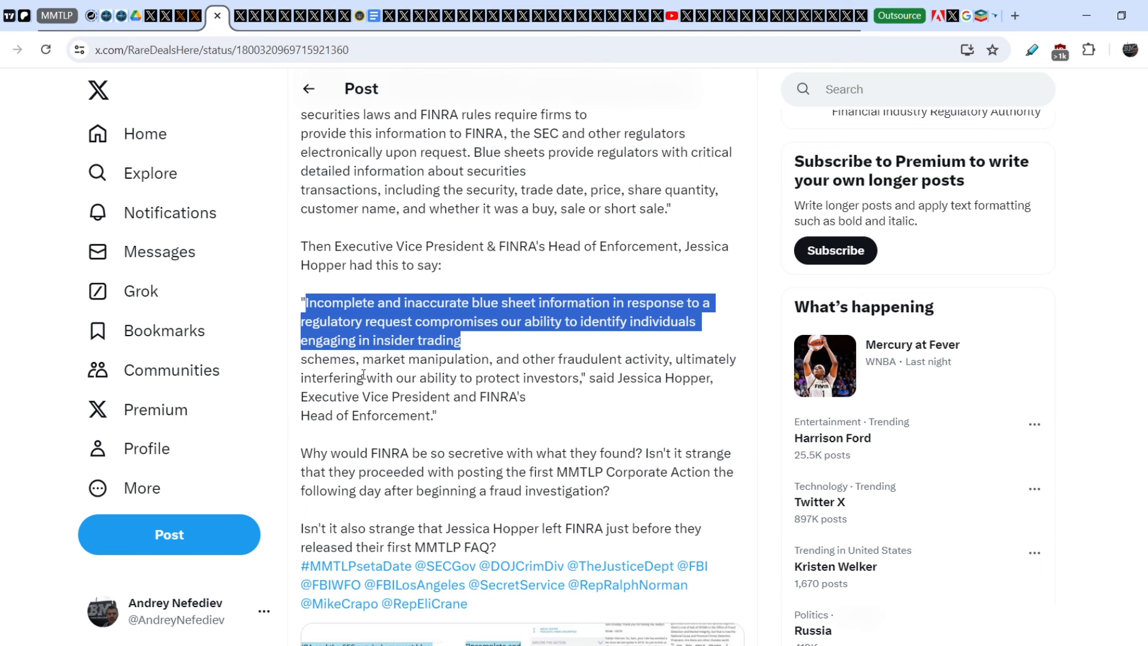
mouse_move(603, 382)
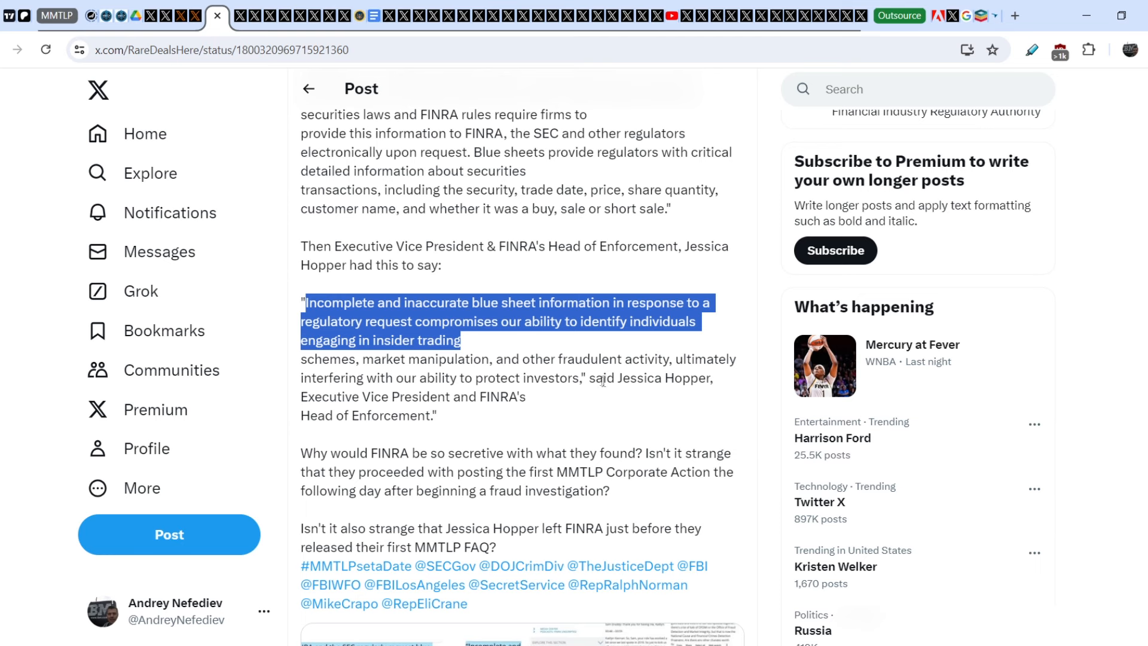
mouse_move(346, 395)
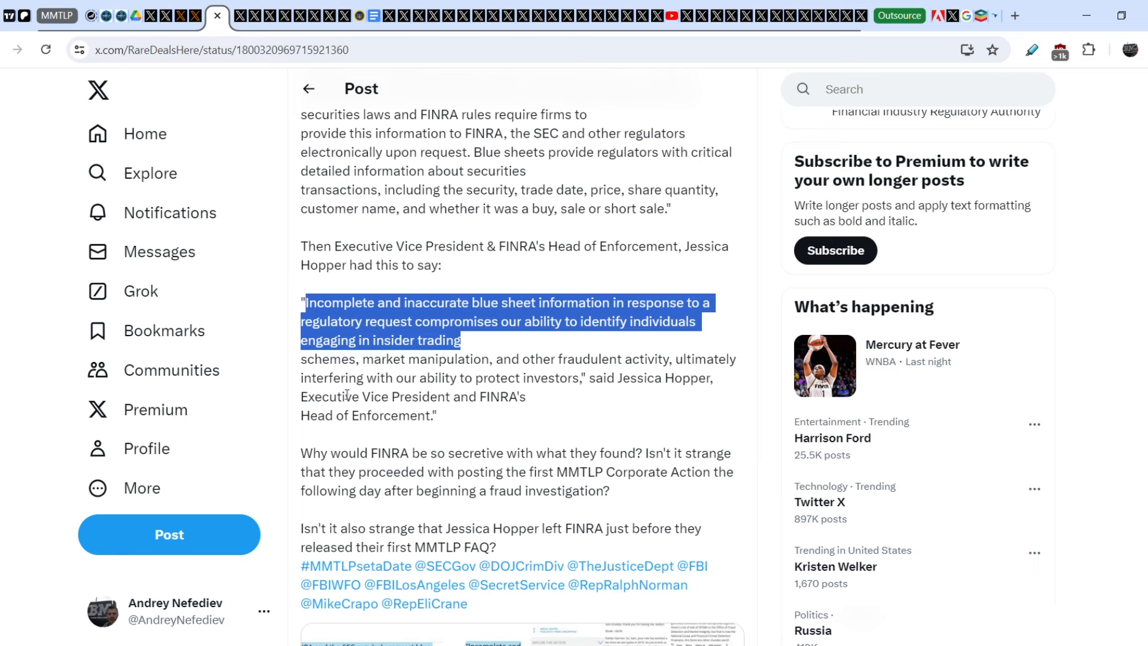
mouse_move(468, 420)
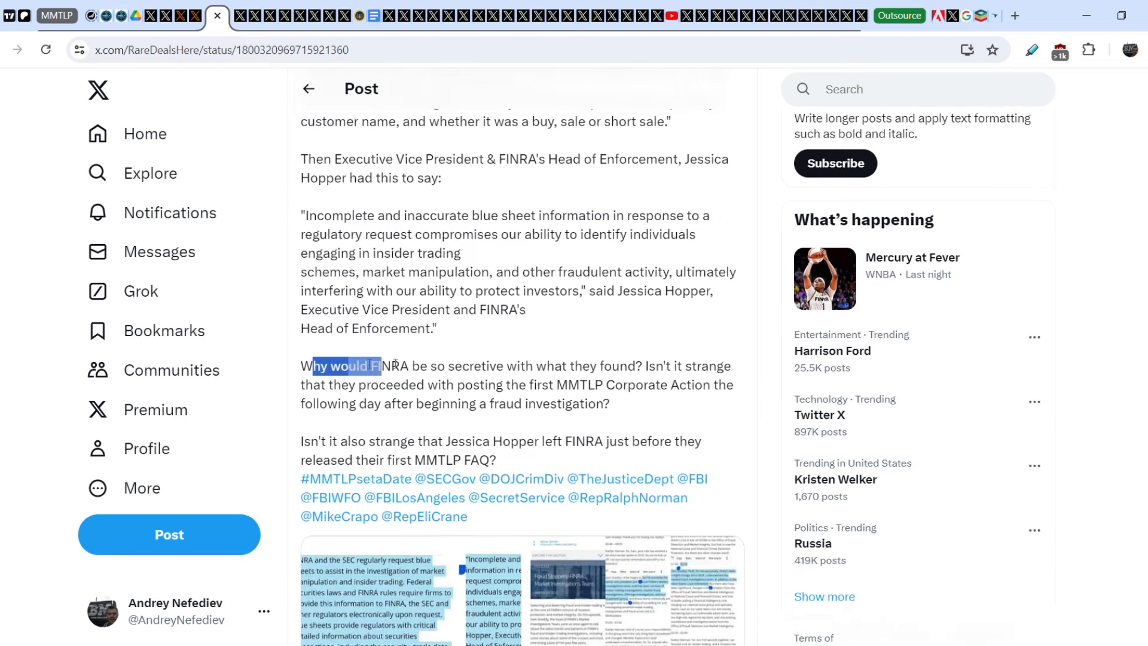
drag(382, 365, 576, 365)
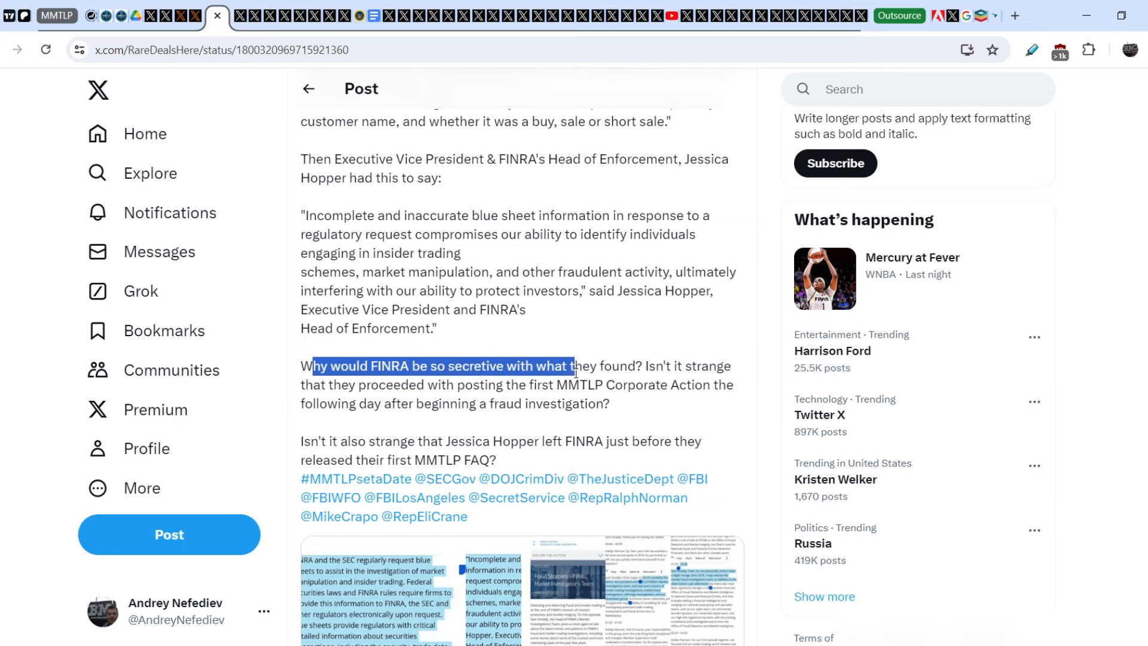
drag(575, 366, 662, 366)
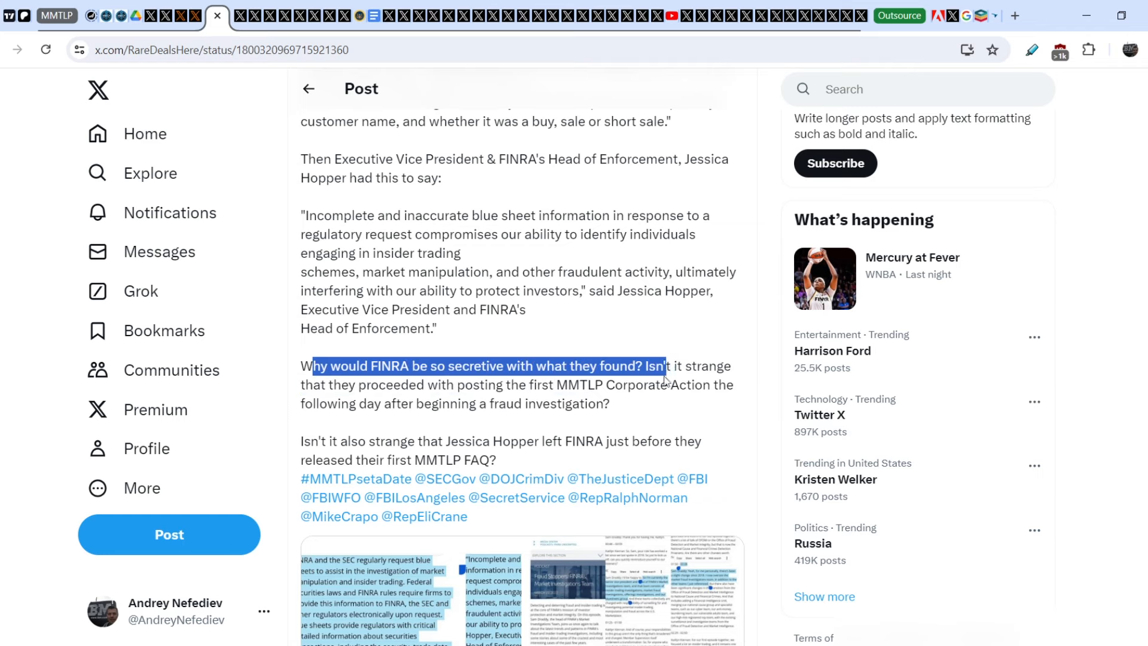
drag(662, 365, 456, 385)
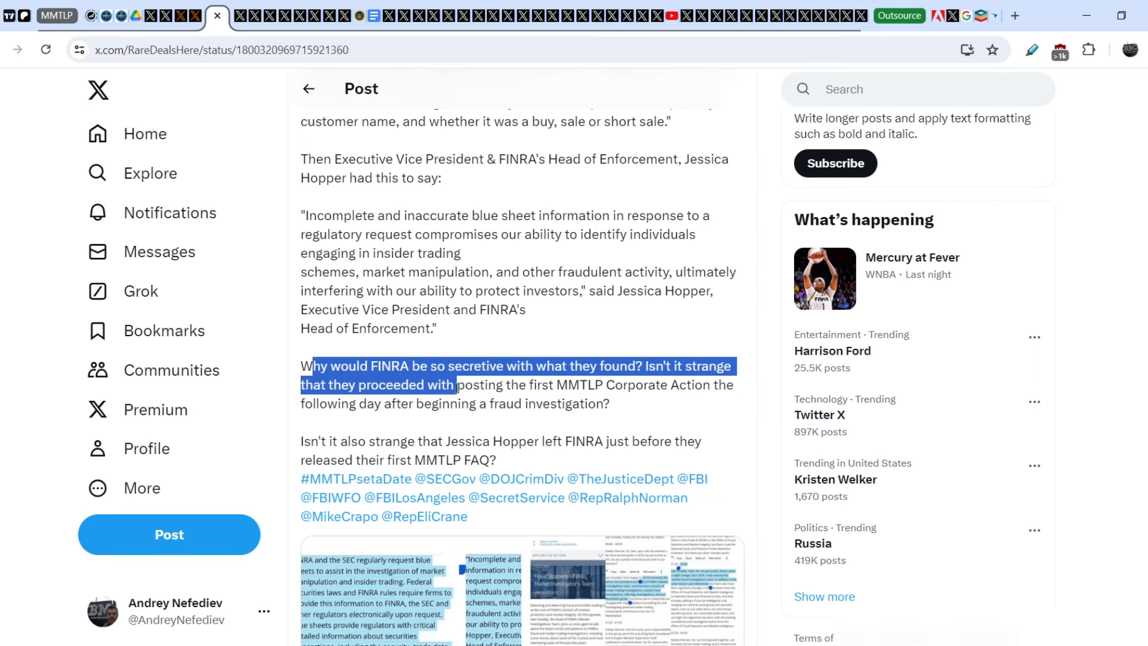
drag(455, 384, 575, 403)
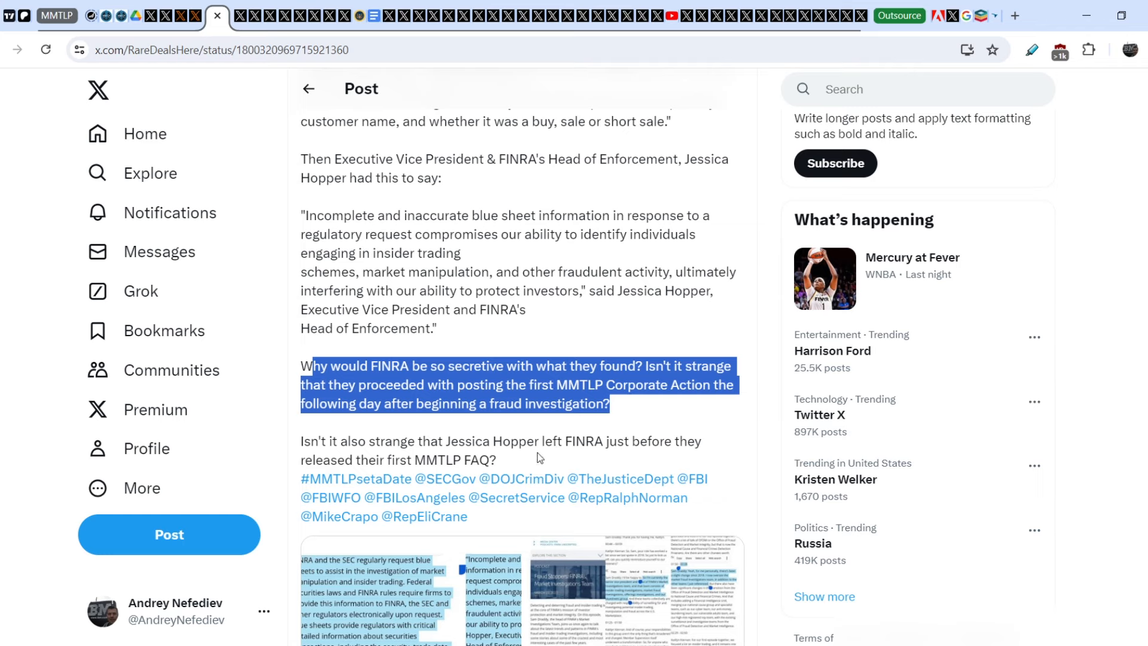
- Scroll Rare DD's post to the Jessica Hopper departure question, hashtags and FINRA document images
scroll(down, 3)
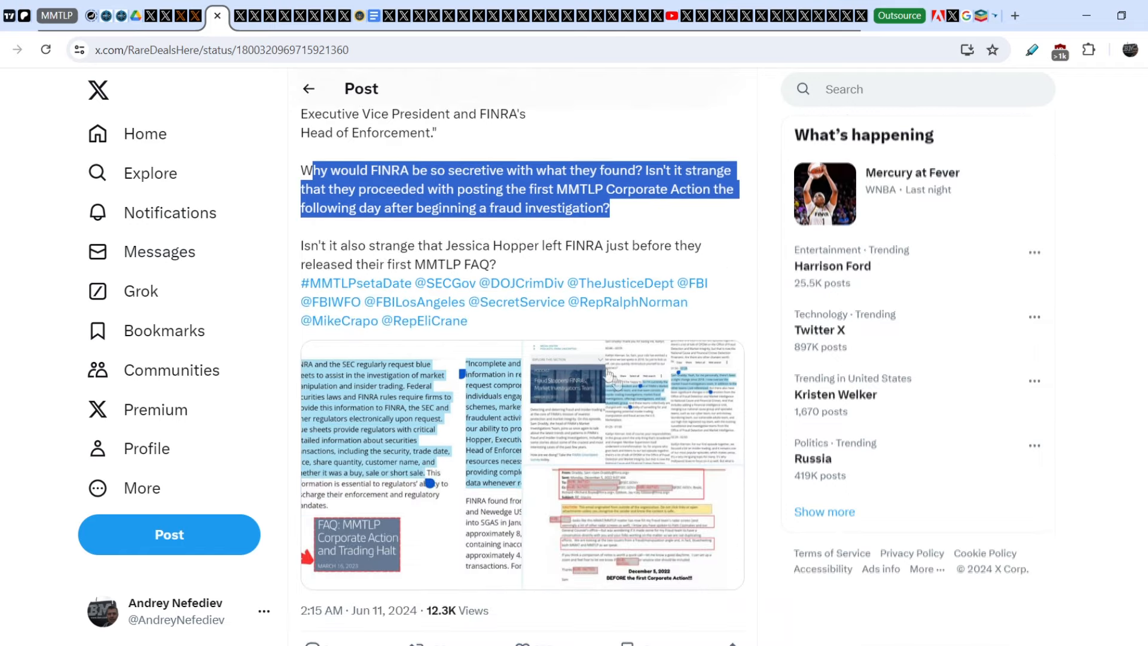
mouse_move(505, 424)
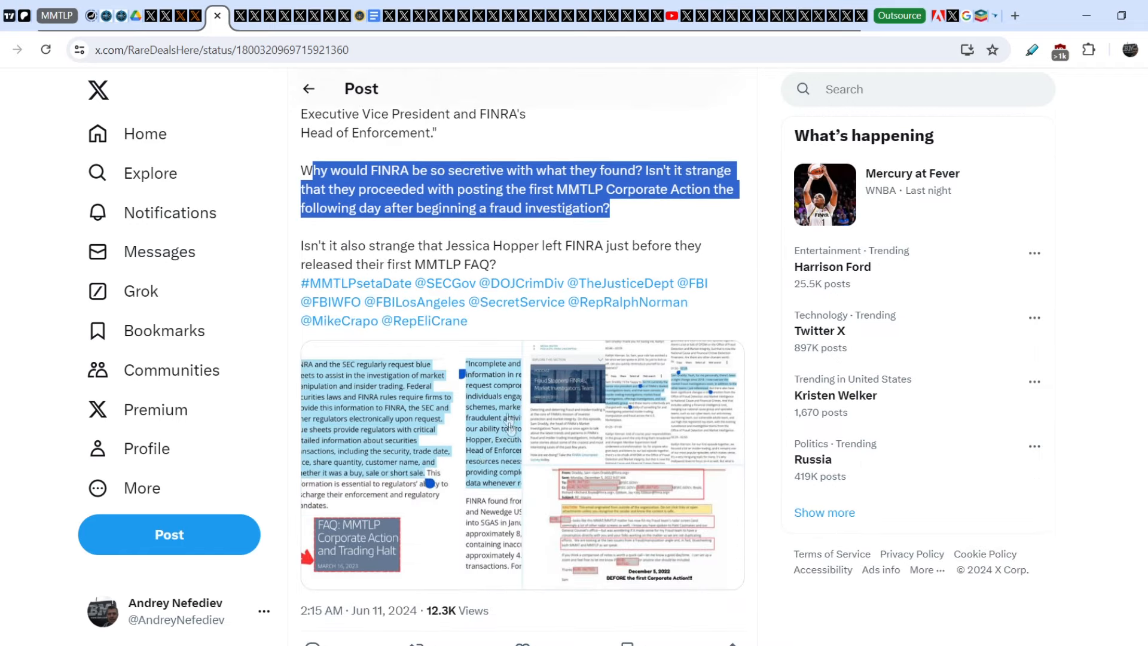
mouse_move(622, 435)
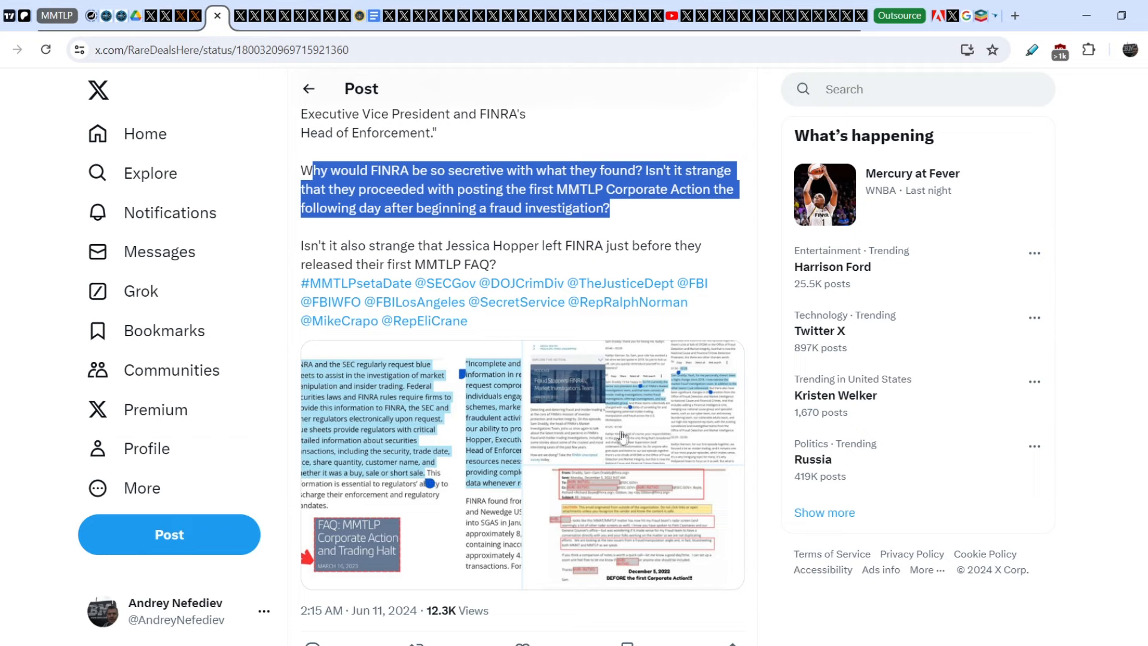
scroll(down, 3)
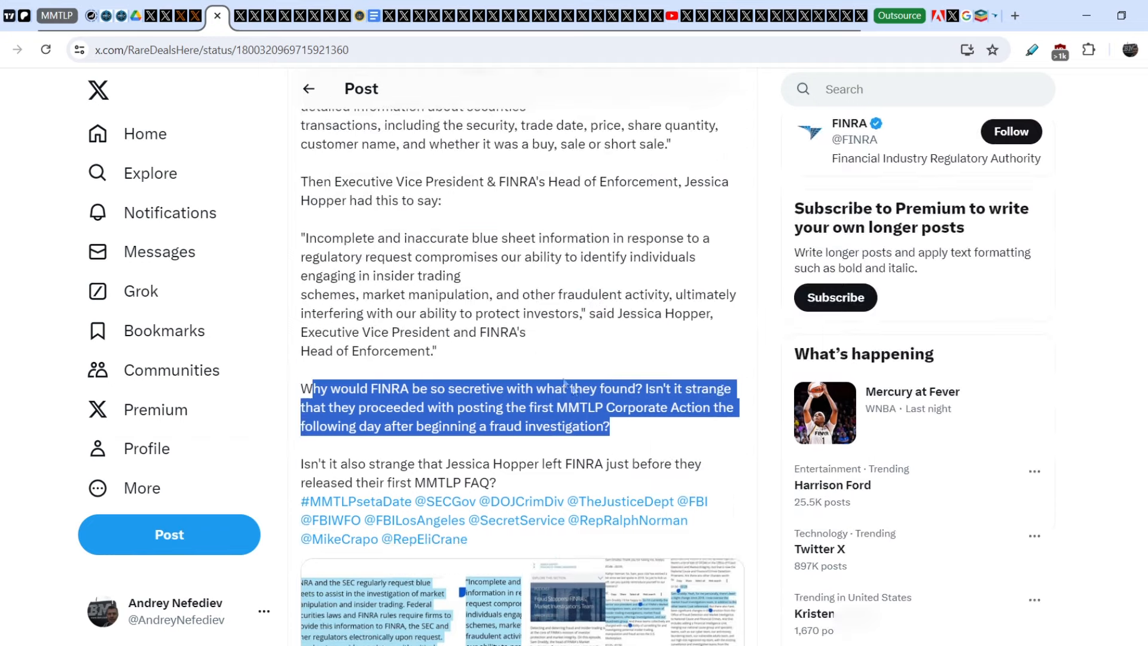
scroll(down, 3)
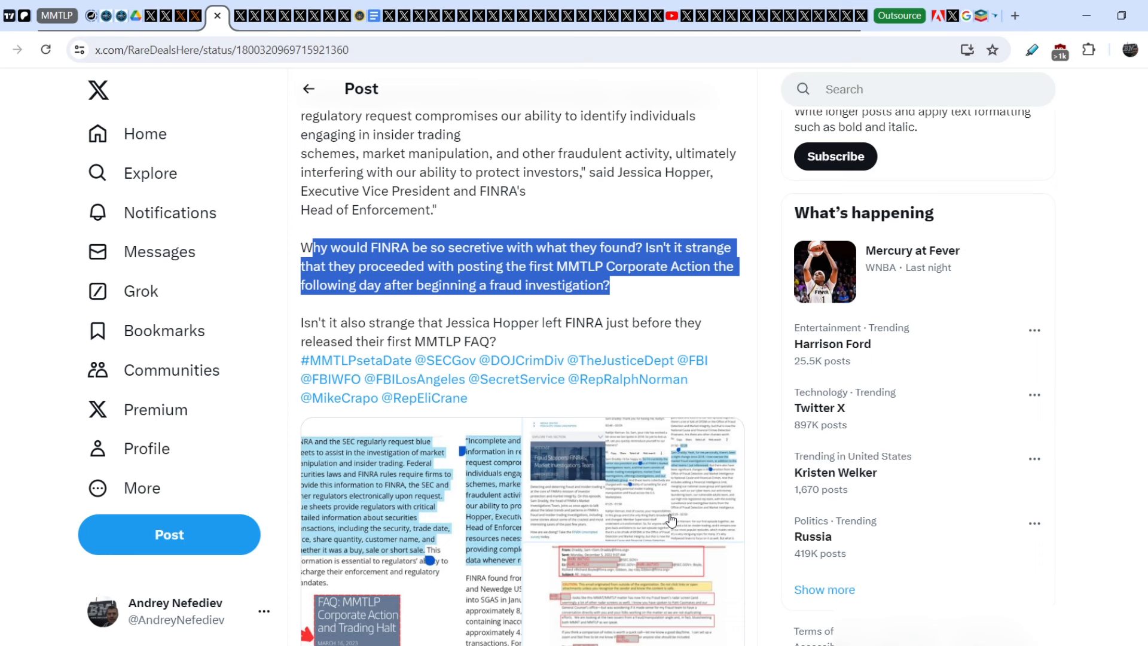
mouse_move(303, 79)
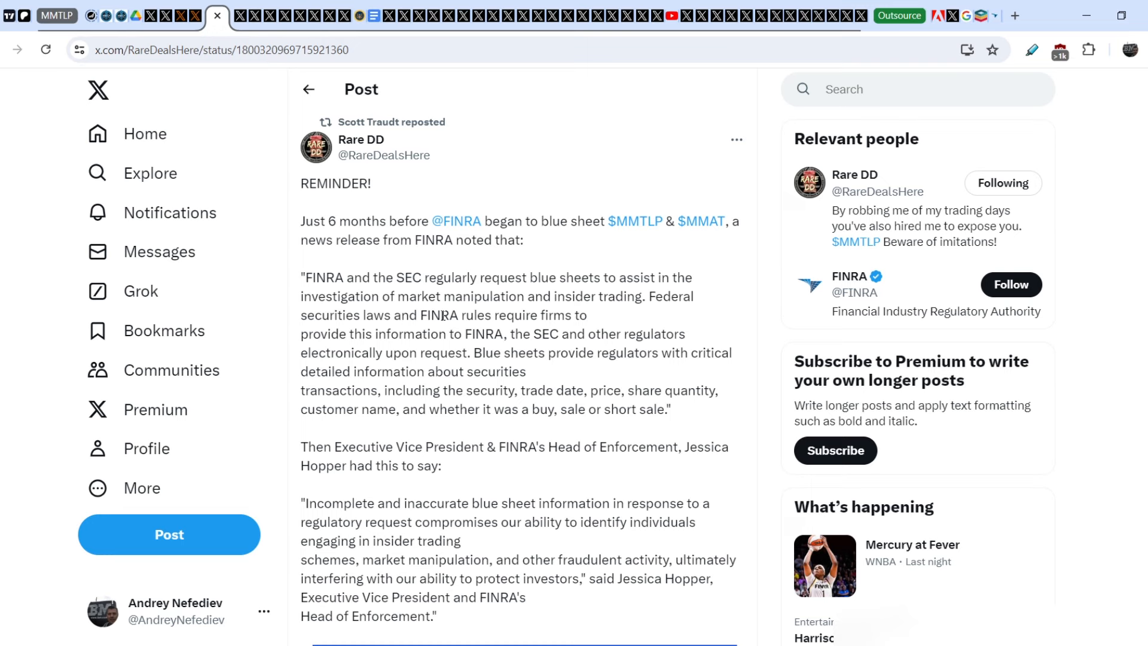
mouse_move(981, 16)
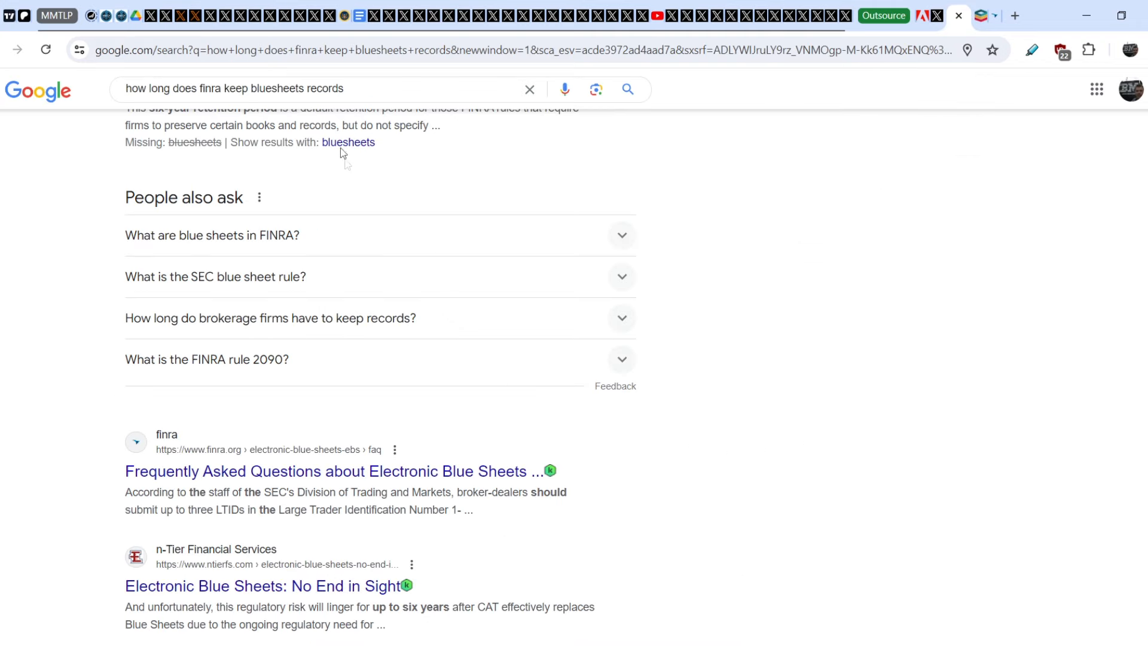
- Open the finra.org Books and Records result from the bluesheet retention search
click(248, 88)
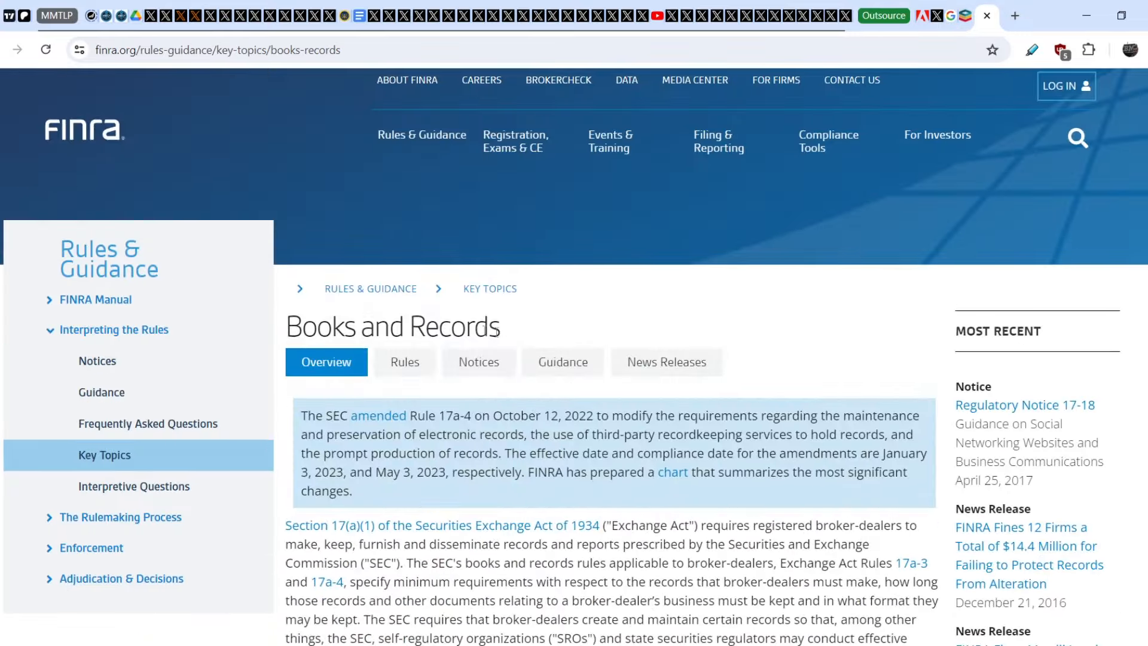
- Scroll to General Requirements and highlight the Rule 4511 six-year record preservation sentence
scroll(down, 3)
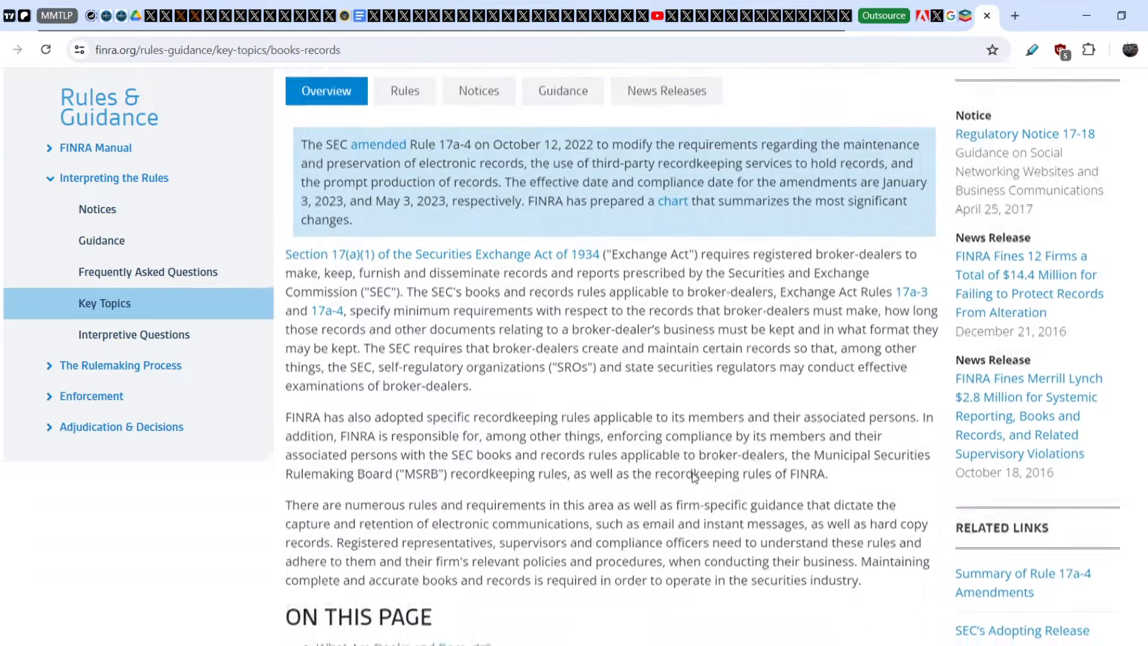
scroll(down, 3)
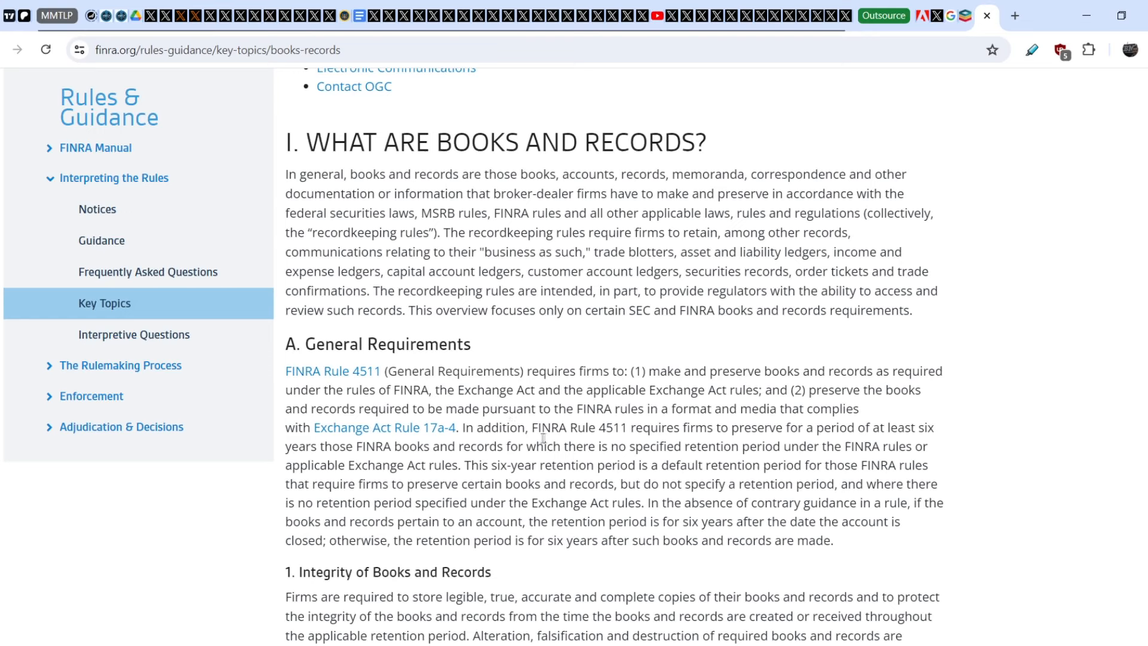
drag(539, 427, 723, 427)
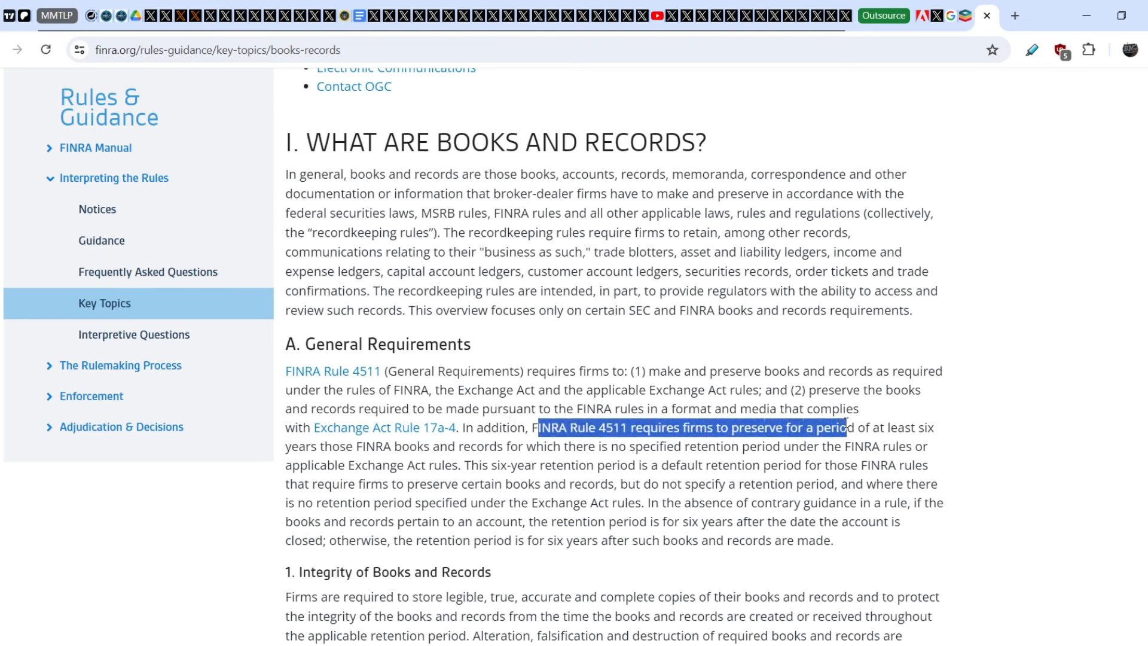
drag(844, 427, 934, 426)
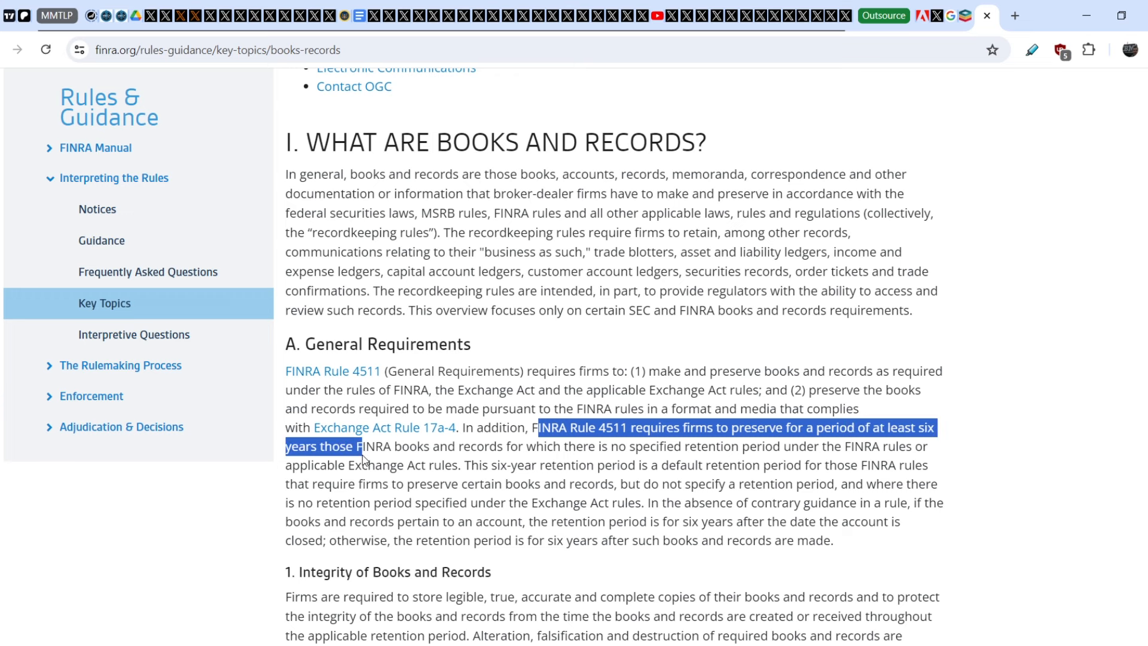
drag(359, 446, 549, 446)
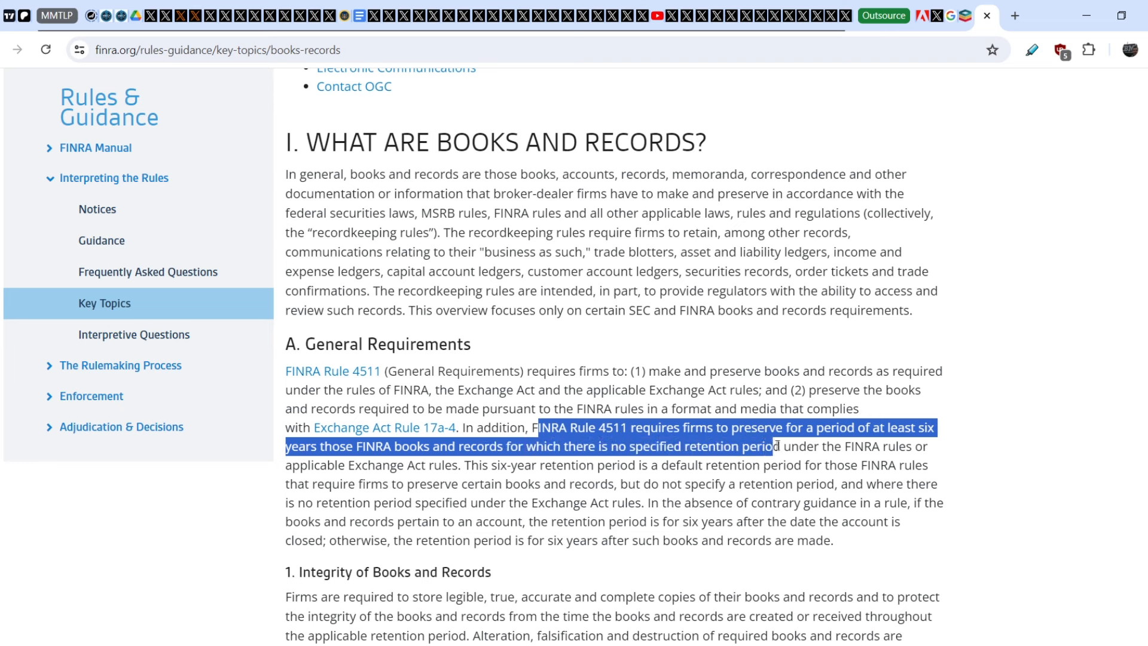
- Highlight the no-retention-period clause, jump to another 'six' match, then return to X
drag(771, 446, 875, 446)
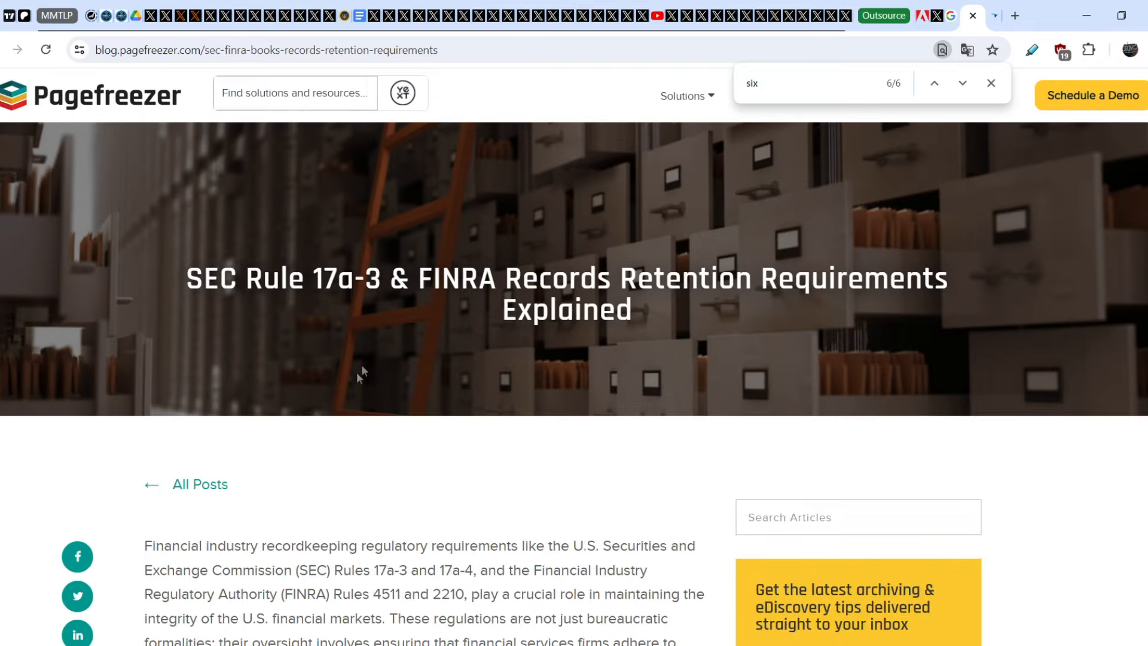
mouse_move(340, 296)
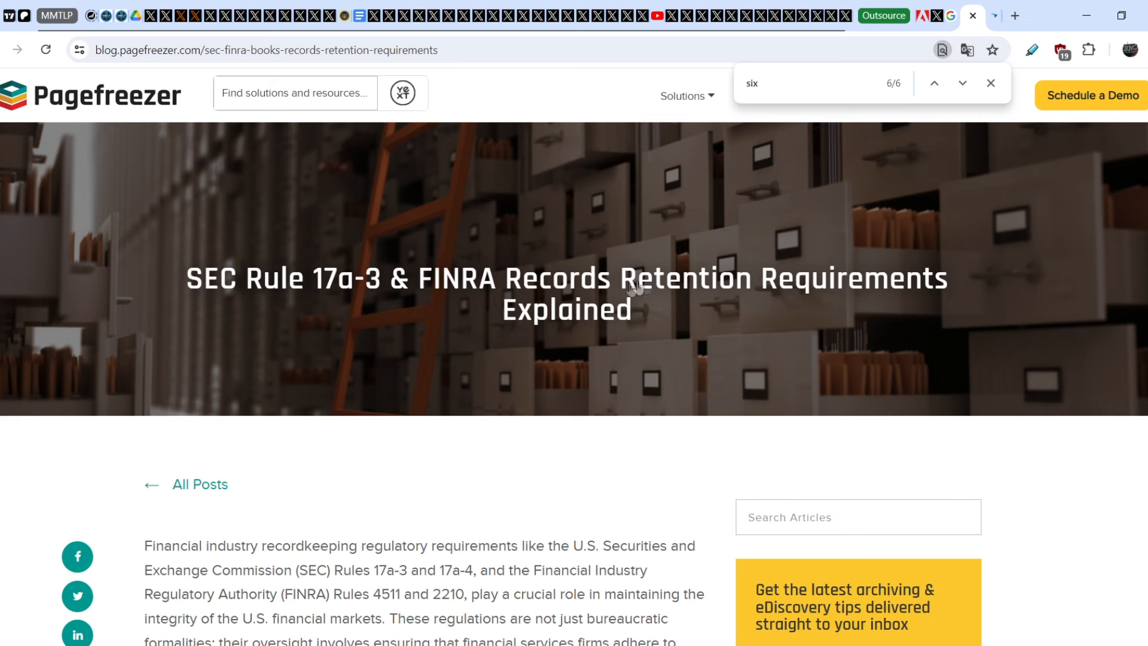
mouse_move(812, 228)
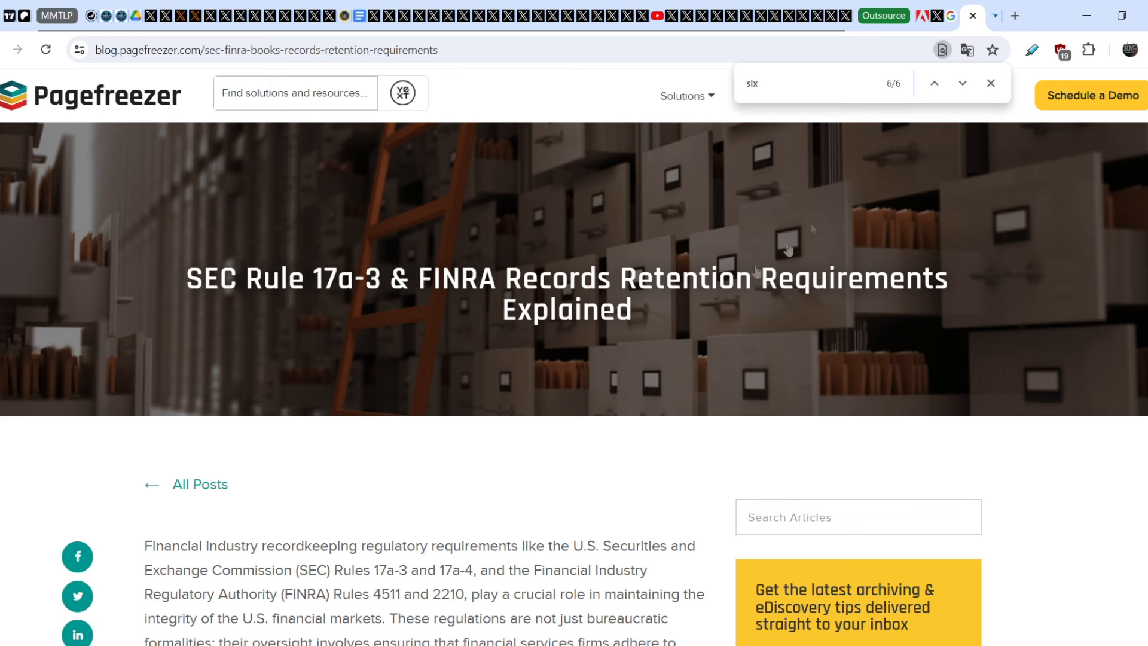
mouse_move(742, 97)
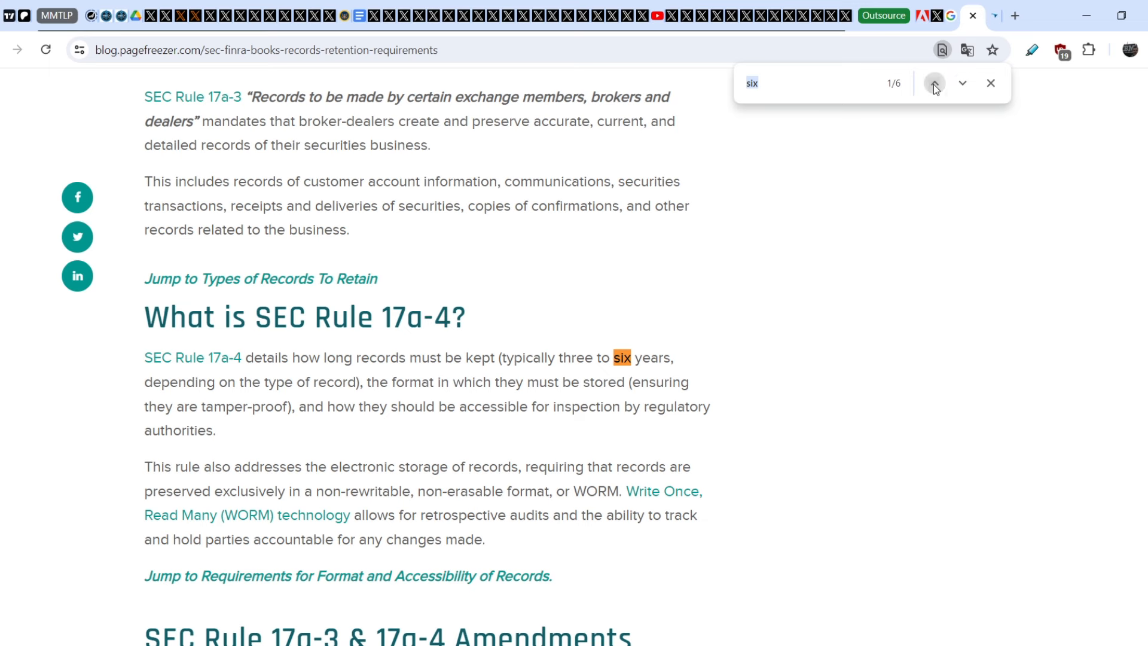
click(934, 82)
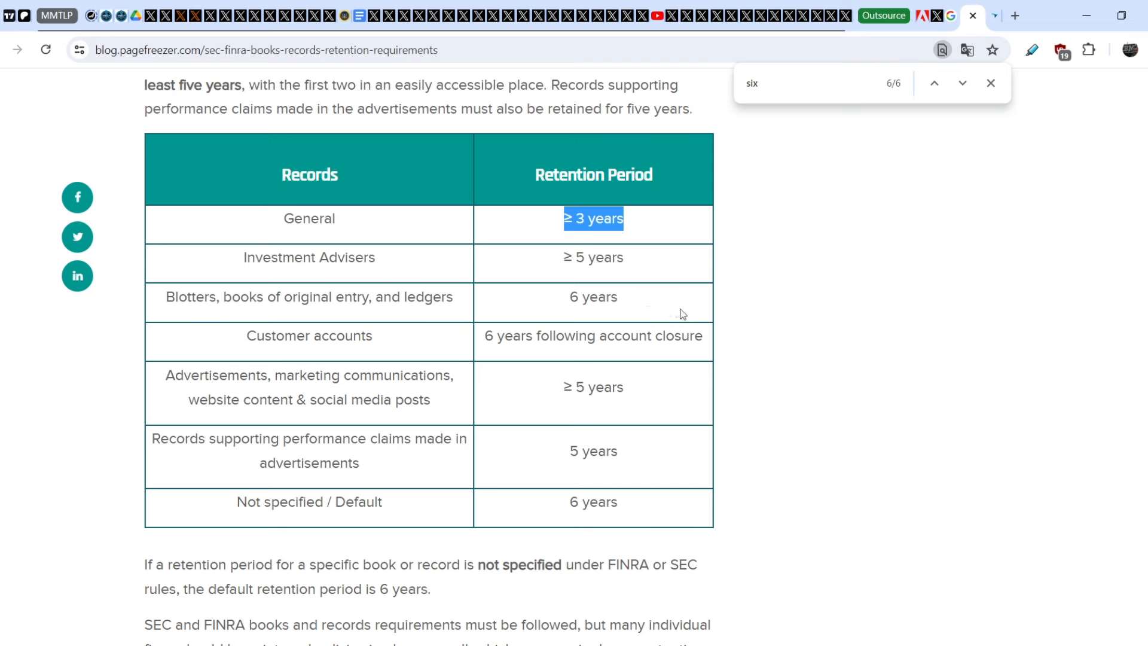
mouse_move(585, 252)
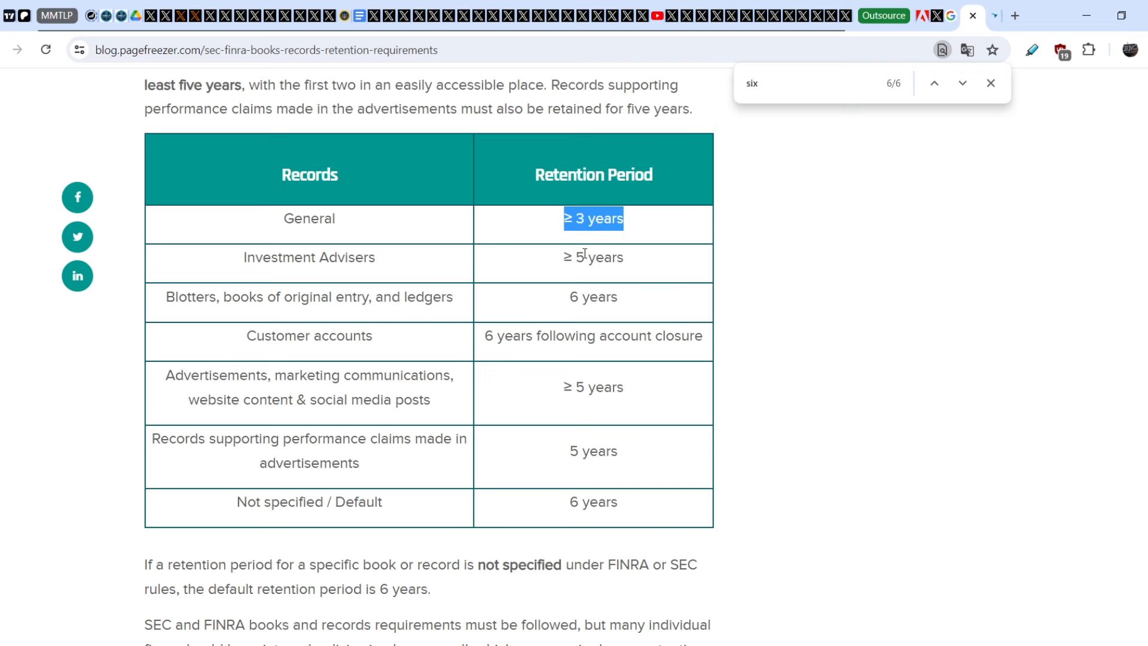
mouse_move(568, 248)
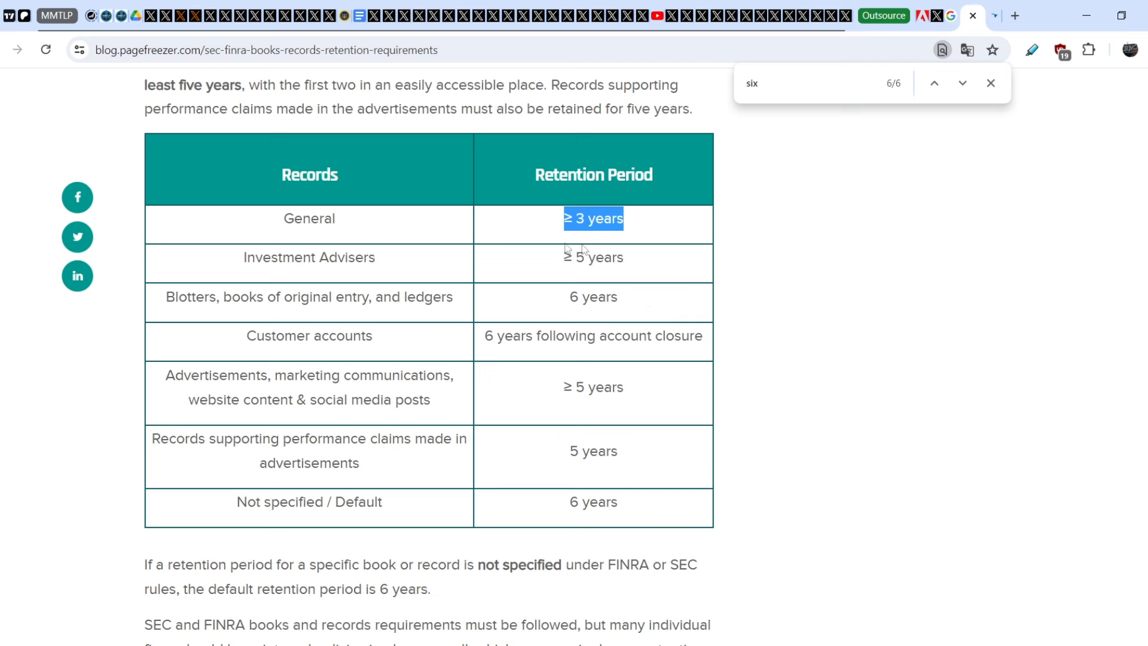
mouse_move(300, 238)
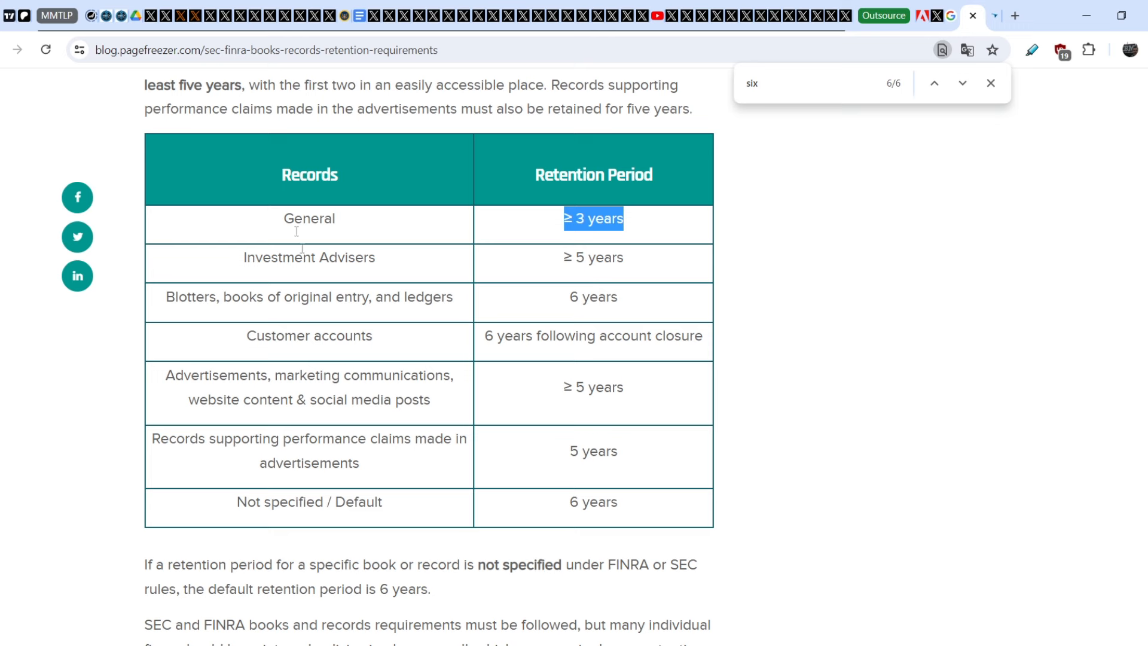
mouse_move(757, 376)
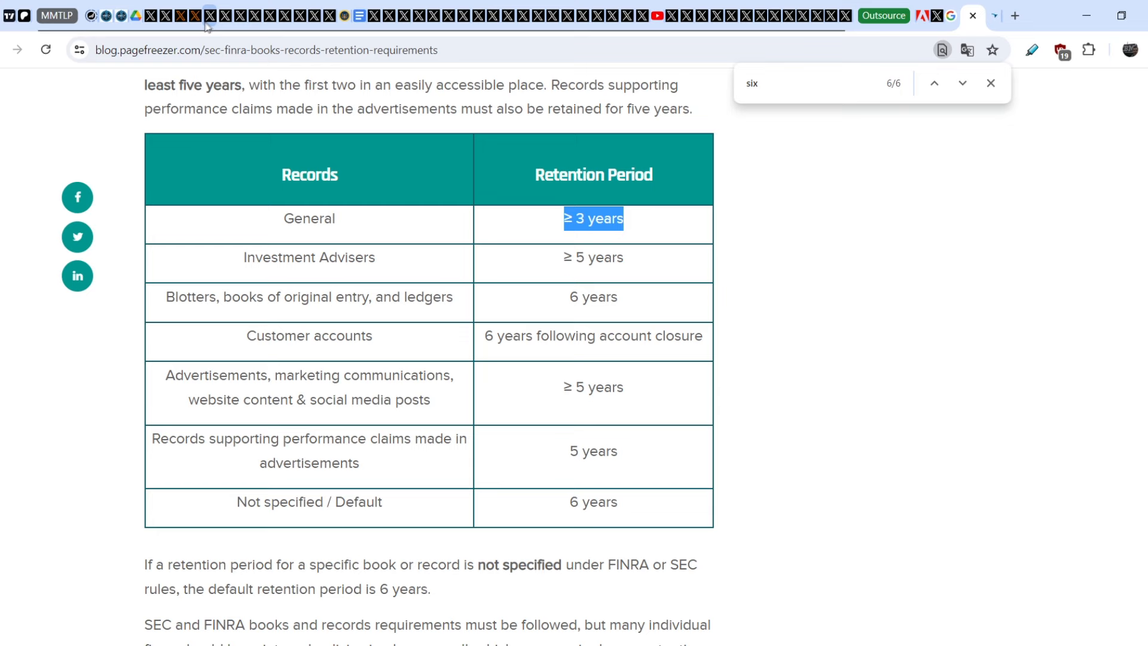
click(216, 16)
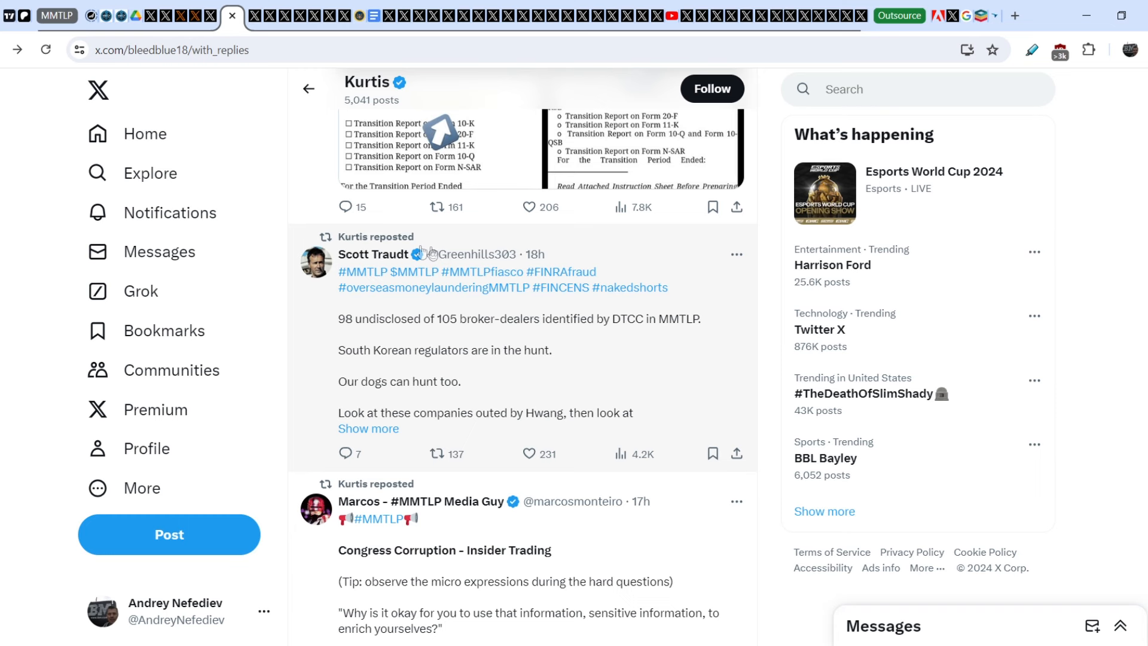
mouse_move(365, 330)
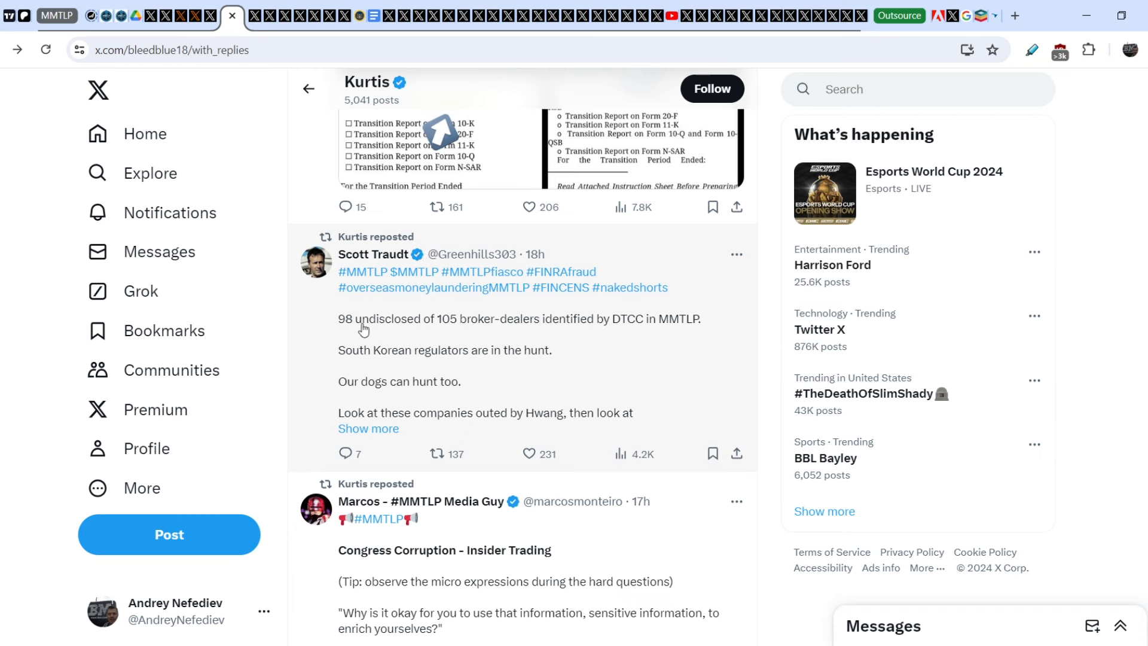
mouse_move(361, 333)
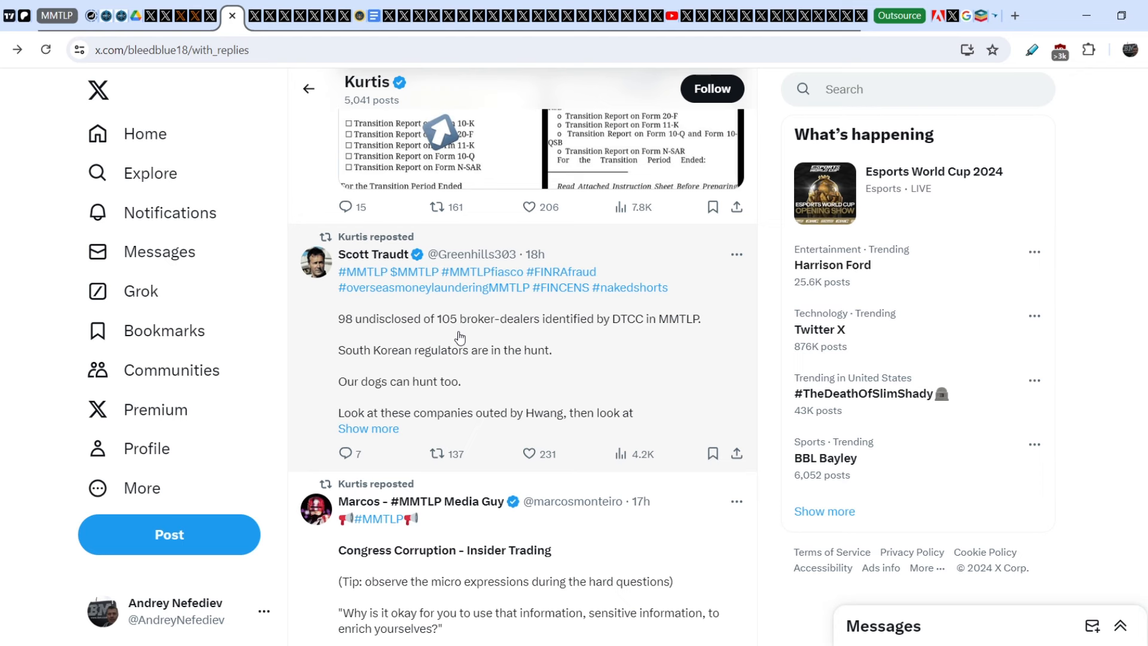
mouse_move(668, 332)
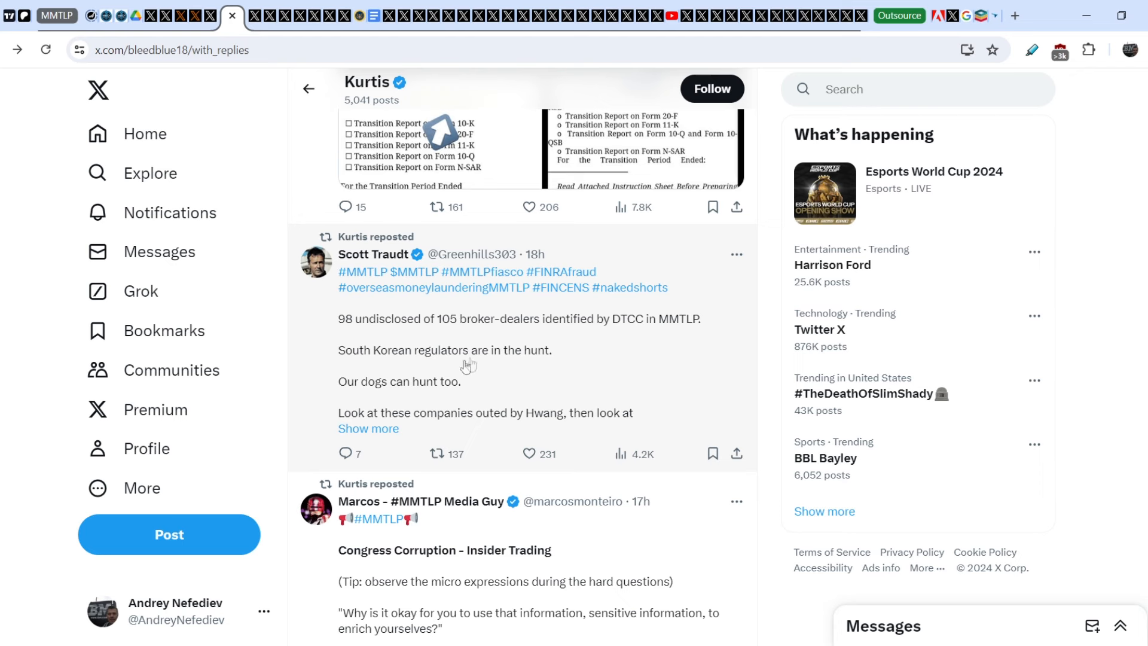
mouse_move(393, 397)
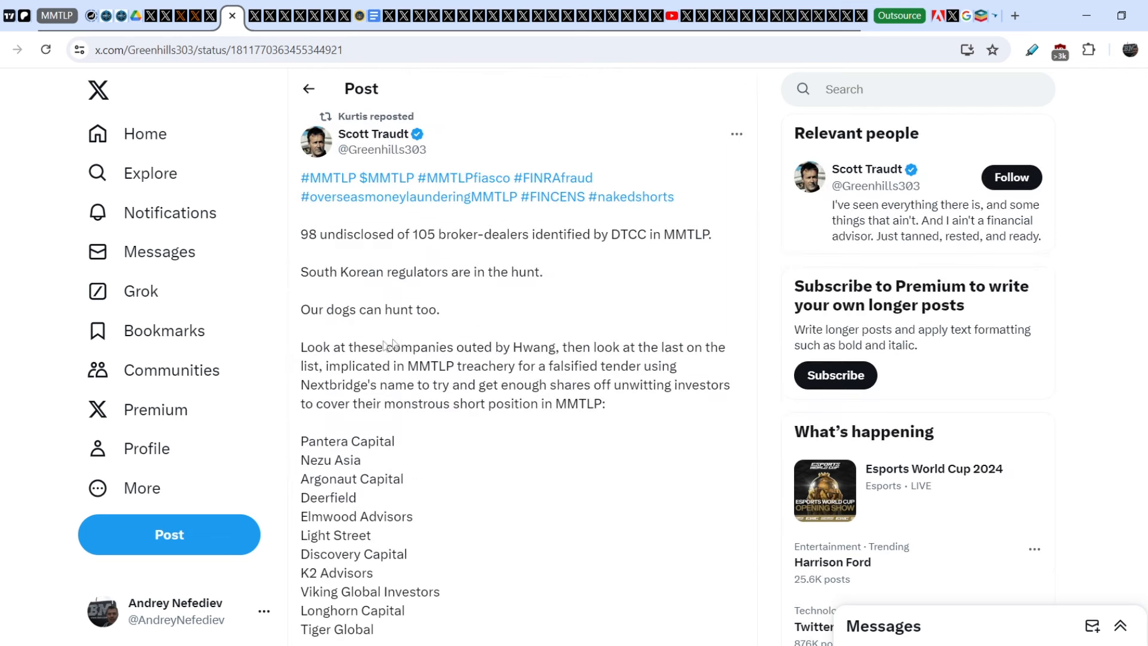
mouse_move(443, 348)
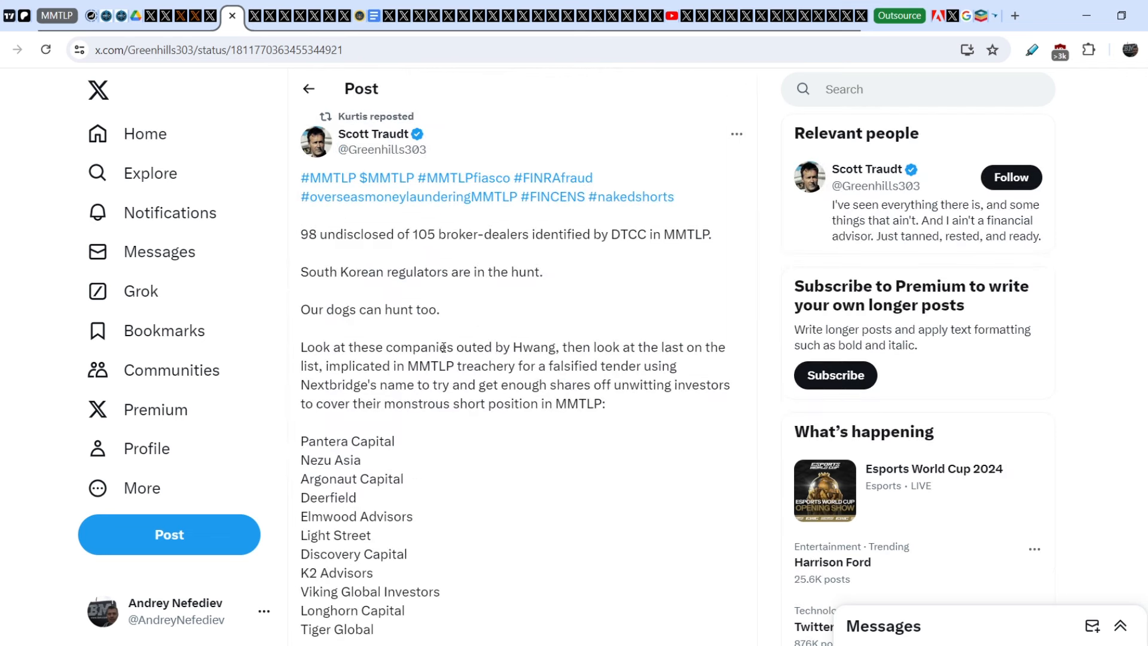
mouse_move(655, 369)
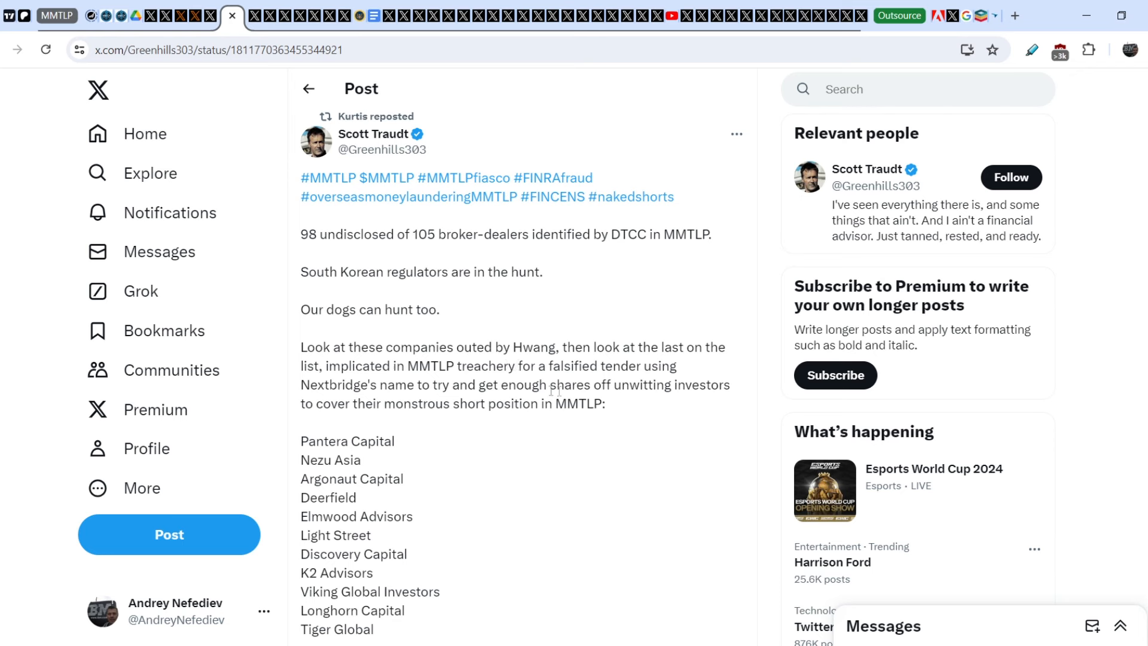
mouse_move(679, 402)
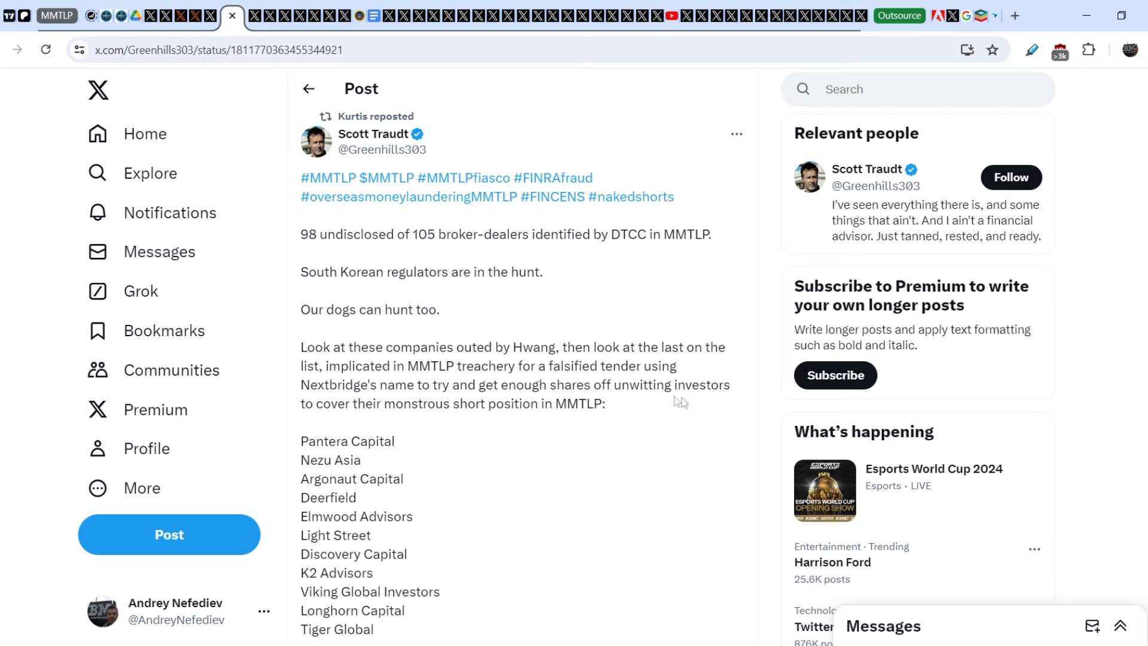
mouse_move(483, 429)
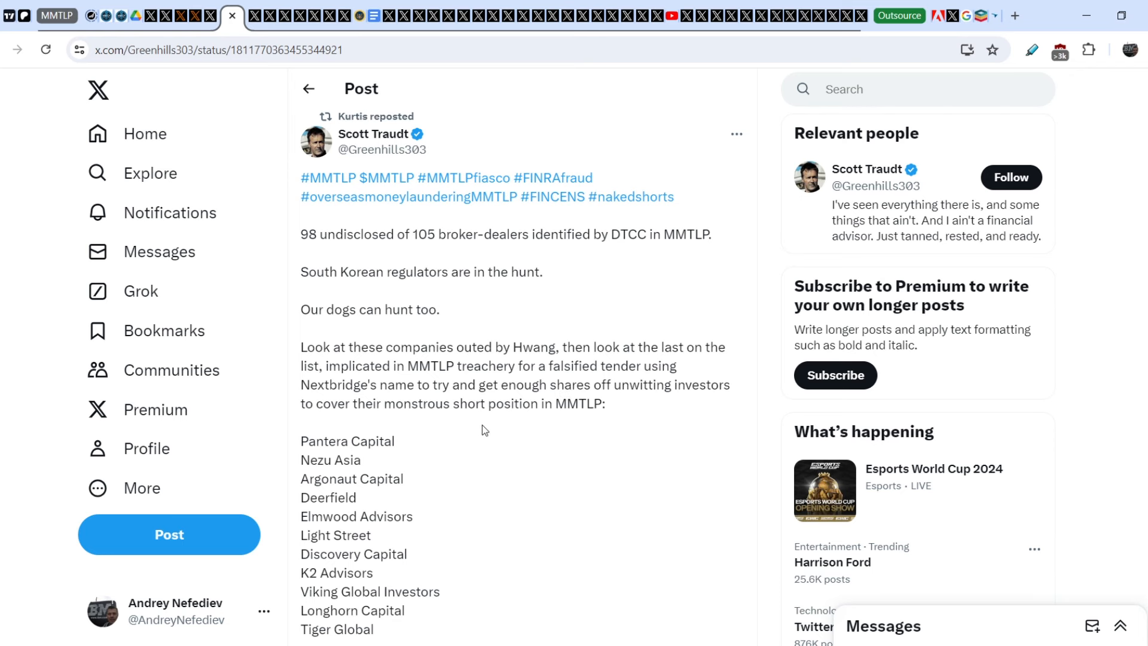
- Highlight 'Tiger Global' and the 'Anybody want to take a SWAG' question in the firm list
scroll(down, 3)
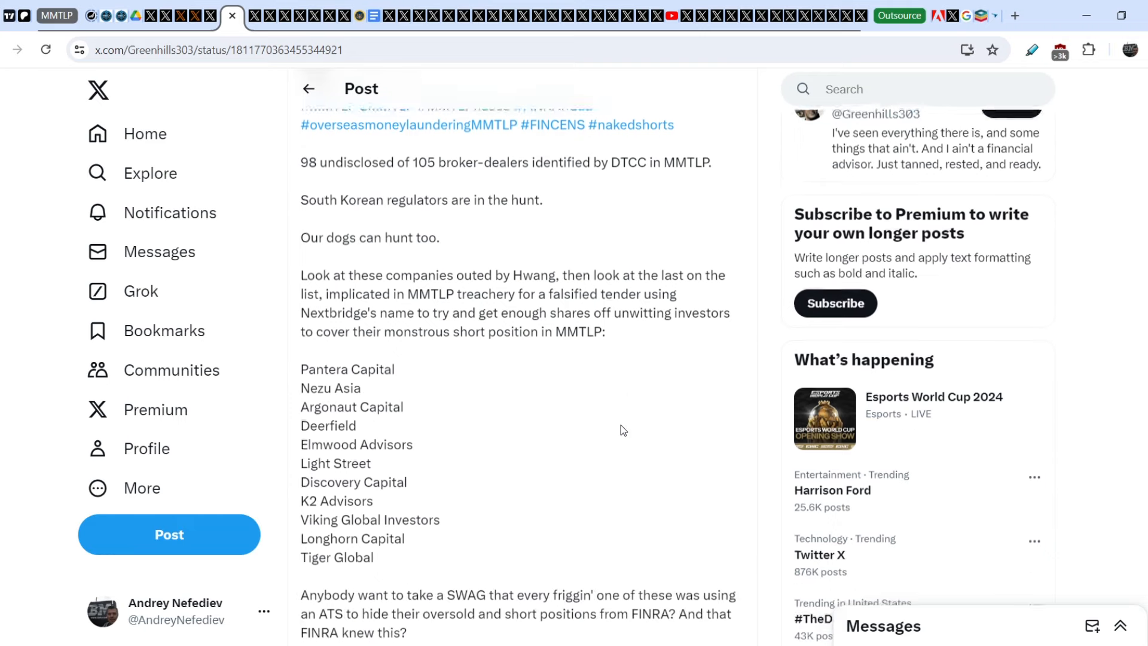
scroll(down, 3)
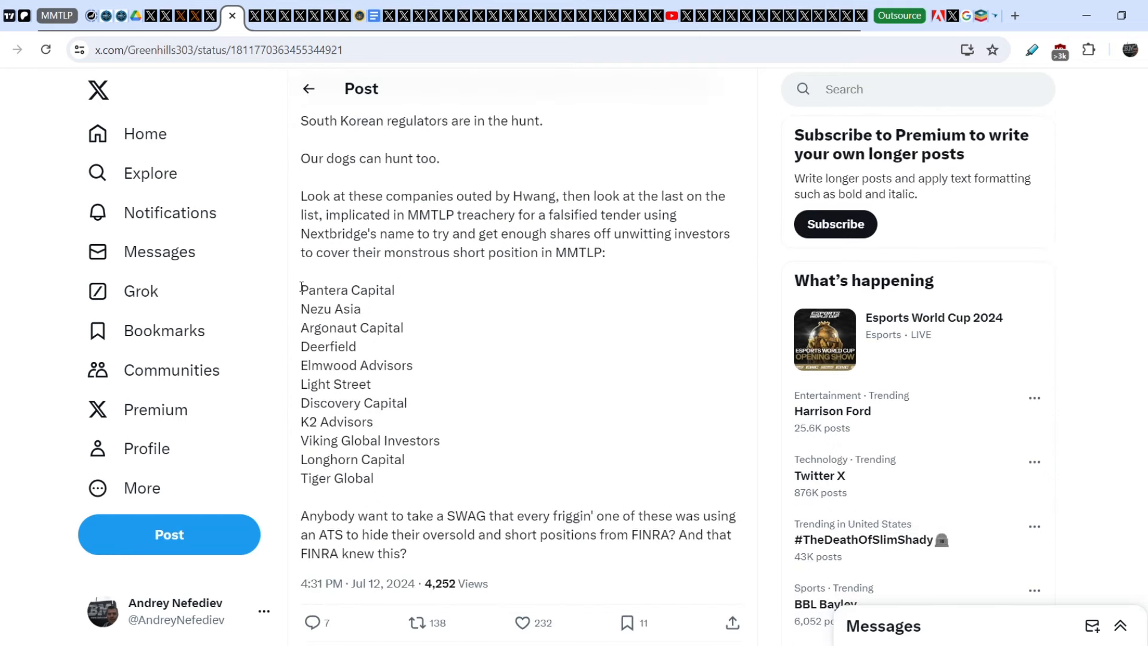
drag(300, 289, 425, 440)
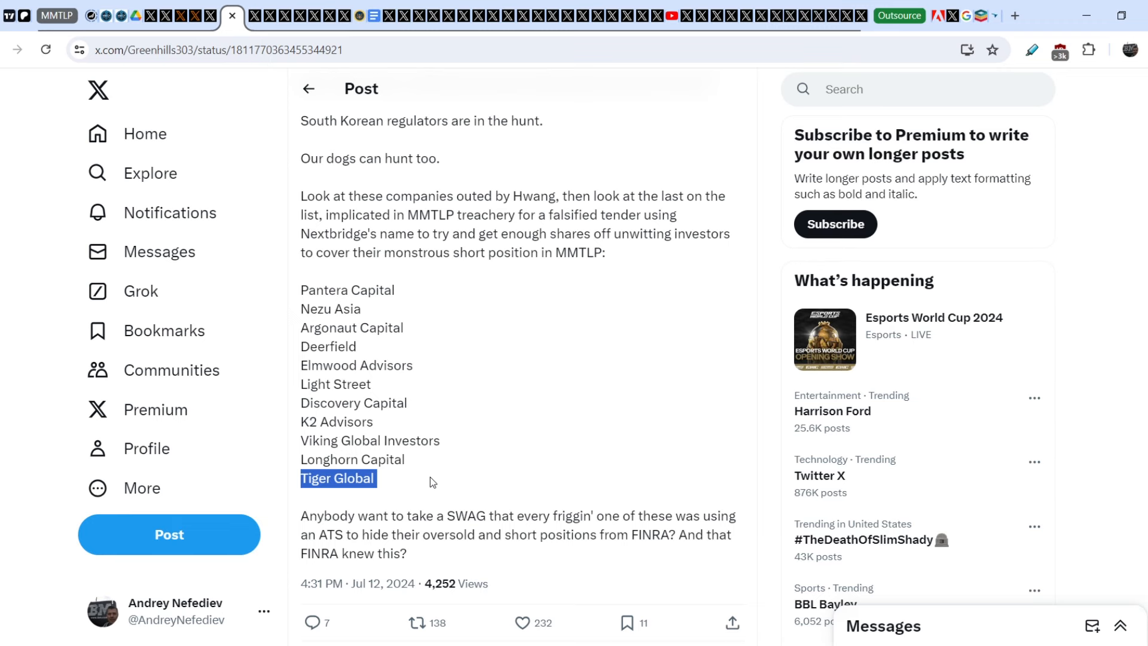
scroll(down, 3)
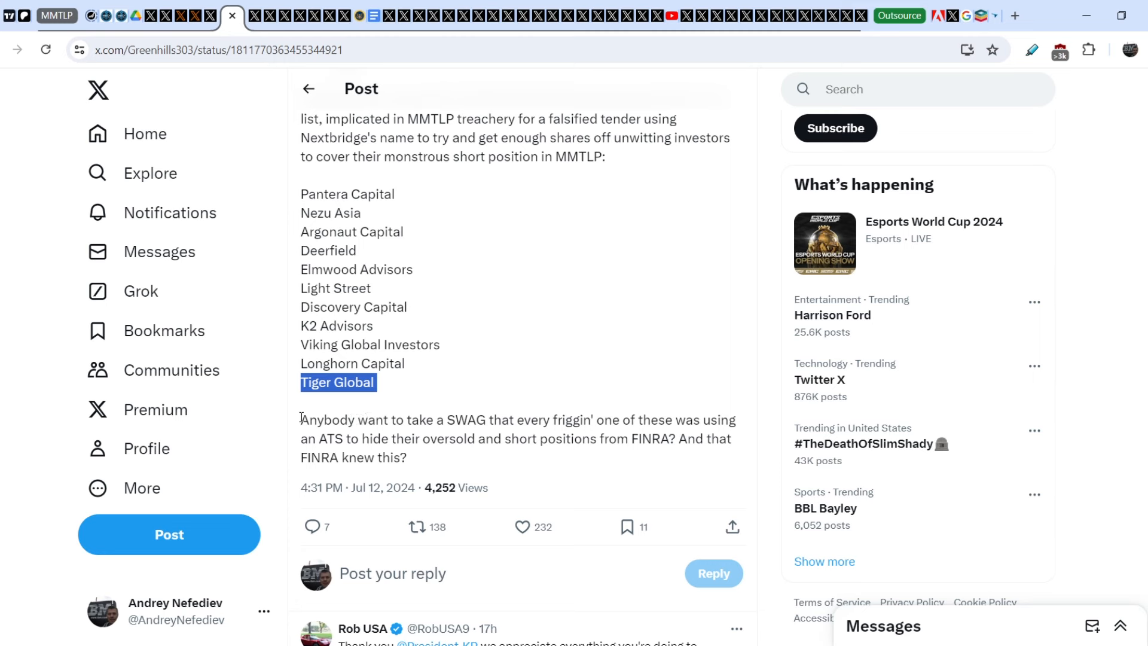
drag(300, 420, 436, 420)
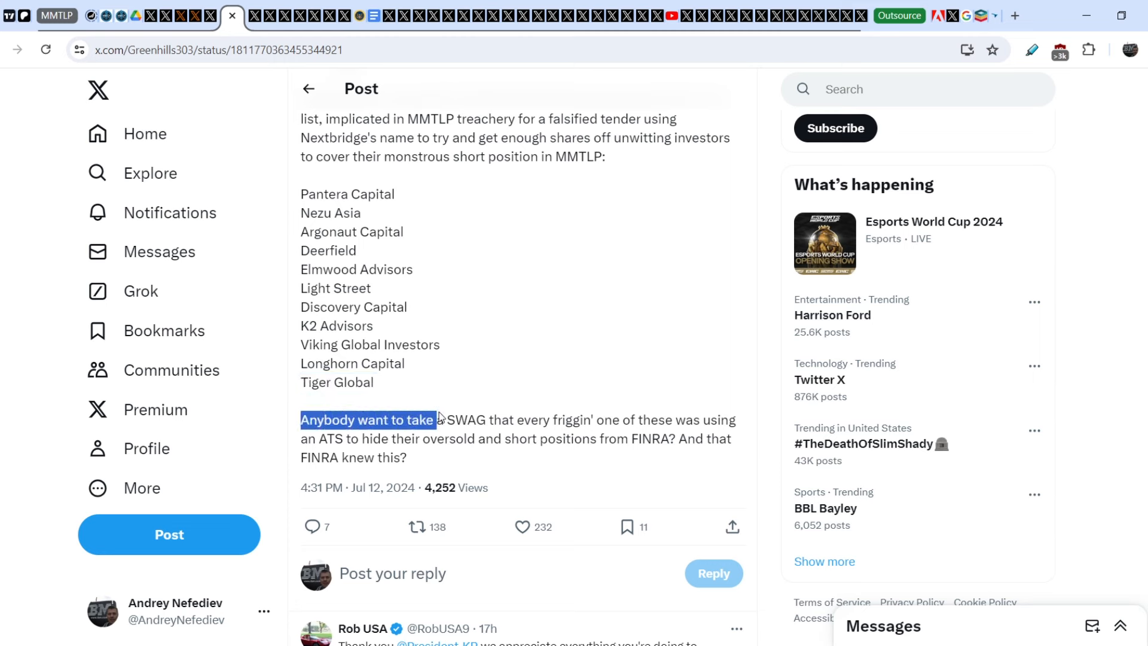
drag(436, 420, 501, 420)
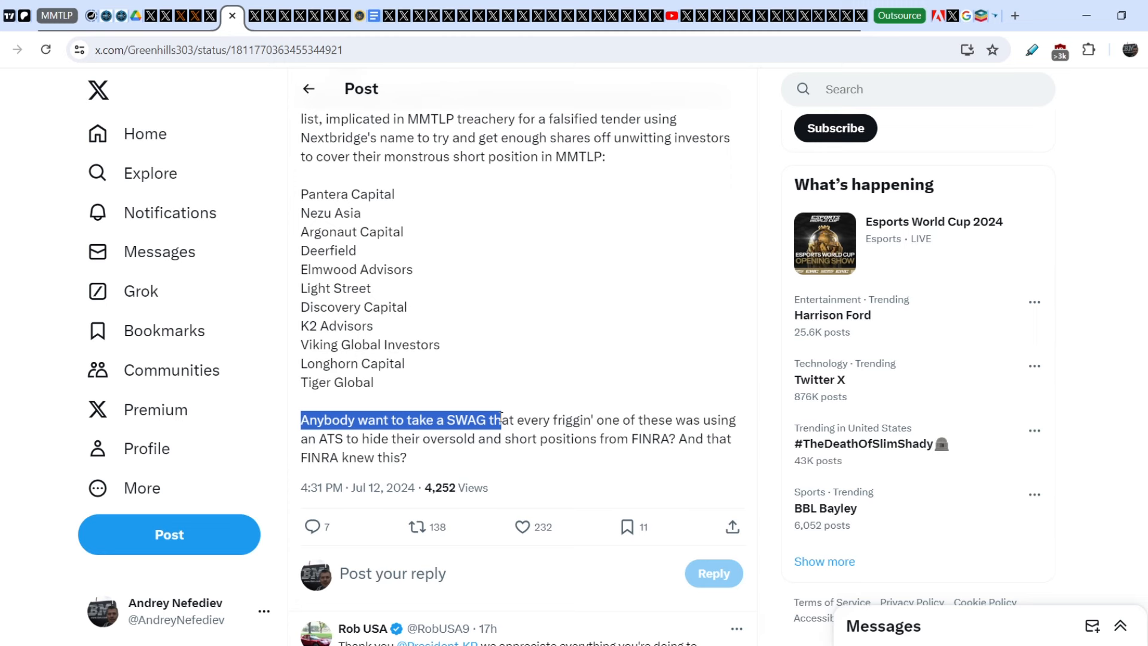
drag(500, 420, 455, 457)
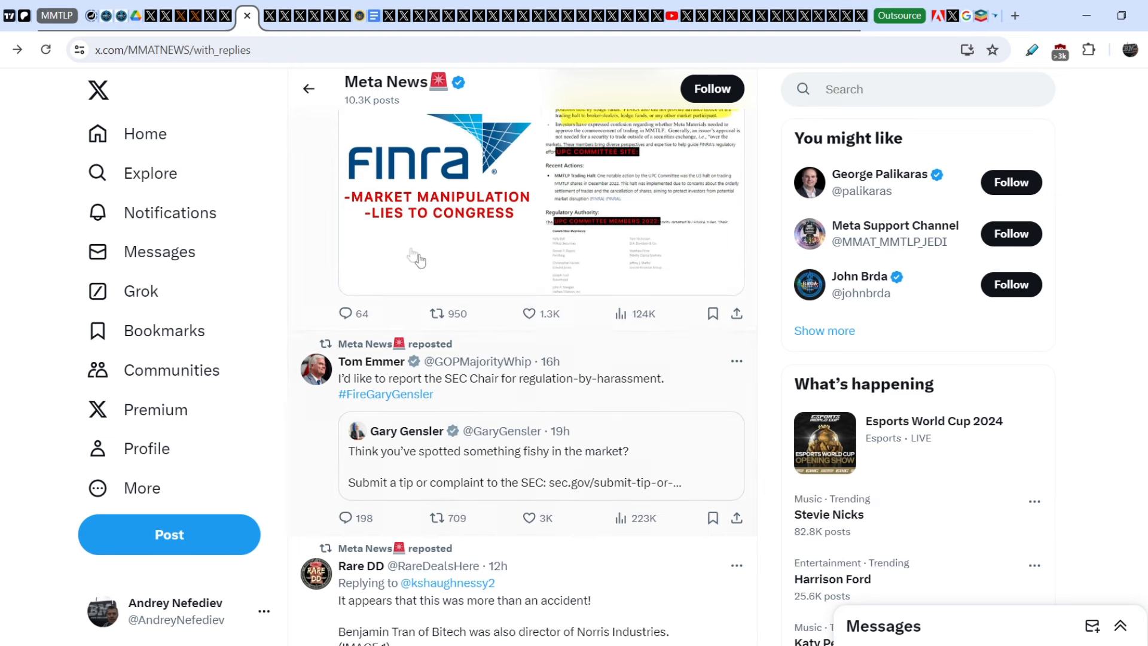
mouse_move(420, 378)
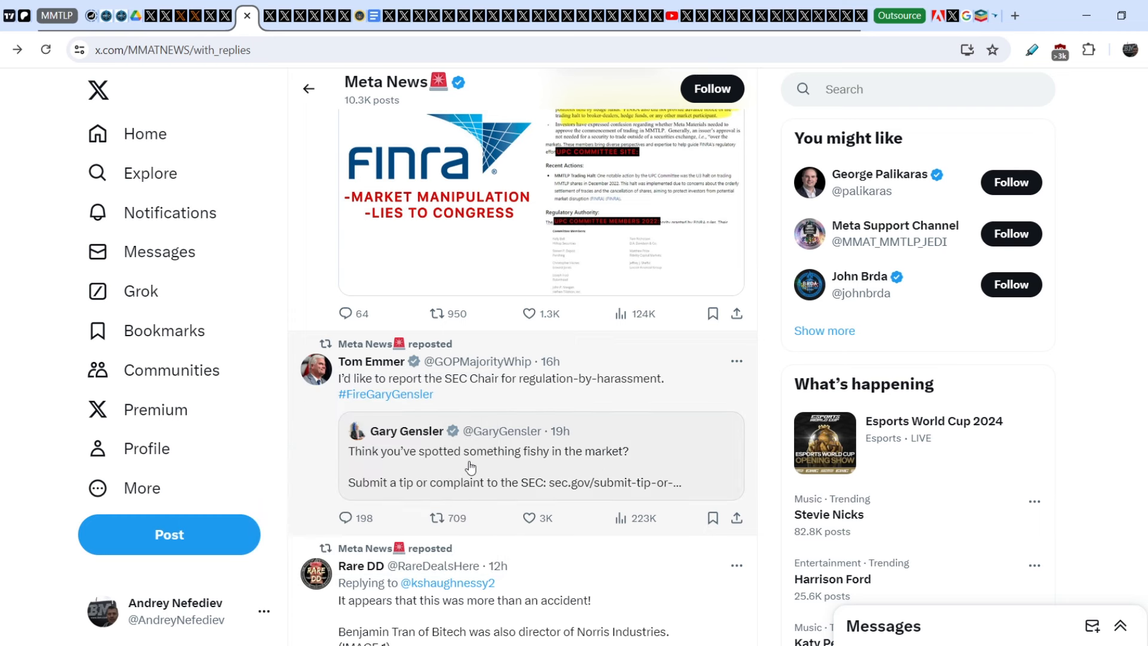
mouse_move(359, 464)
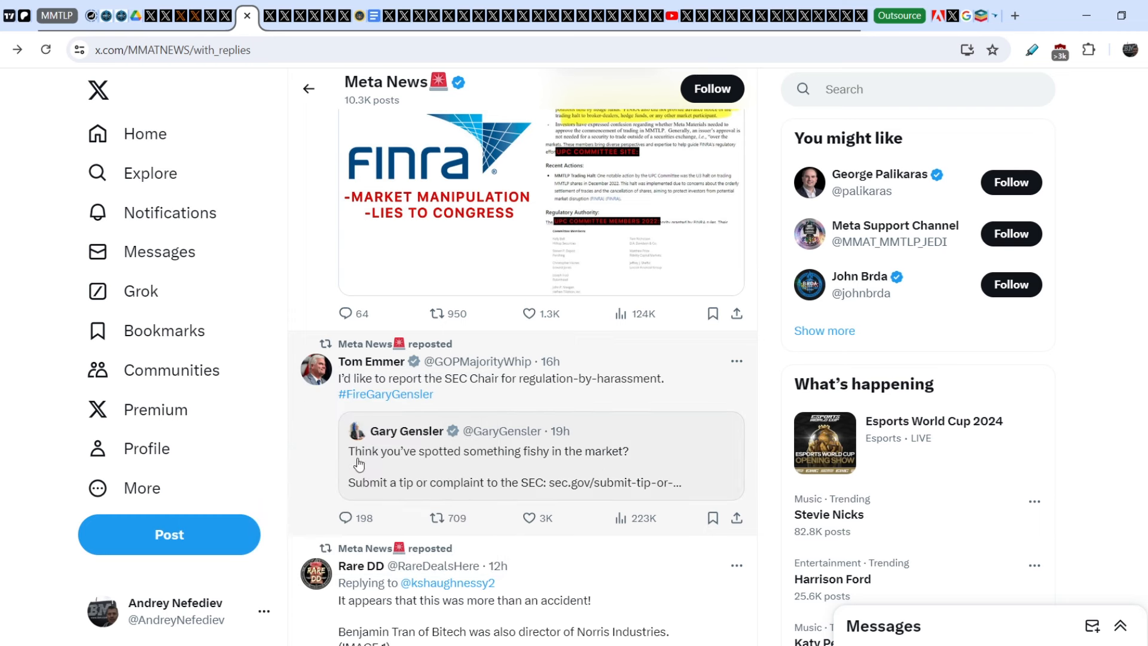
mouse_move(551, 463)
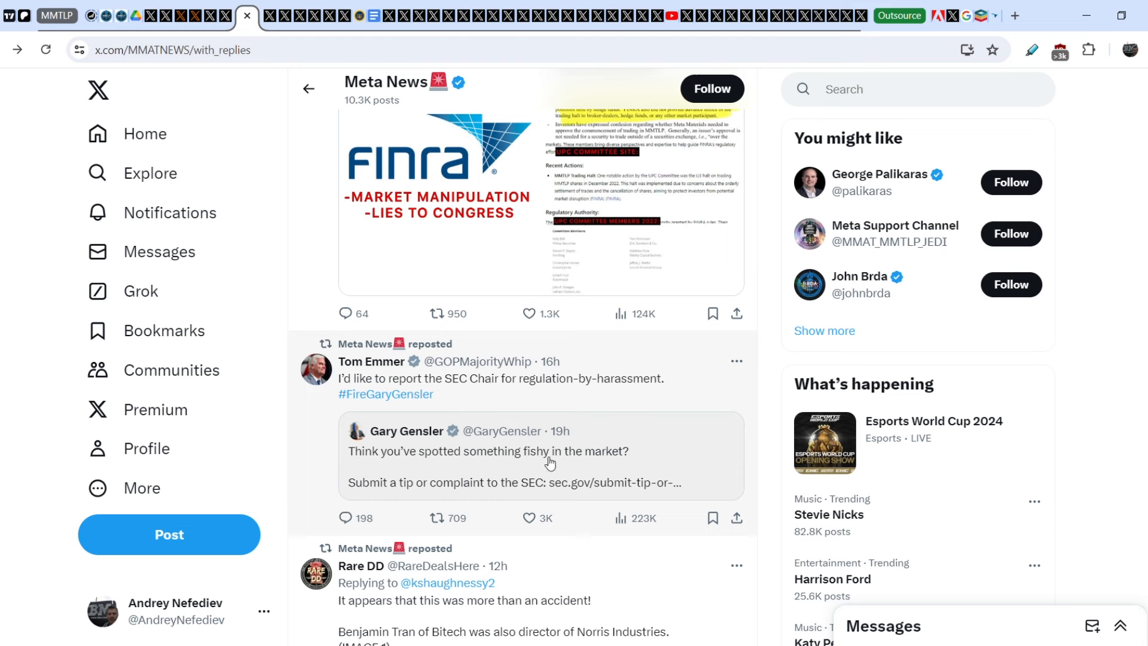
mouse_move(480, 492)
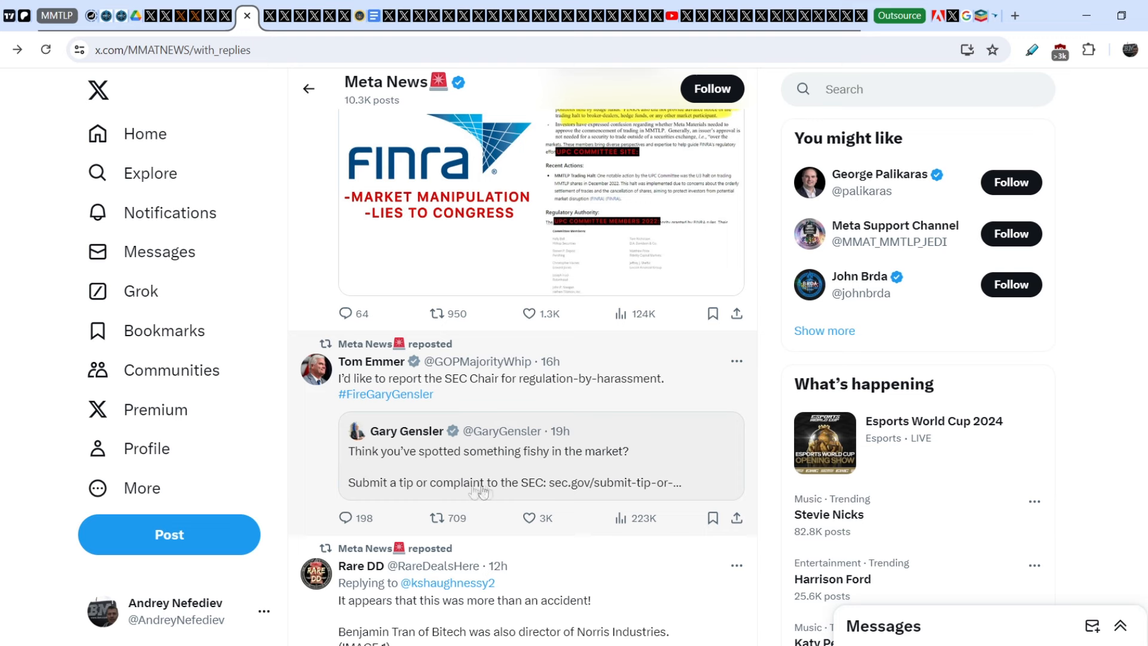
mouse_move(639, 493)
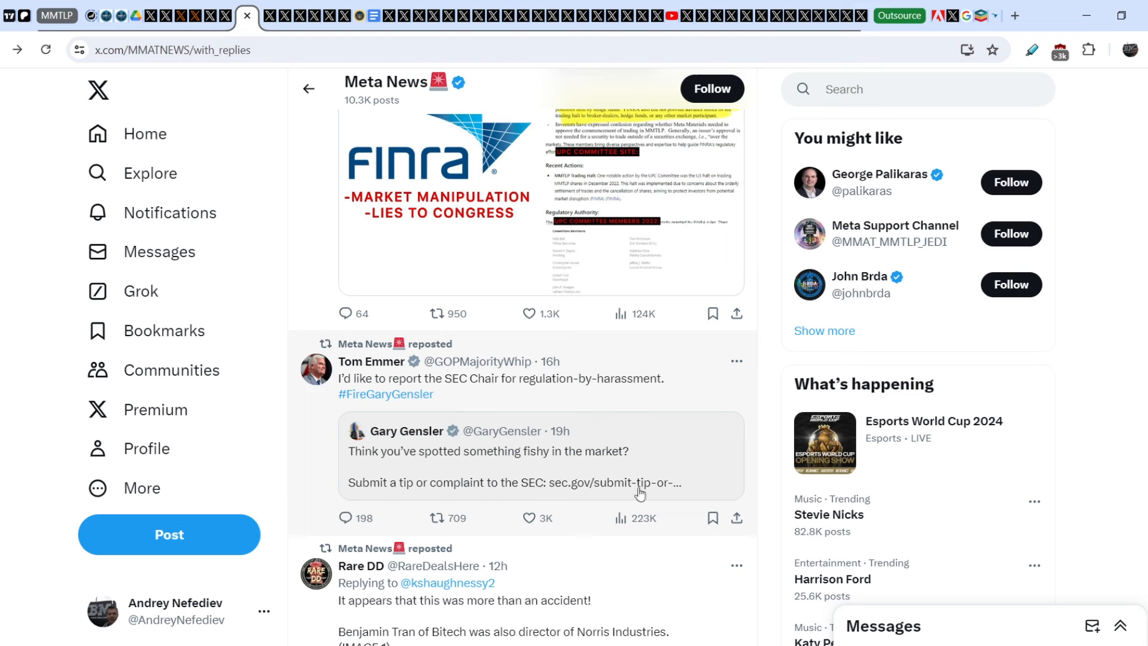
mouse_move(601, 484)
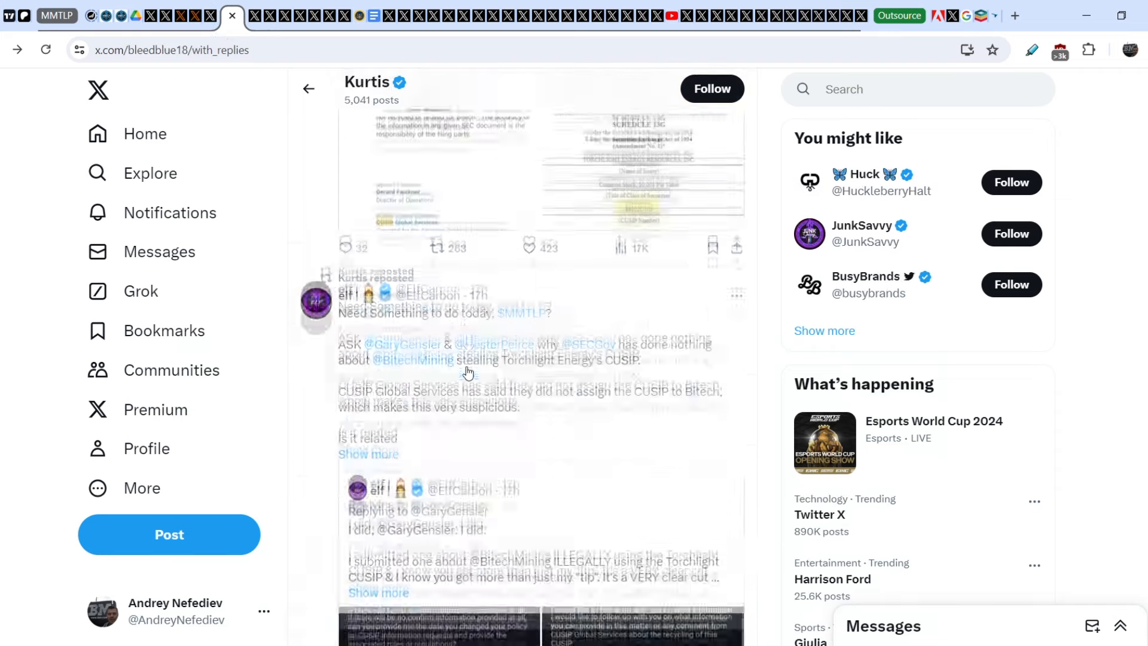
- Scroll the Replies timeline to Elf's Bitech/Torchlight CUSIP repost and open the full post
scroll(down, 3)
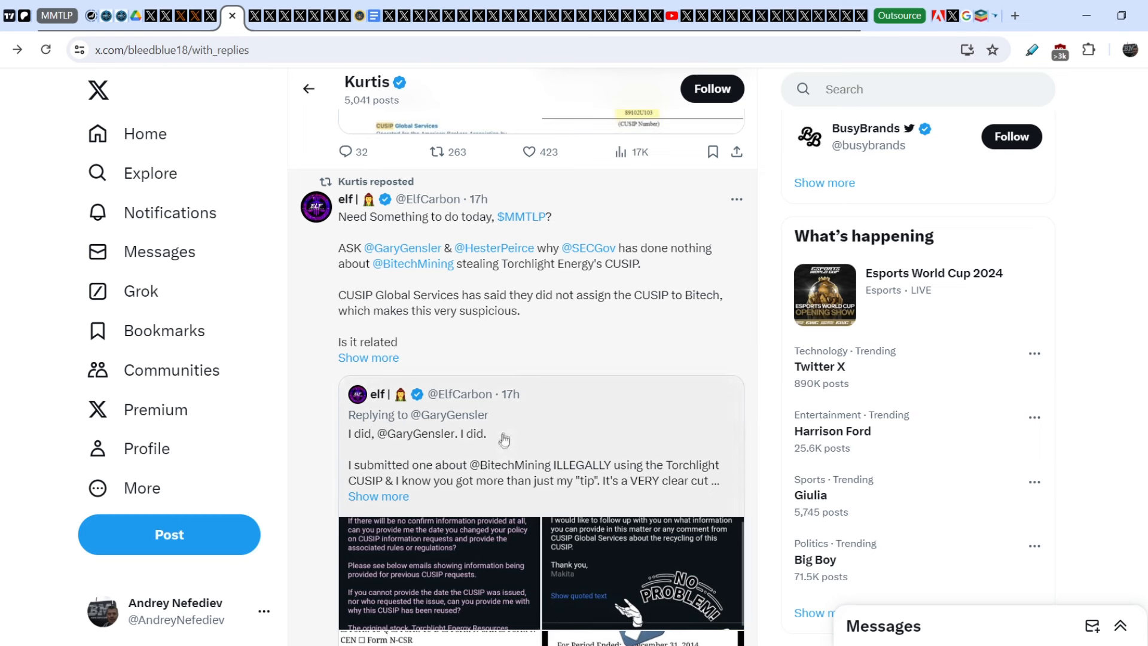
mouse_move(498, 443)
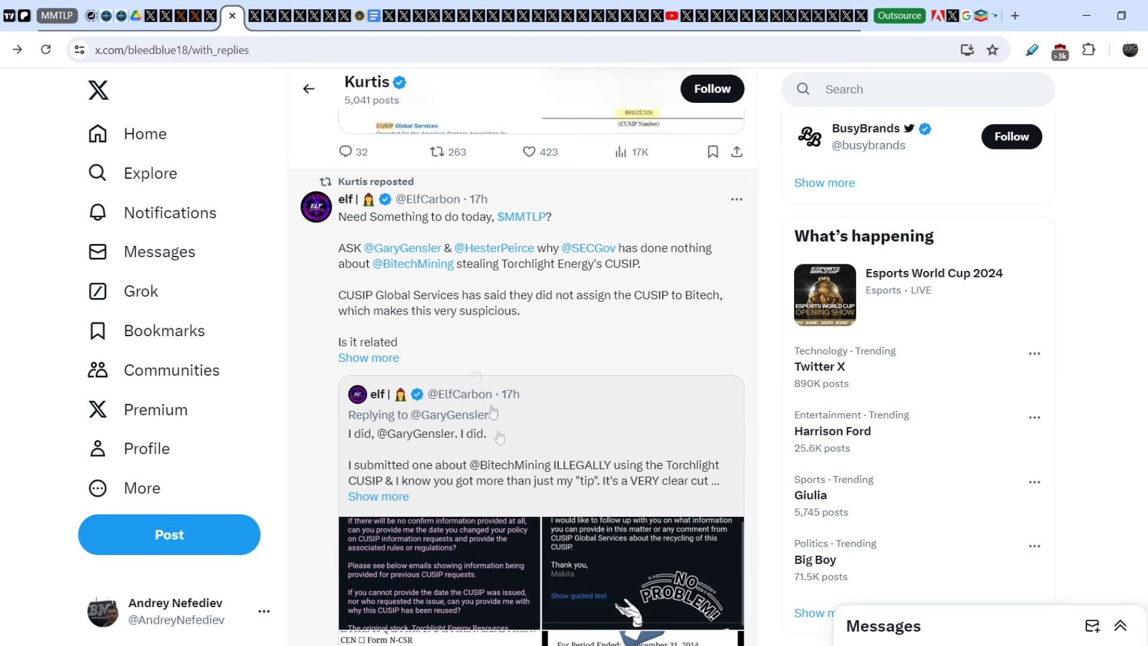
mouse_move(547, 437)
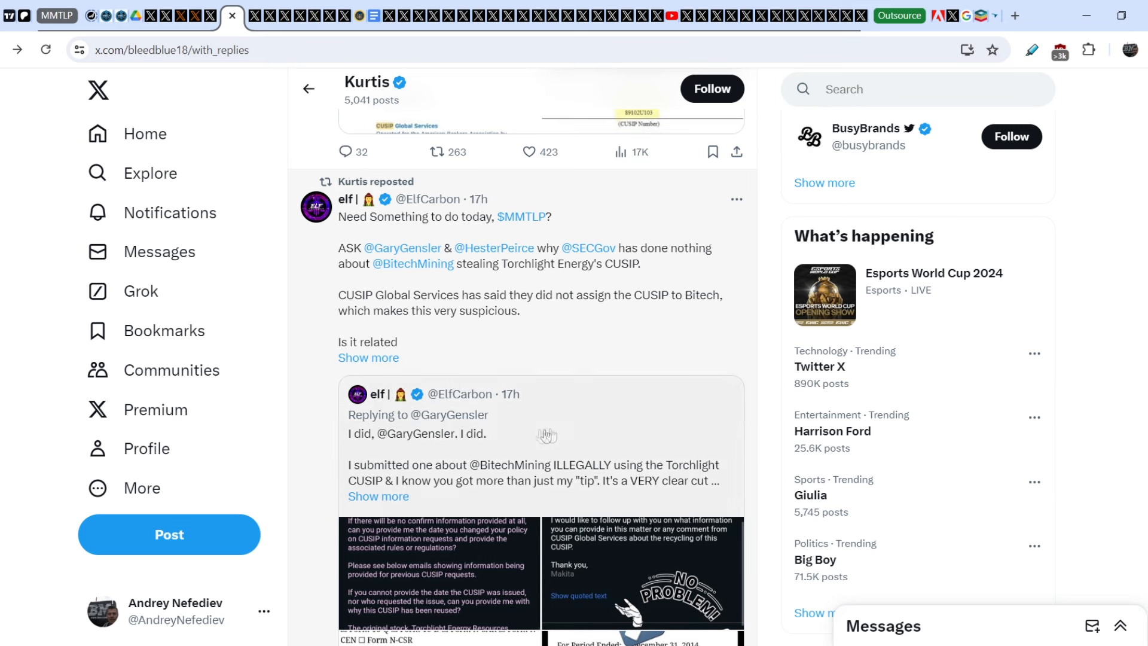
mouse_move(540, 448)
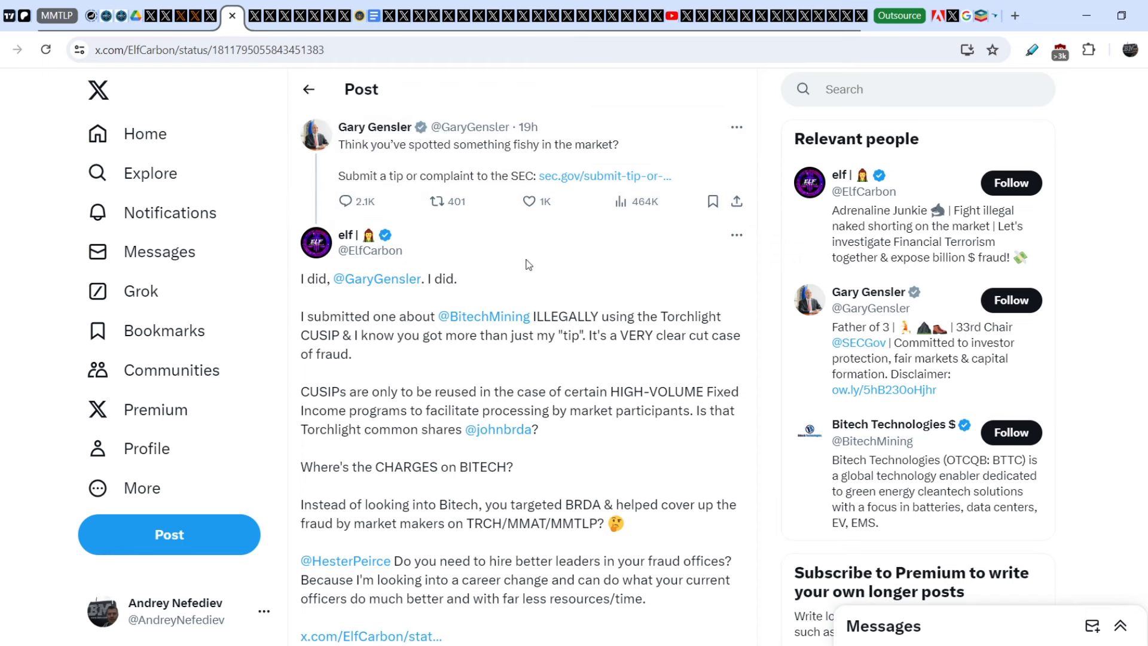
scroll(down, 3)
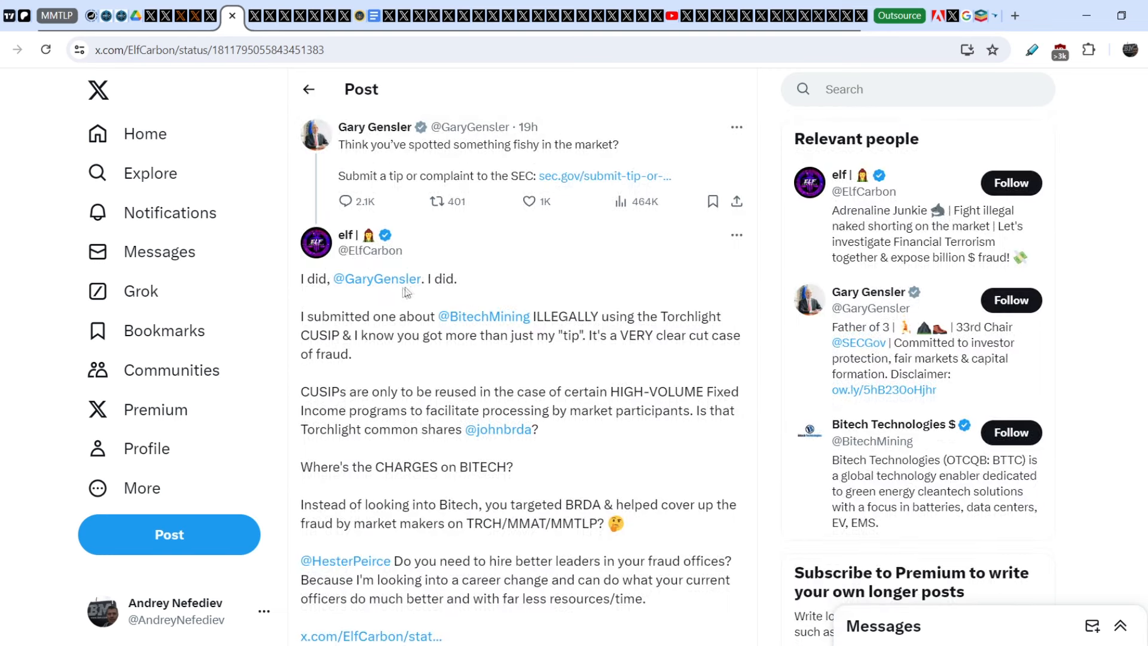
scroll(down, 3)
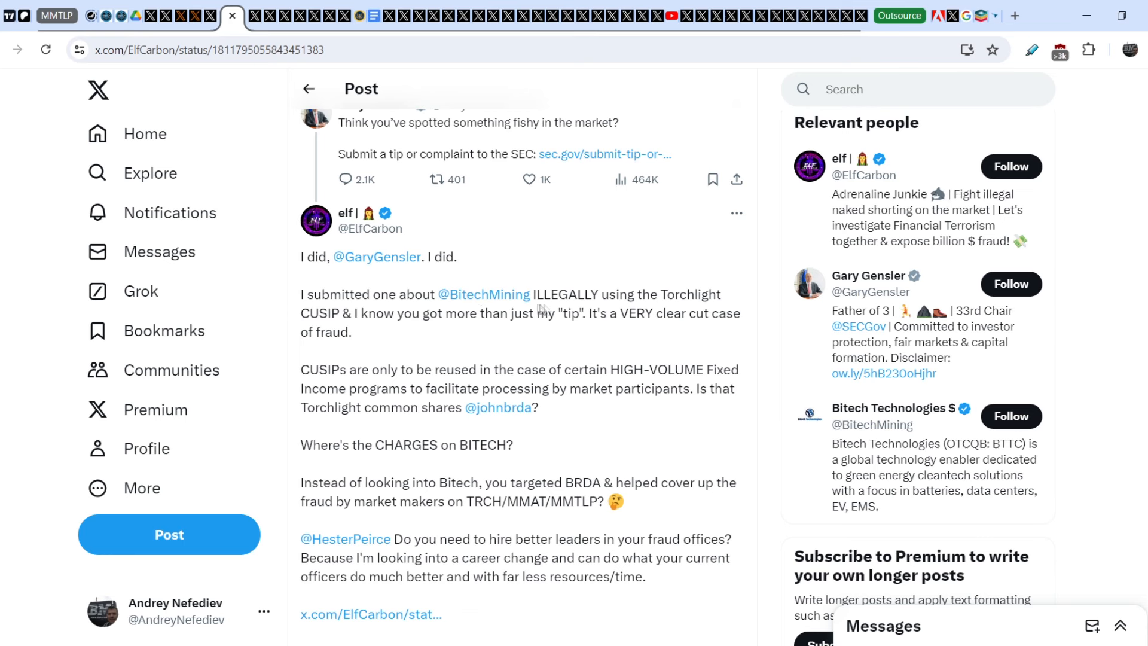
mouse_move(349, 327)
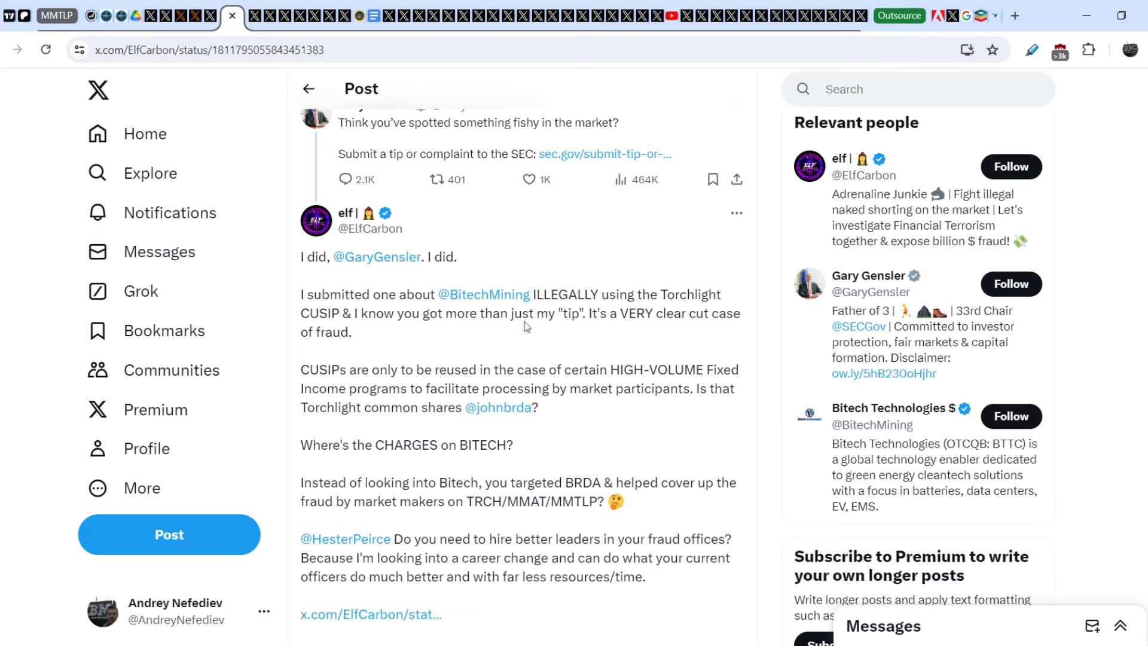
mouse_move(617, 326)
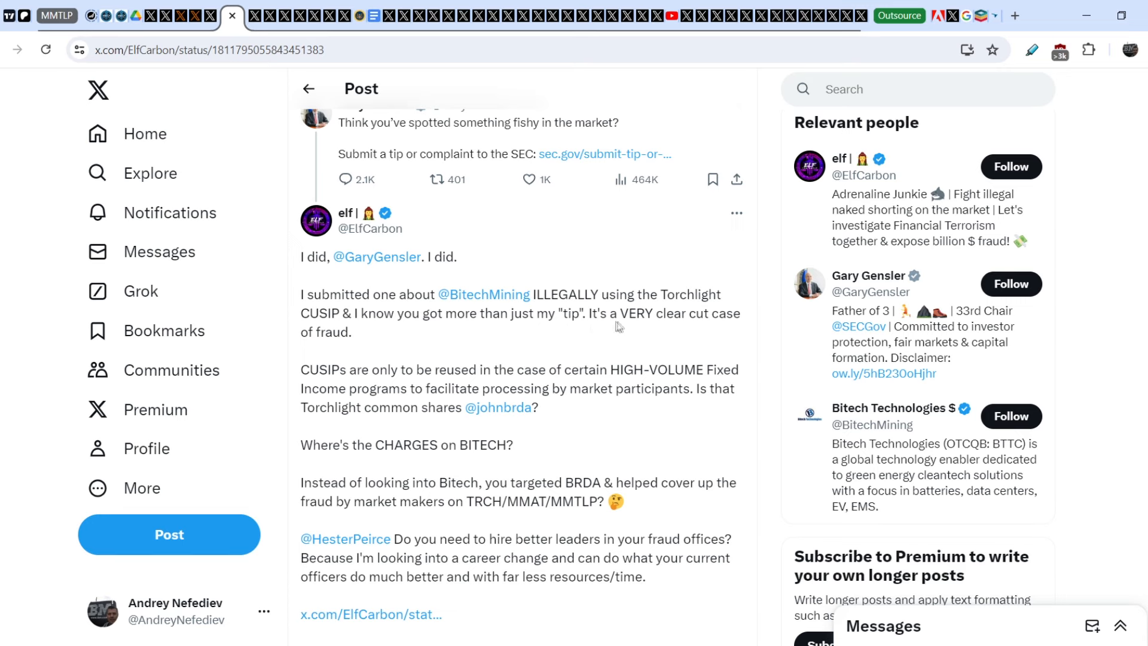
mouse_move(408, 331)
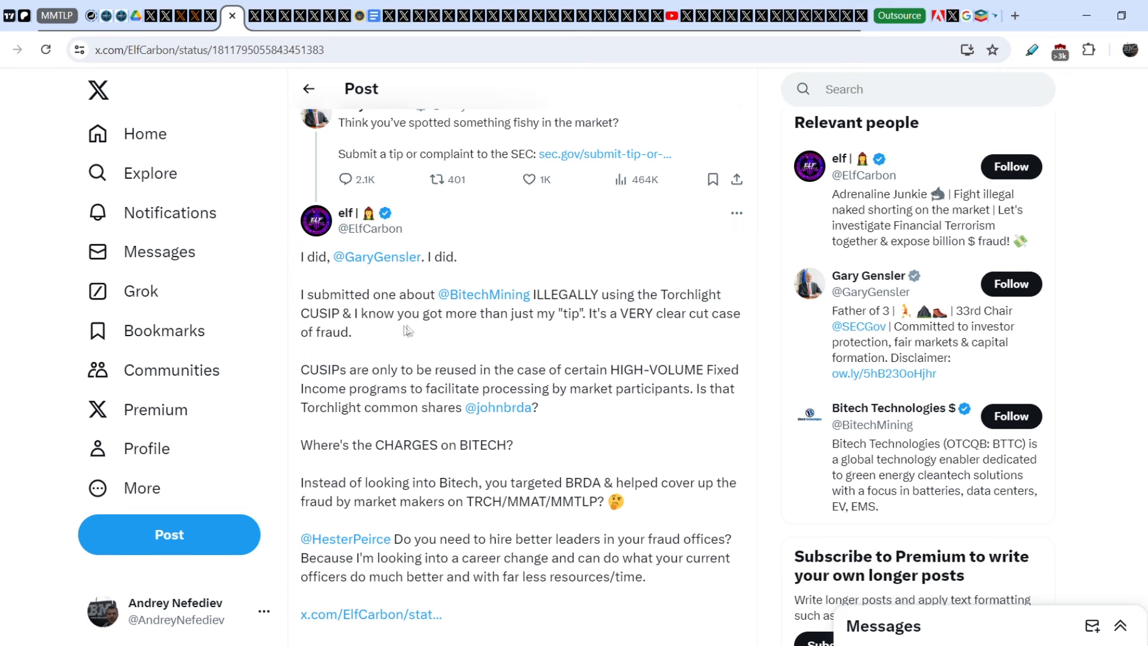
scroll(down, 3)
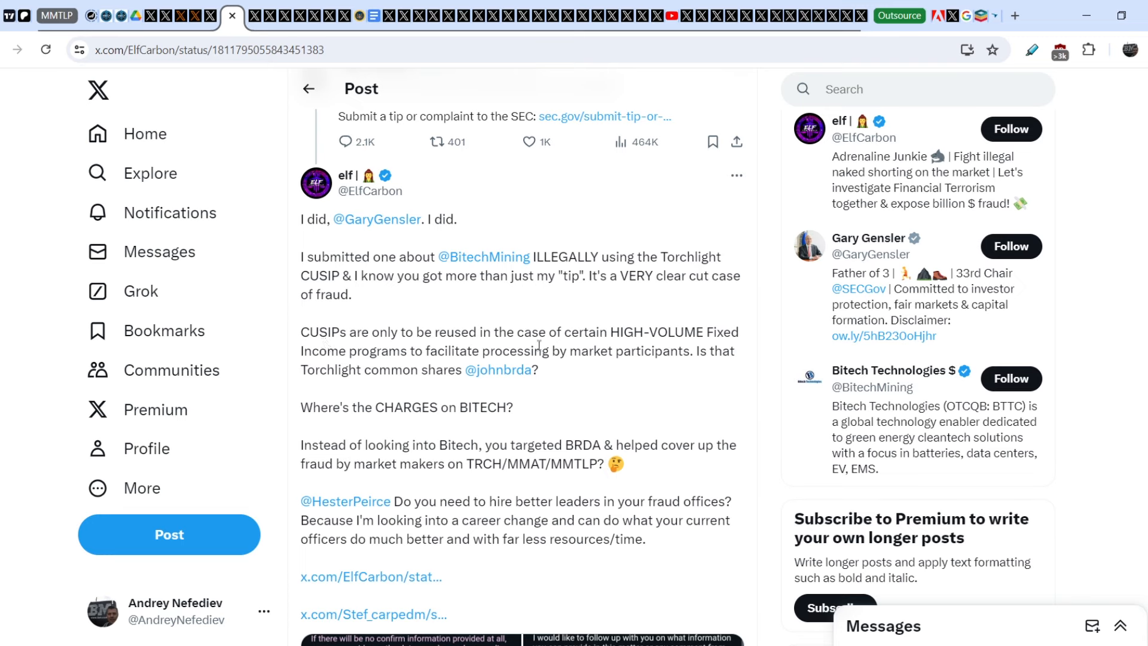
mouse_move(328, 351)
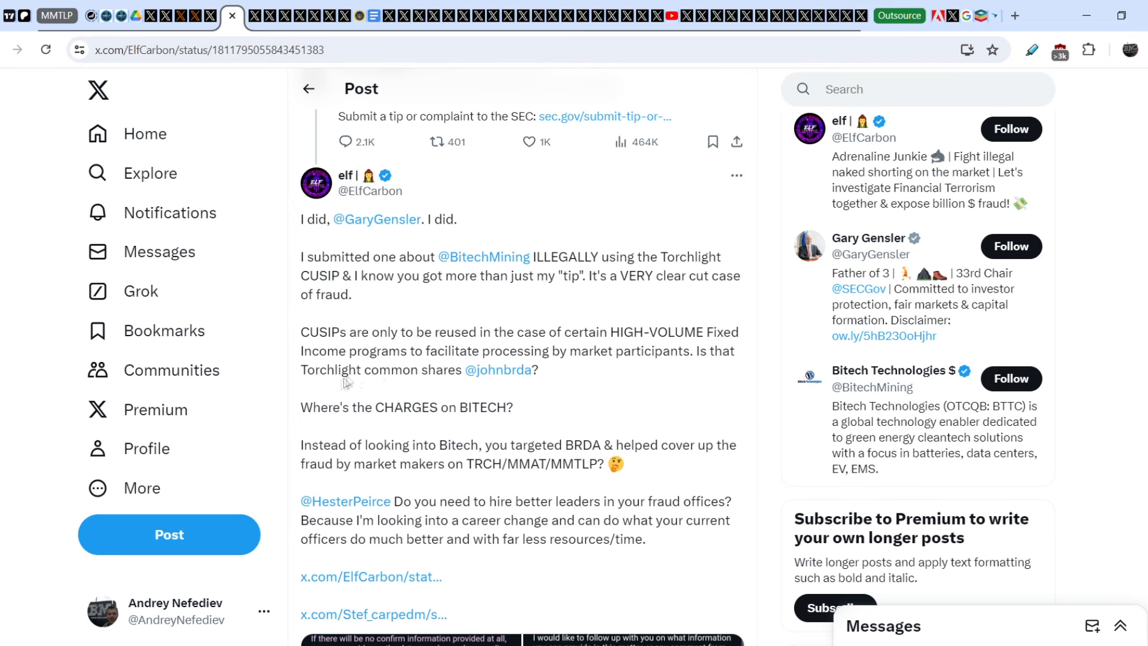
mouse_move(427, 374)
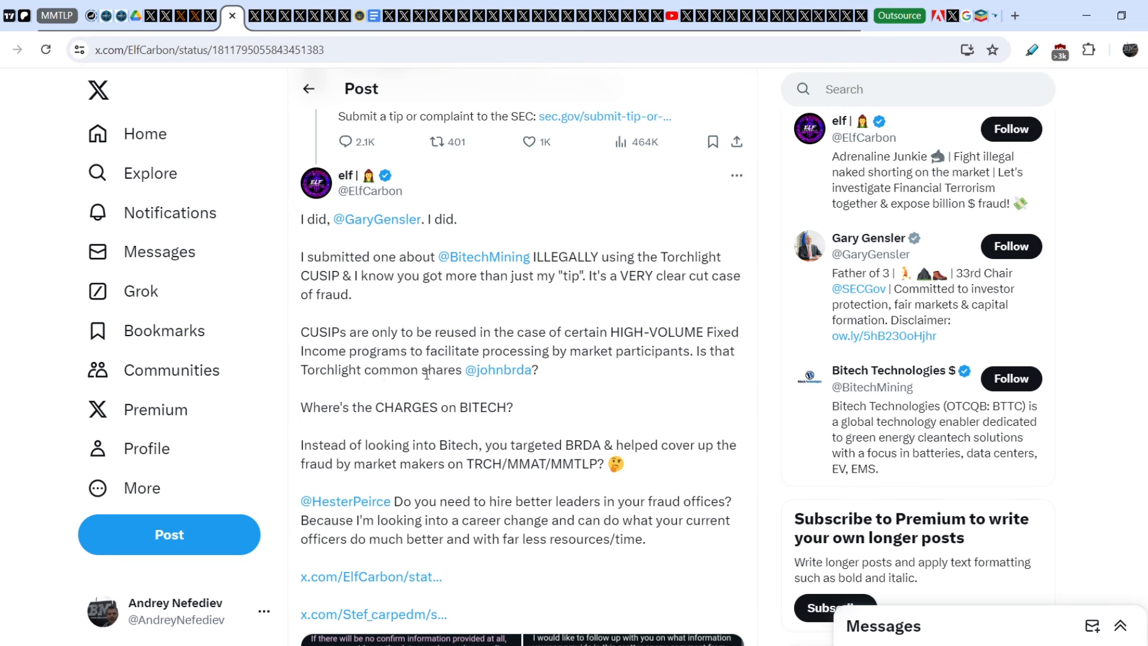
mouse_move(416, 421)
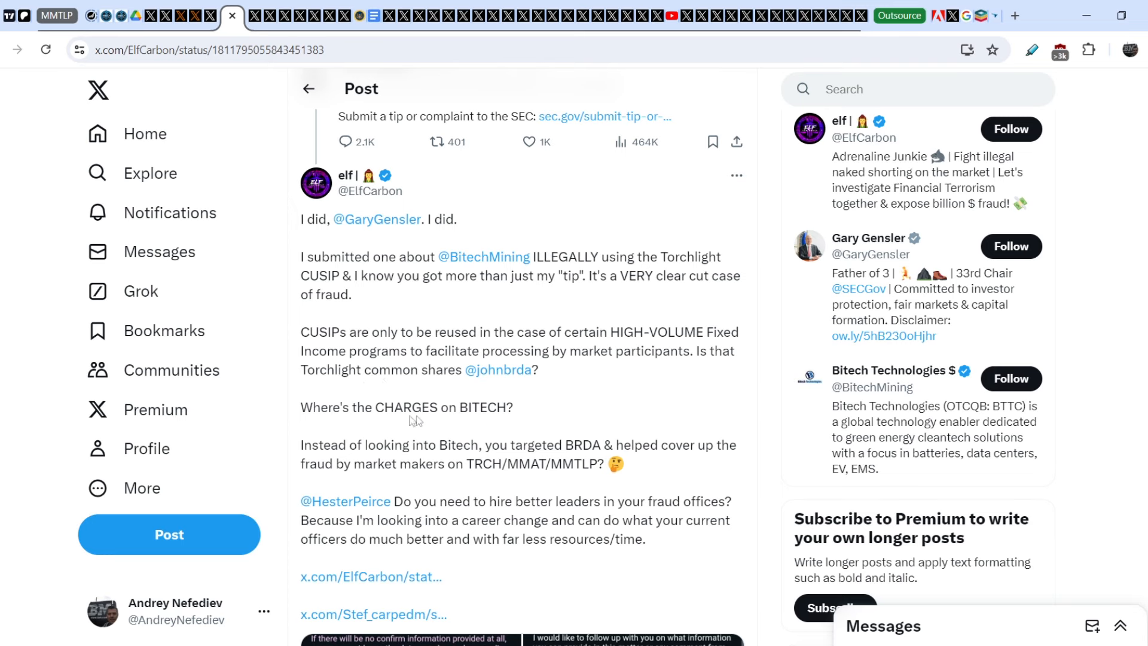
scroll(down, 3)
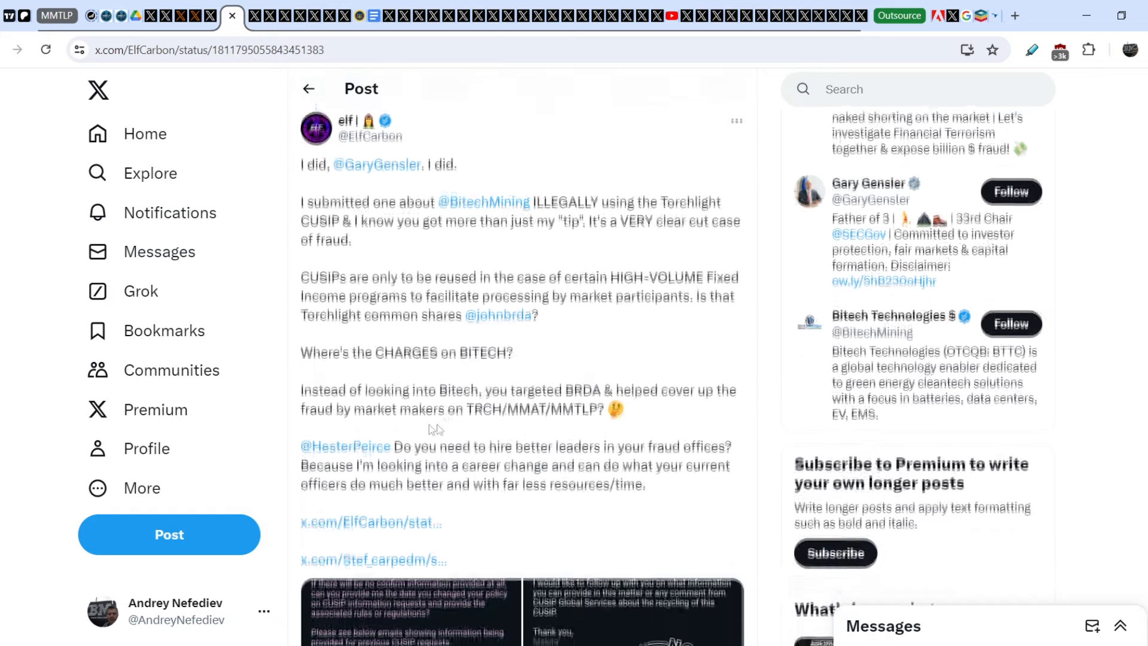
scroll(down, 3)
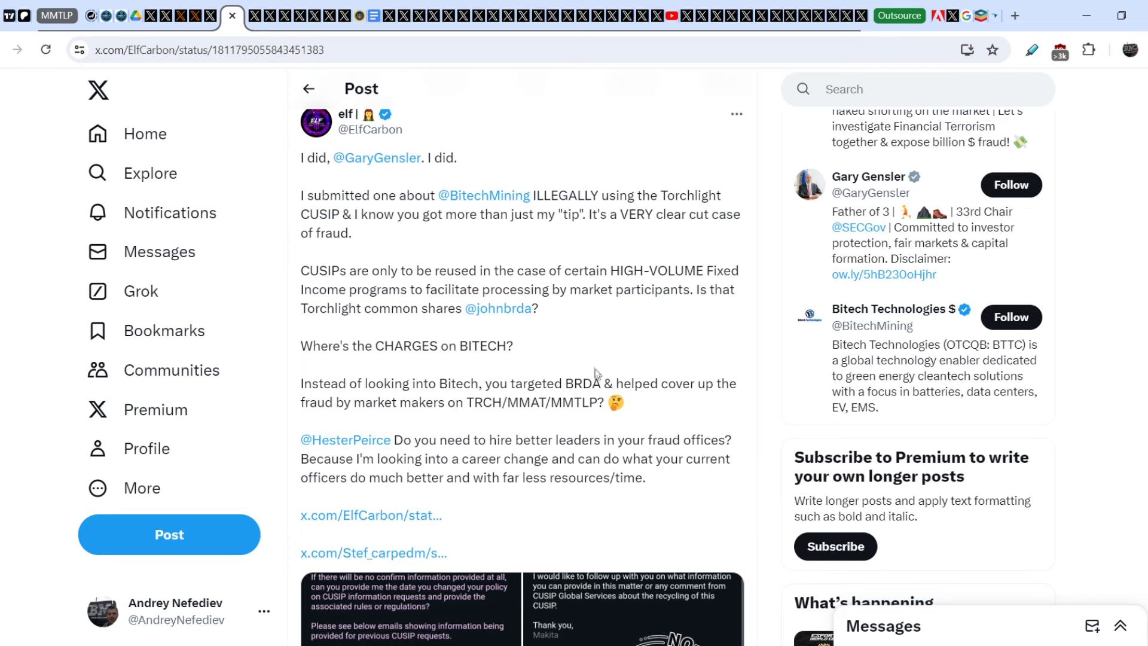
mouse_move(349, 420)
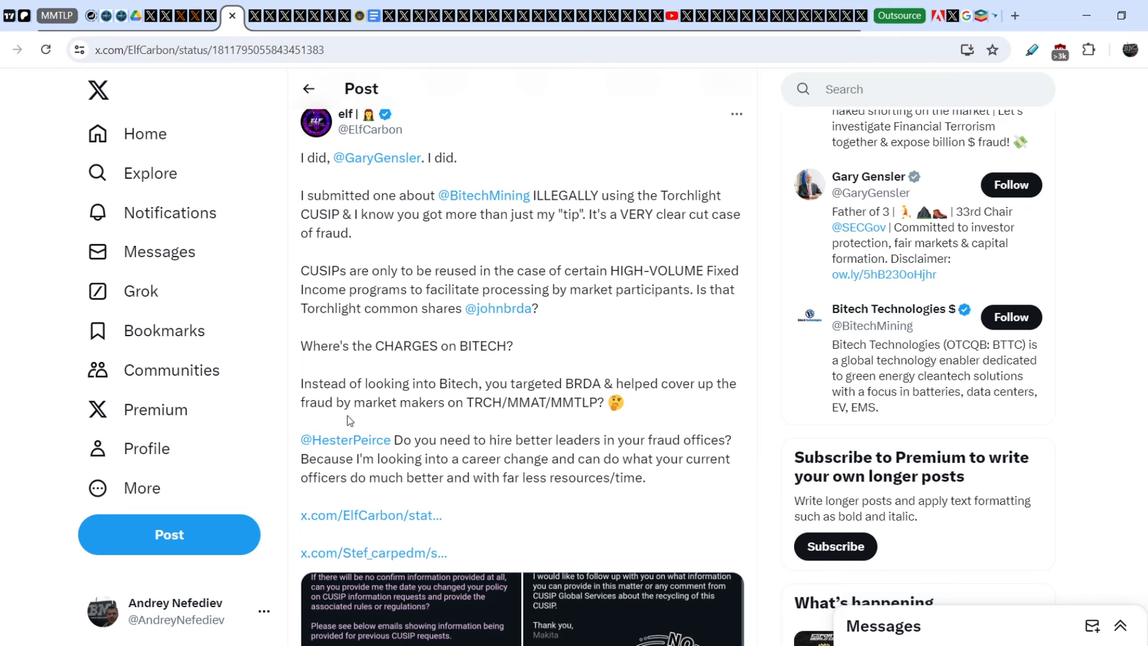
mouse_move(509, 407)
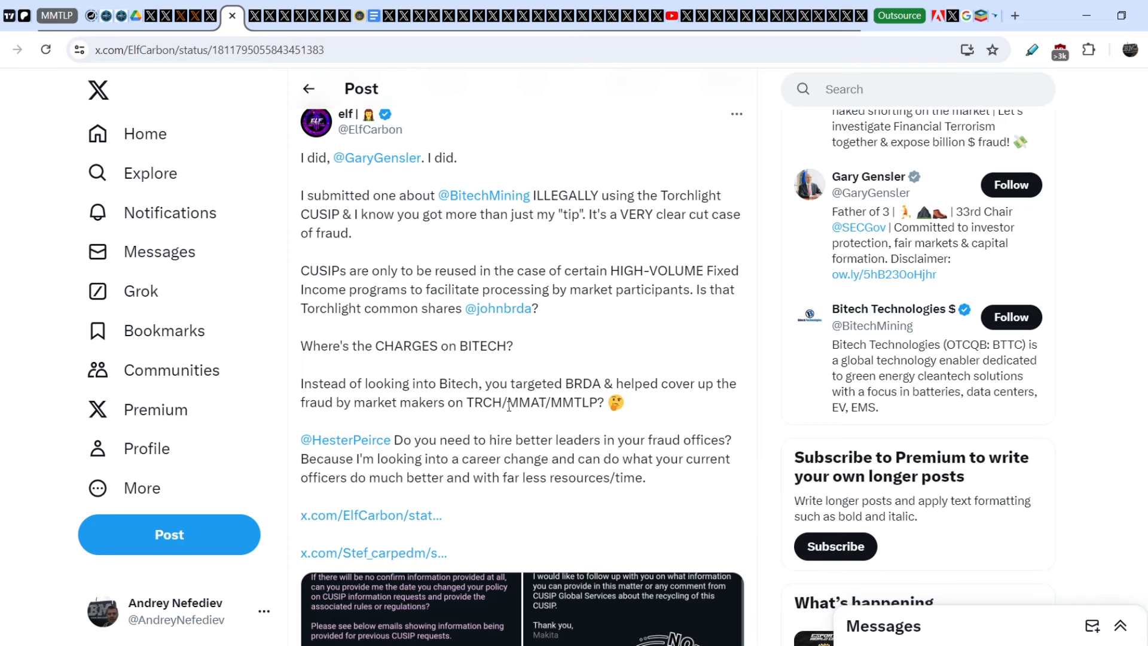
scroll(down, 3)
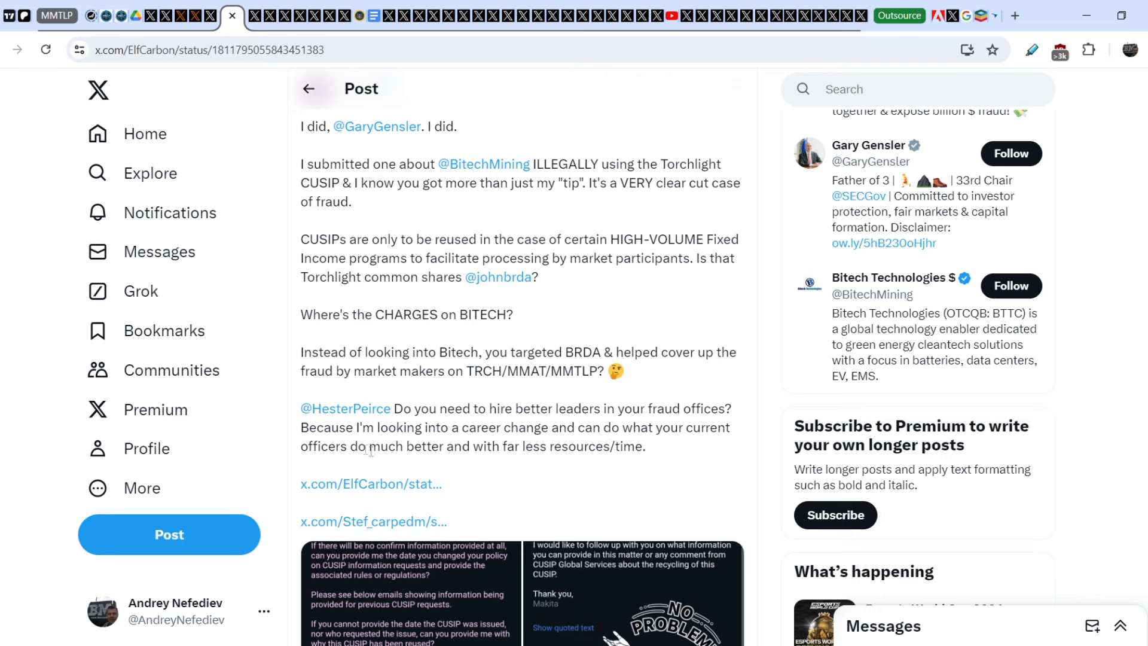
mouse_move(449, 463)
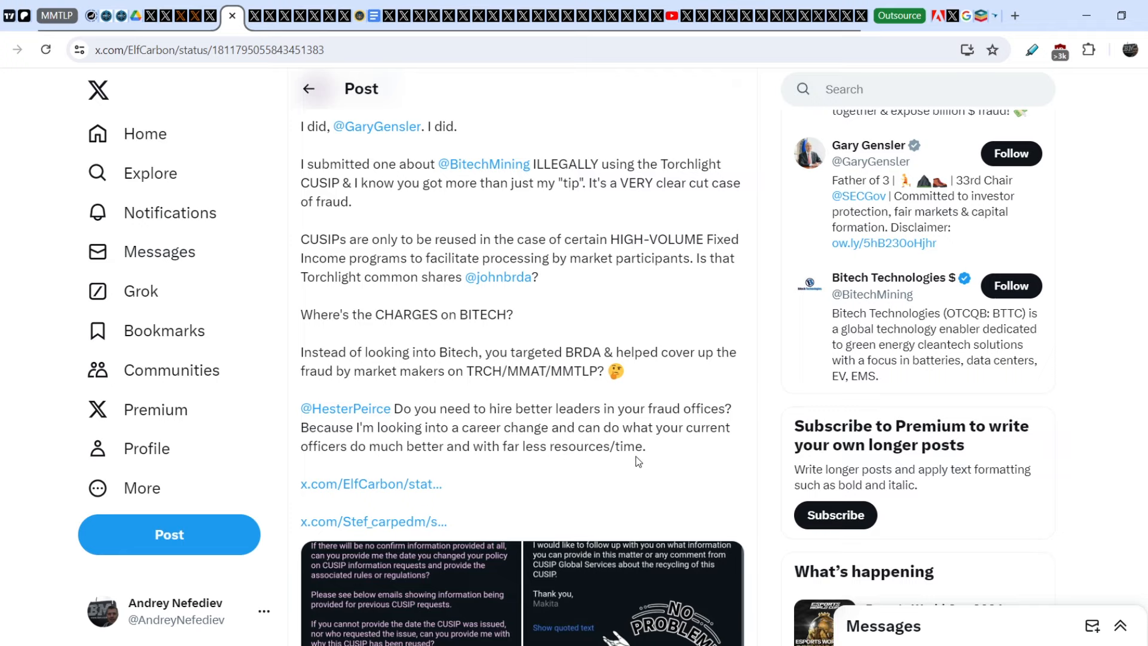
mouse_move(309, 89)
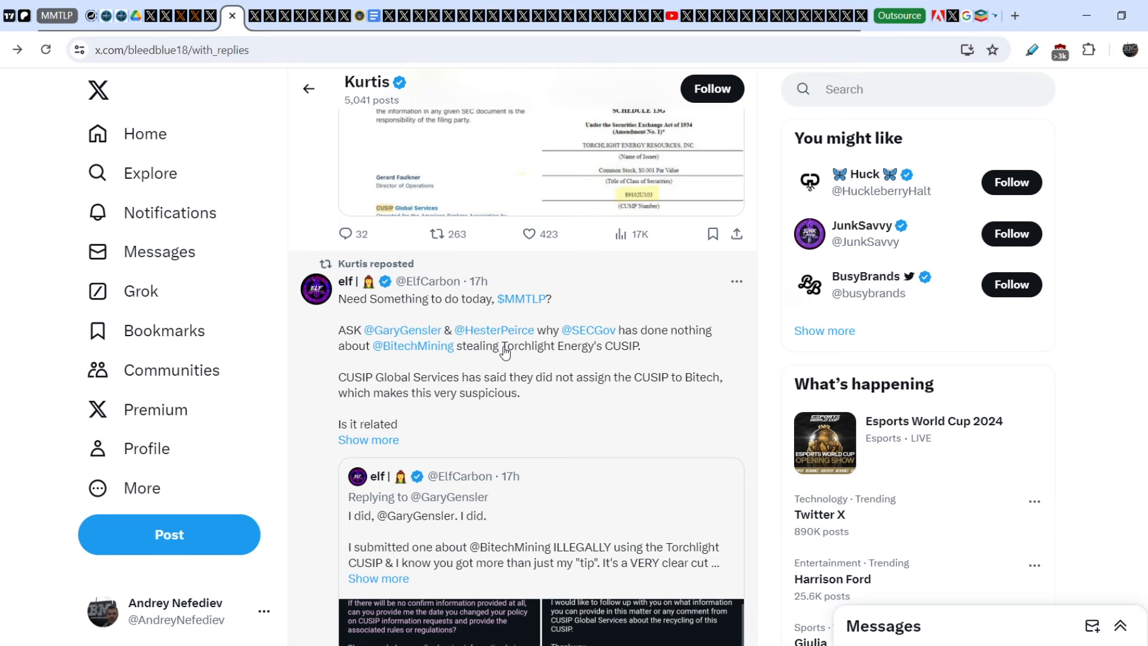
click(513, 344)
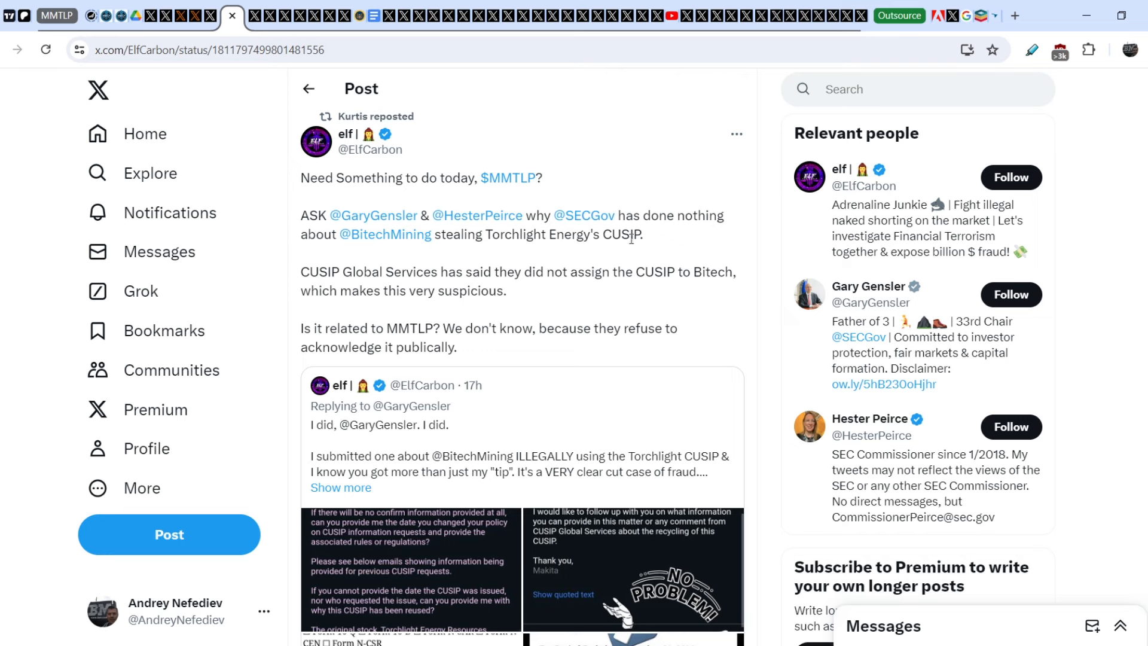
mouse_move(406, 271)
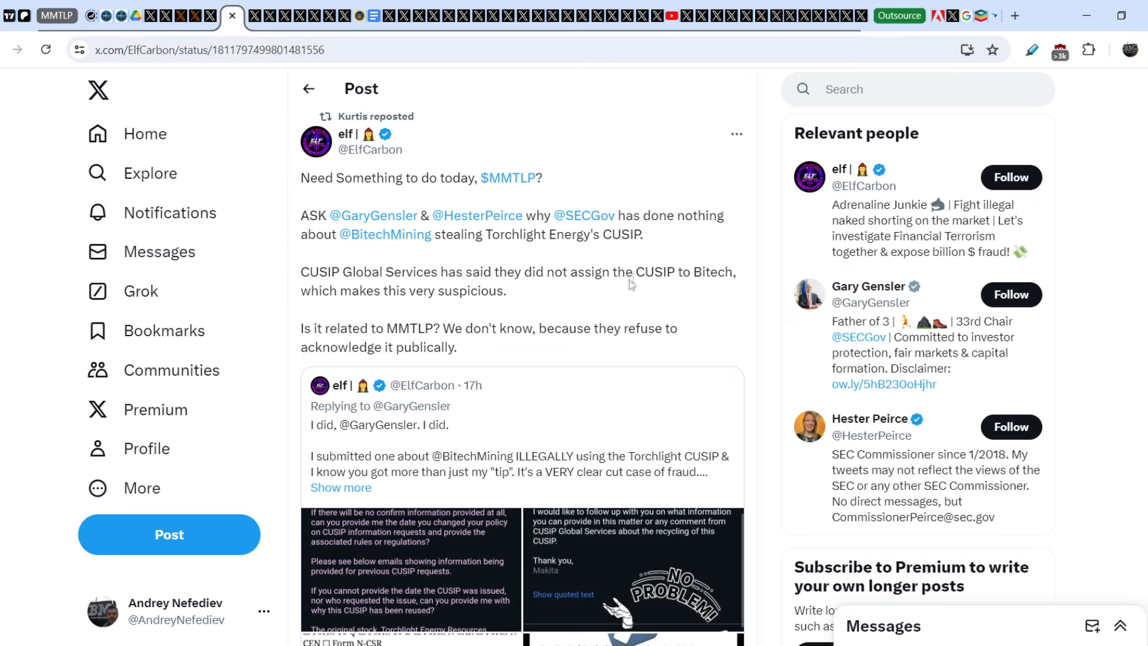
mouse_move(399, 286)
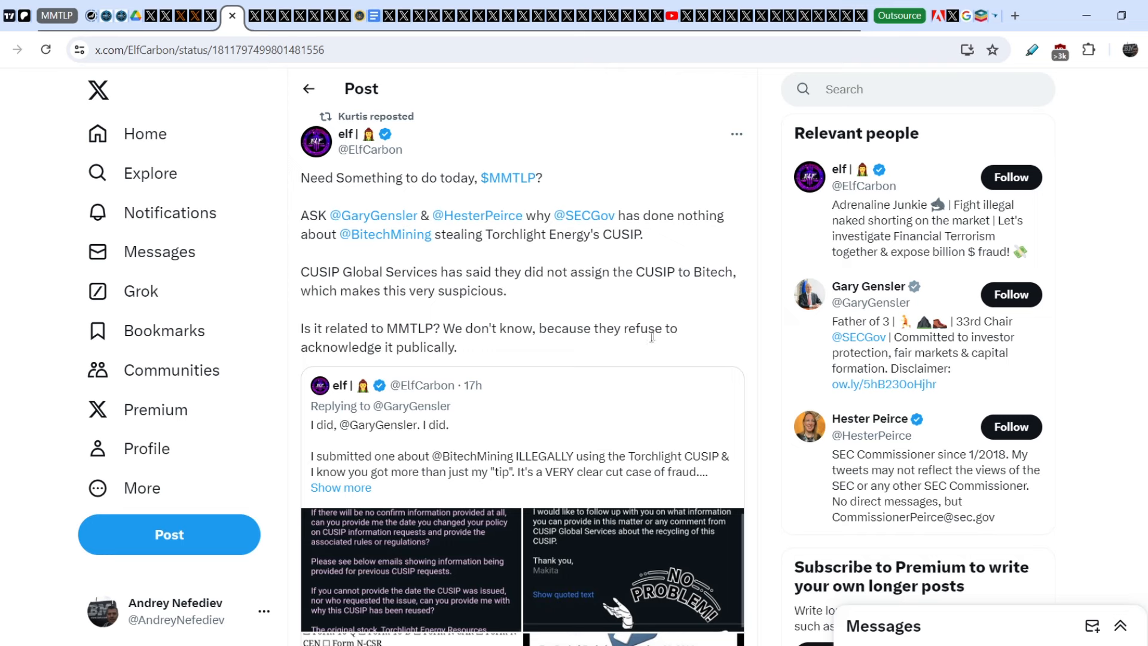
mouse_move(316, 120)
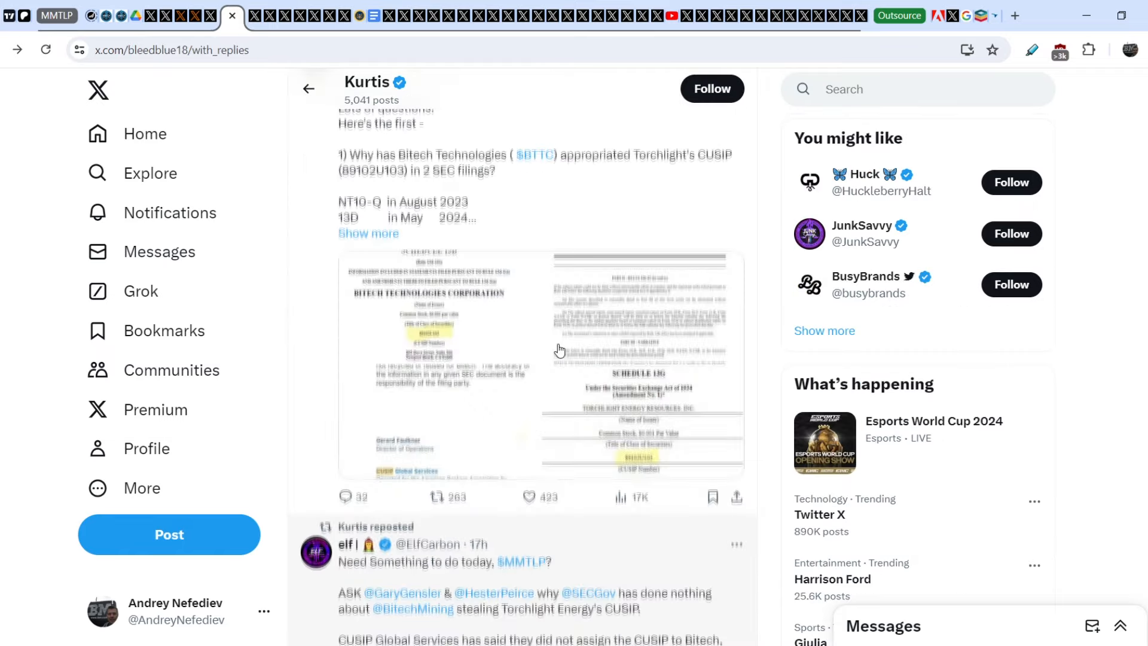
- Scroll Kristen shaughnessy's post past the Bitech and Torchlight SEC filing images to the replies
scroll(down, 3)
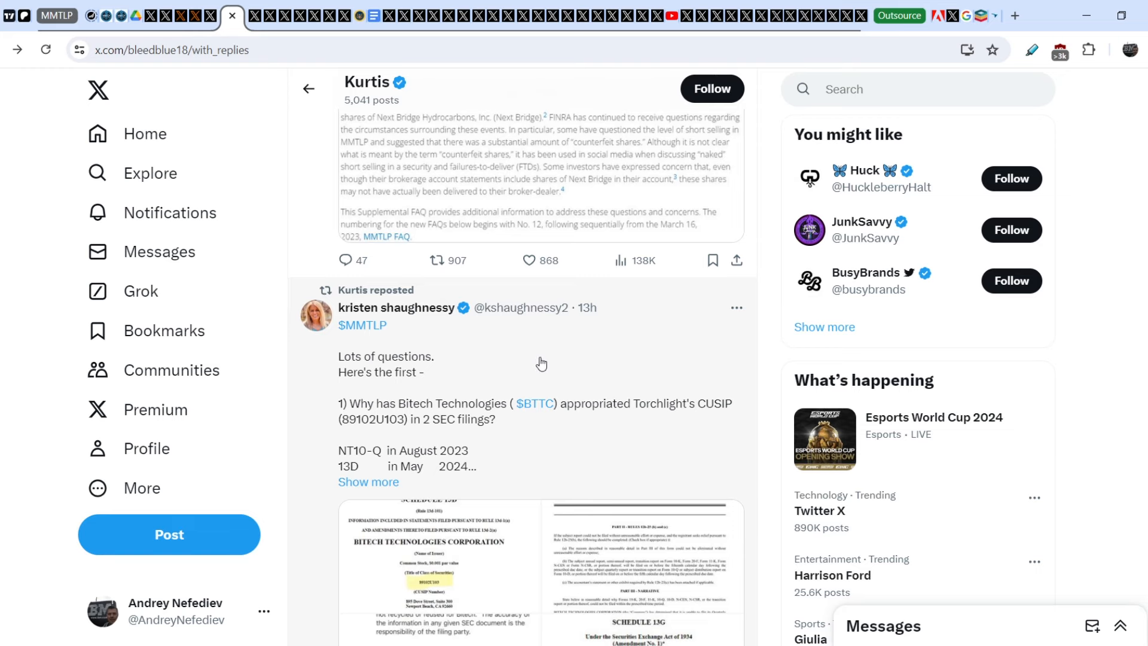
mouse_move(495, 373)
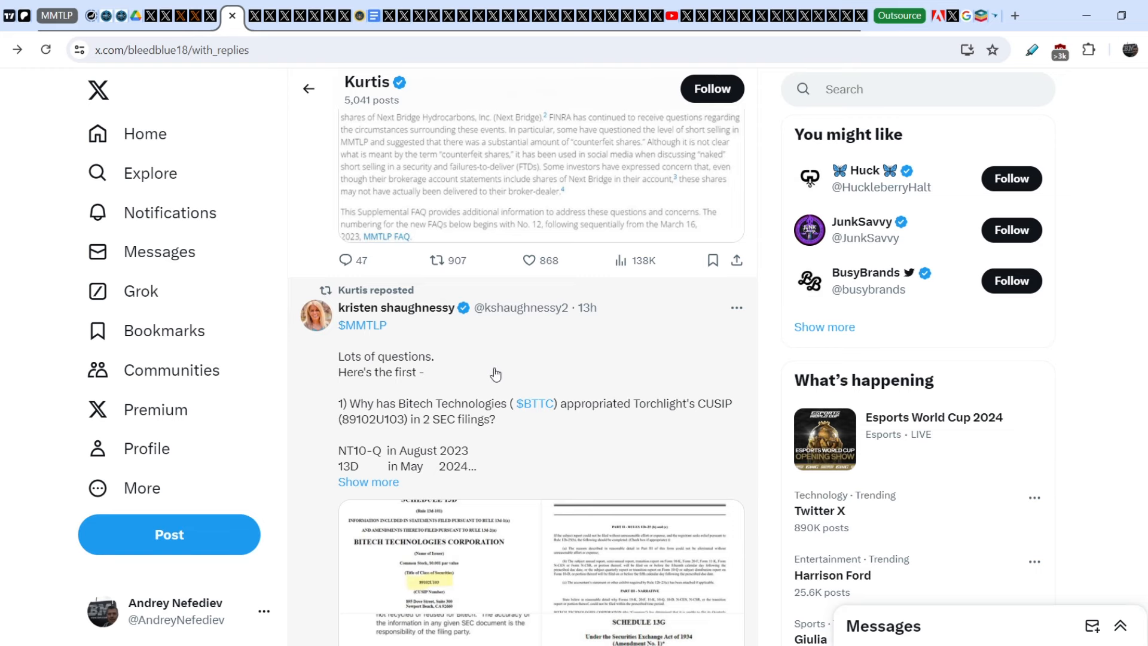
scroll(down, 3)
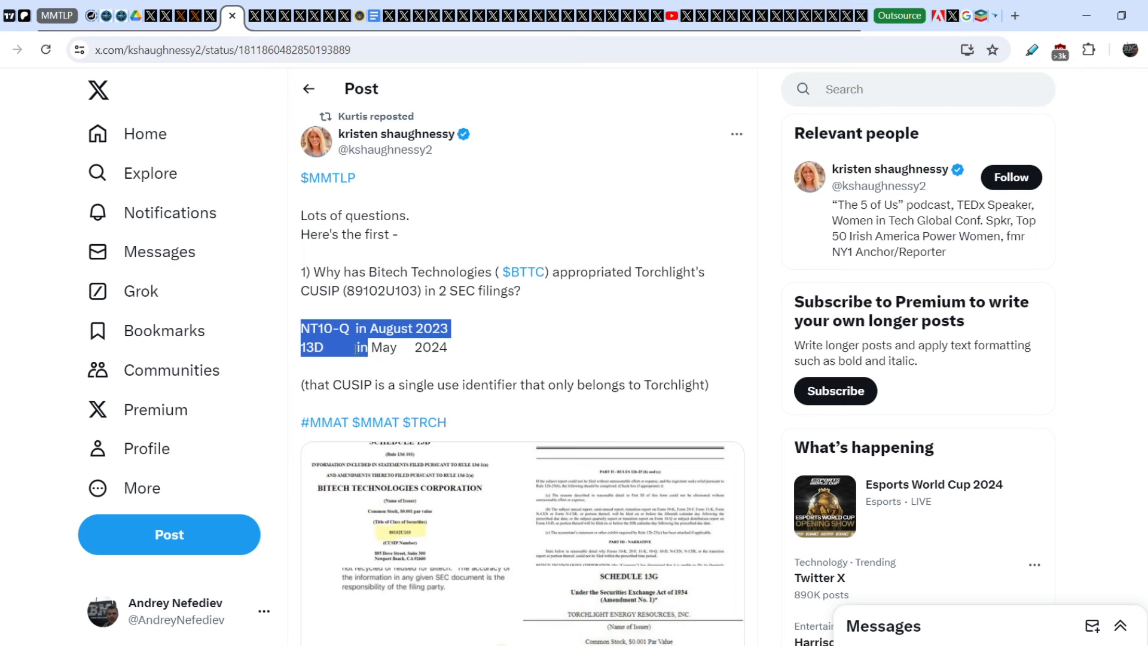
scroll(down, 3)
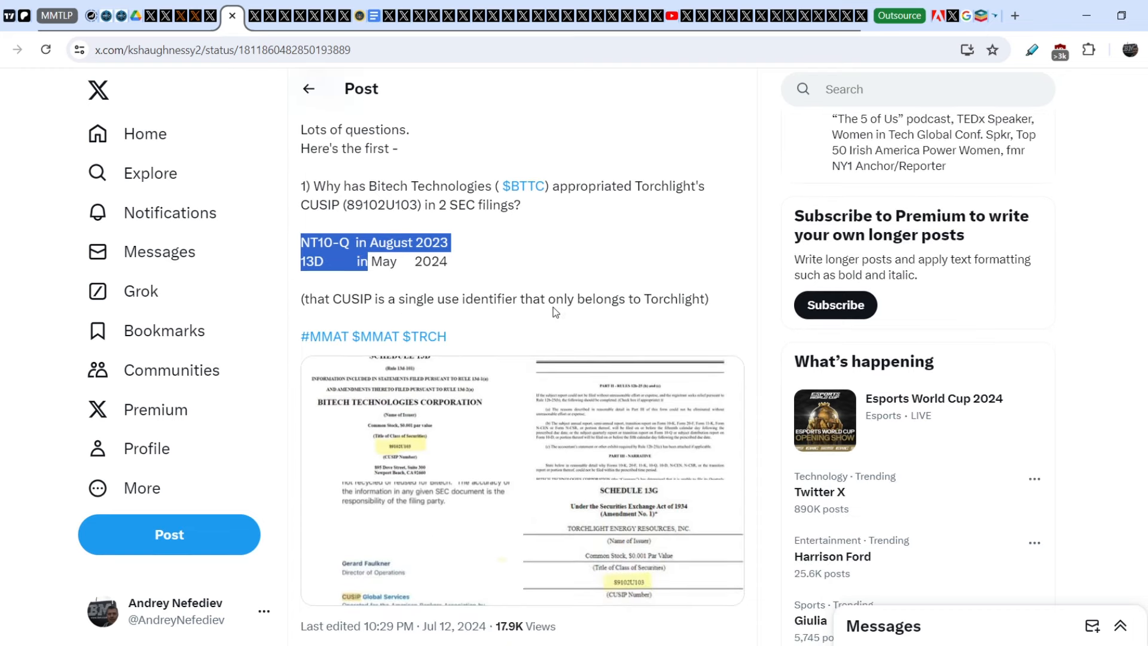
mouse_move(620, 359)
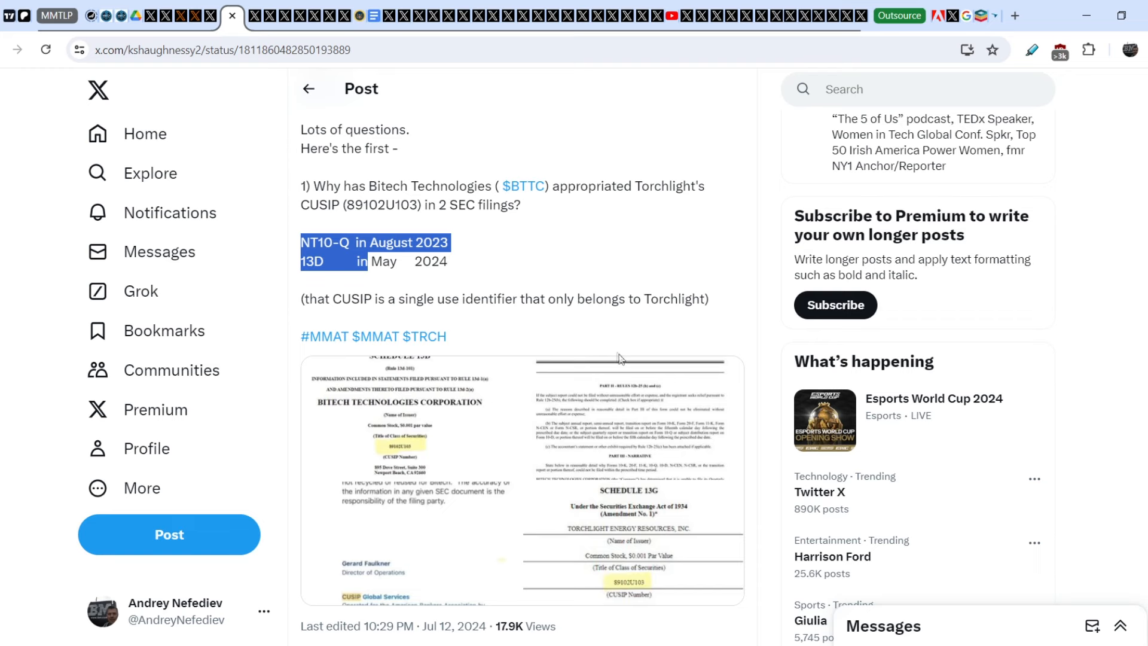
scroll(down, 3)
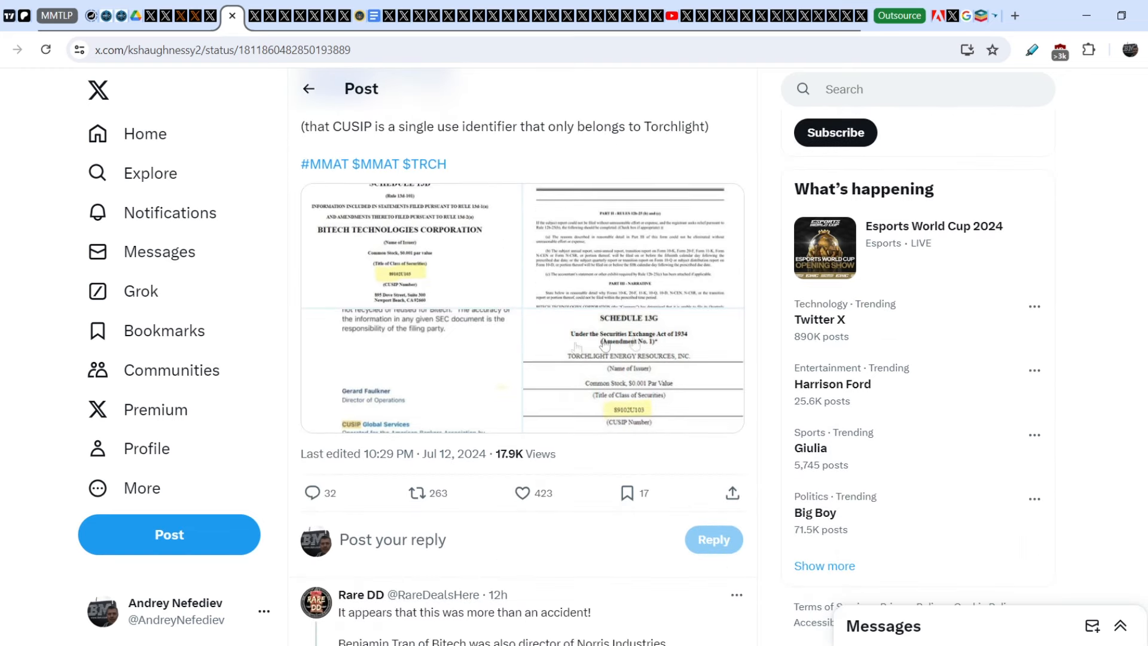
mouse_move(641, 410)
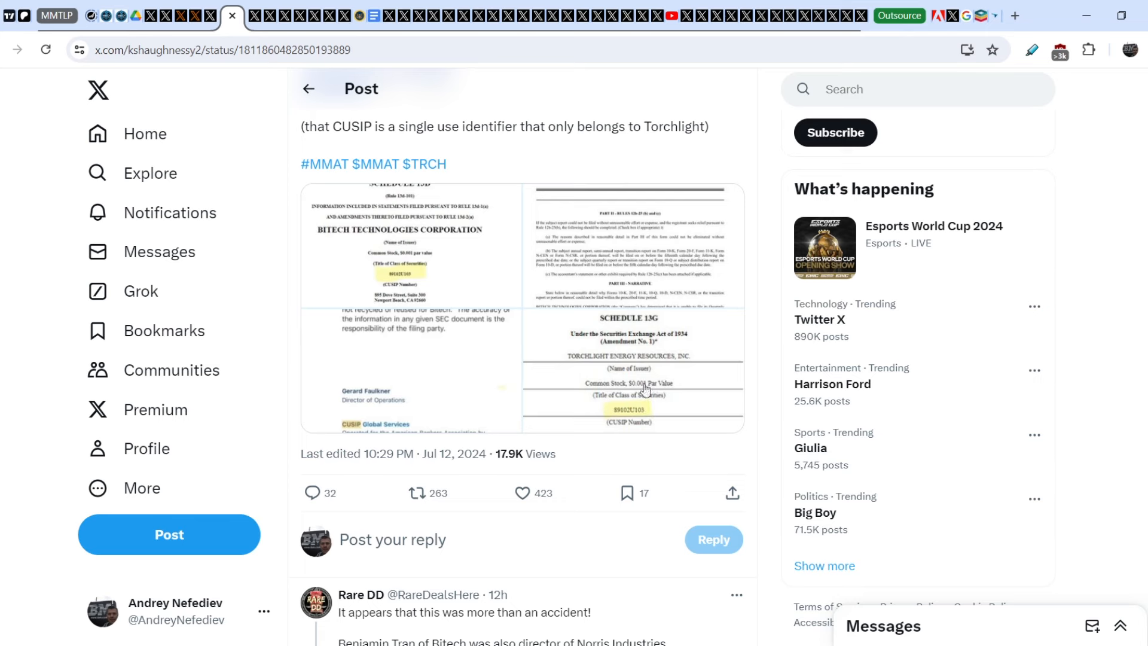
- Enlarge the Bitech Schedule 13D filing image showing CUSIP 89102U103
click(639, 381)
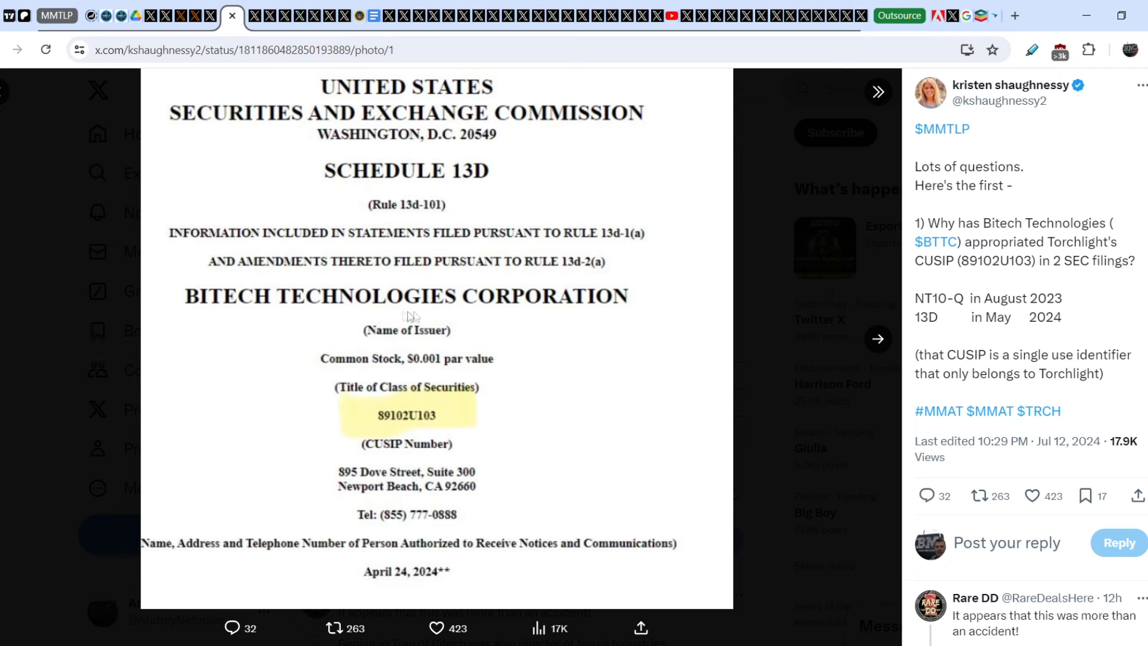
mouse_move(383, 424)
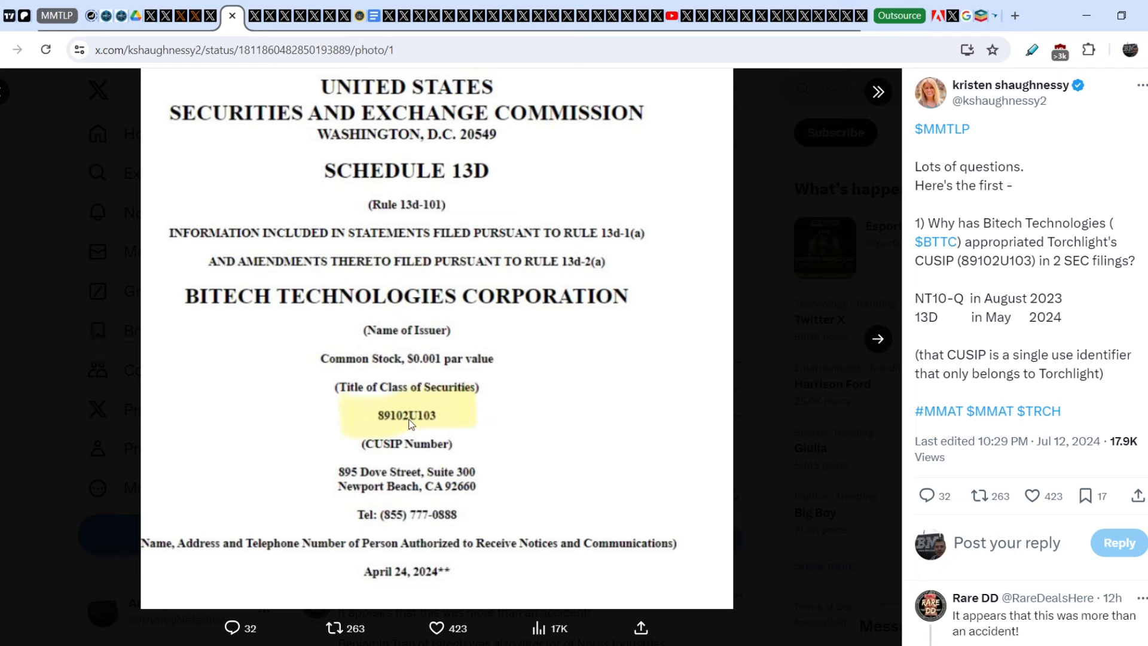
mouse_move(556, 414)
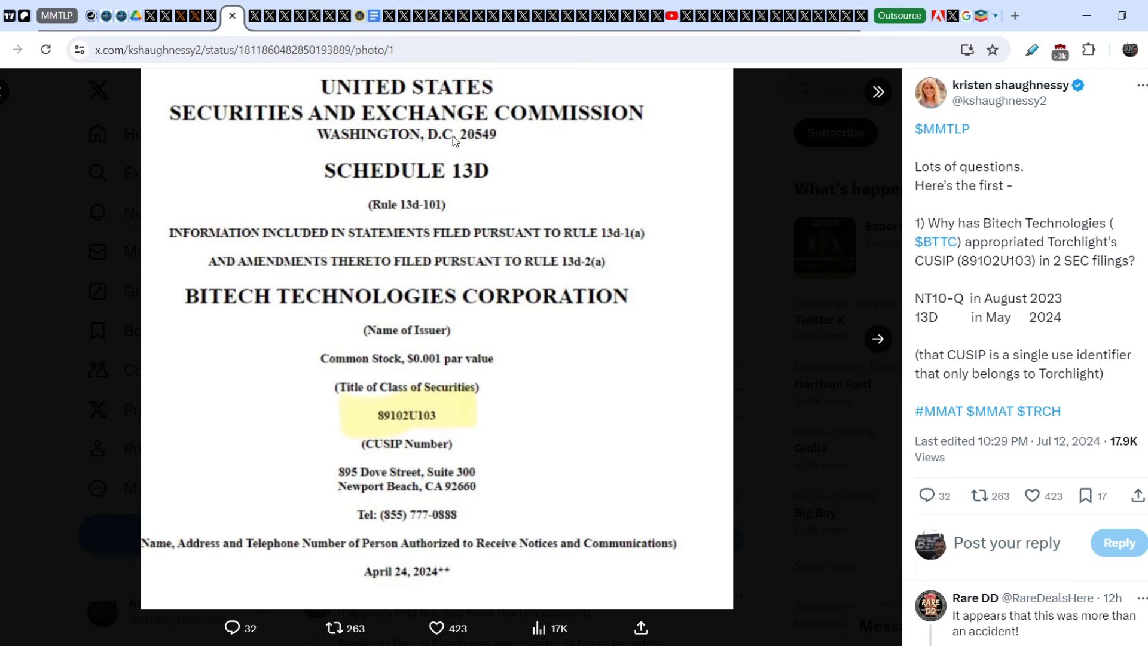
mouse_move(323, 372)
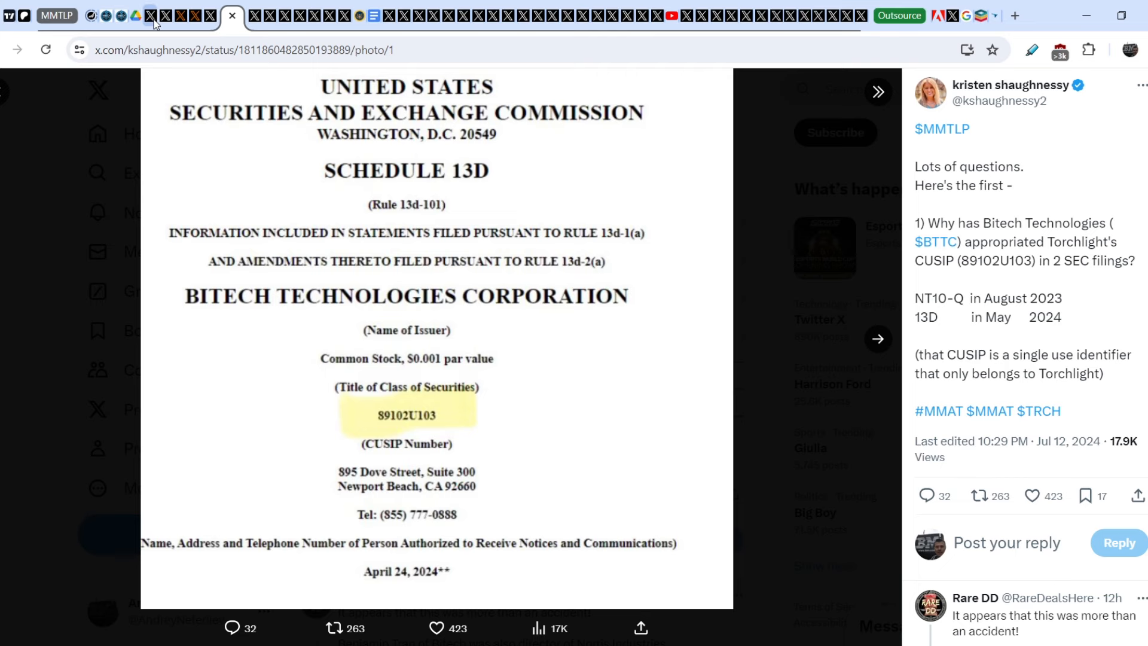
- Switch to the tab with Scott Traudt's FINRA lawsuit post
click(157, 14)
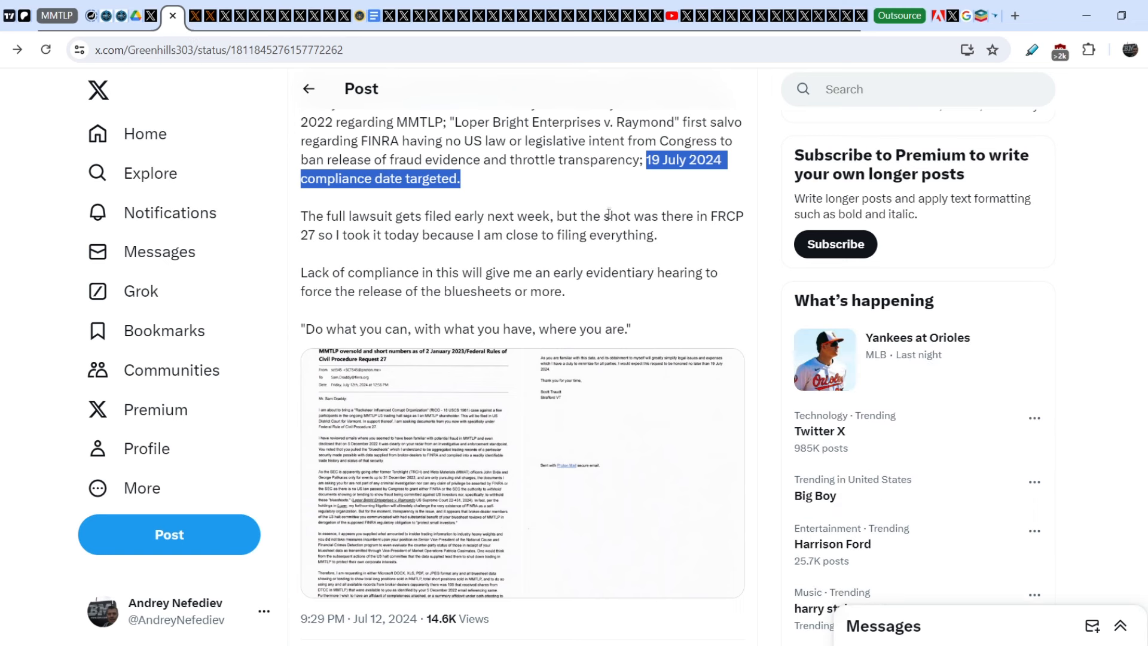
mouse_move(610, 209)
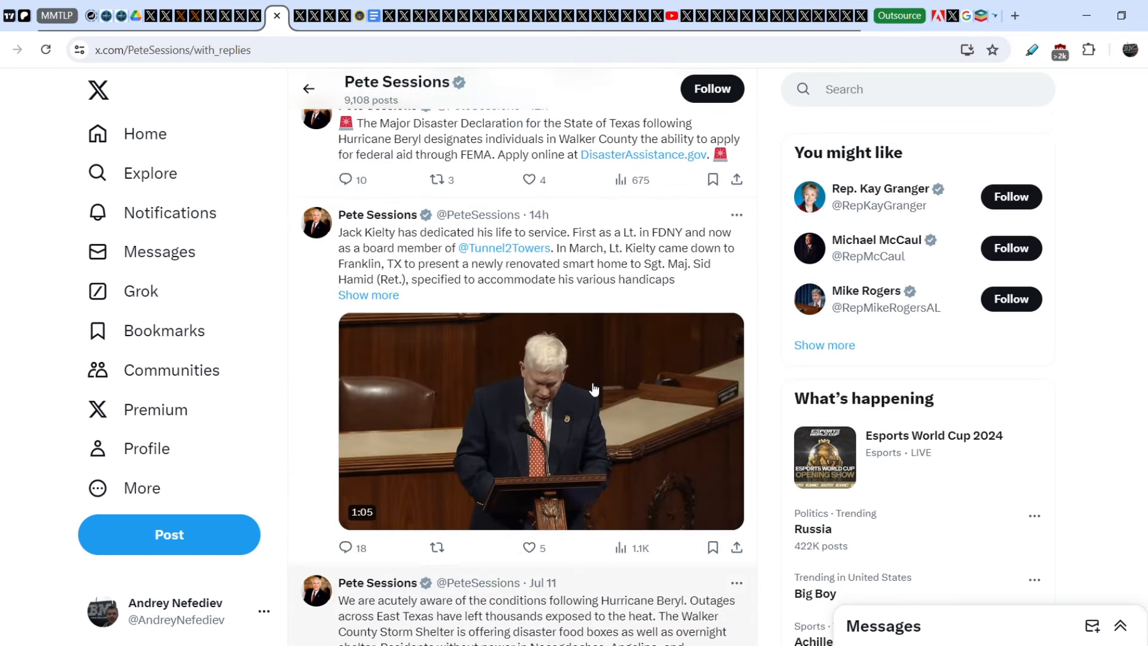
- Scroll Pete Sessions's replies past Hurricane Beryl posts to Bryan ISD's flag-recognition repost
scroll(down, 3)
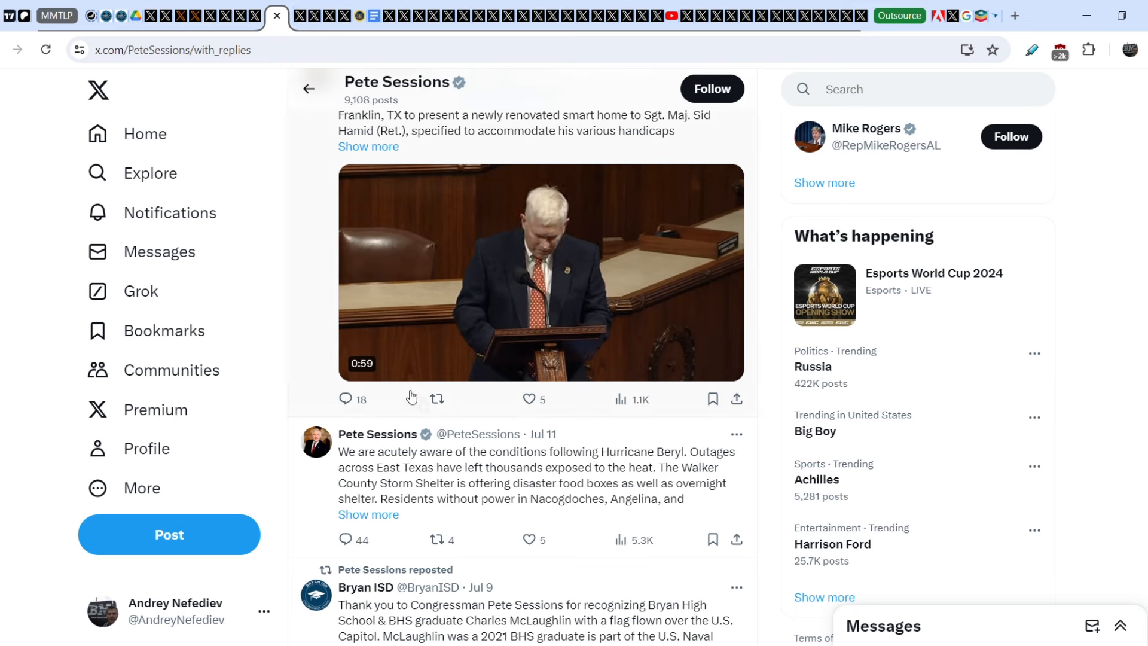
scroll(down, 3)
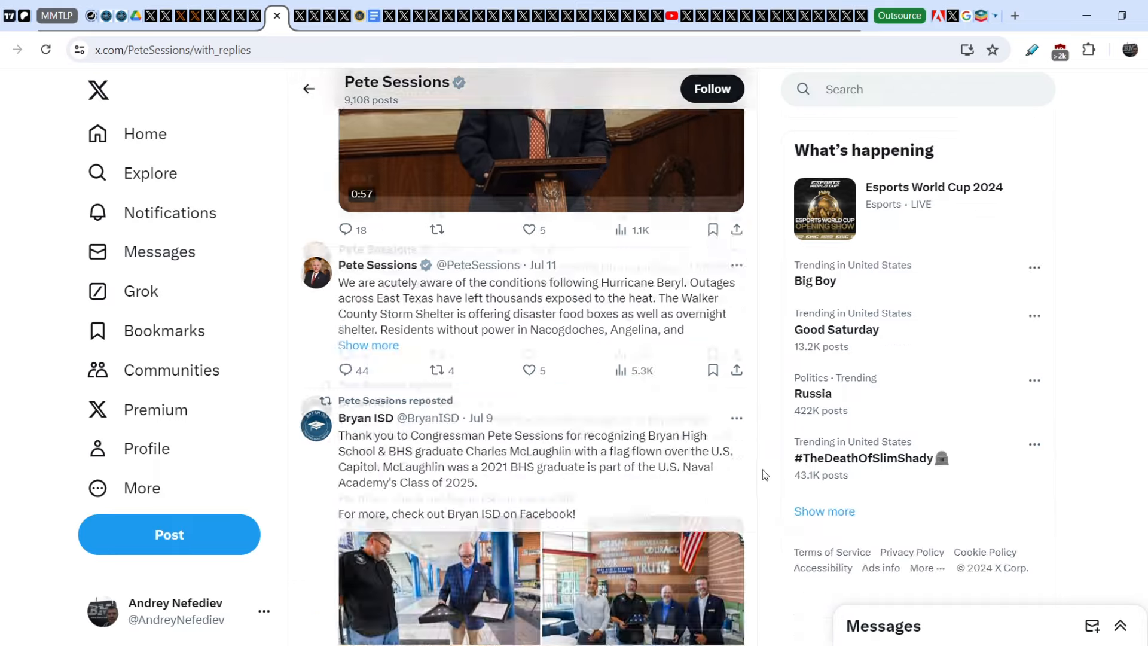
scroll(down, 3)
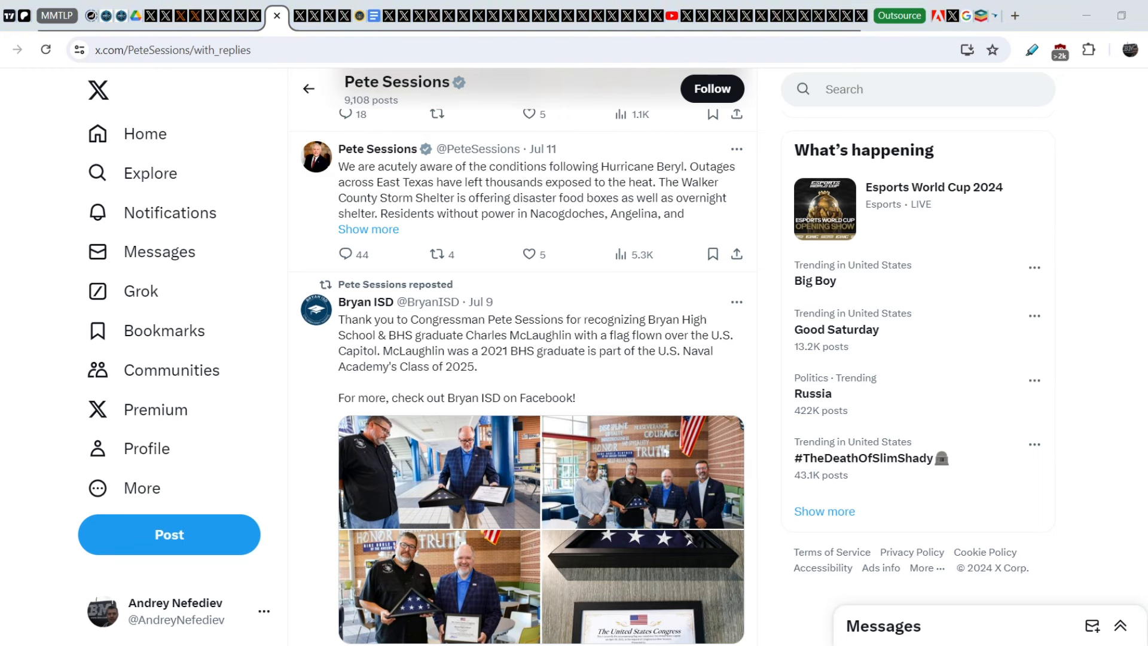
- View the Flickr lakeside selfie photo, then switch to the Money Management Patreon membership page
click(803, 16)
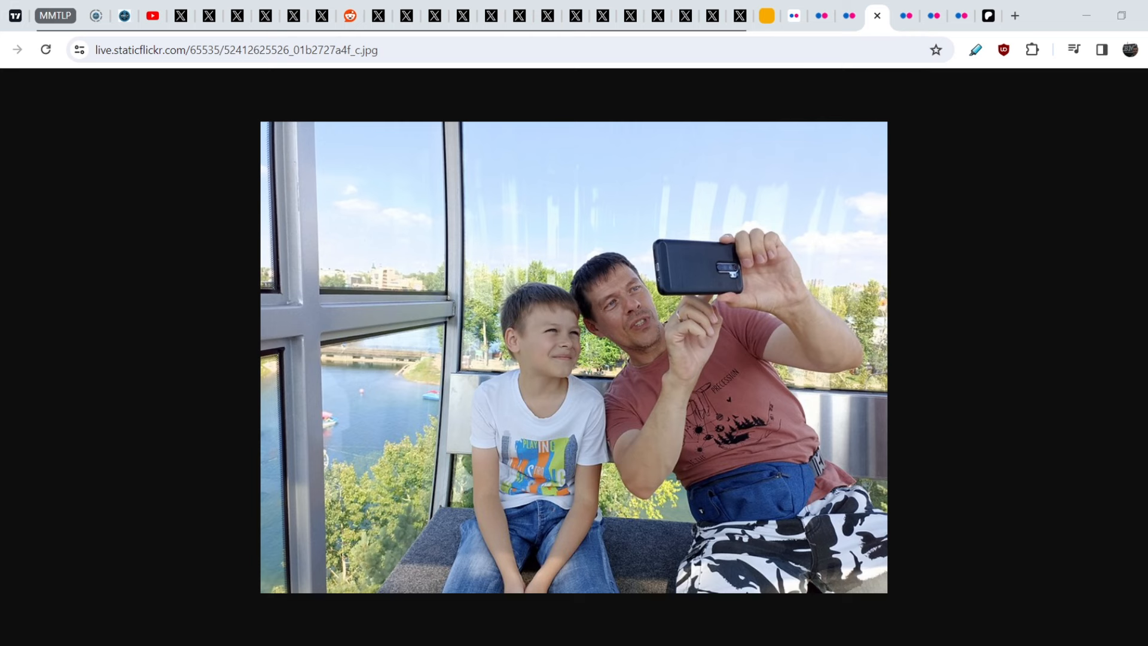
mouse_move(862, 85)
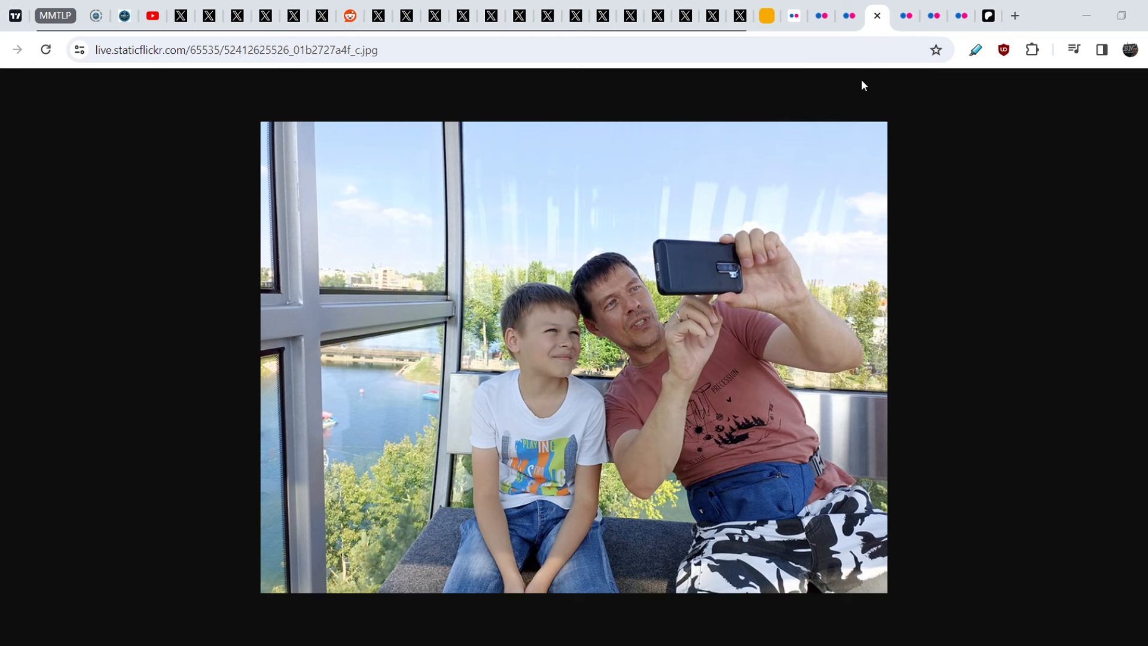
click(904, 16)
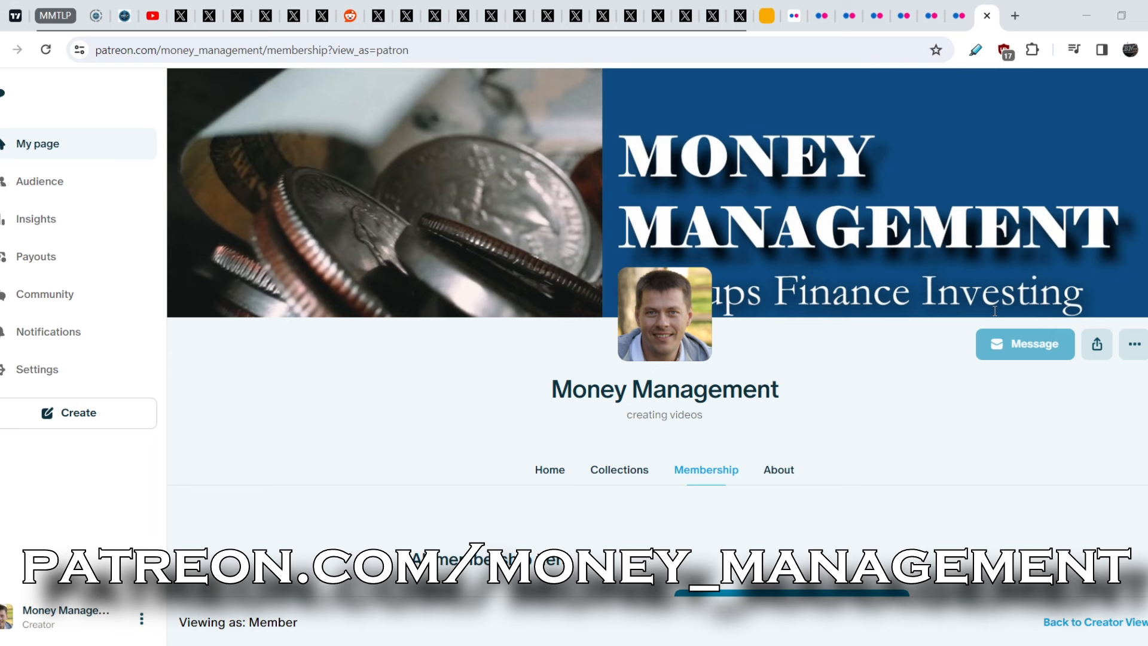
mouse_move(996, 315)
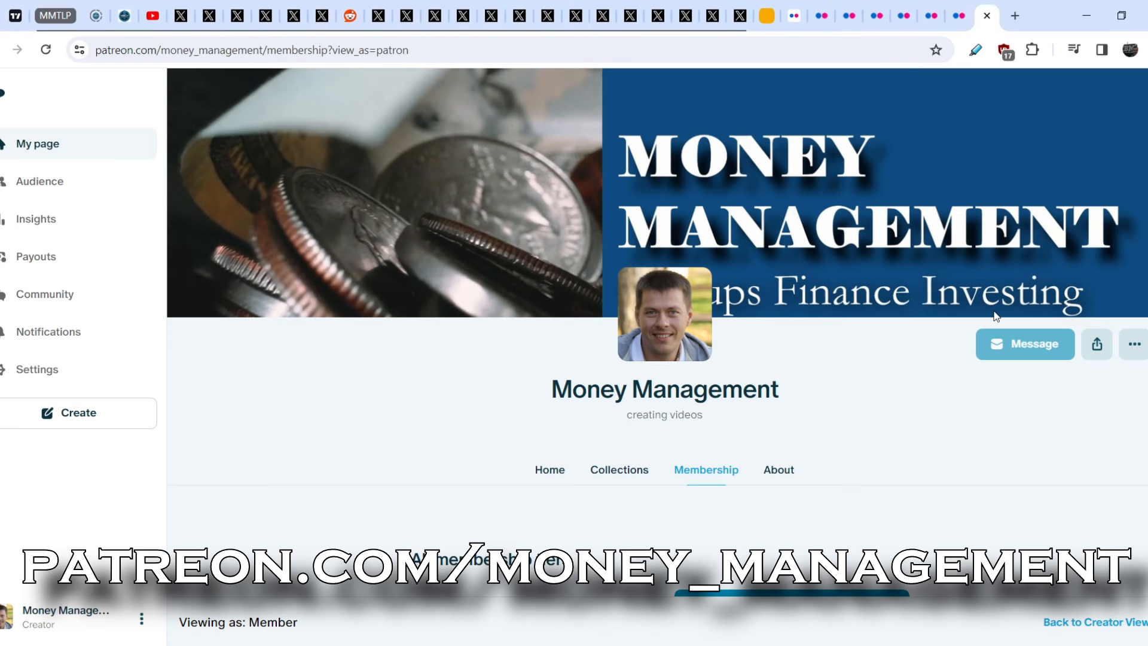
- Scroll to the $5 and $35 Patreon membership tiers, then open another Flickr selfie photo
scroll(down, 3)
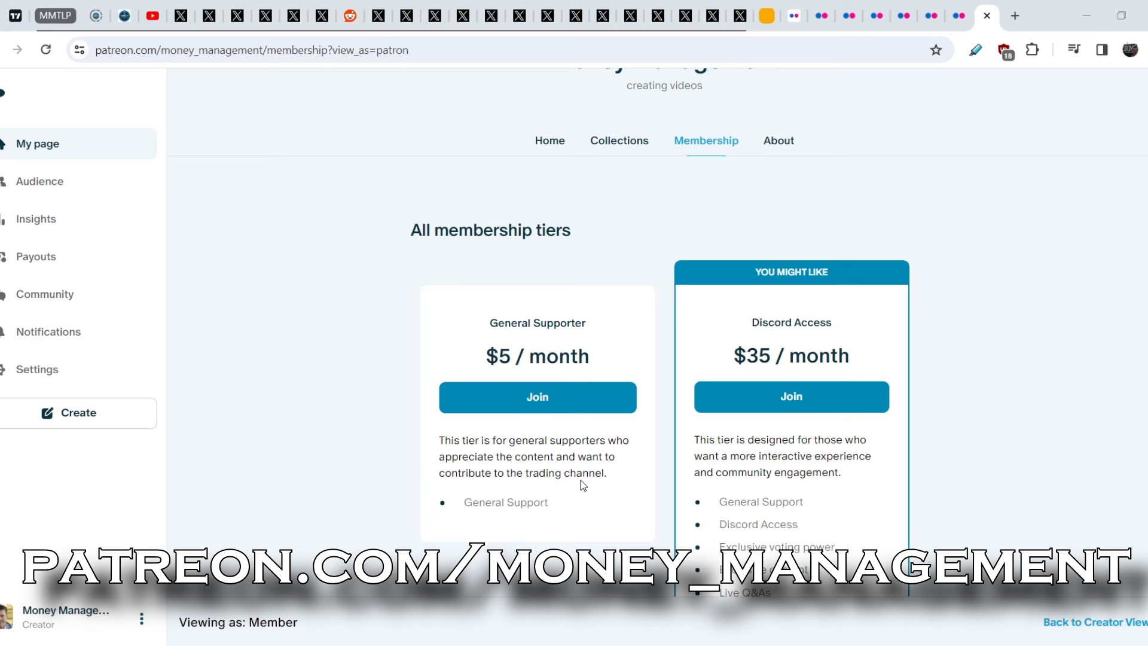
mouse_move(582, 480)
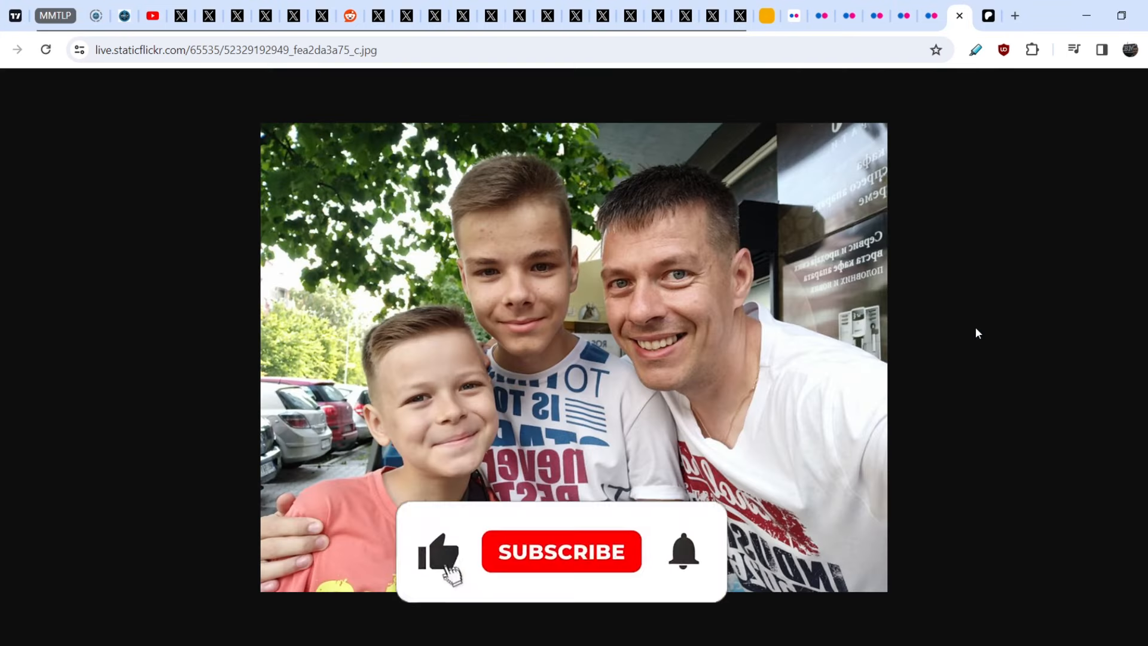
click(561, 552)
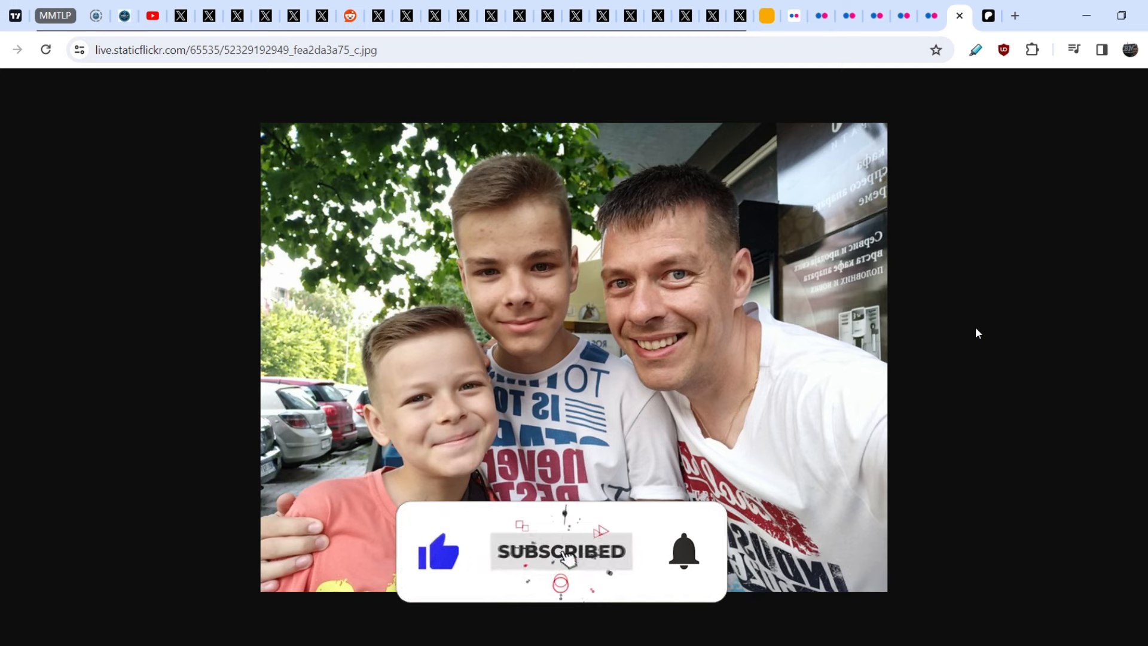